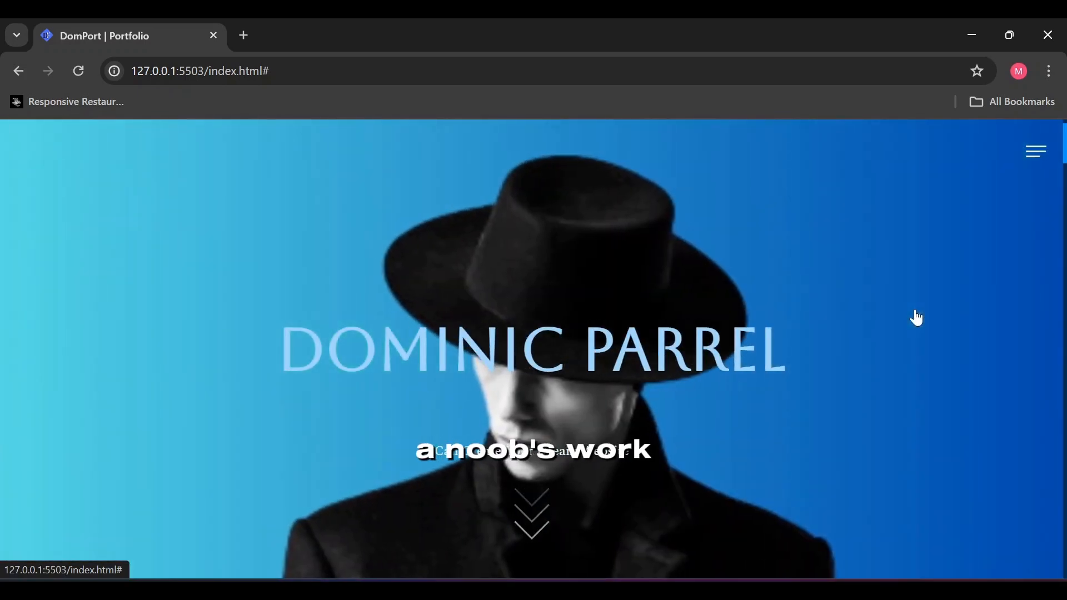
- Scroll through the portfolio page sections down to the testimonials
{"action": "scroll", "scroll_direction": "down", "scroll_amount": 3}
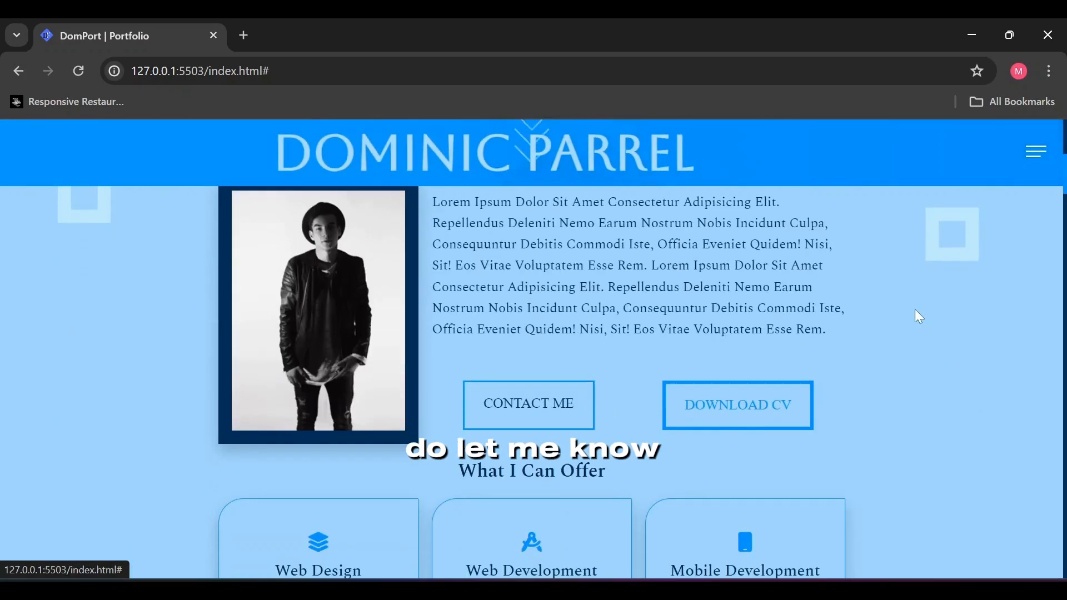
{"action": "scroll", "scroll_direction": "up", "scroll_amount": 3}
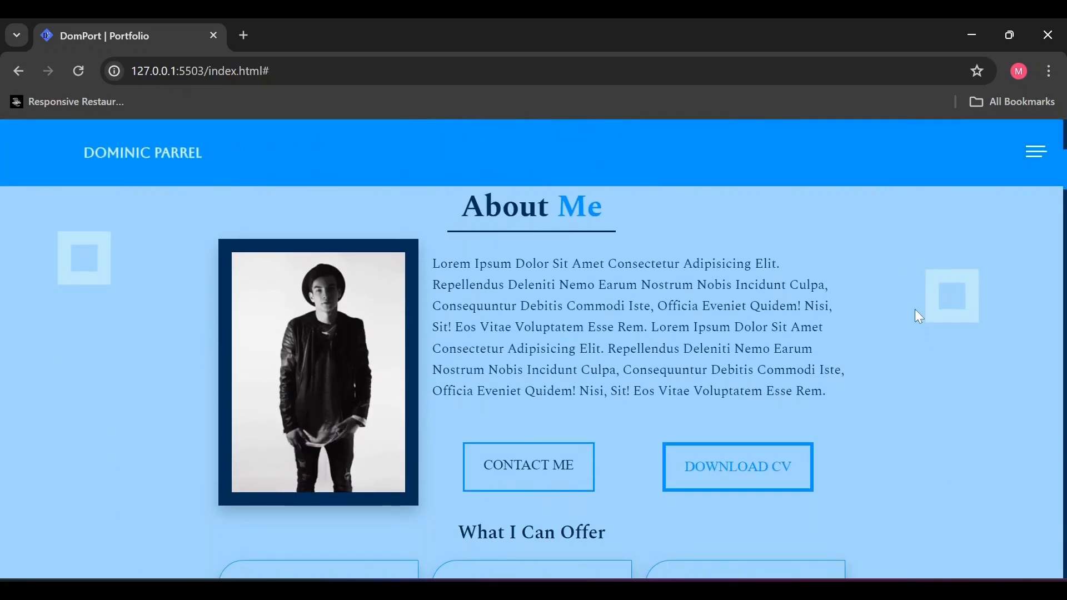
{"action": "scroll", "scroll_direction": "down", "scroll_amount": 3}
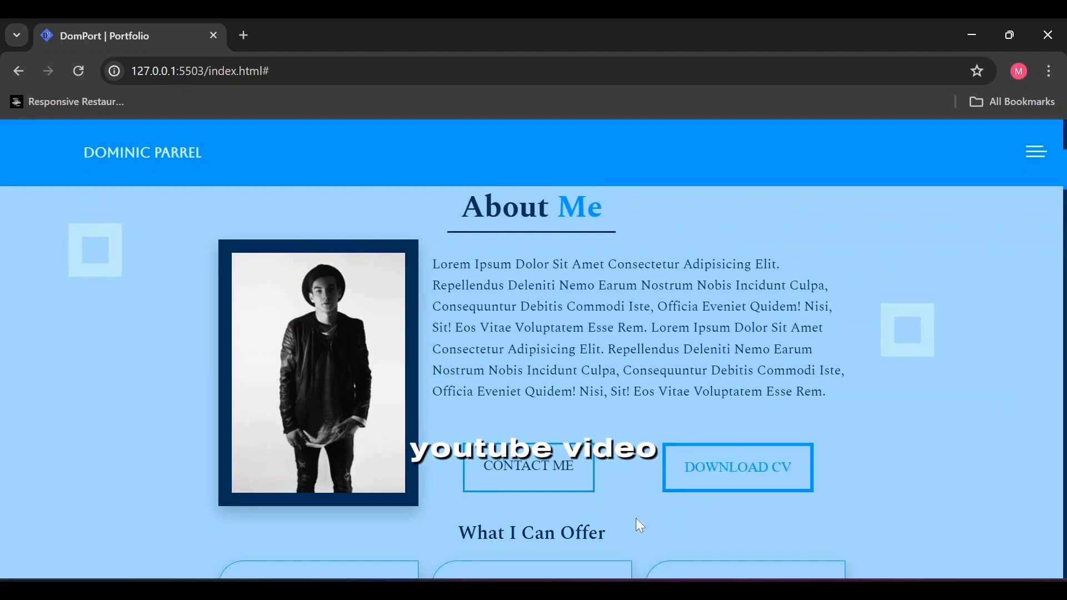
{"action": "scroll", "scroll_direction": "down", "scroll_amount": 3}
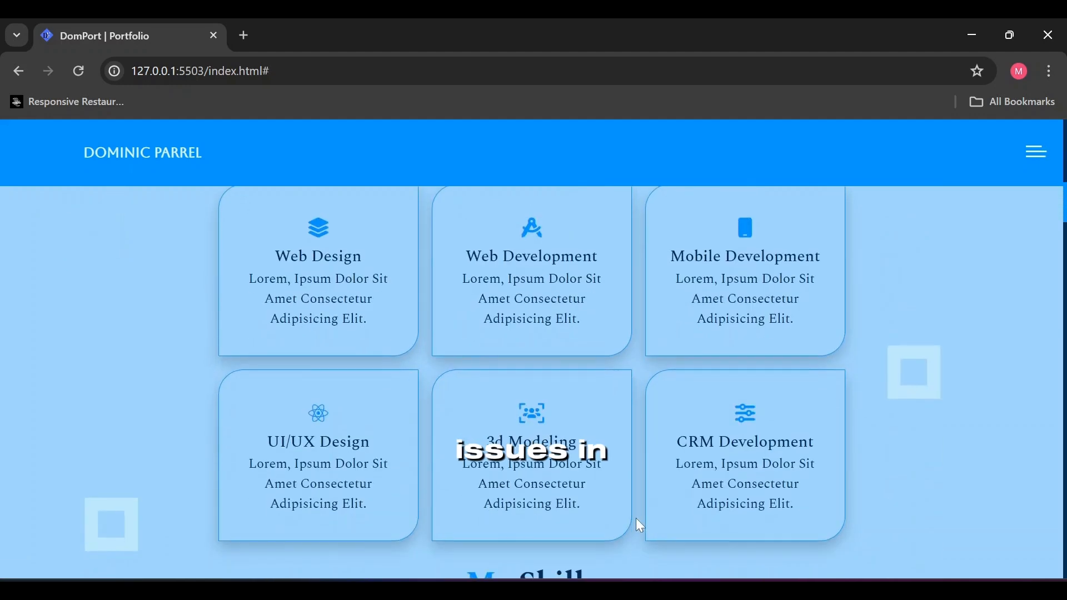
{"action": "scroll", "scroll_direction": "down", "scroll_amount": 3}
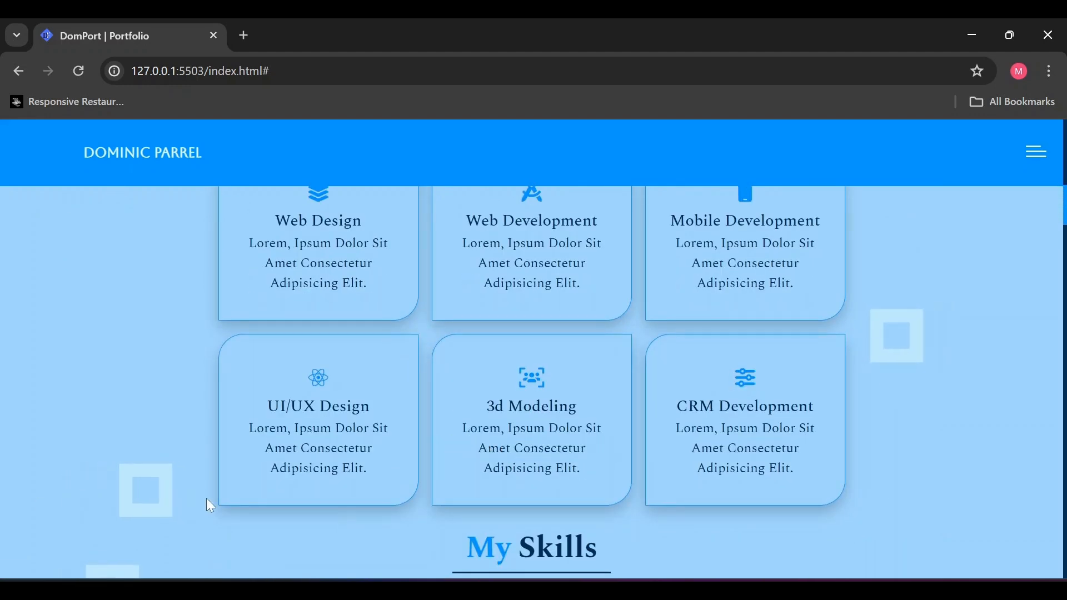
{"action": "scroll", "scroll_direction": "down", "scroll_amount": 3}
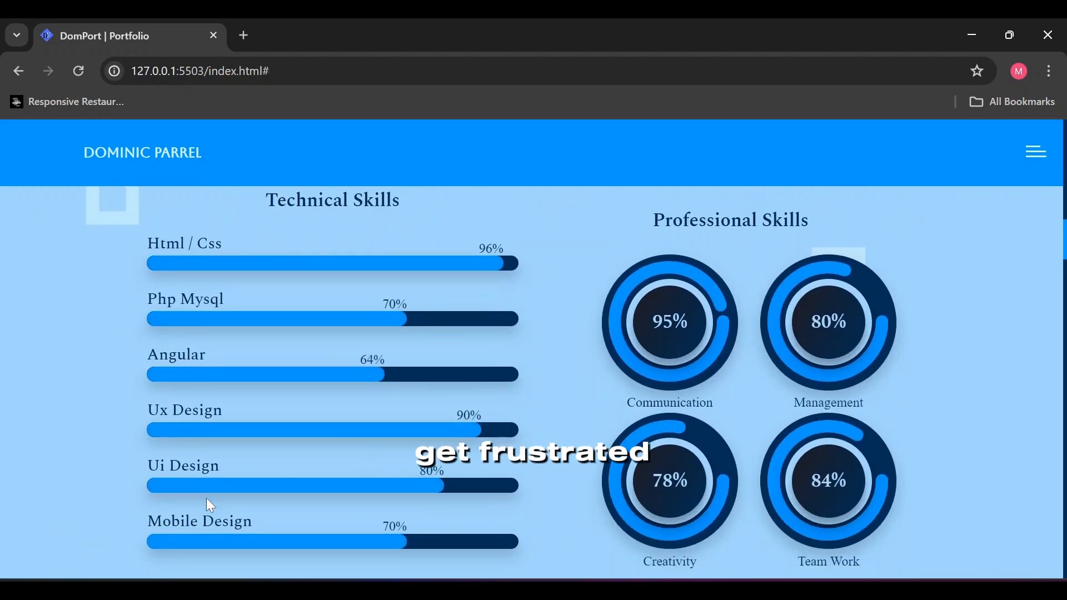
{"action": "scroll", "scroll_direction": "down", "scroll_amount": 3}
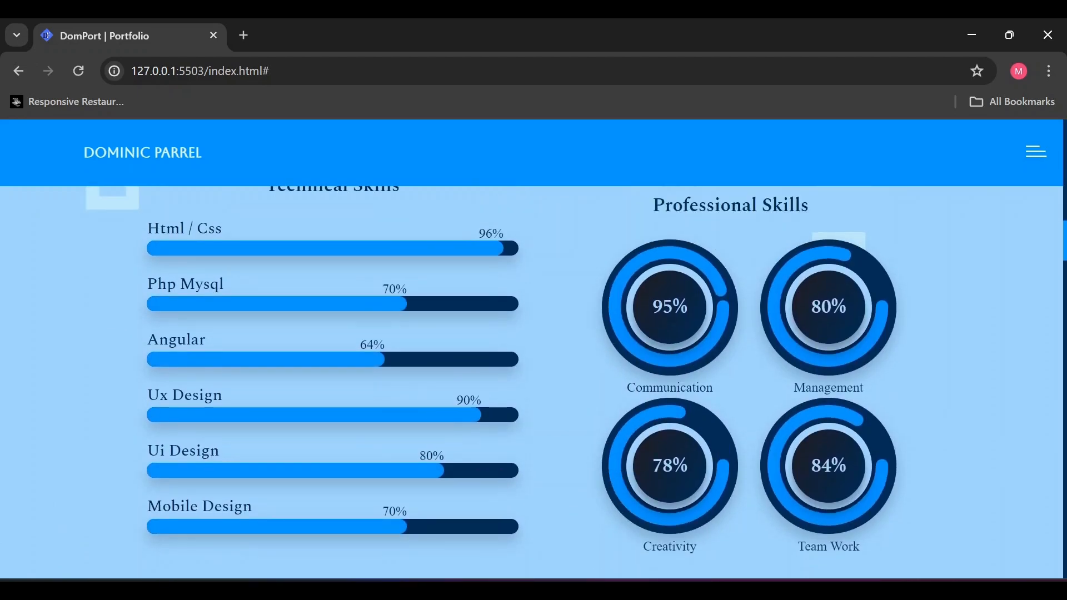
{"action": "scroll", "scroll_direction": "down", "scroll_amount": 3}
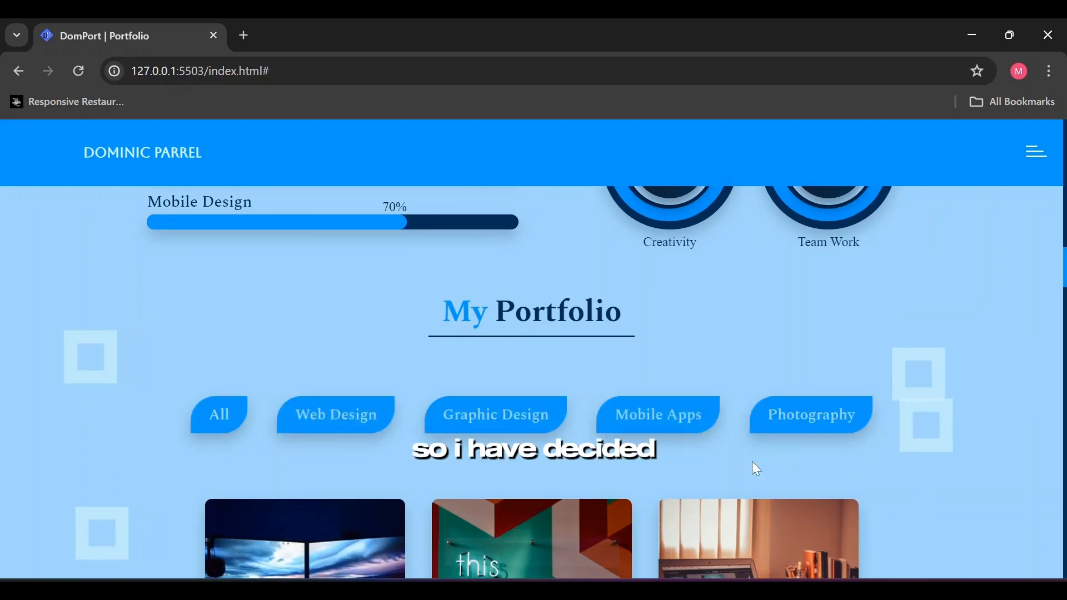
{"action": "scroll", "scroll_direction": "down", "scroll_amount": 3}
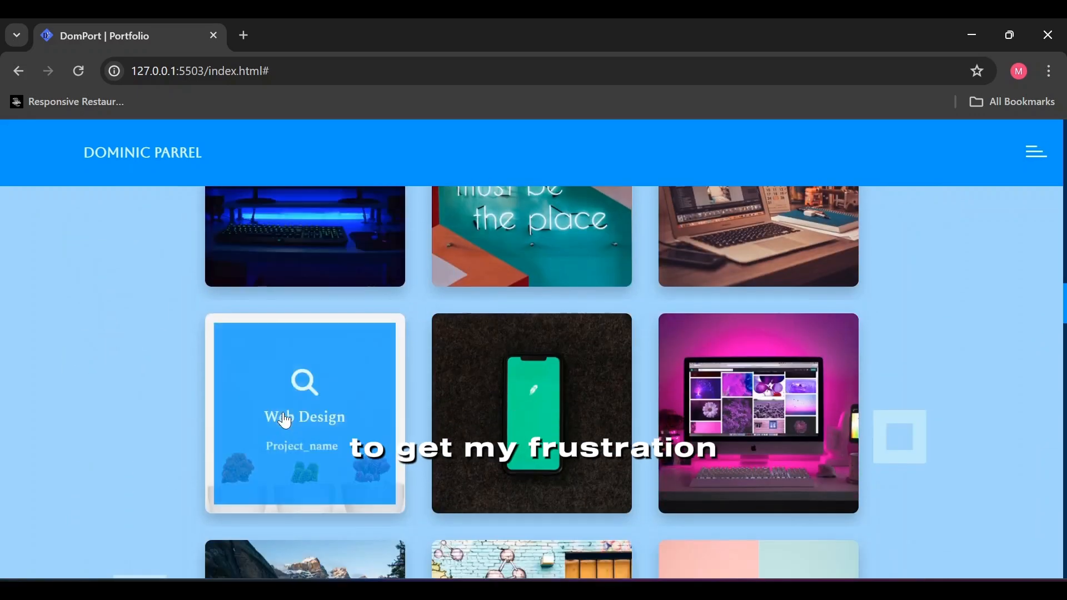
{"action": "scroll", "scroll_direction": "down", "scroll_amount": 3}
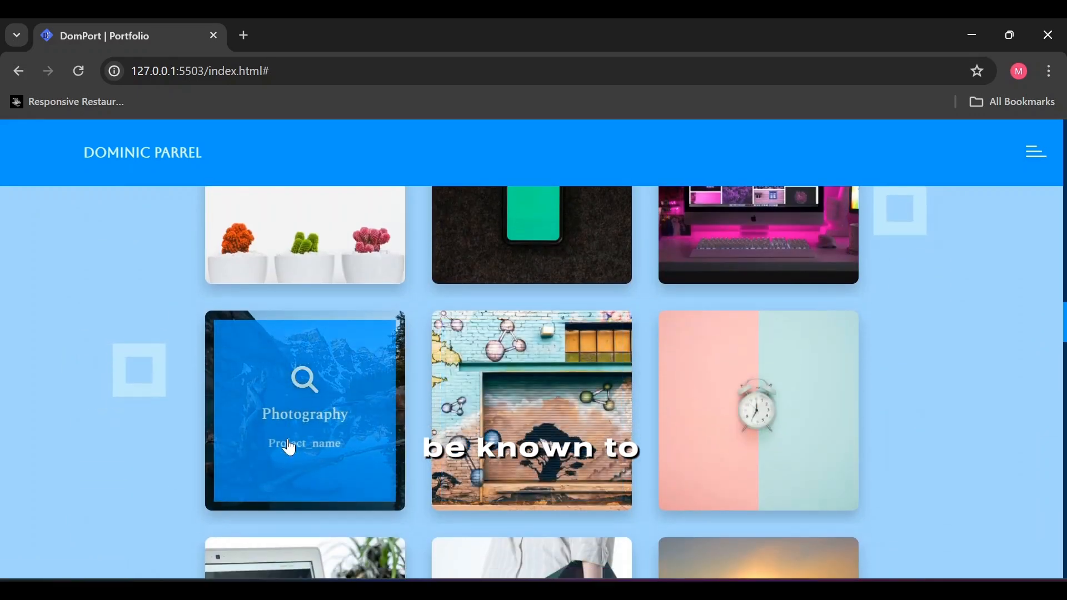
{"action": "scroll", "scroll_direction": "down", "scroll_amount": 3}
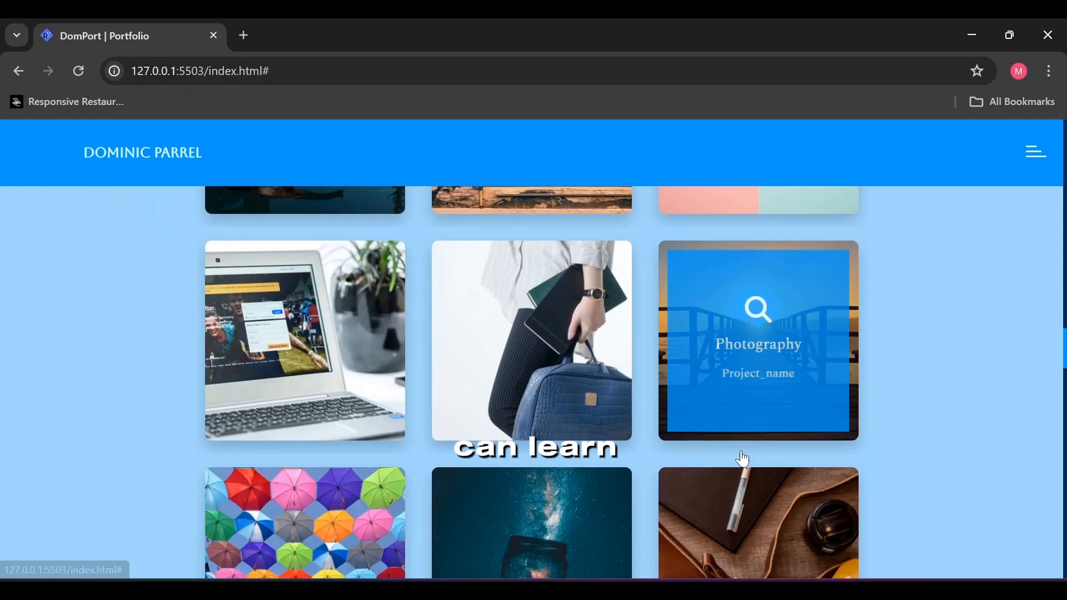
{"action": "scroll", "scroll_direction": "up", "scroll_amount": 3}
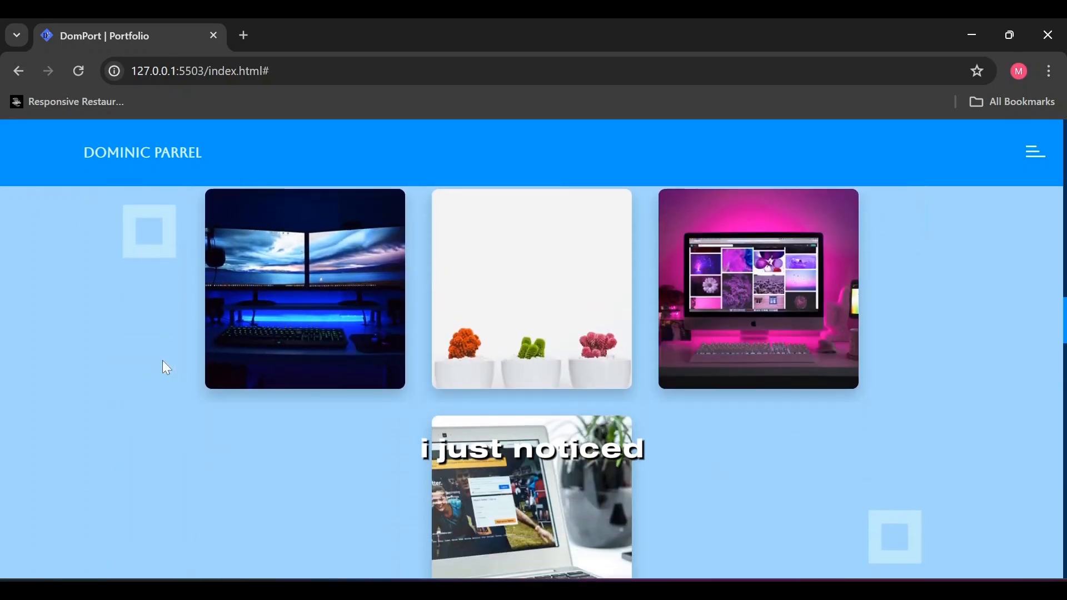
{"action": "scroll", "scroll_direction": "down", "scroll_amount": 3}
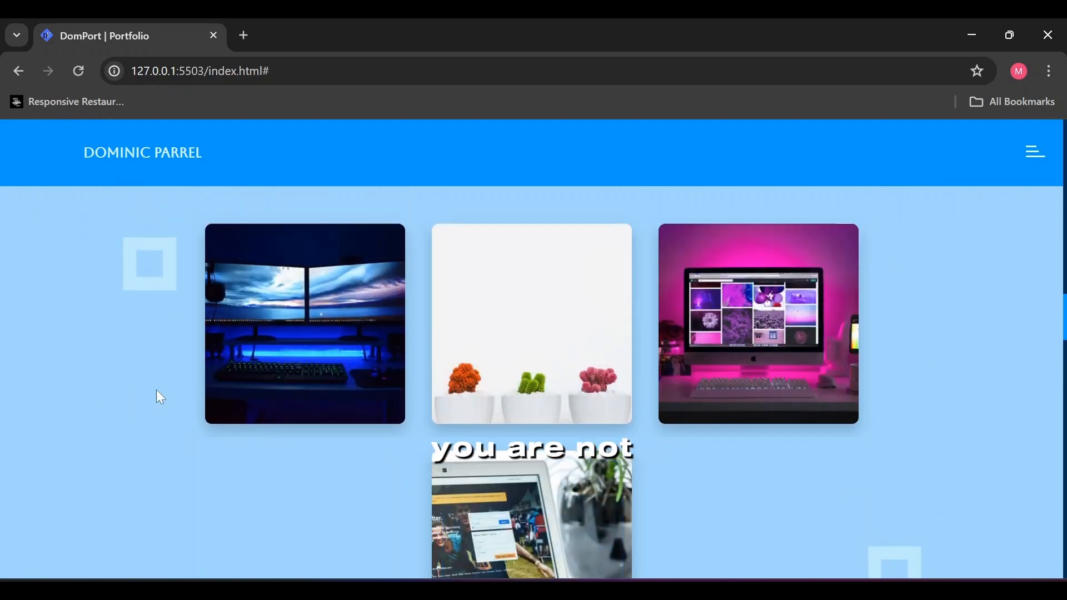
{"action": "scroll", "scroll_direction": "up", "scroll_amount": 3}
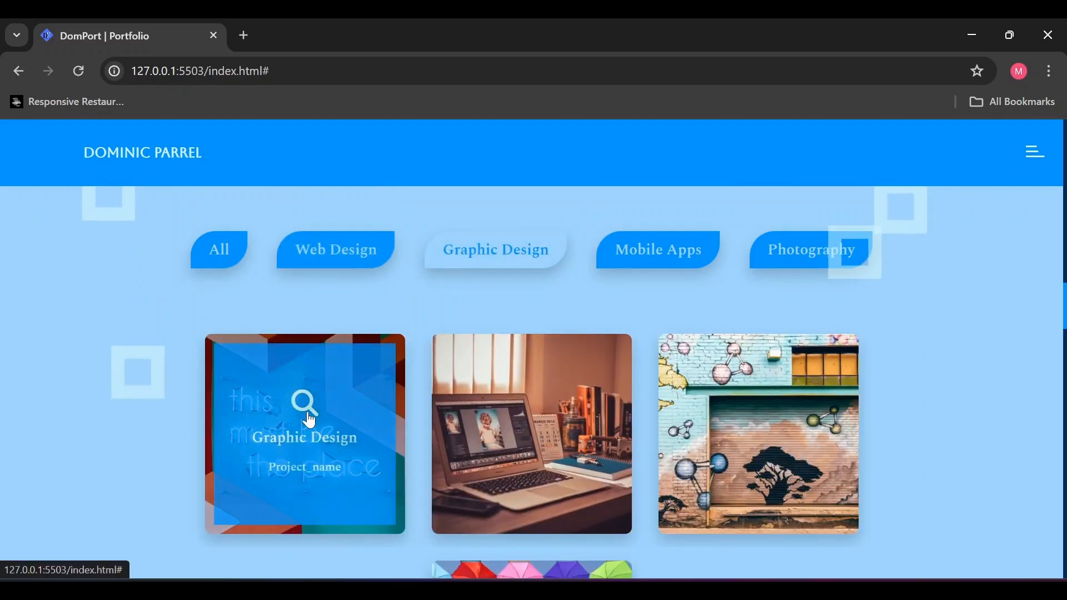
{"action": "scroll", "scroll_direction": "up", "scroll_amount": 3}
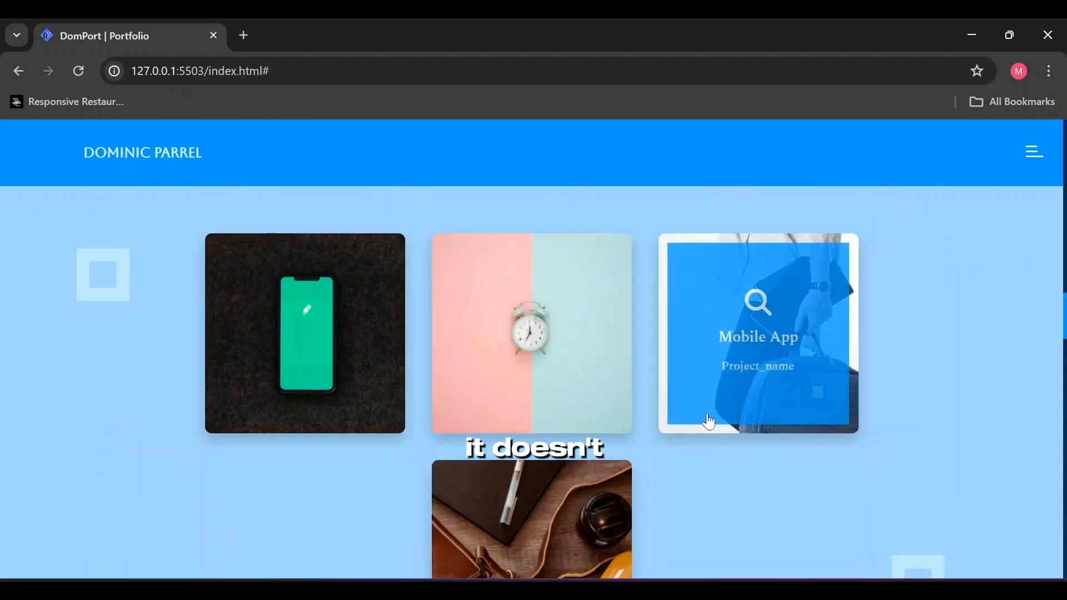
{"action": "scroll", "scroll_direction": "up", "scroll_amount": 3}
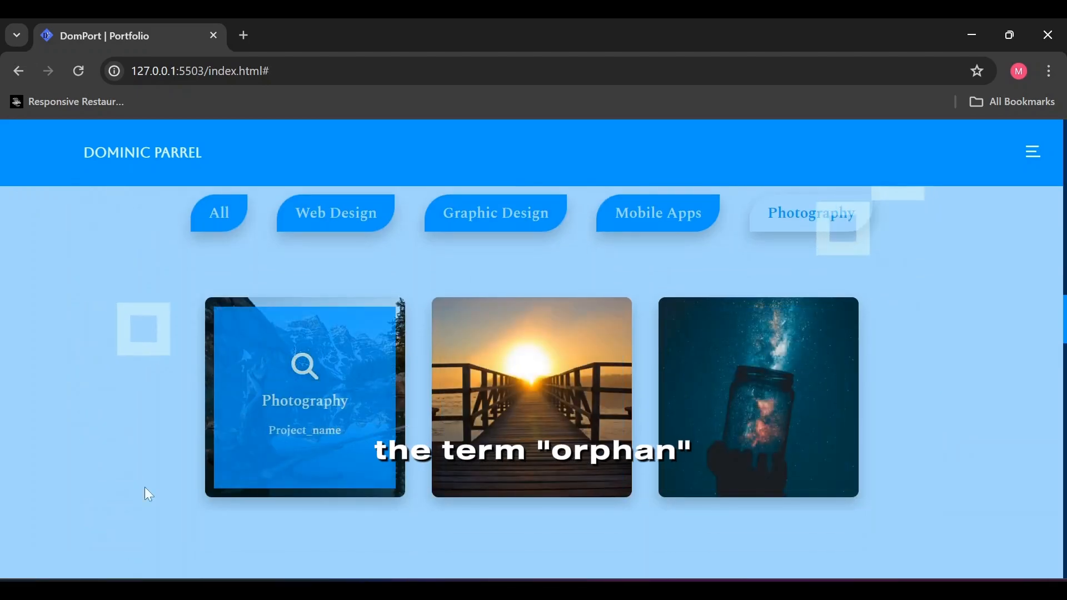
{"action": "scroll", "scroll_direction": "down", "scroll_amount": 3}
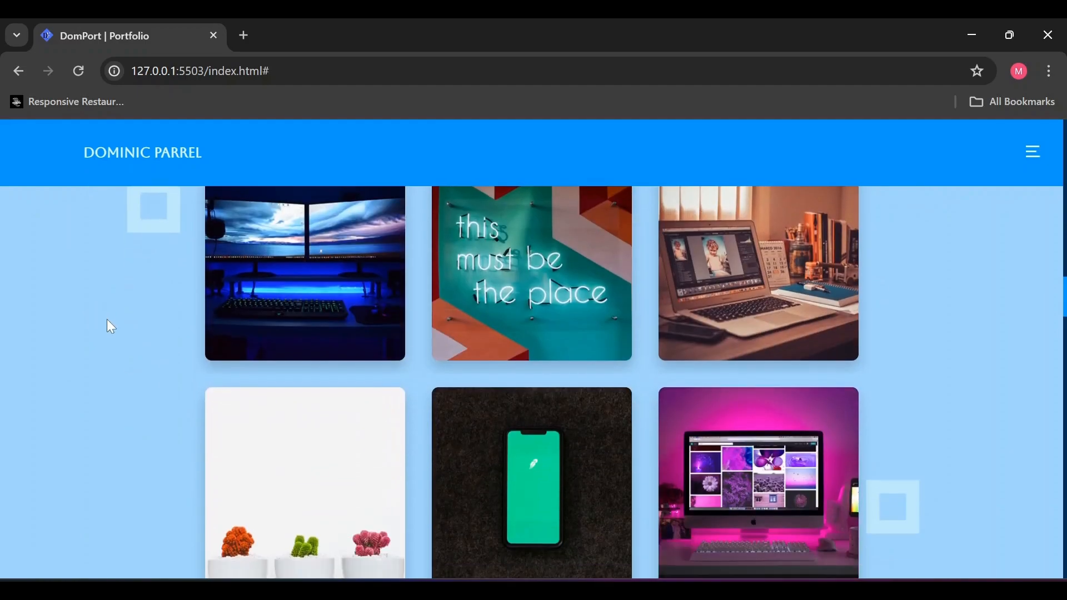
{"action": "scroll", "scroll_direction": "down", "scroll_amount": 3}
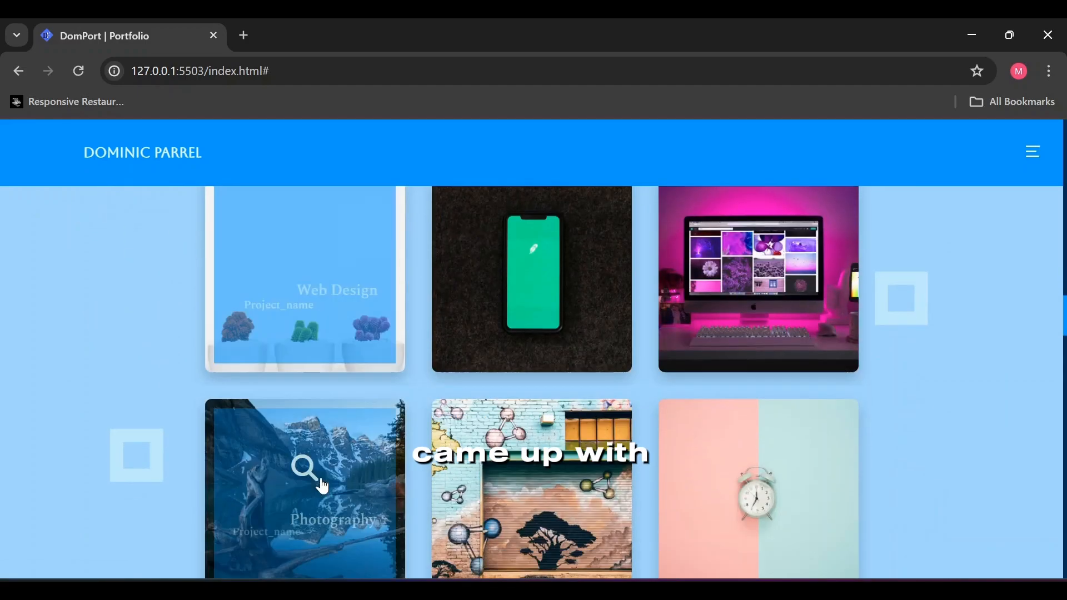
{"action": "scroll", "scroll_direction": "down", "scroll_amount": 3}
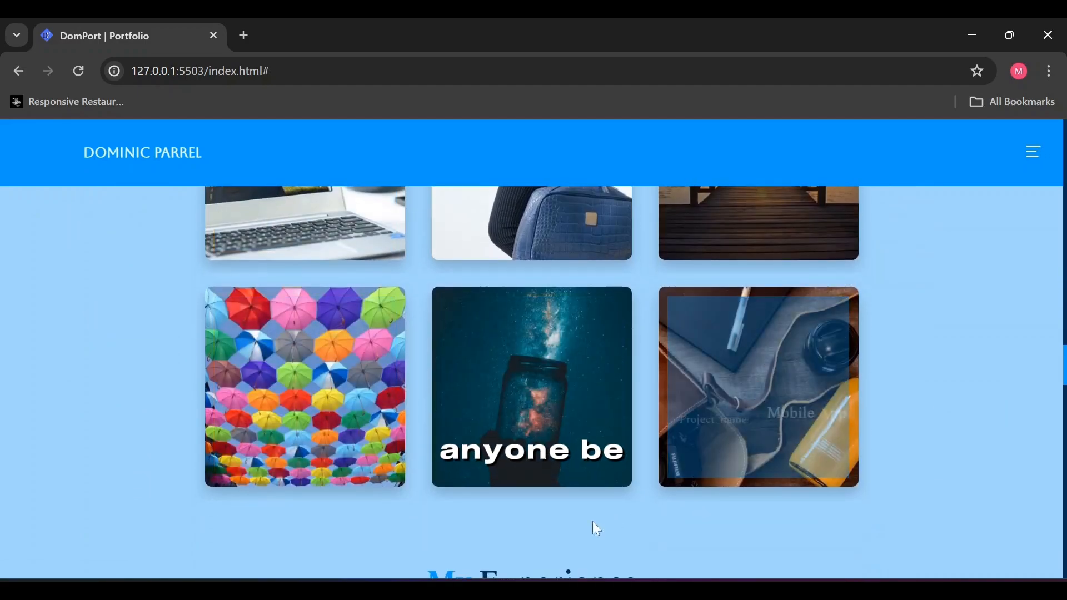
{"action": "scroll", "scroll_direction": "down", "scroll_amount": 3}
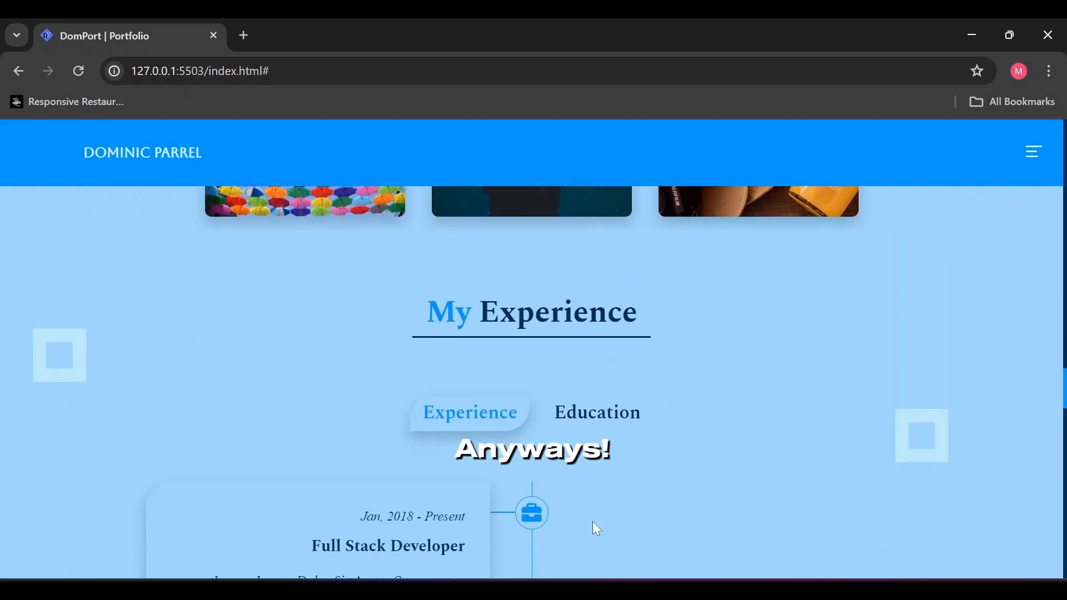
{"action": "scroll", "scroll_direction": "down", "scroll_amount": 3}
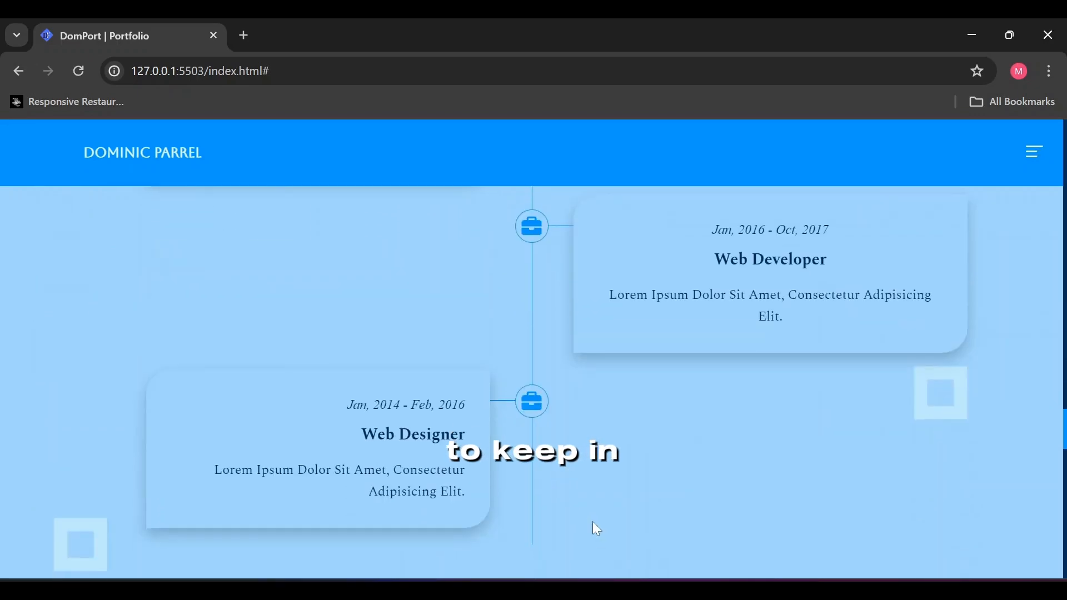
{"action": "scroll", "scroll_direction": "up", "scroll_amount": 3}
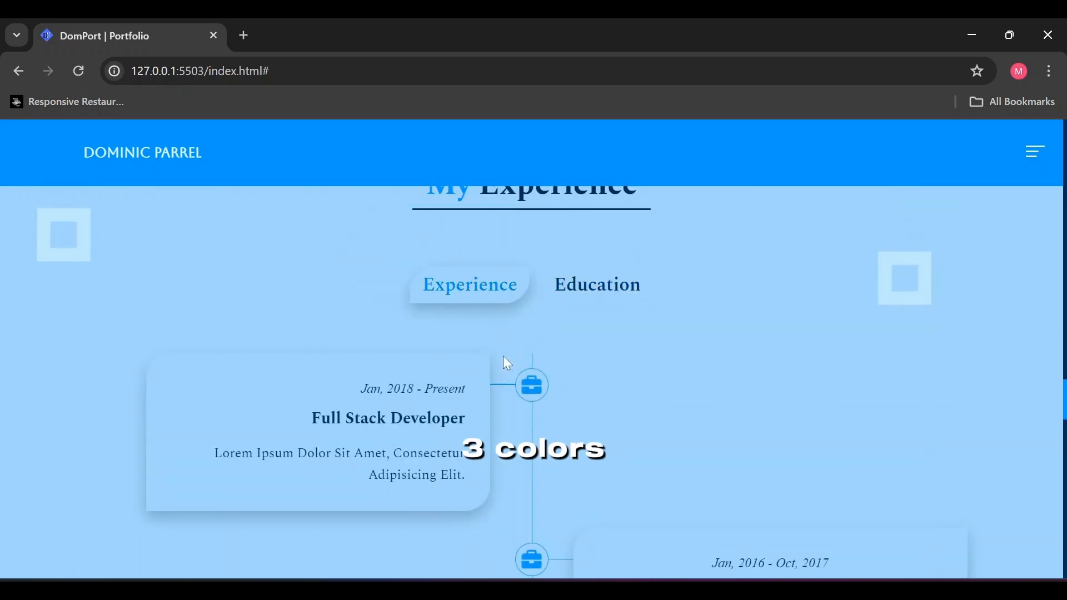
{"action": "scroll", "scroll_direction": "down", "scroll_amount": 3}
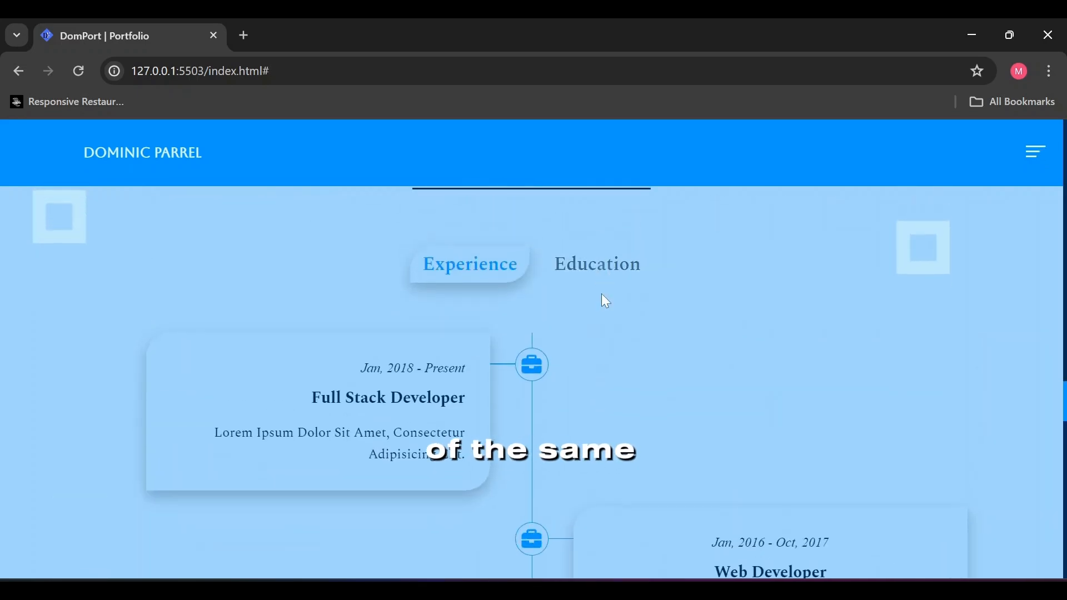
{"action": "scroll", "scroll_direction": "down", "scroll_amount": 3}
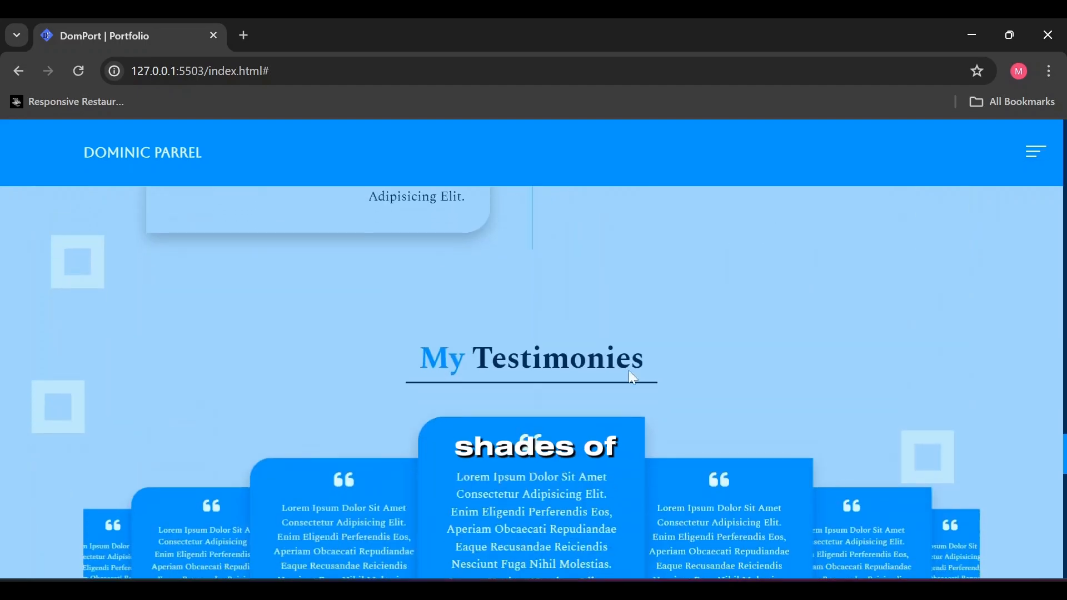
{"action": "scroll", "scroll_direction": "down", "scroll_amount": 3}
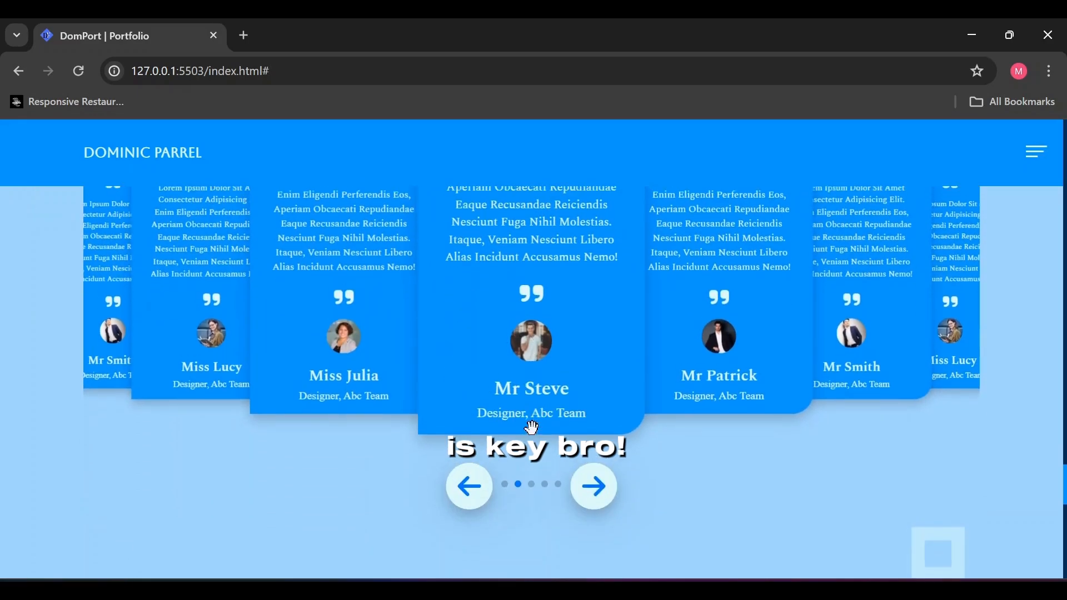
- Advance the testimonials slider to the next reviews and then back
{"action": "left_click", "coordinate": [593, 500]}
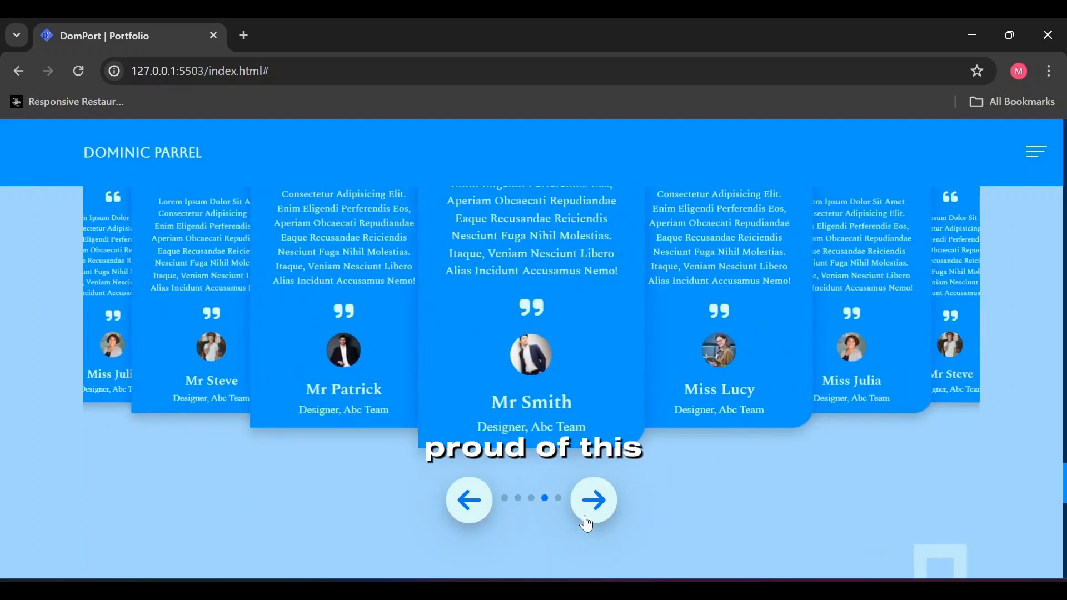
{"action": "left_click", "coordinate": [593, 500]}
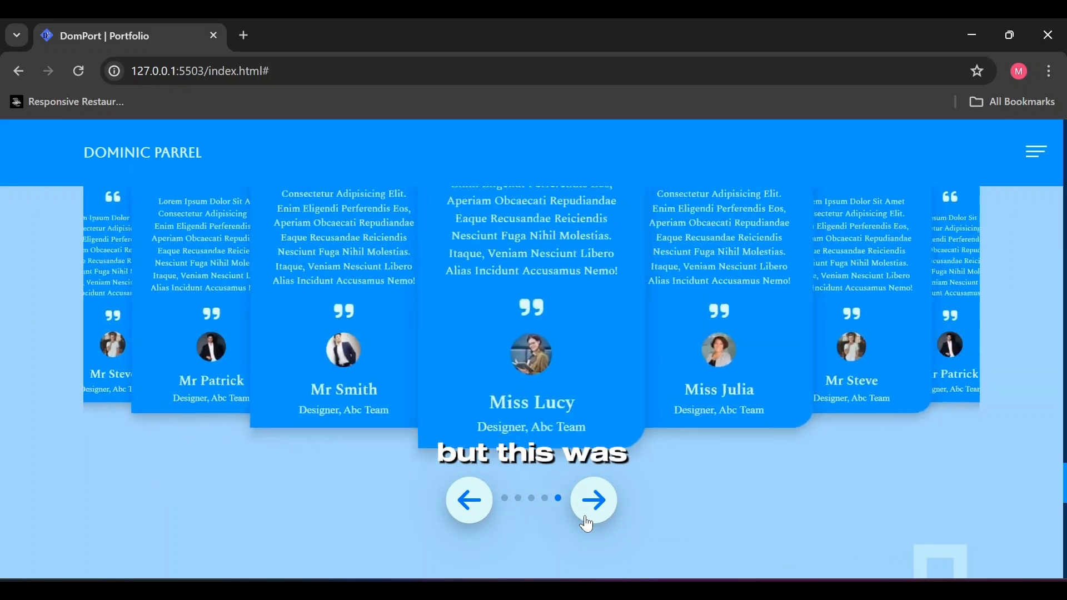
{"action": "left_click", "coordinate": [593, 500]}
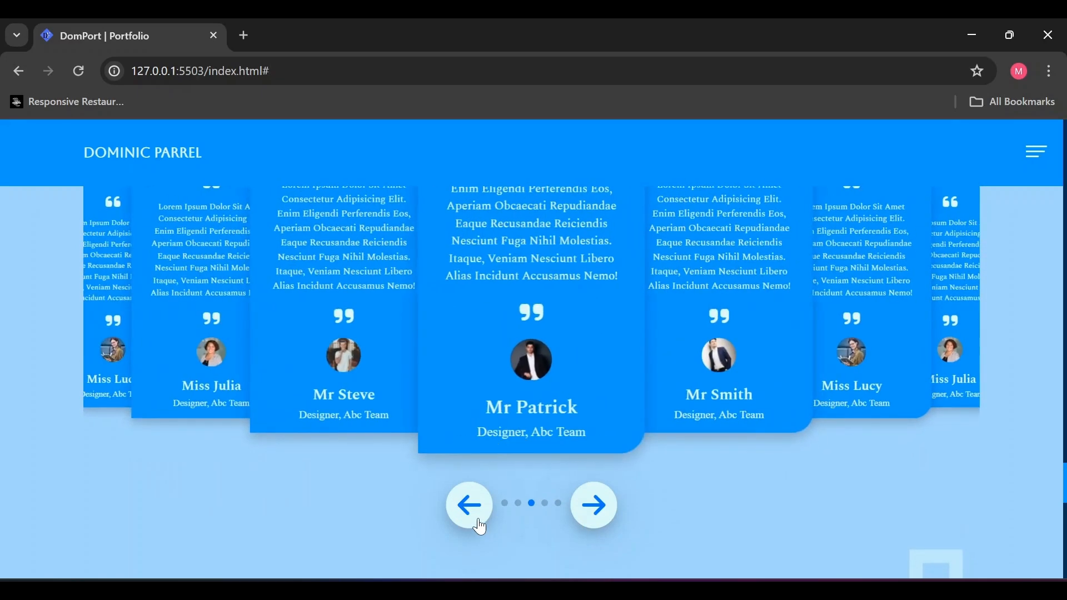
{"action": "left_click", "coordinate": [468, 505]}
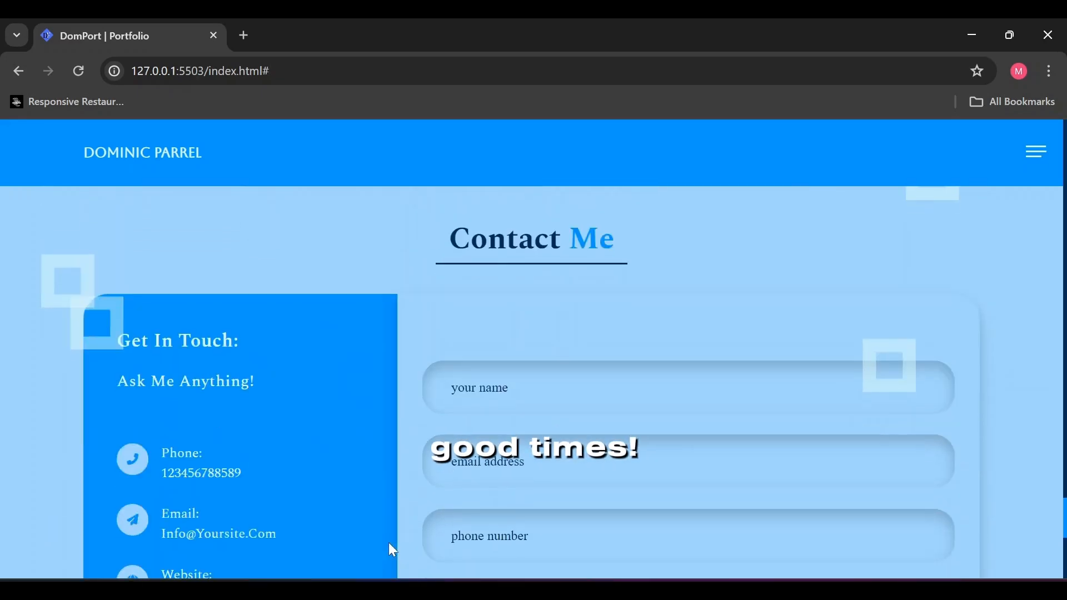
- Scroll to the Contact Me form and submit it empty
{"action": "scroll", "scroll_direction": "down", "scroll_amount": 3}
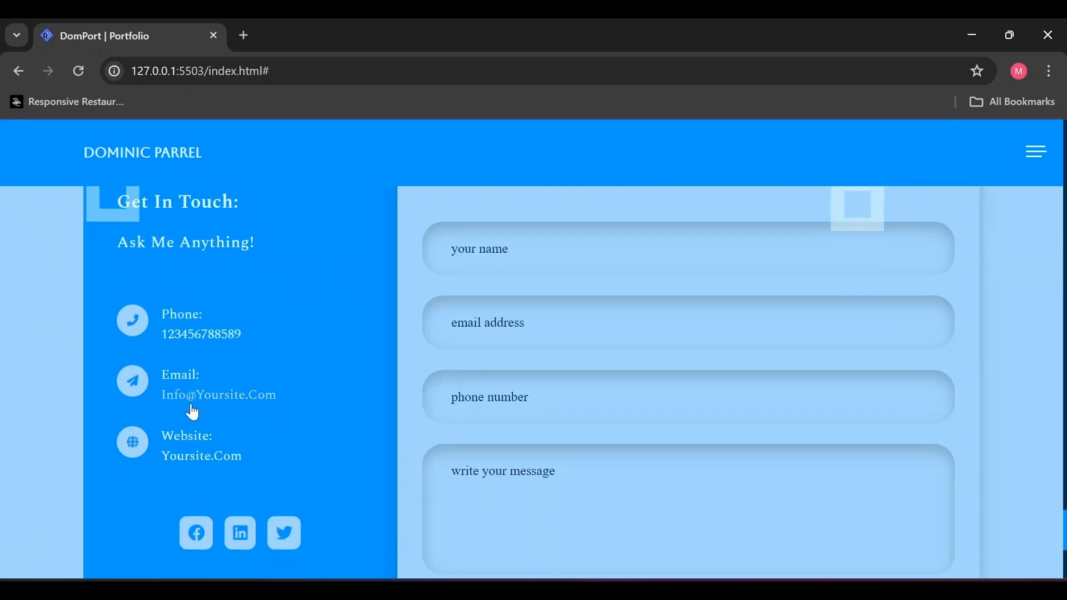
{"action": "scroll", "scroll_direction": "down", "scroll_amount": 3}
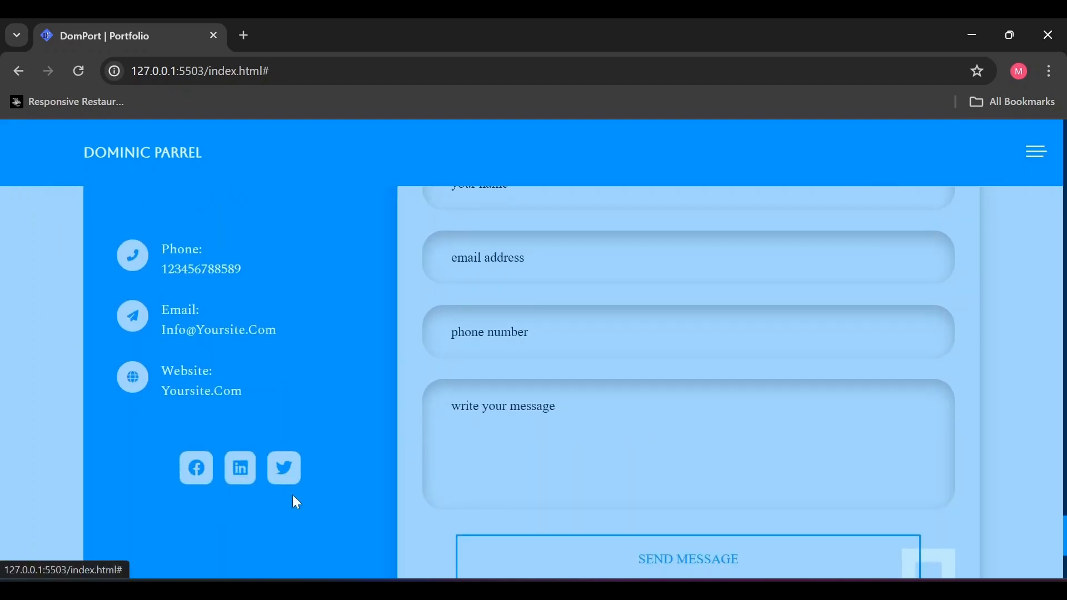
{"action": "scroll", "scroll_direction": "up", "scroll_amount": 3}
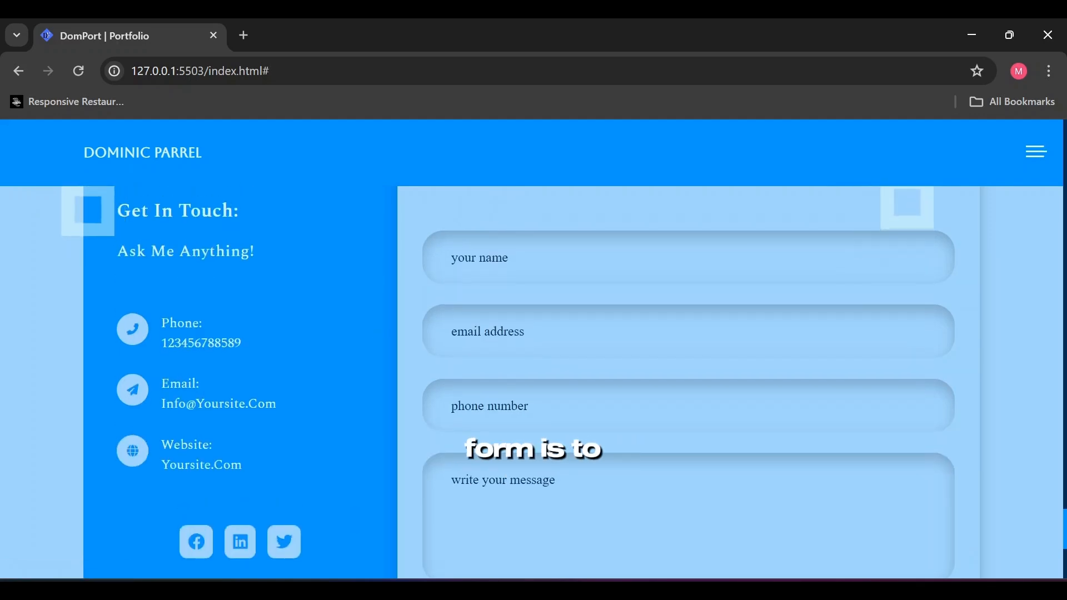
{"action": "scroll", "scroll_direction": "down", "scroll_amount": 3}
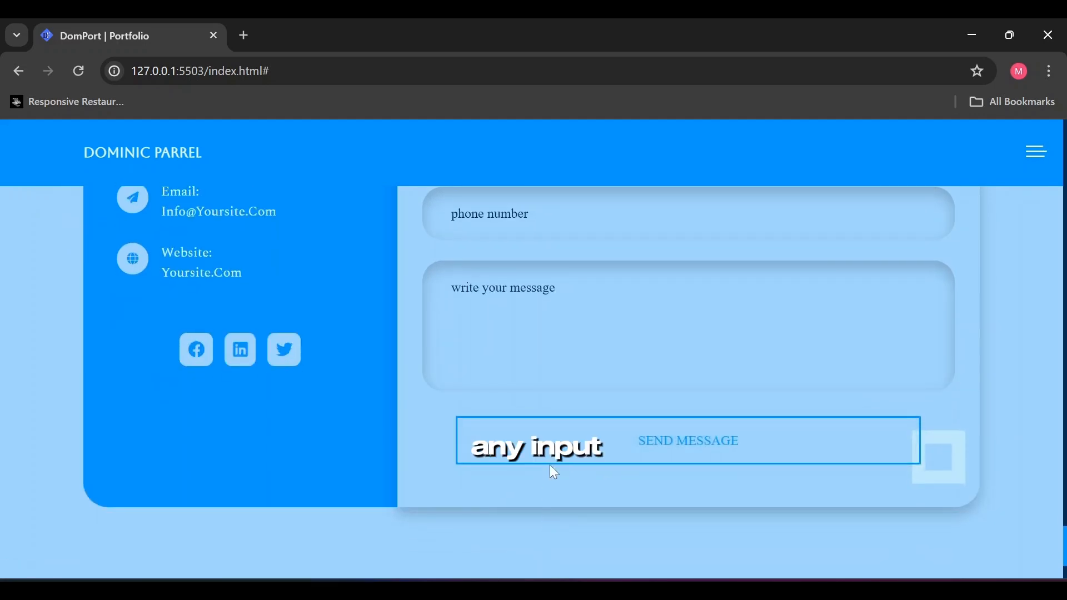
{"action": "left_click", "coordinate": [687, 440]}
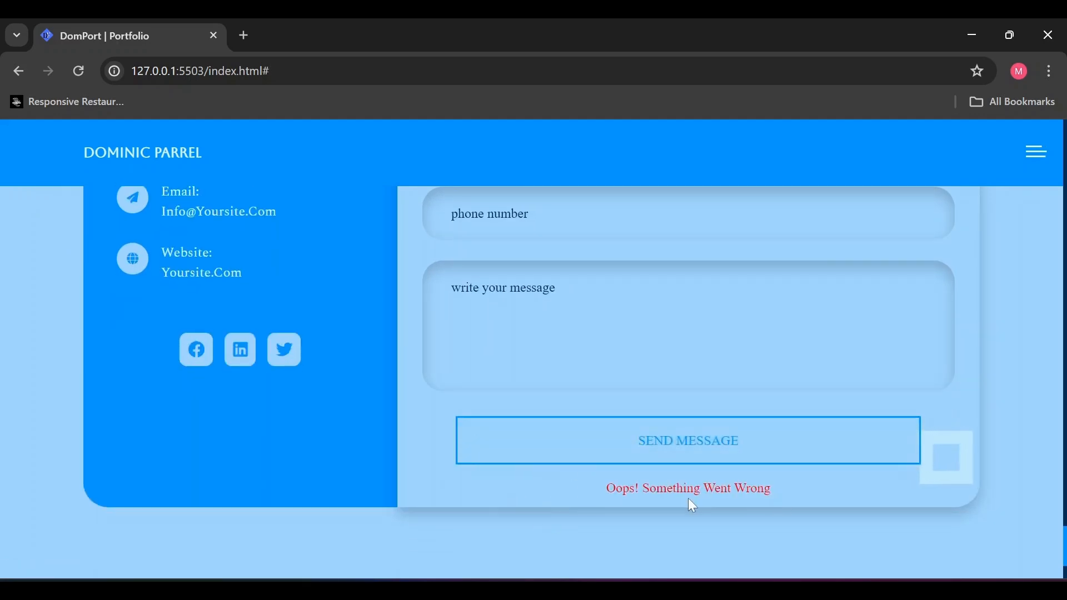
{"action": "scroll", "scroll_direction": "up", "scroll_amount": 3}
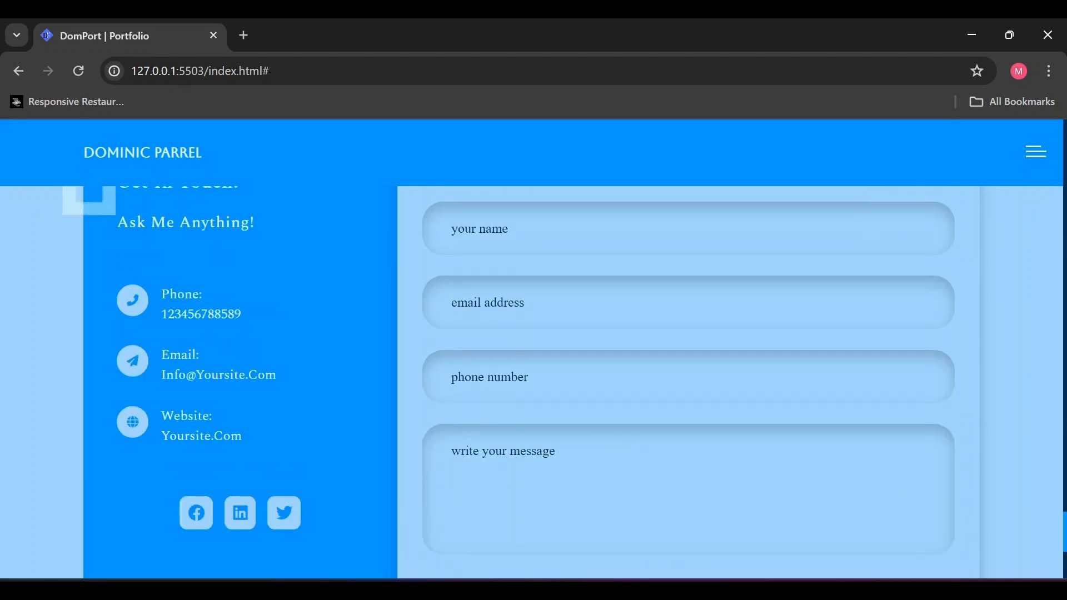
{"action": "type", "text": "zzzzzz"}
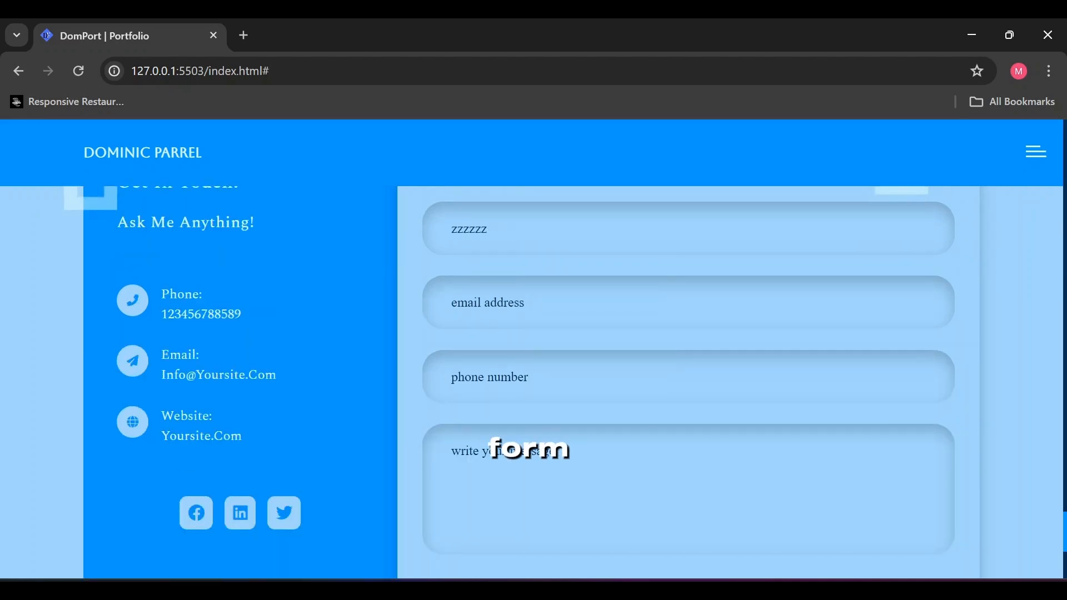
{"action": "type", "text": "zzz@"}
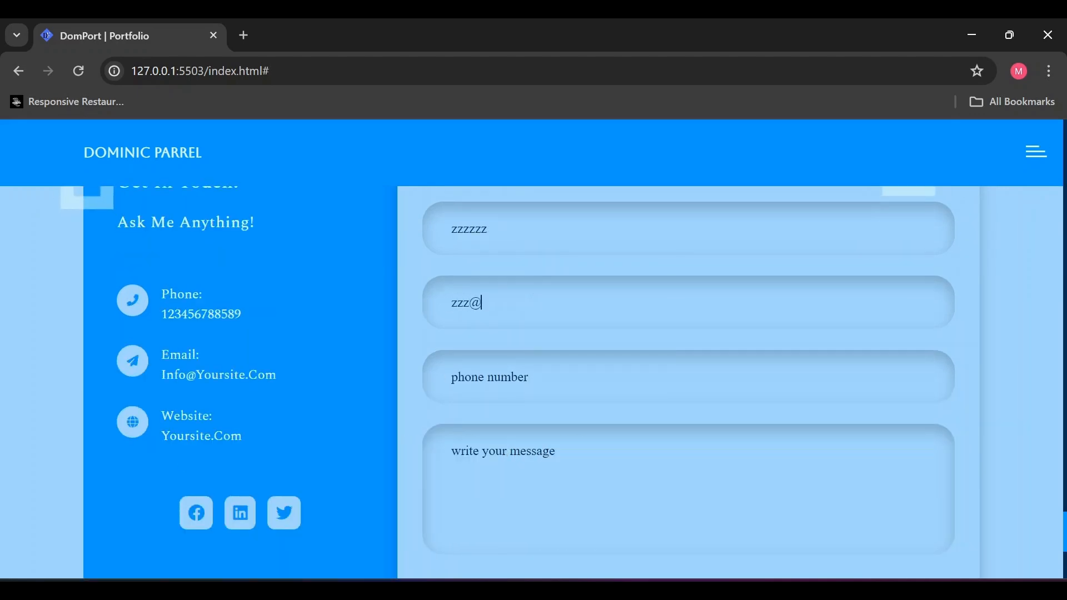
{"action": "type", "text": "ggh.com"}
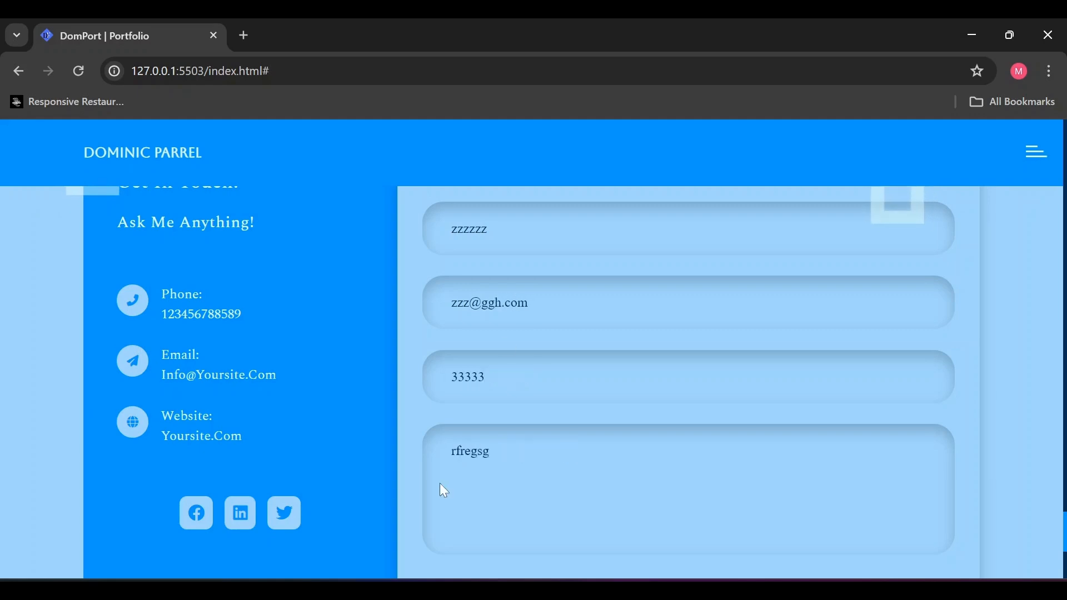
{"action": "scroll", "scroll_direction": "down", "scroll_amount": 3}
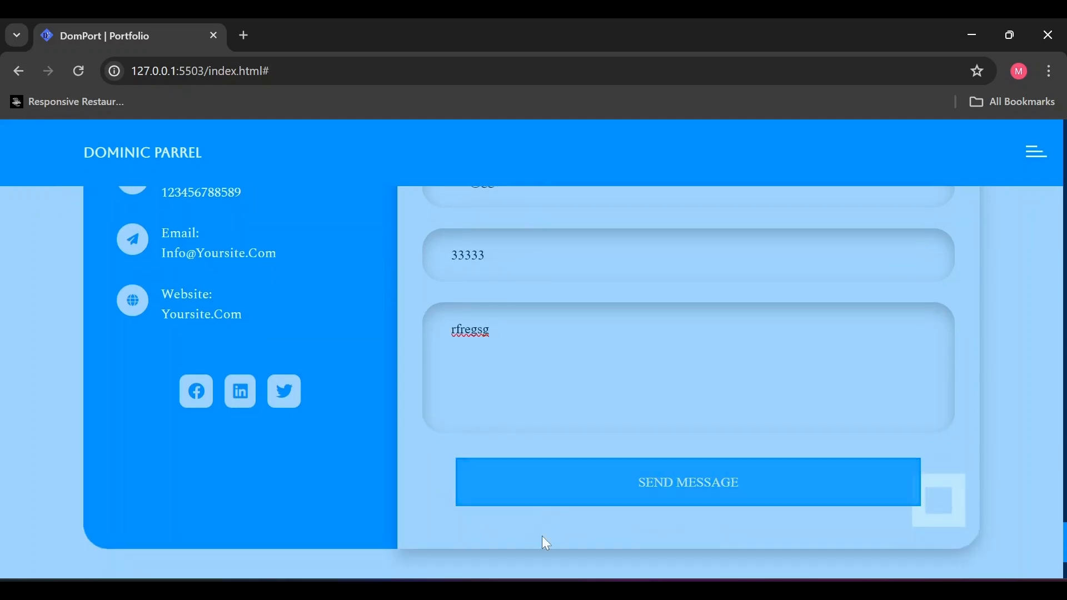
{"action": "left_click", "coordinate": [687, 482]}
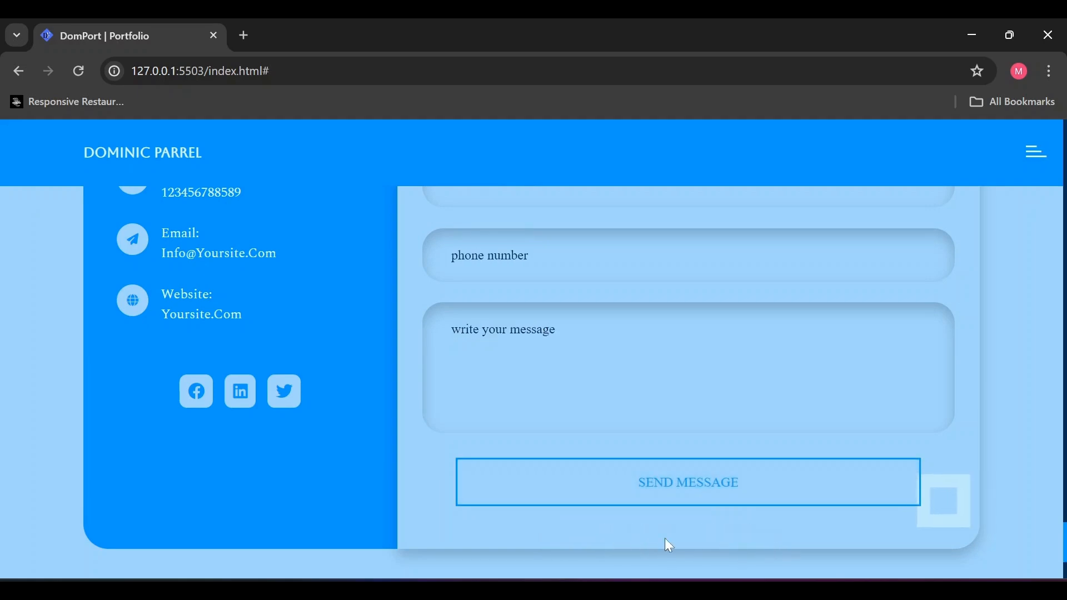
{"action": "scroll", "scroll_direction": "up", "scroll_amount": 3}
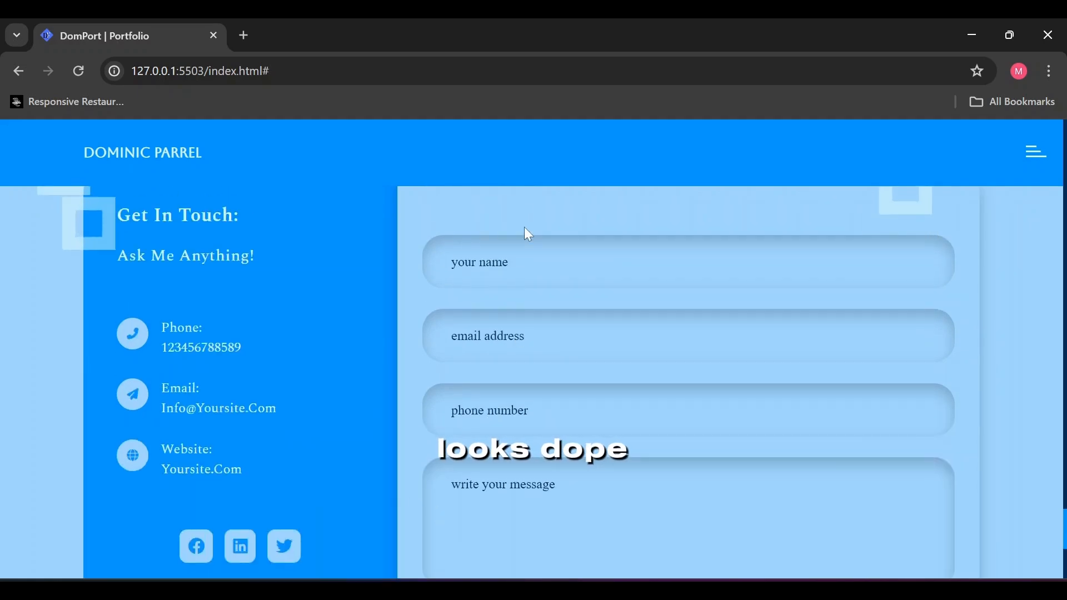
{"action": "scroll", "scroll_direction": "down", "scroll_amount": 3}
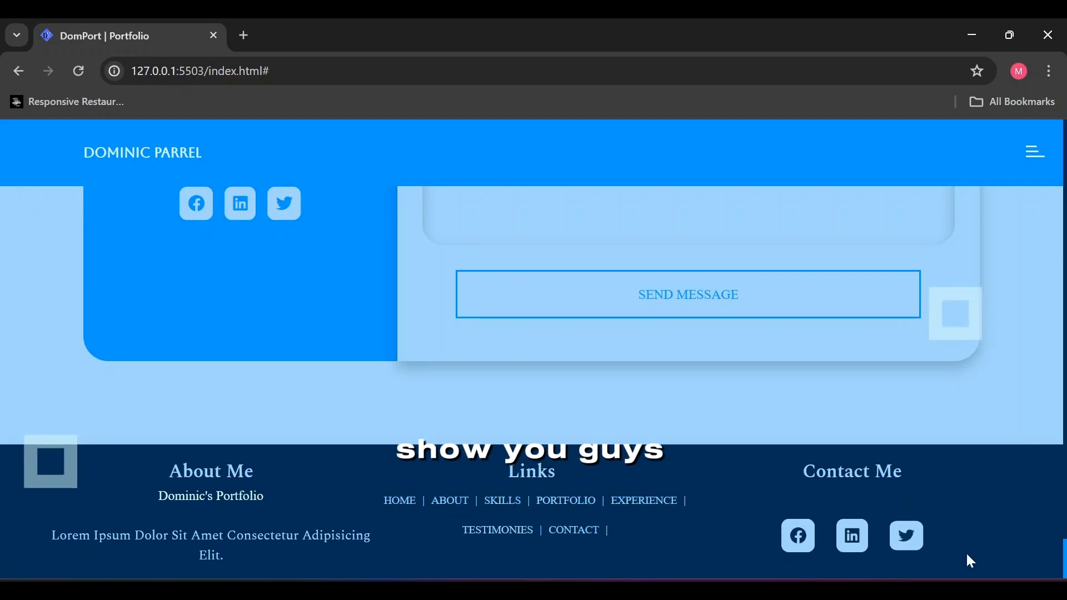
{"action": "scroll", "scroll_direction": "up", "scroll_amount": 3}
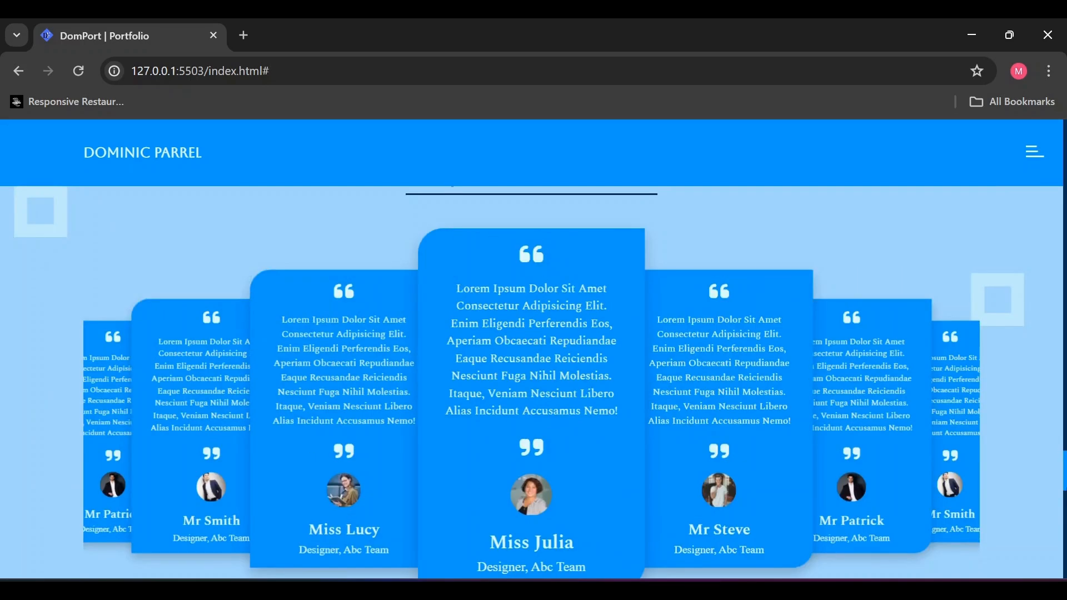
{"action": "scroll", "scroll_direction": "down", "scroll_amount": 3}
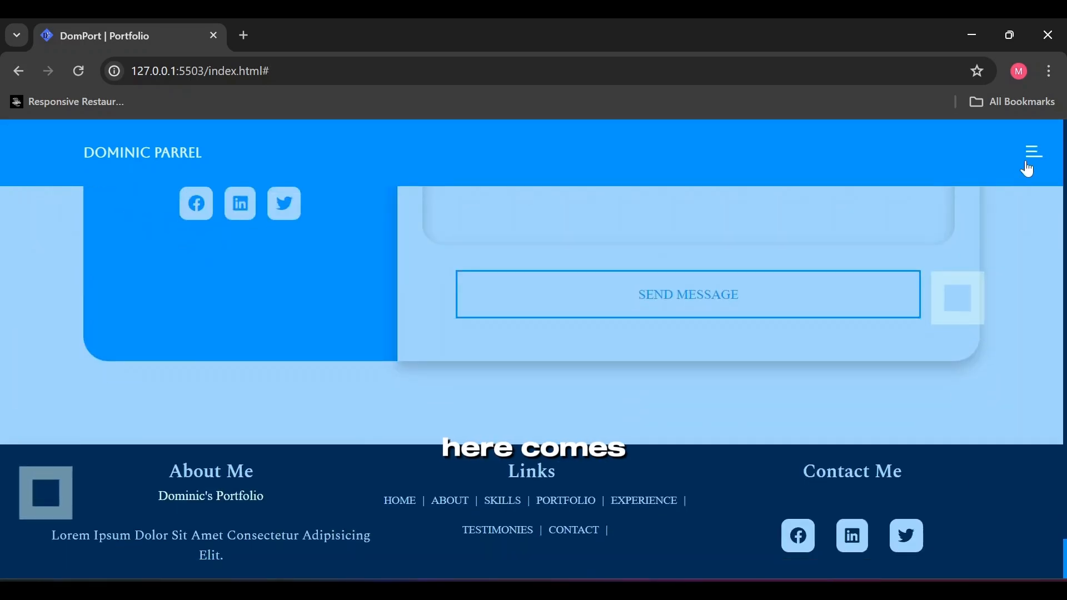
- Use the hamburger menu to visit Testimonials, Skills, About, Home and Skills, then close it
{"action": "left_click", "coordinate": [1031, 151]}
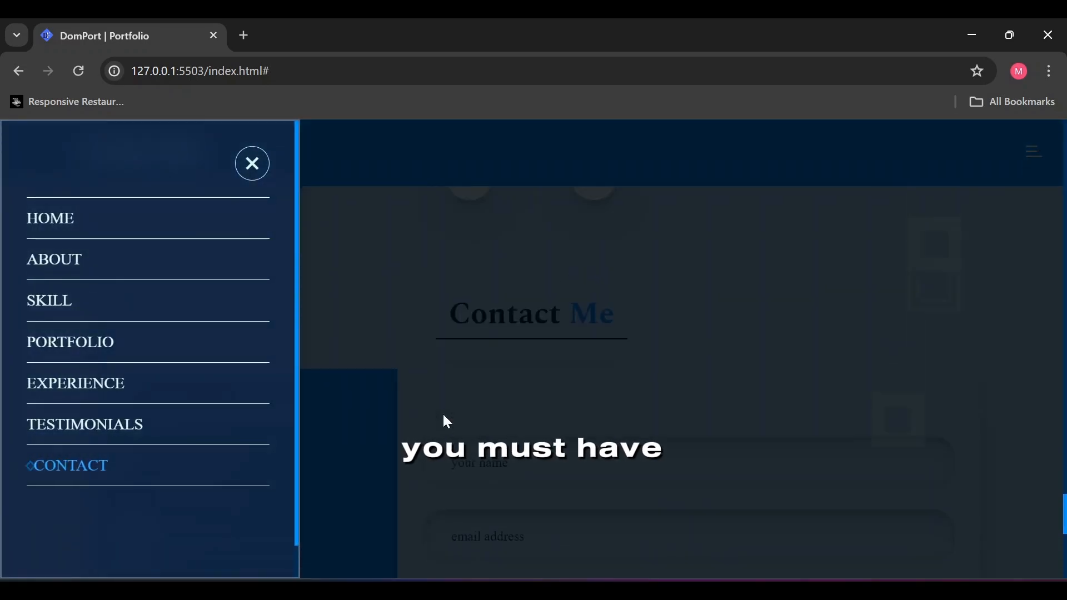
{"action": "left_click", "coordinate": [84, 424]}
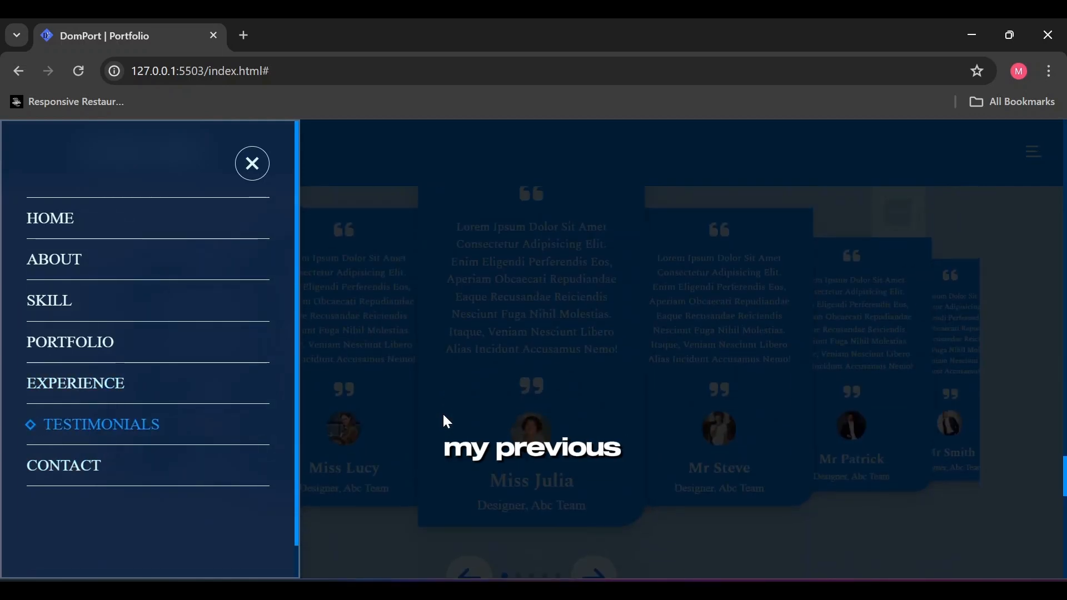
{"action": "left_click", "coordinate": [70, 341]}
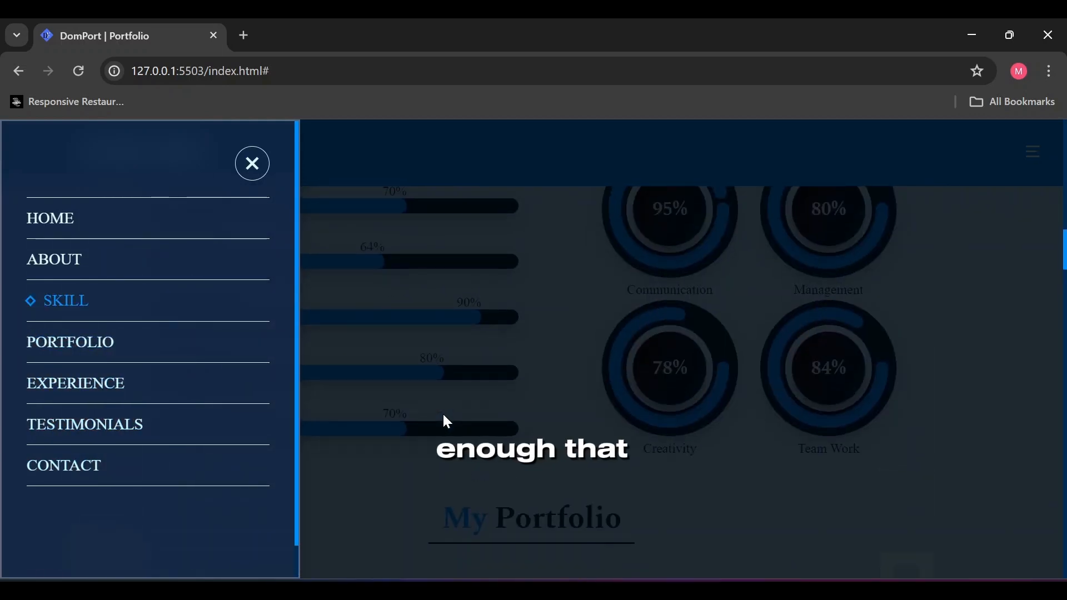
{"action": "left_click", "coordinate": [70, 261]}
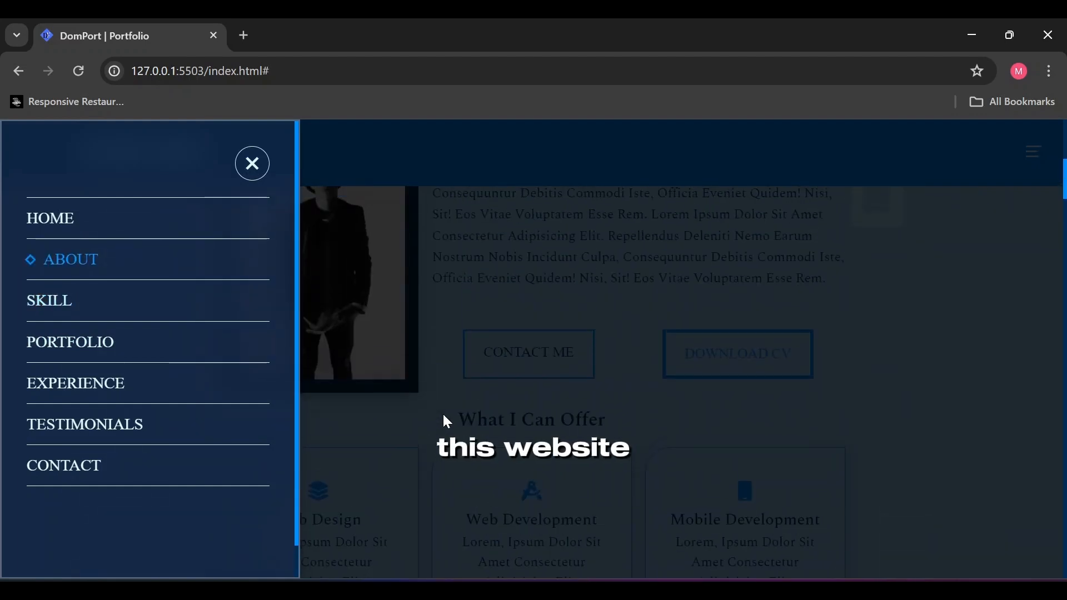
{"action": "left_click", "coordinate": [66, 218]}
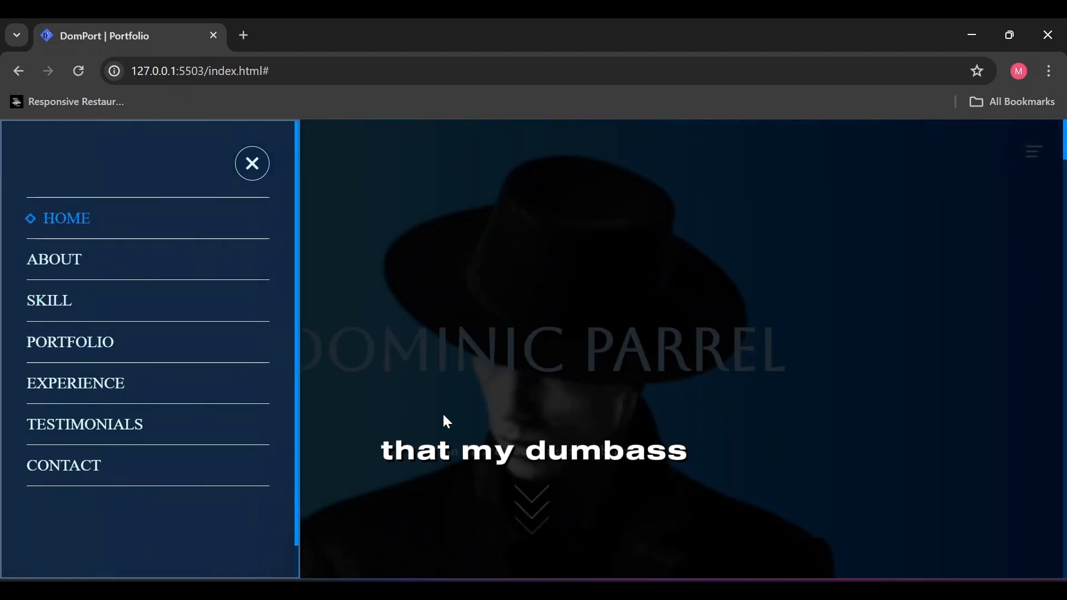
{"action": "left_click", "coordinate": [75, 383]}
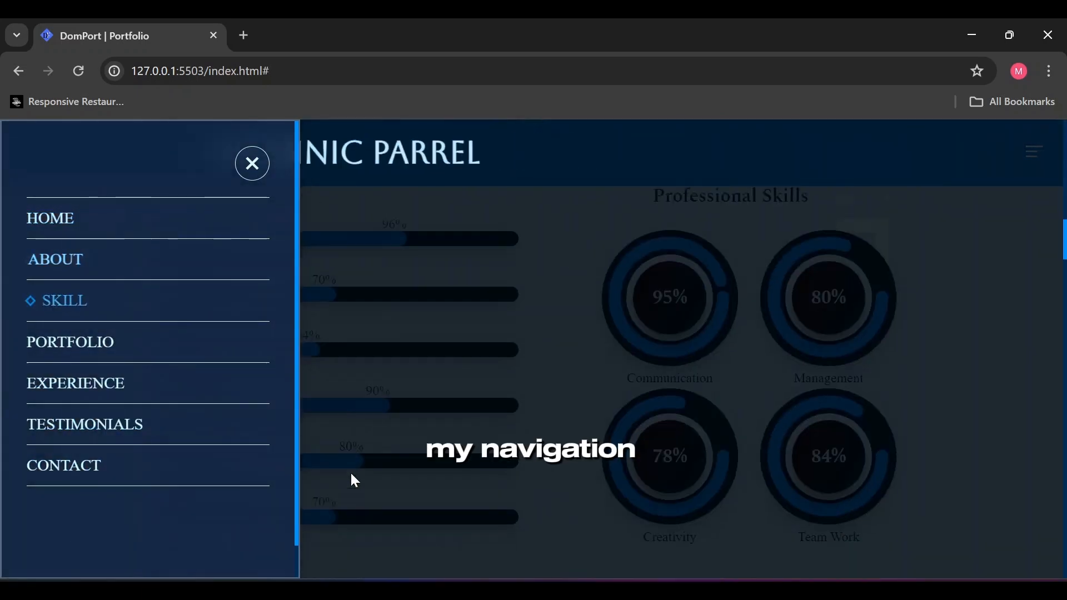
{"action": "left_click", "coordinate": [252, 164]}
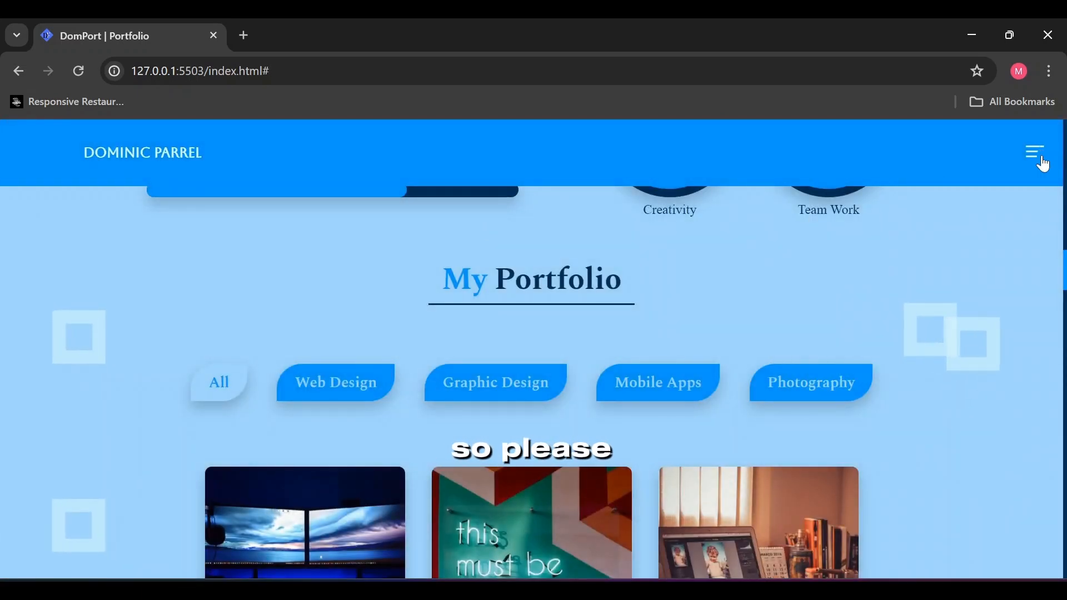
{"action": "scroll", "scroll_direction": "down", "scroll_amount": 3}
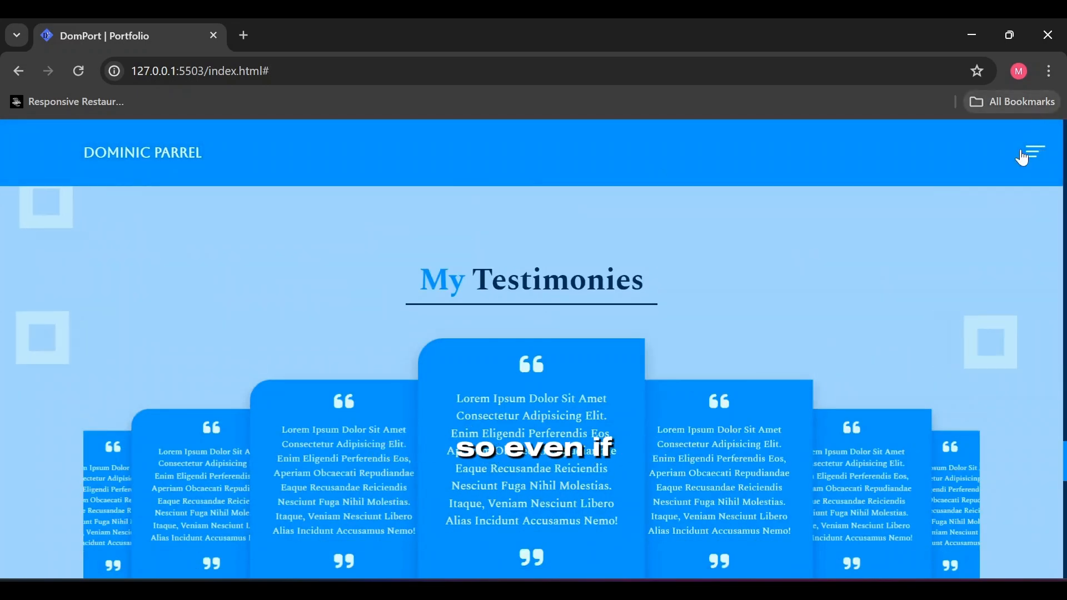
{"action": "mouse_move", "coordinate": [557, 220]}
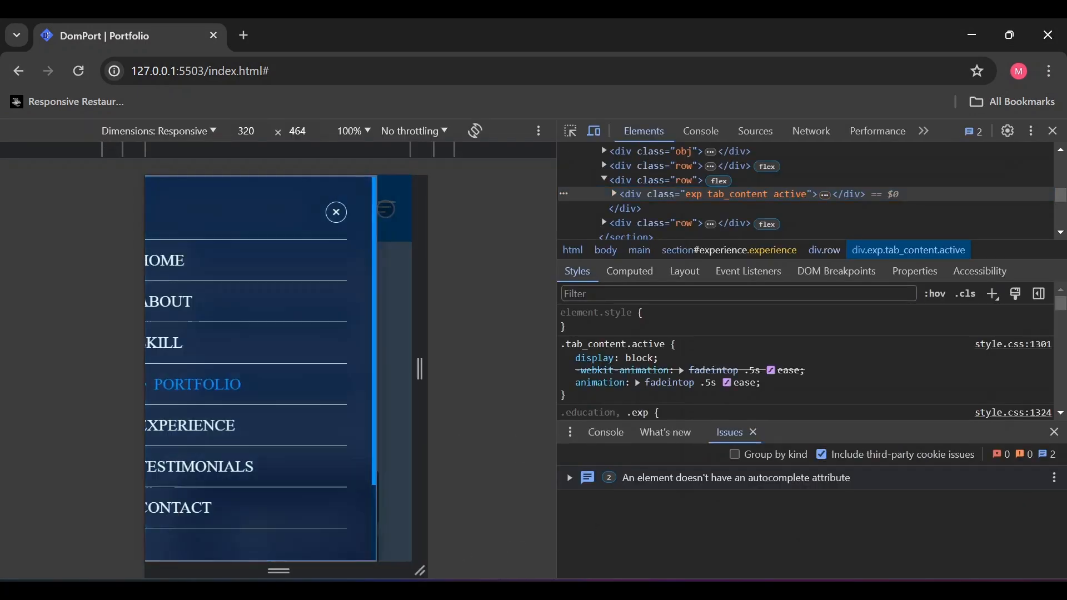
- At 320px width, jump to About and scroll through portfolio and contact to the footer
{"action": "left_click", "coordinate": [336, 212]}
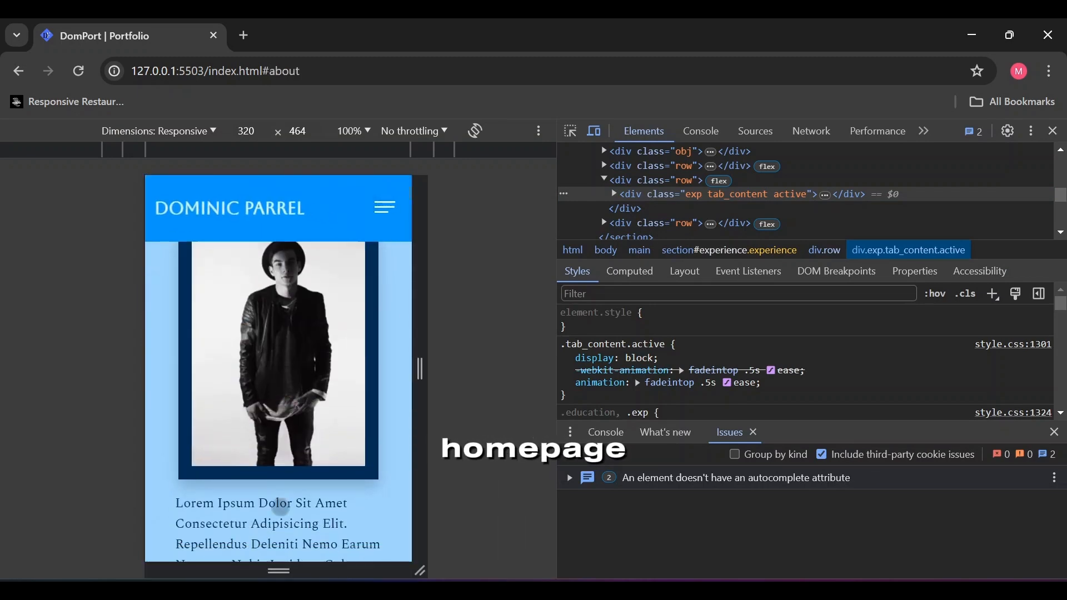
{"action": "scroll", "scroll_direction": "down", "scroll_amount": 3}
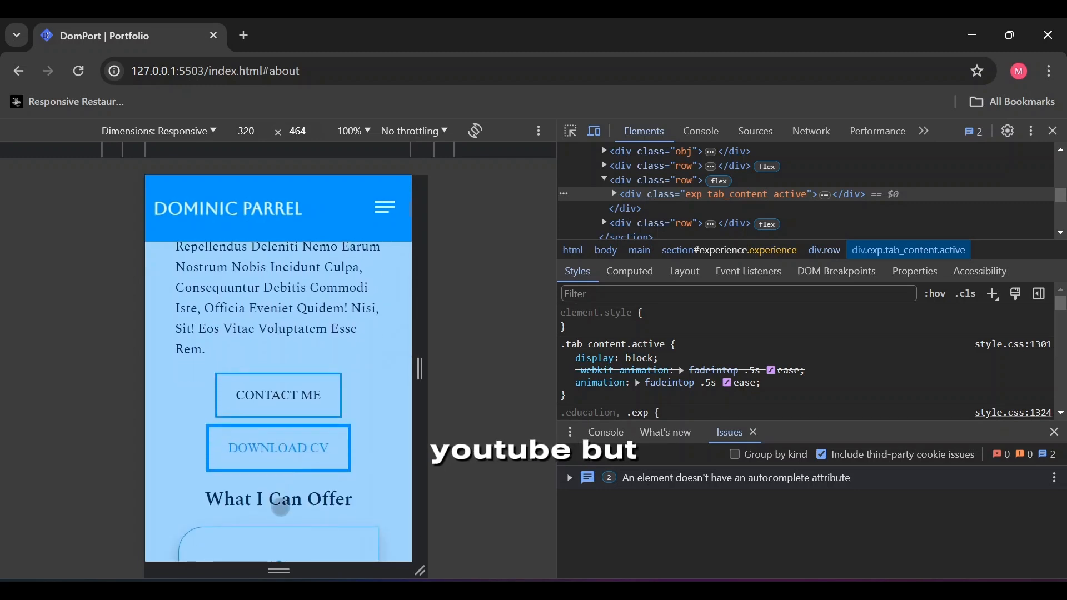
{"action": "scroll", "scroll_direction": "down", "scroll_amount": 3}
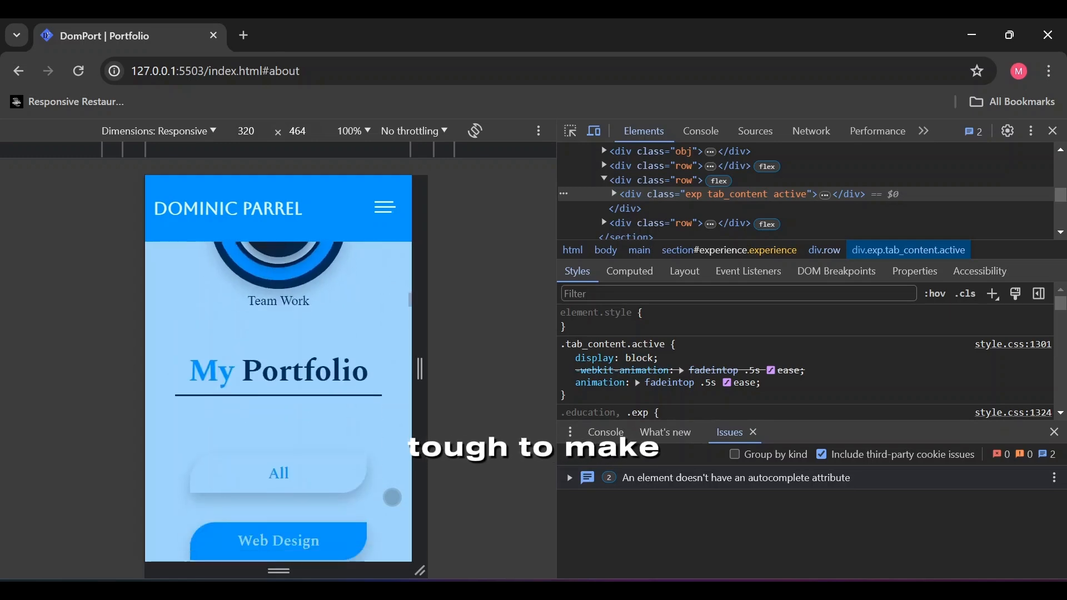
{"action": "scroll", "scroll_direction": "down", "scroll_amount": 3}
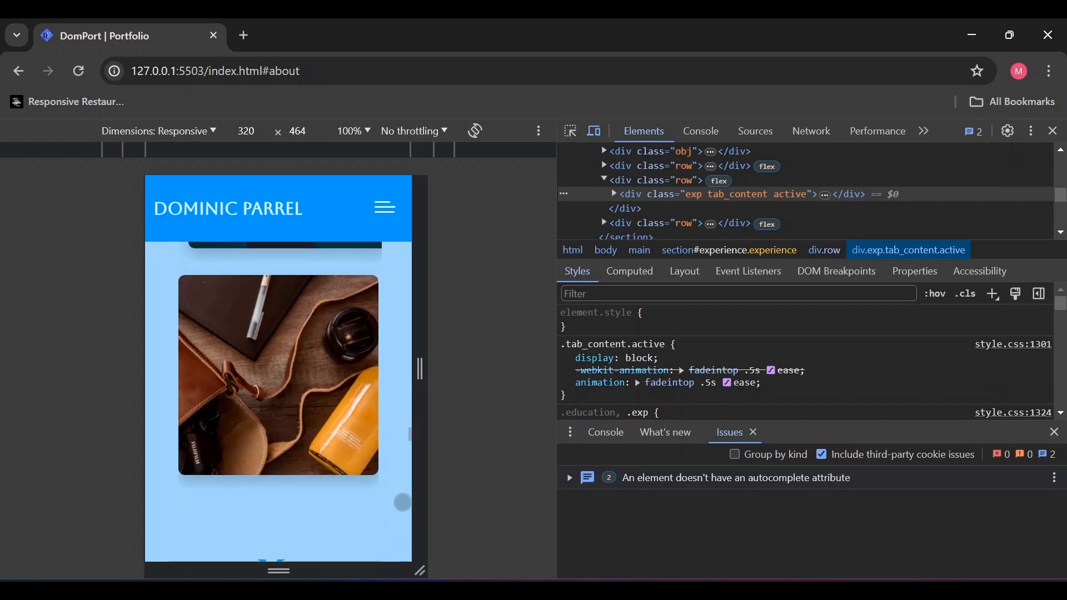
{"action": "scroll", "scroll_direction": "down", "scroll_amount": 3}
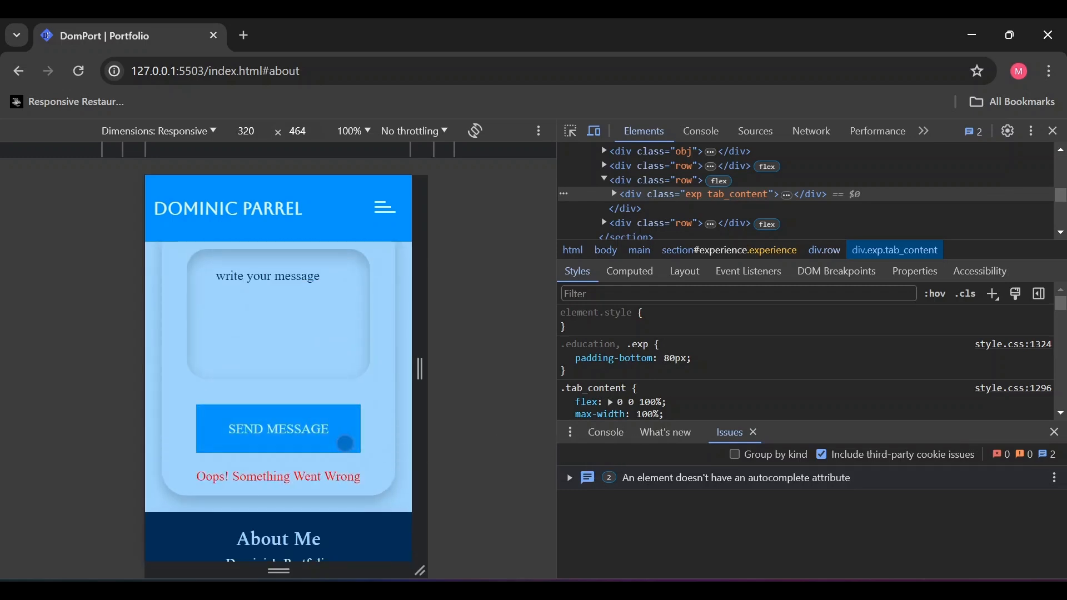
{"action": "scroll", "scroll_direction": "down", "scroll_amount": 3}
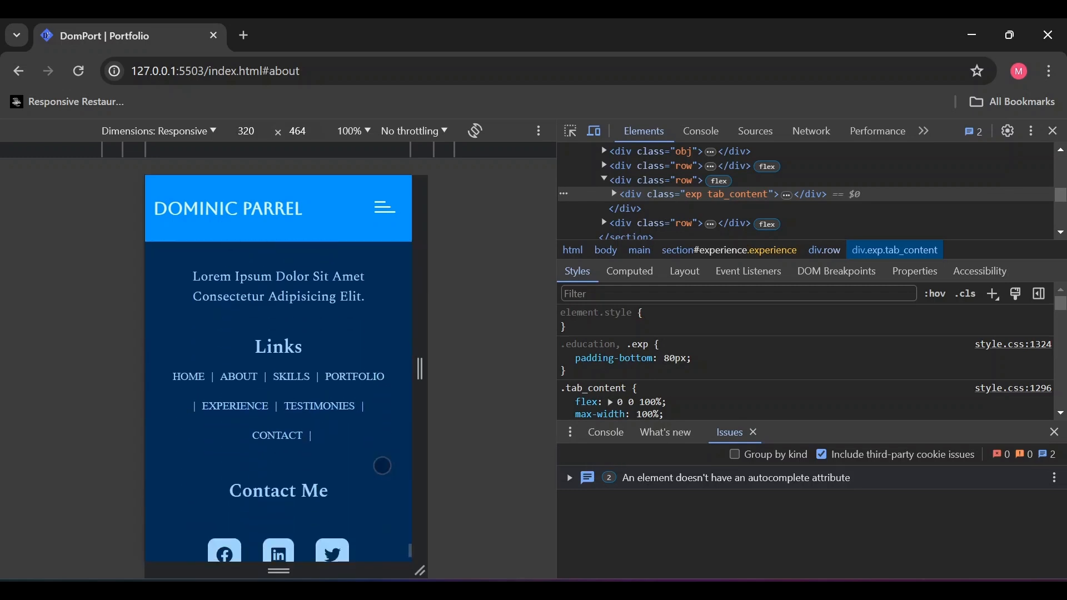
{"action": "scroll", "scroll_direction": "down", "scroll_amount": 3}
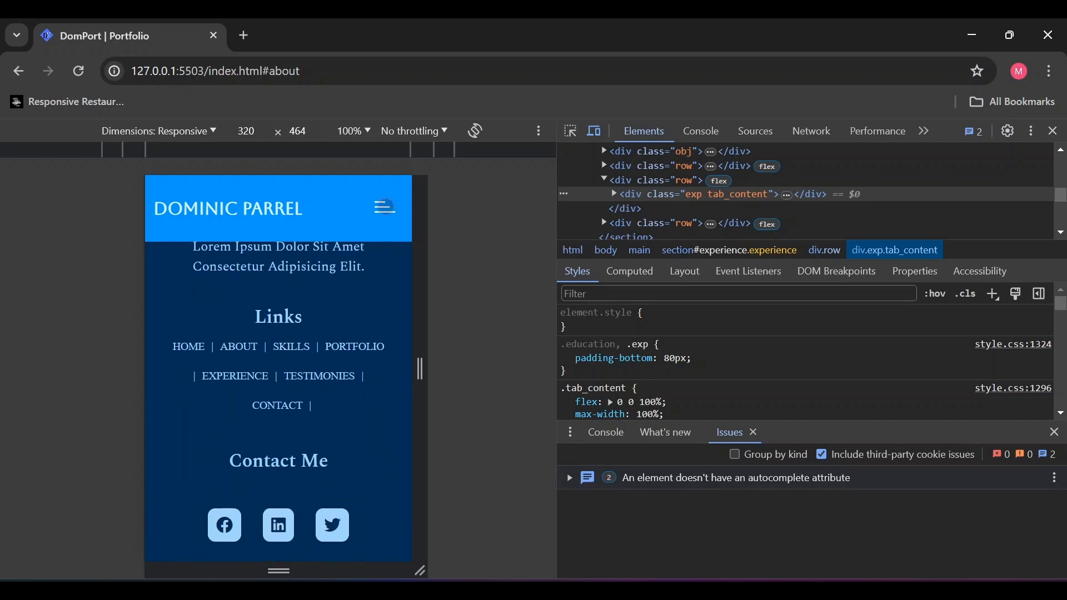
{"action": "left_click", "coordinate": [384, 206]}
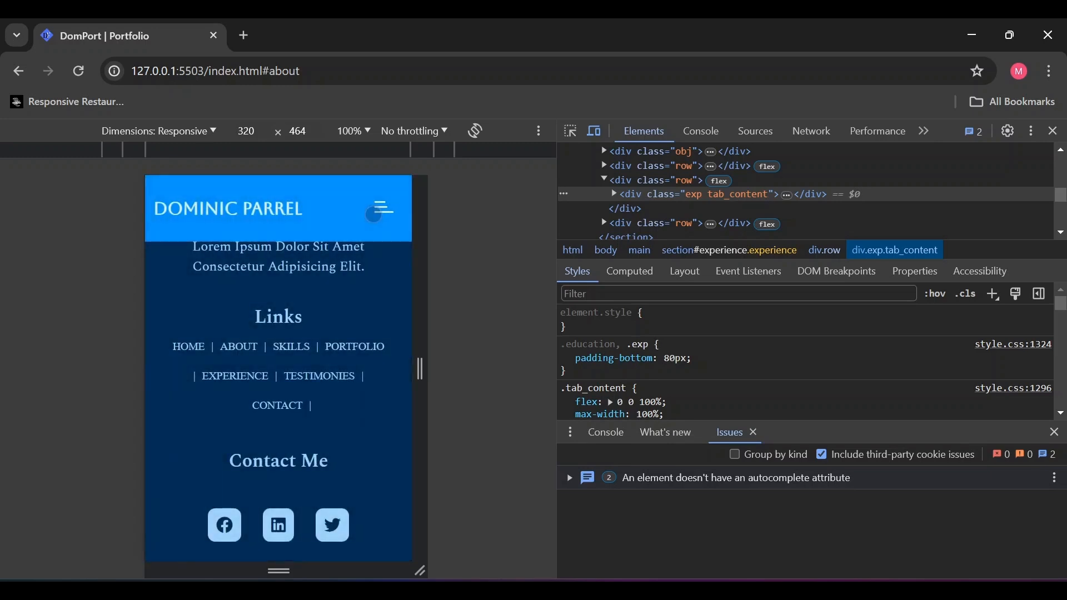
{"action": "mouse_move", "coordinate": [388, 324]}
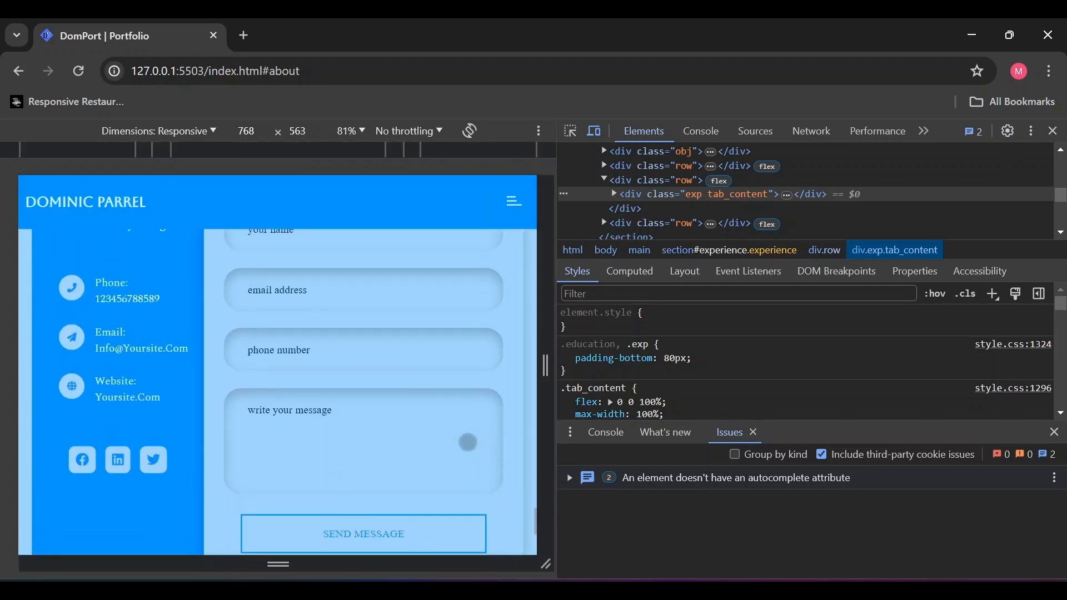
- Scroll up and down through the page at 768px tablet width
{"action": "scroll", "scroll_direction": "up", "scroll_amount": 3}
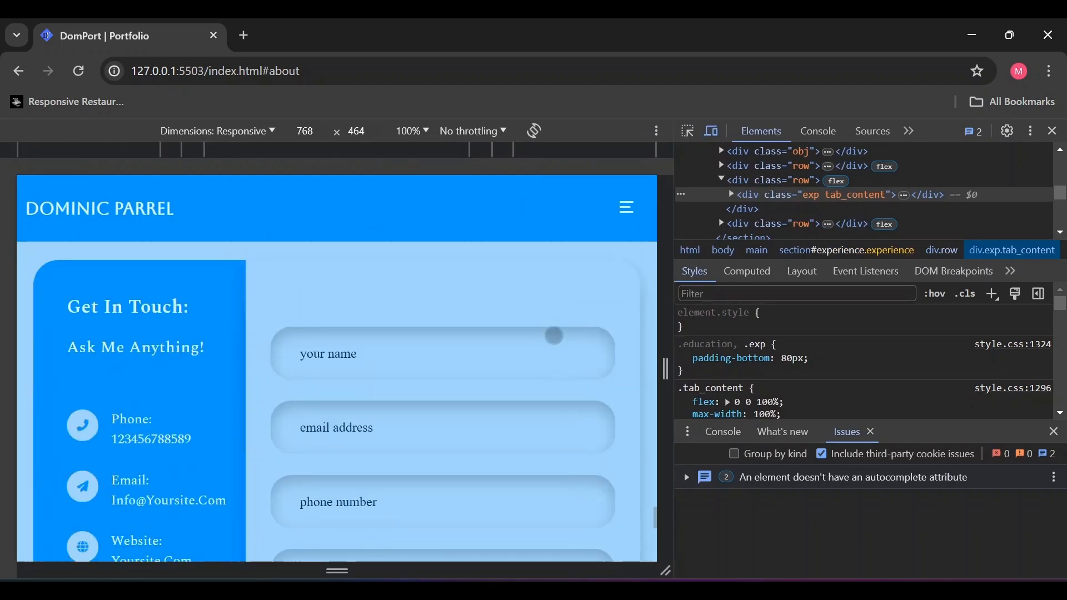
{"action": "scroll", "scroll_direction": "down", "scroll_amount": 3}
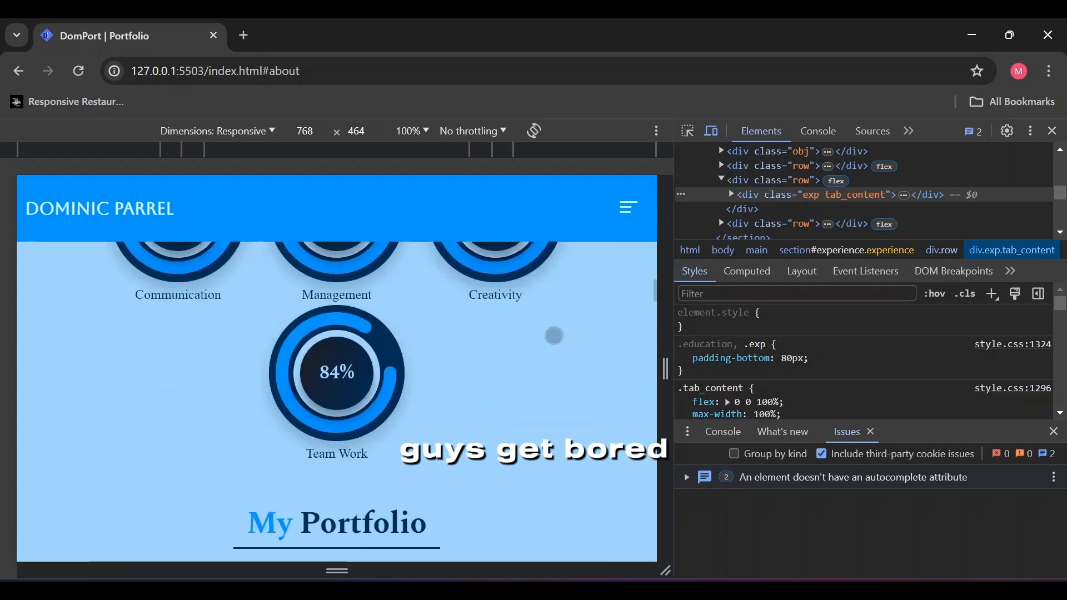
{"action": "scroll", "scroll_direction": "down", "scroll_amount": 3}
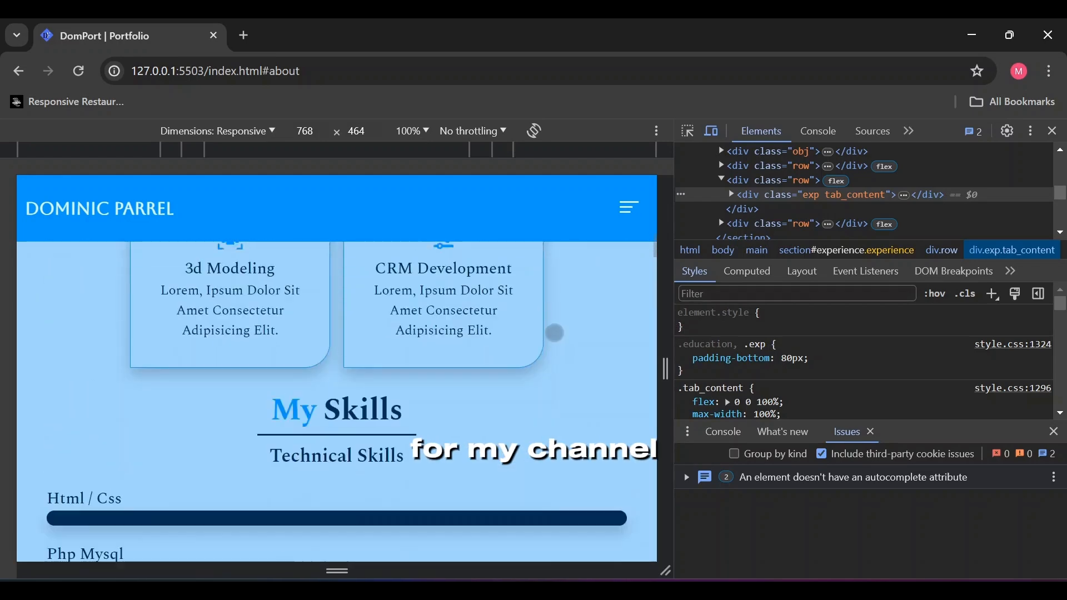
{"action": "scroll", "scroll_direction": "up", "scroll_amount": 3}
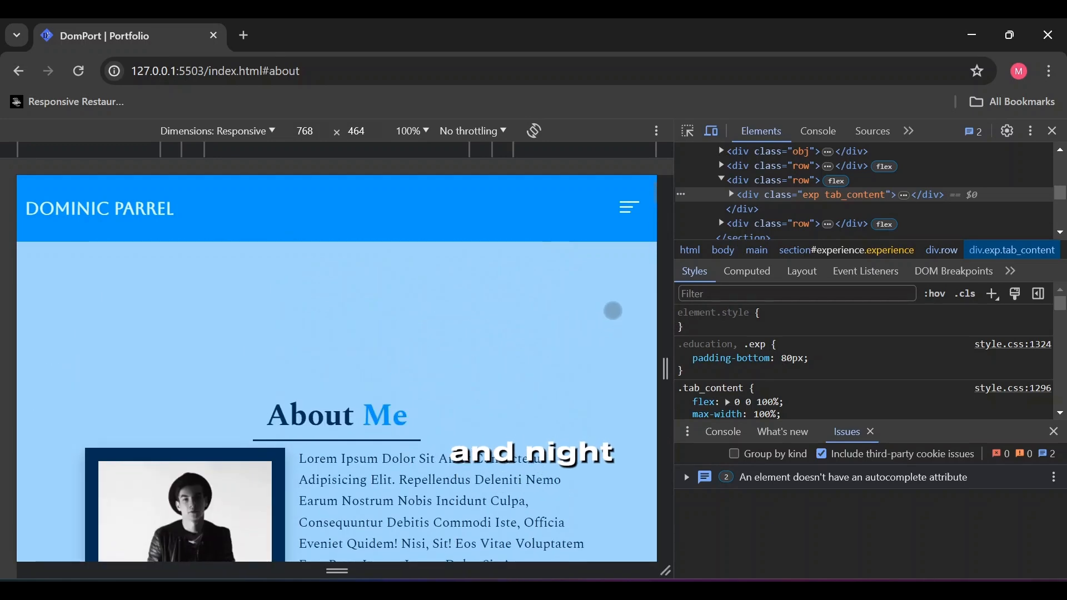
{"action": "scroll", "scroll_direction": "up", "scroll_amount": 3}
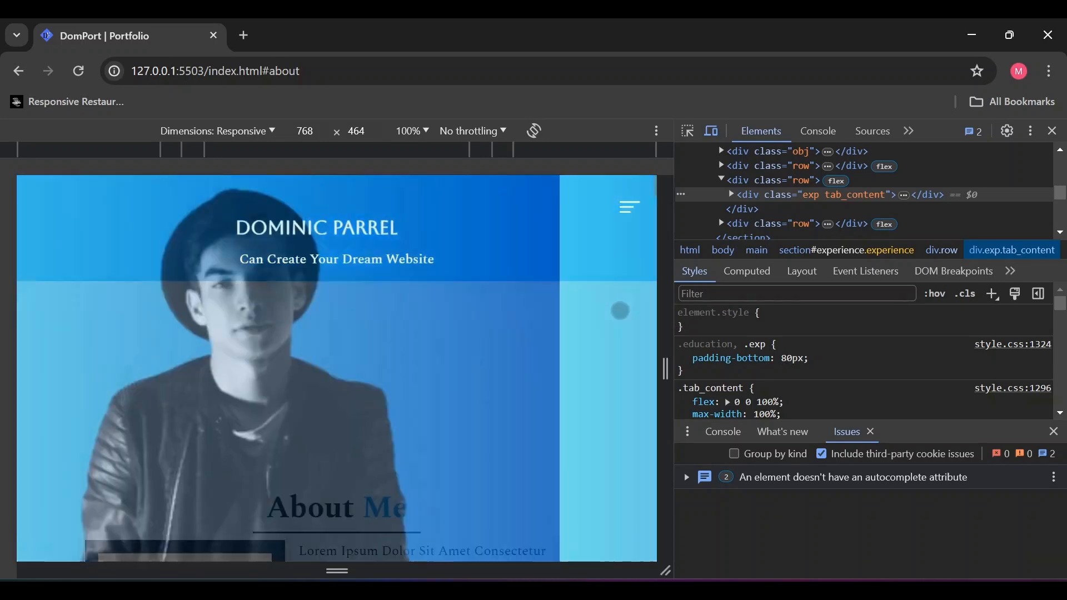
{"action": "scroll", "scroll_direction": "down", "scroll_amount": 3}
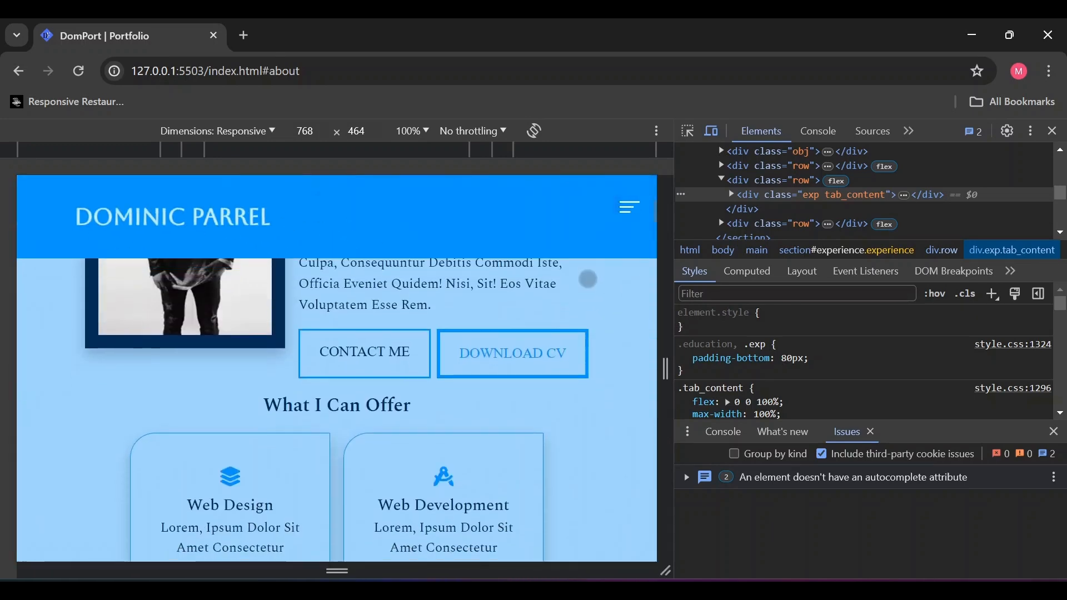
- Open the slide-out menu and jump to the Portfolio and Experience sections
{"action": "left_click", "coordinate": [628, 207]}
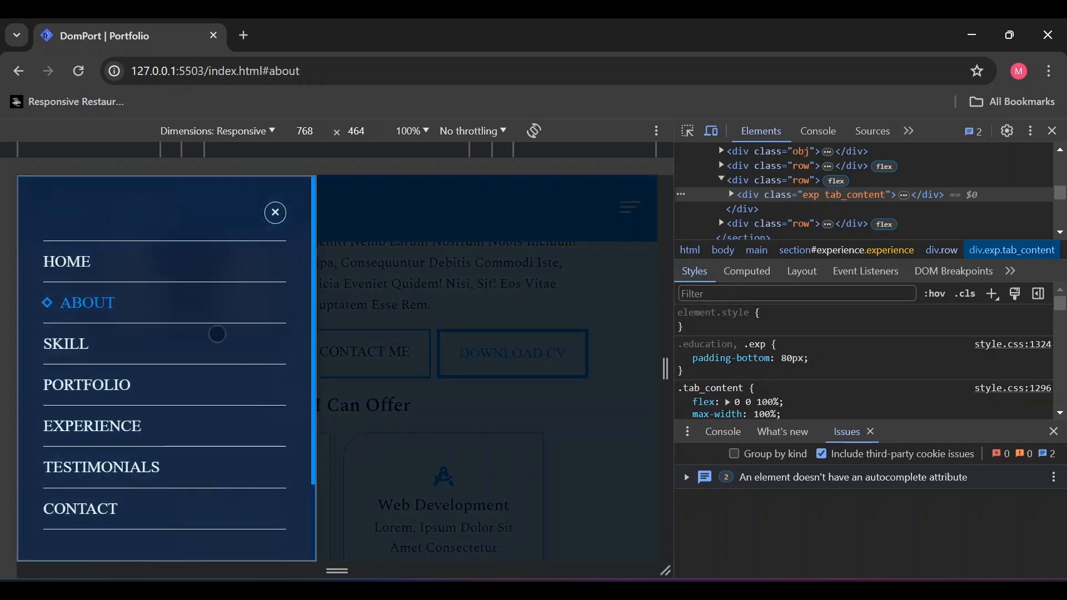
{"action": "left_click", "coordinate": [87, 384]}
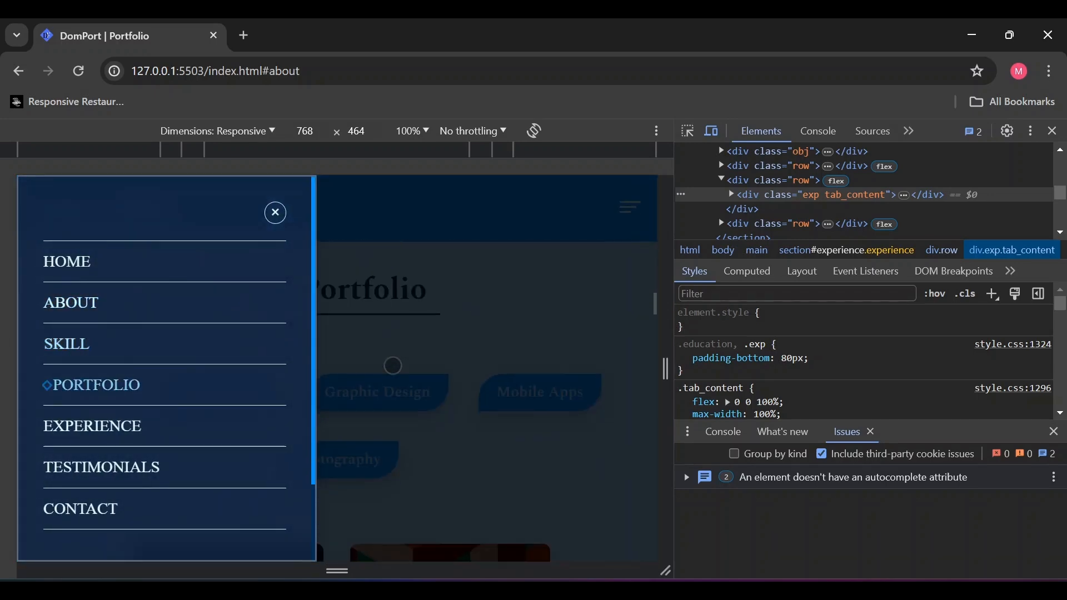
{"action": "left_click", "coordinate": [92, 426]}
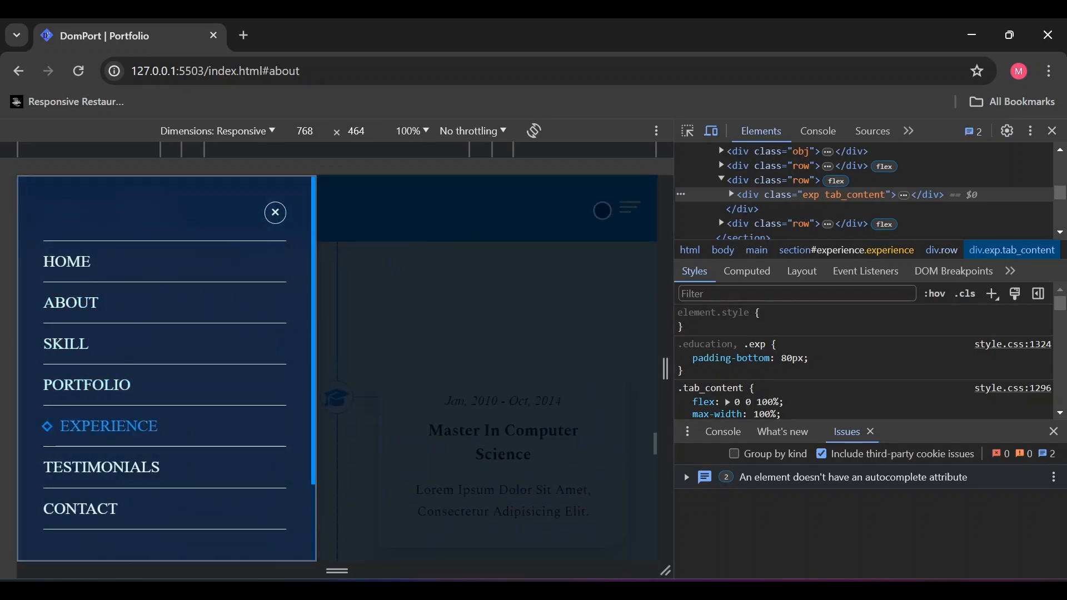
{"action": "left_click", "coordinate": [274, 212]}
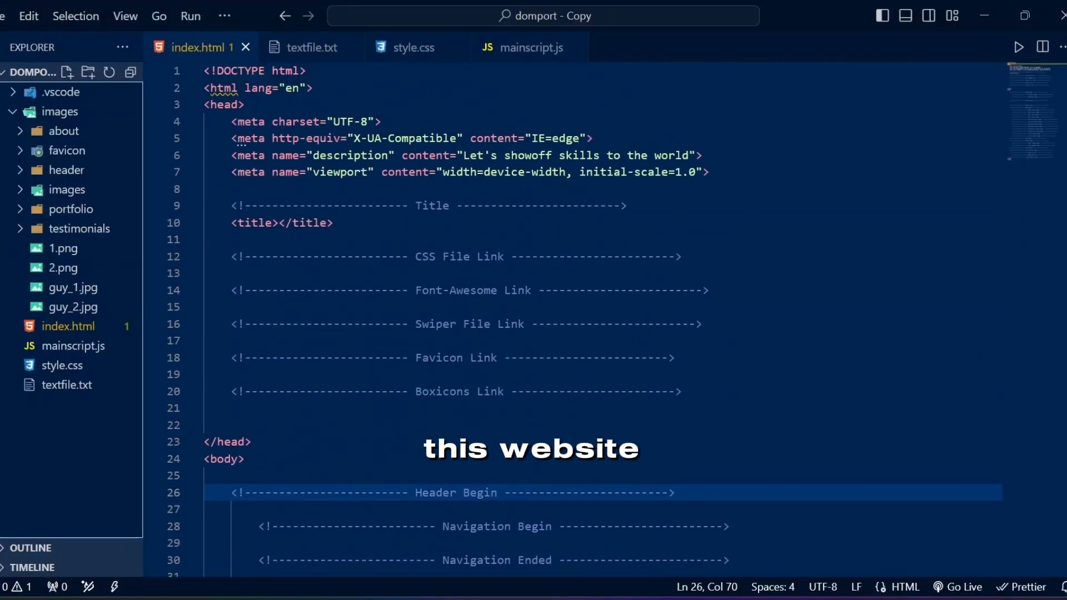
- Scroll the index.html outline, review style.css's section comments, then return to index.html
{"action": "scroll", "scroll_direction": "down", "scroll_amount": 3}
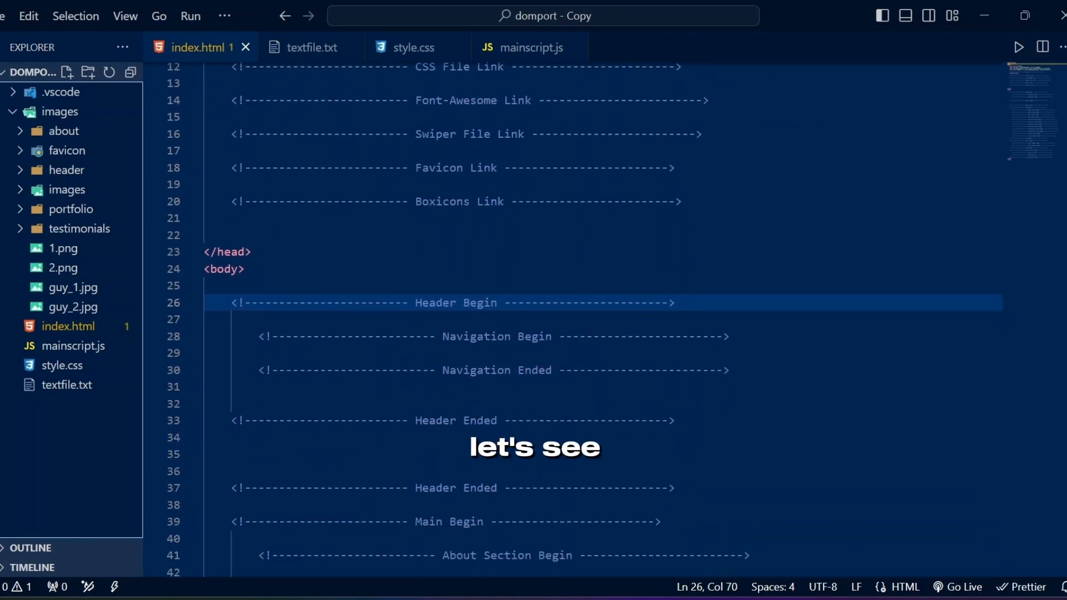
{"action": "scroll", "scroll_direction": "down", "scroll_amount": 3}
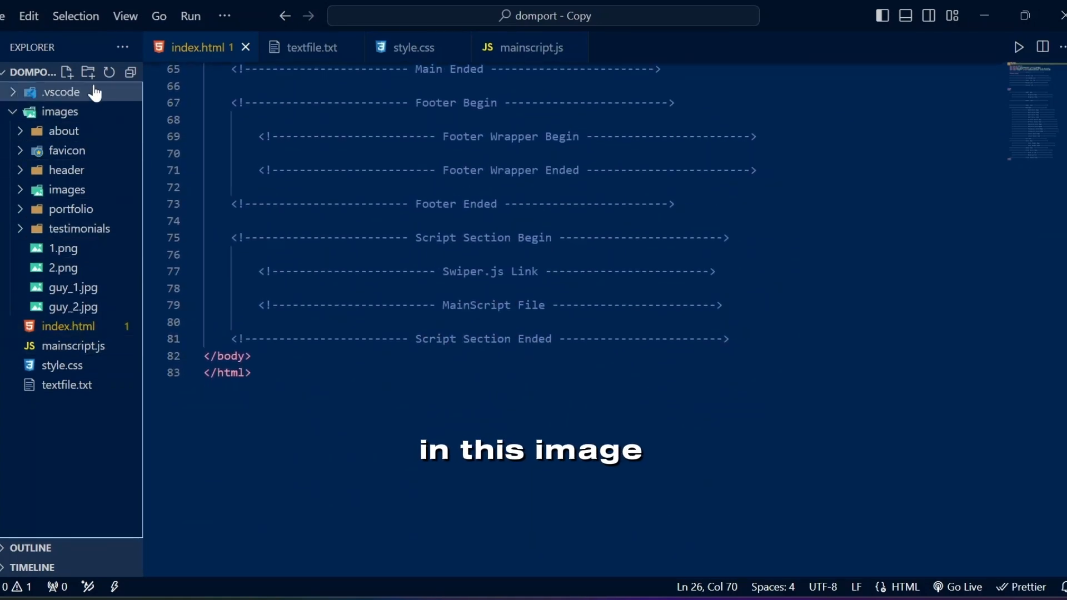
{"action": "left_click", "coordinate": [412, 48]}
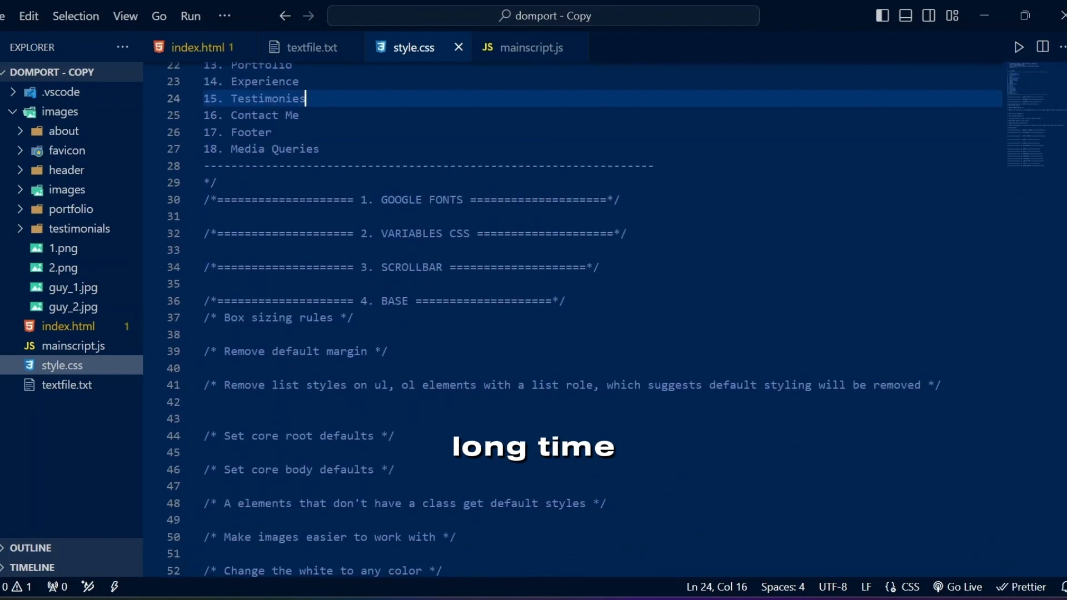
{"action": "scroll", "scroll_direction": "down", "scroll_amount": 3}
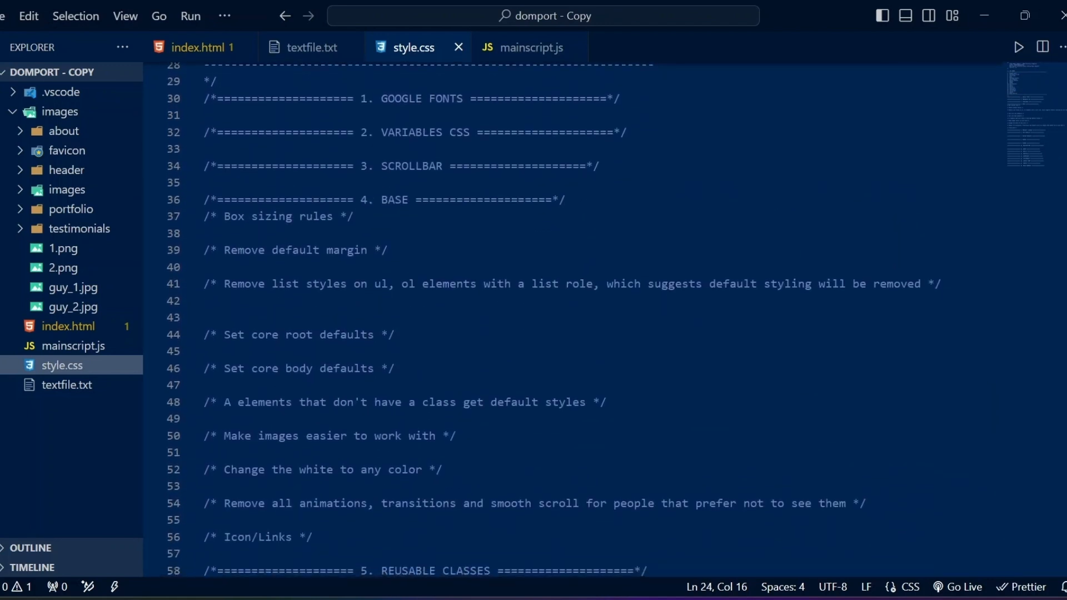
{"action": "scroll", "scroll_direction": "down", "scroll_amount": 3}
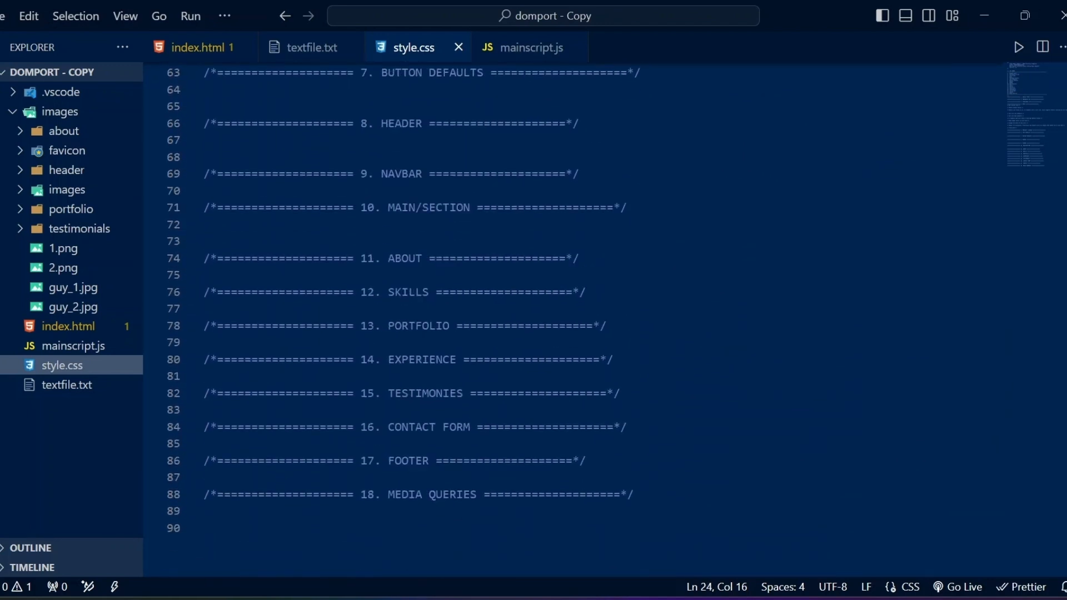
{"action": "left_click", "coordinate": [197, 48]}
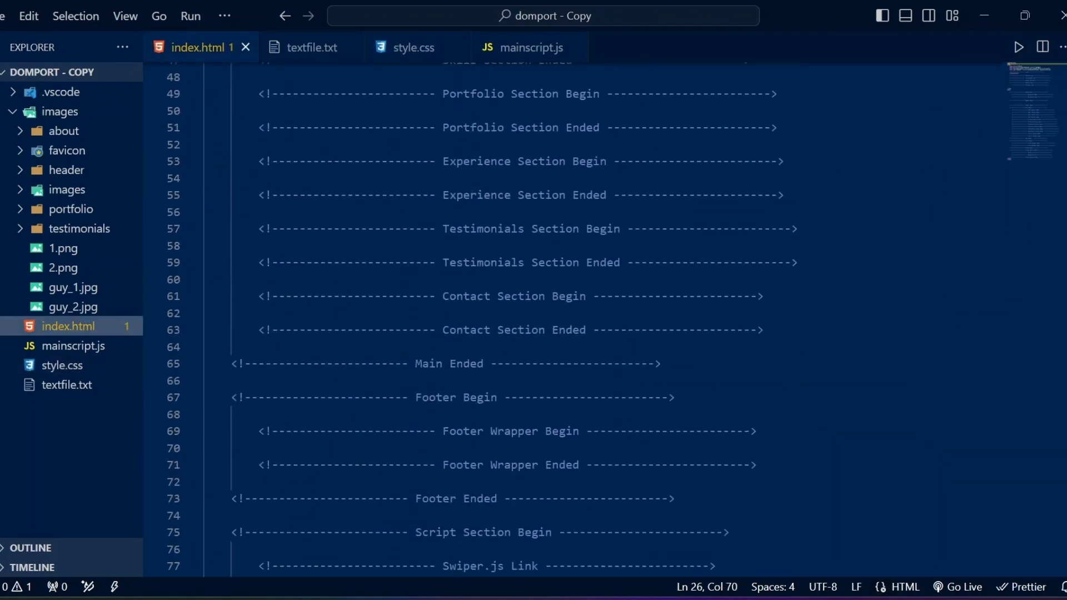
- Add the style.css link tag and a mainscript.js script tag to index.html
{"action": "scroll", "scroll_direction": "up", "scroll_amount": 3}
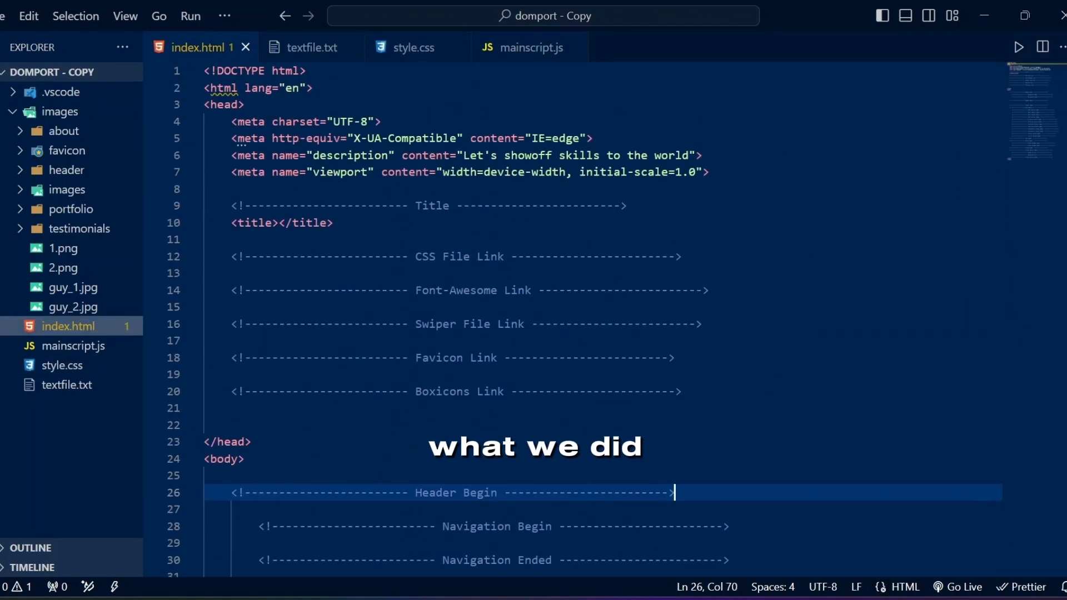
{"action": "type", "text": "li"}
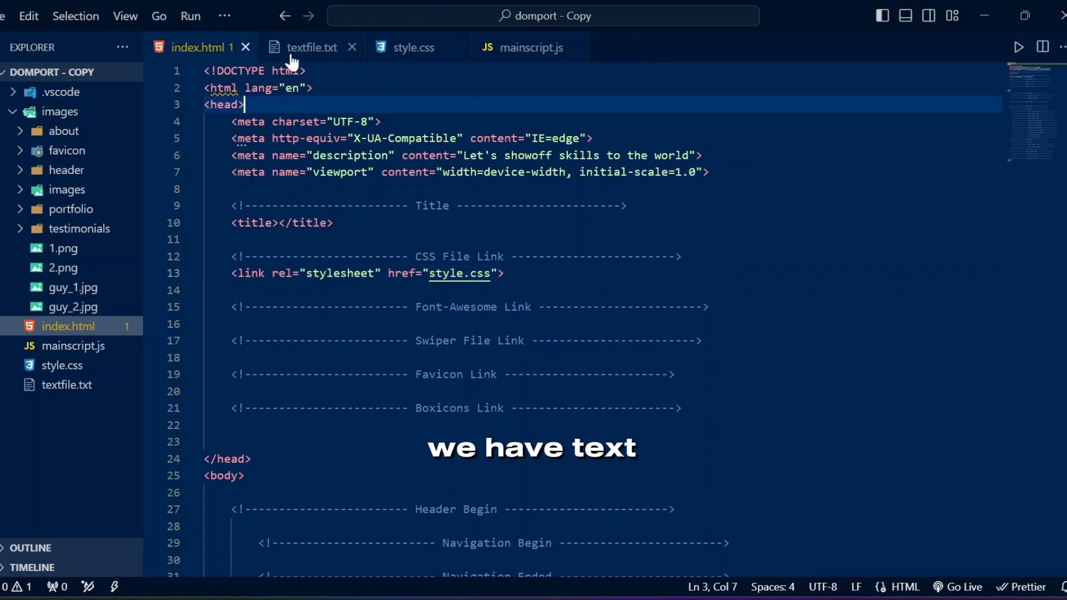
{"action": "mouse_move", "coordinate": [530, 47]}
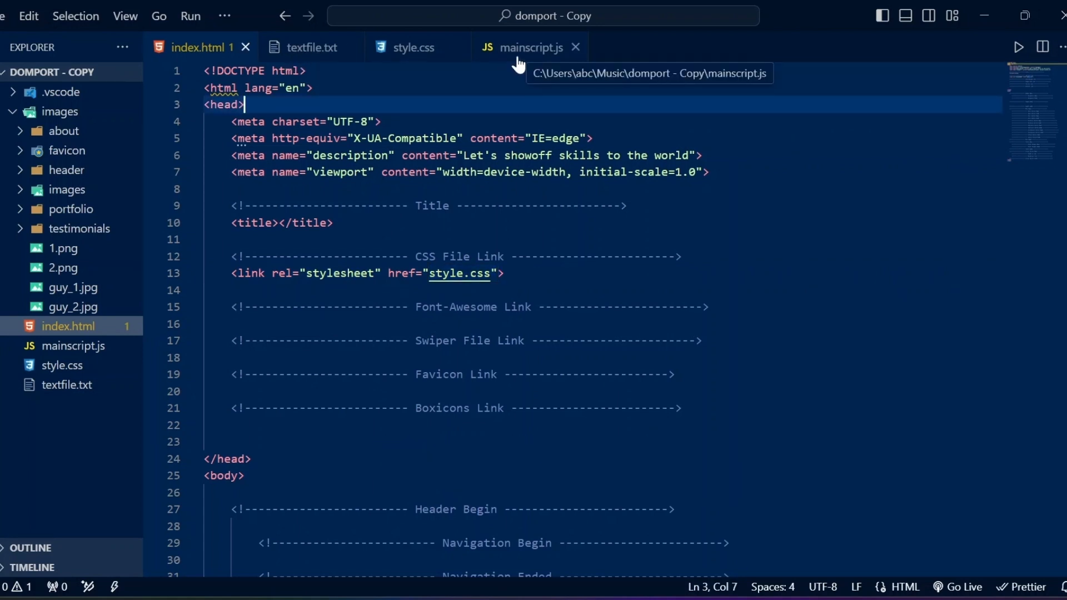
{"action": "left_click", "coordinate": [530, 48]}
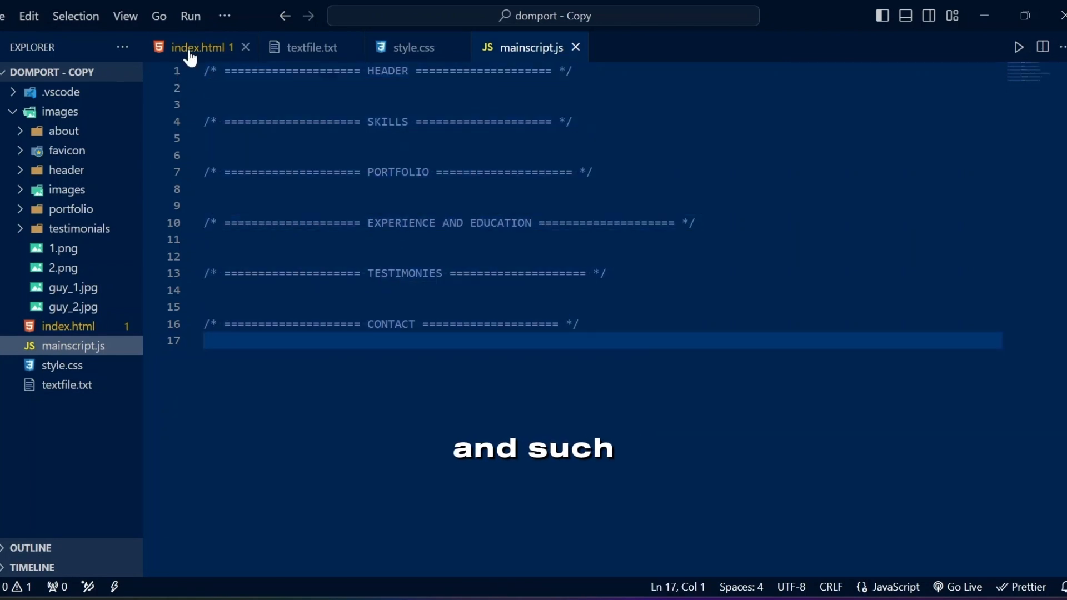
{"action": "left_click", "coordinate": [198, 48]}
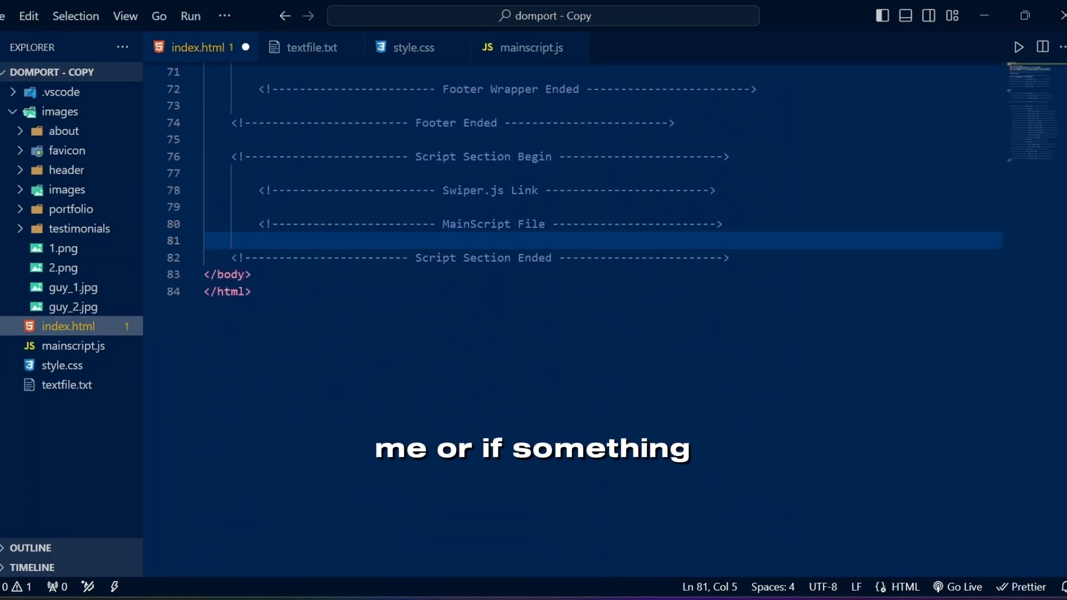
{"action": "type", "text": "<script src=\"\"></script>"}
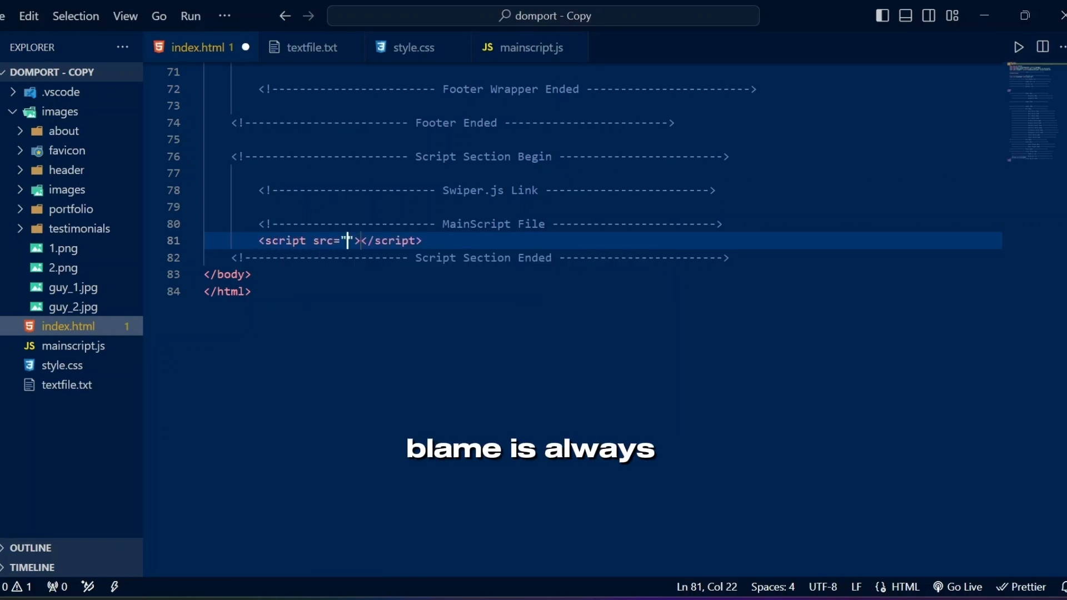
{"action": "type", "text": "mainscript.js"}
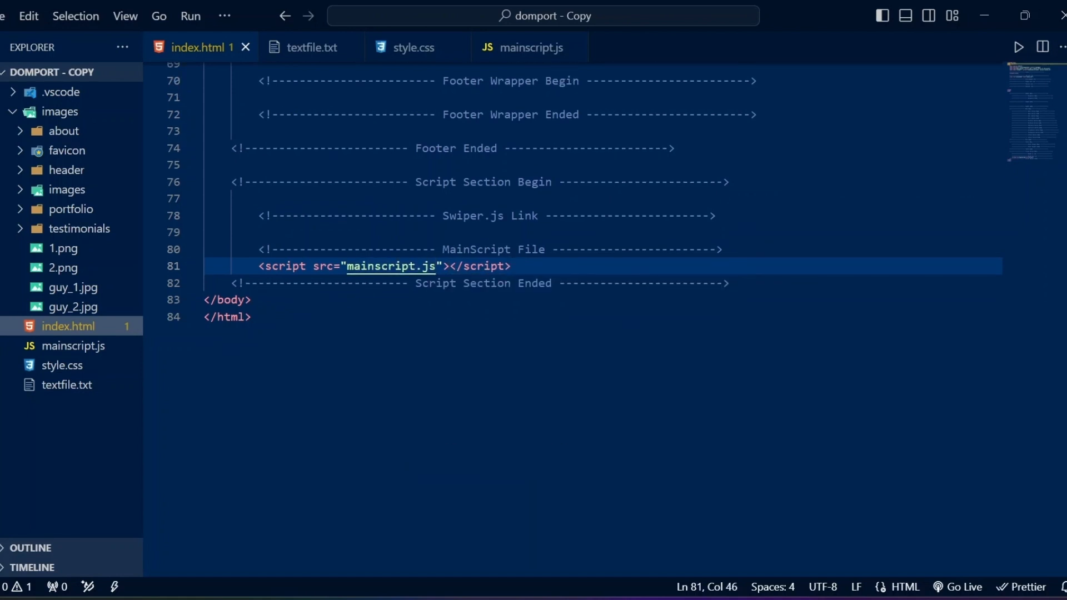
{"action": "scroll", "scroll_direction": "up", "scroll_amount": 3}
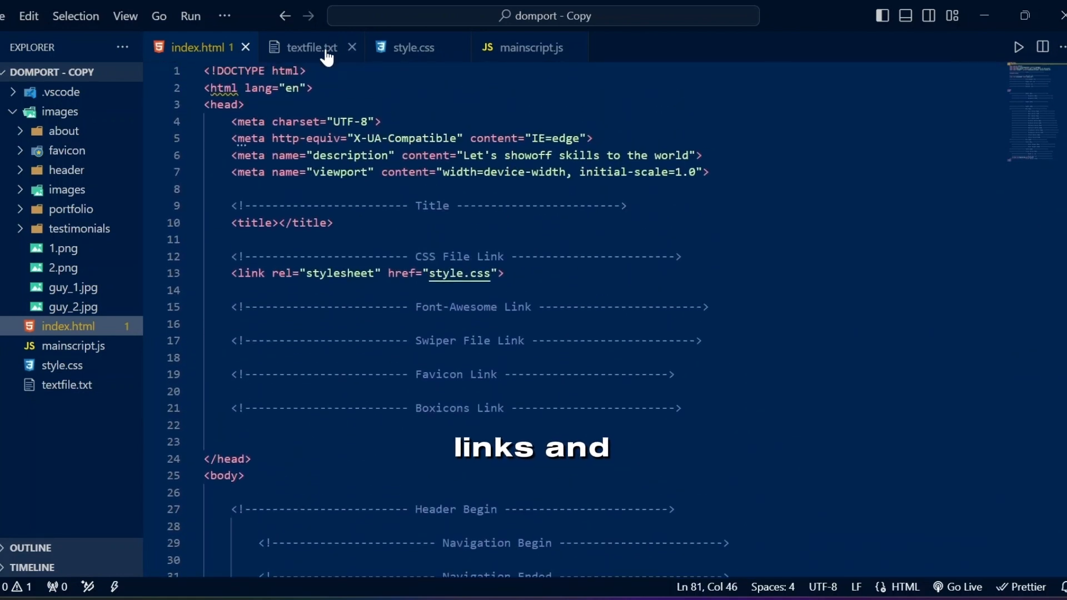
- Open textfile.txt and scroll through its prepared snippets
{"action": "left_click", "coordinate": [310, 47]}
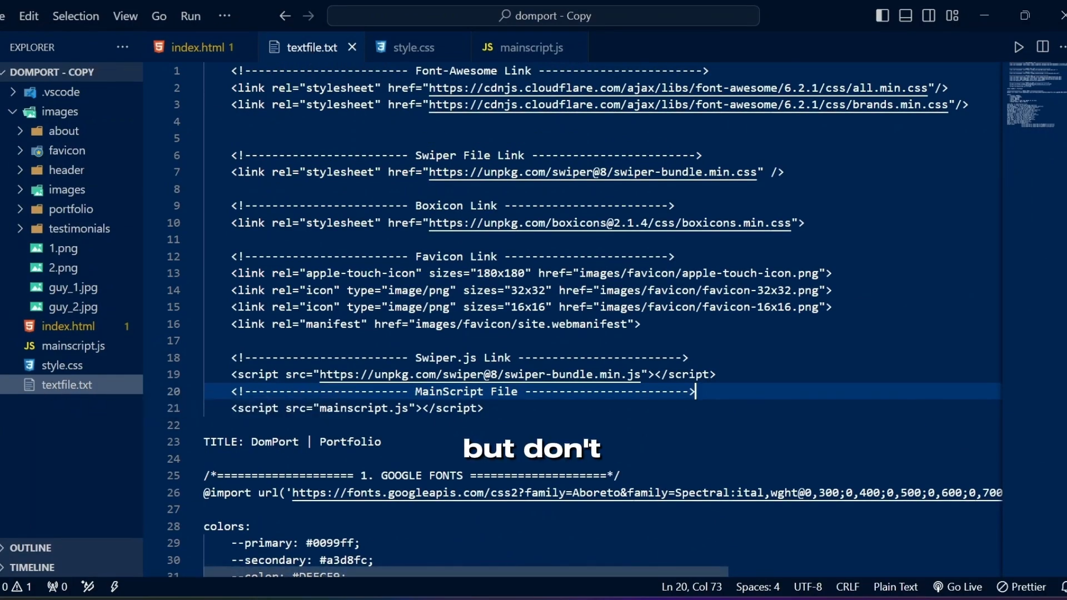
{"action": "scroll", "scroll_direction": "down", "scroll_amount": 3}
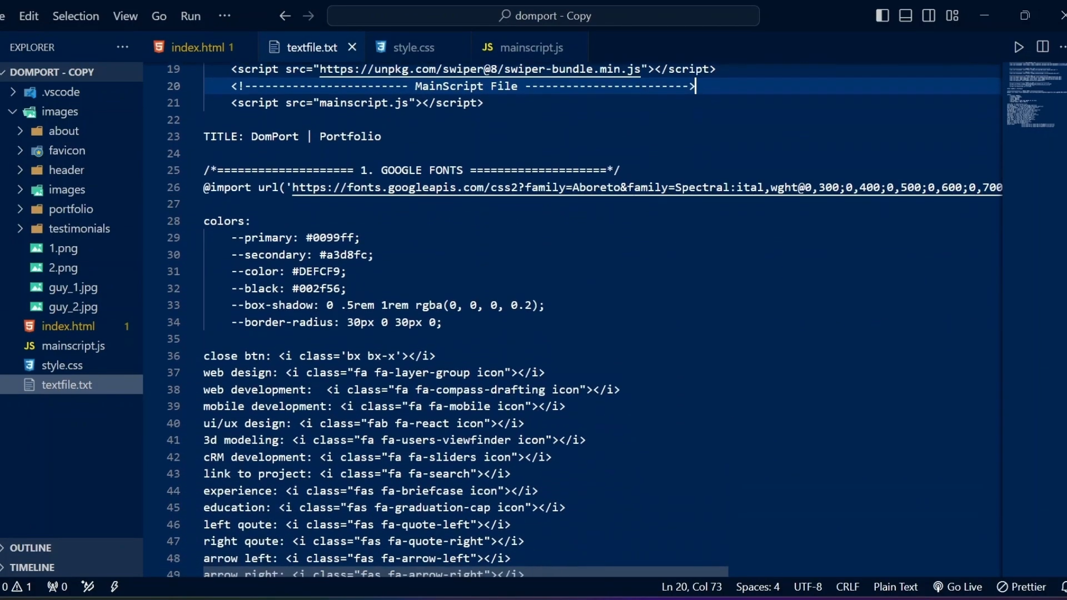
{"action": "scroll", "scroll_direction": "up", "scroll_amount": 3}
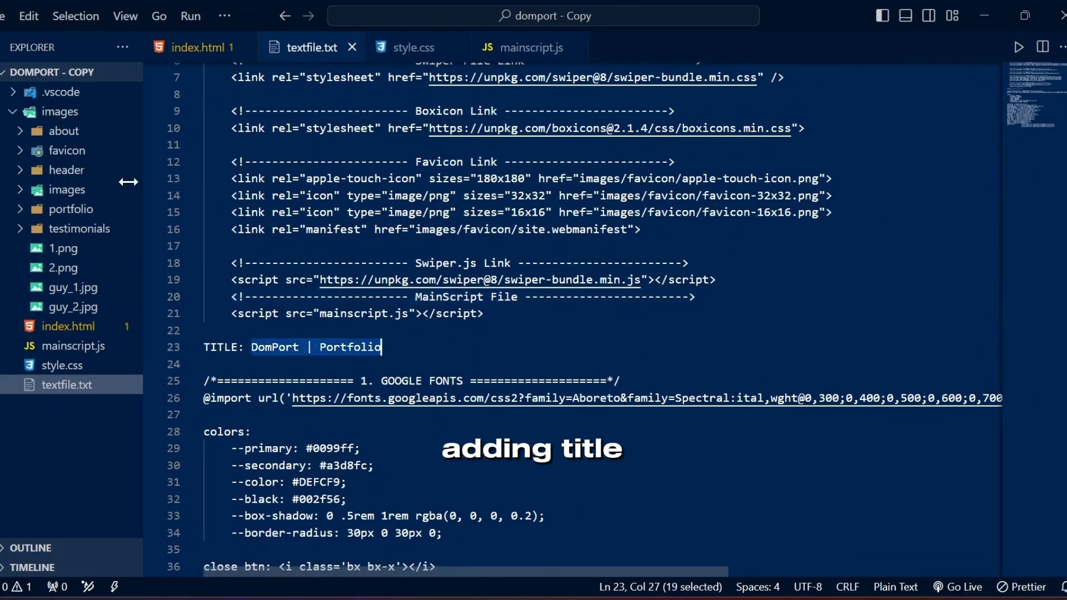
- Type 'DomPort | Portfolio' between the title tags in index.html
{"action": "left_click", "coordinate": [198, 46]}
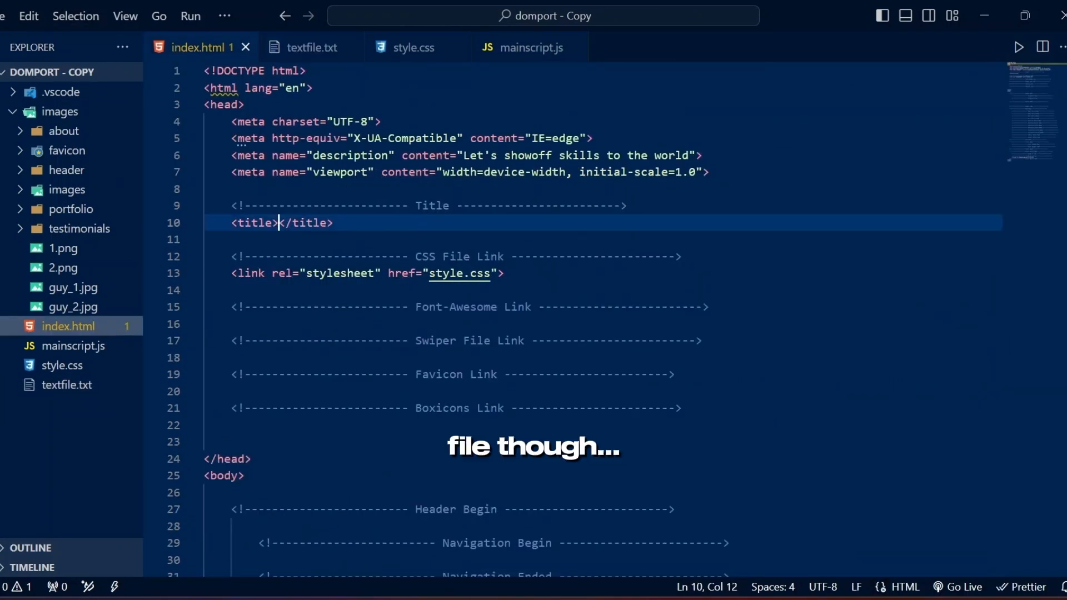
{"action": "type", "text": "DomPort | Portfolio"}
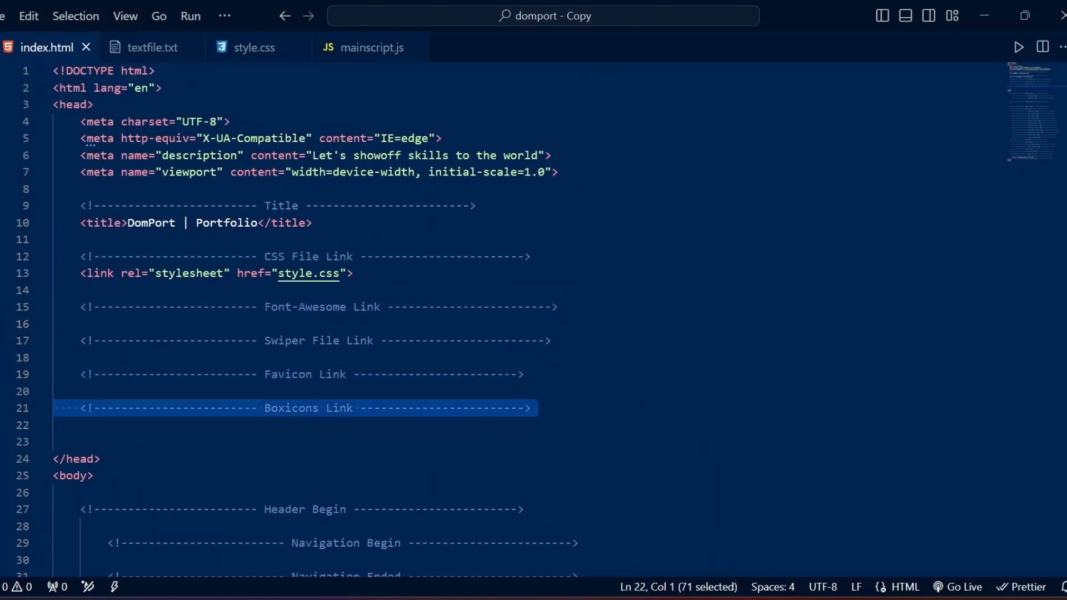
- Copy the Font-Awesome link tags from textfile.txt into index.html's head
{"action": "left_click", "coordinate": [145, 48]}
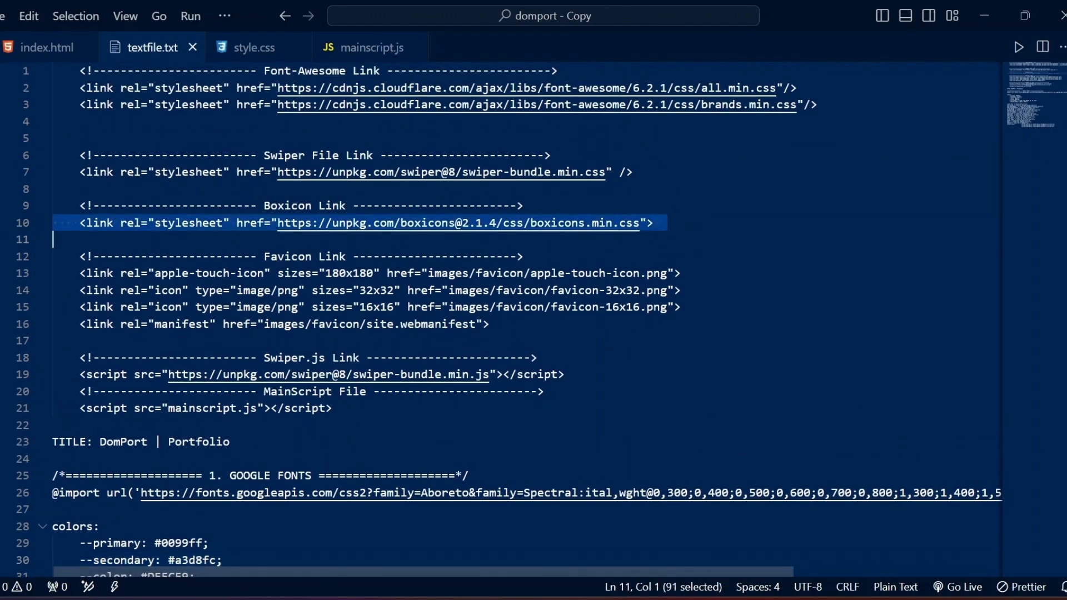
{"action": "left_click", "coordinate": [44, 47]}
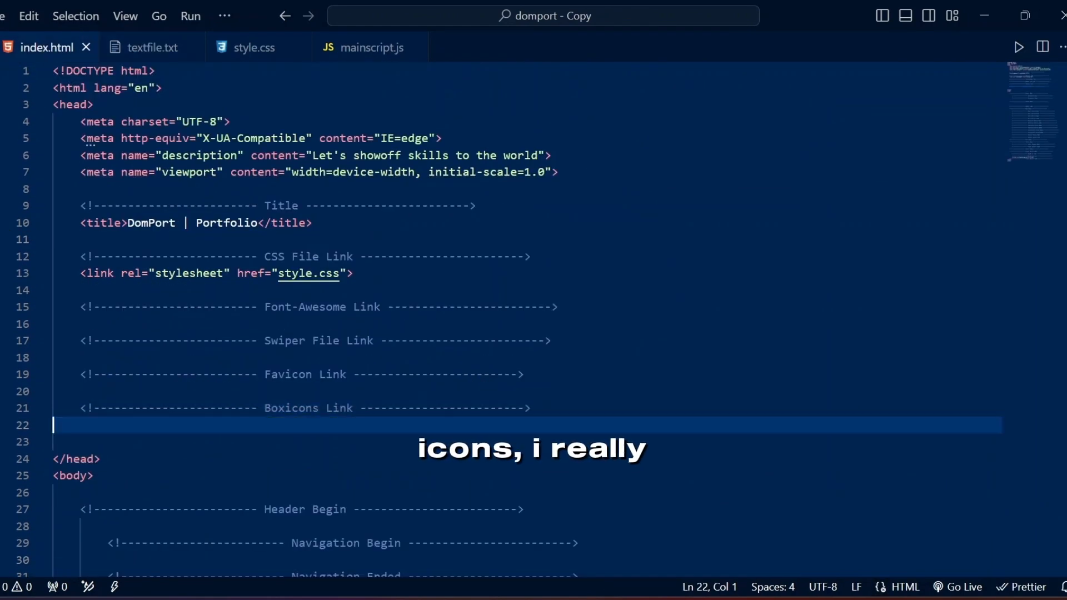
{"action": "left_click", "coordinate": [149, 48]}
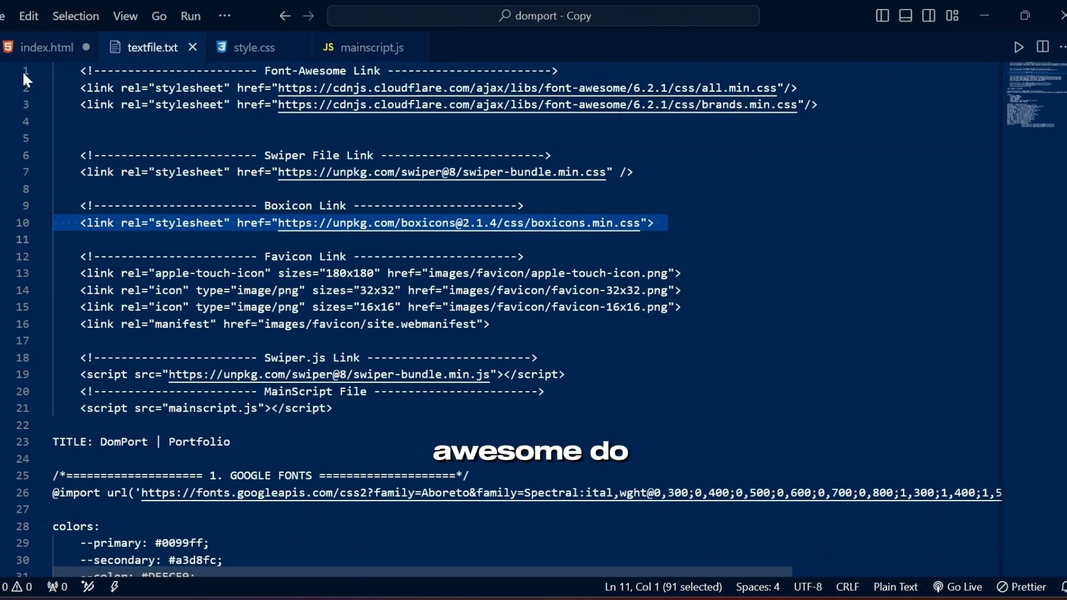
{"action": "left_click", "coordinate": [46, 48]}
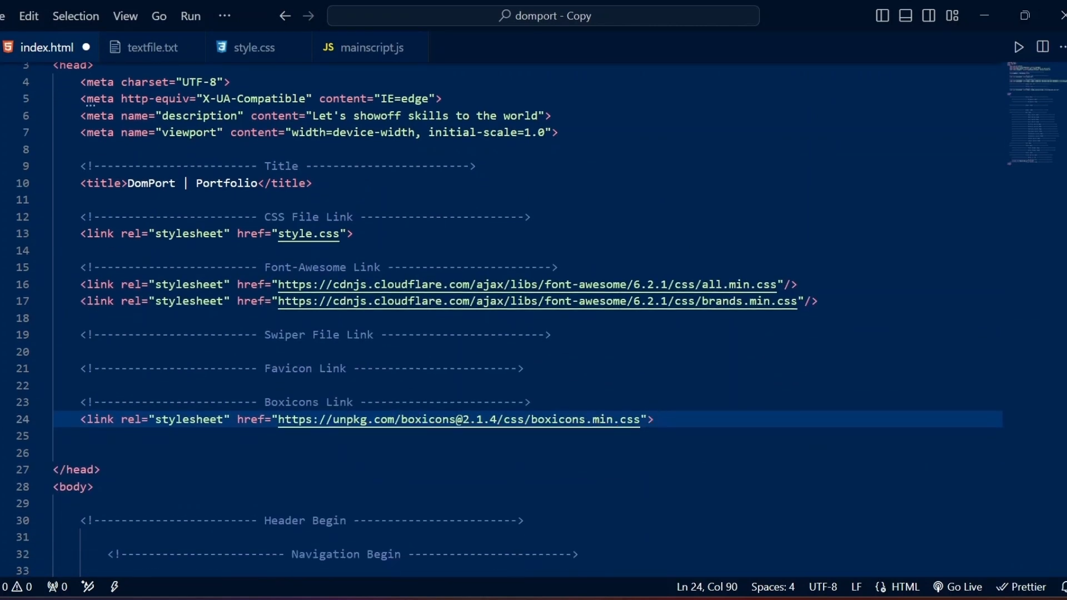
{"action": "double_click", "coordinate": [318, 318]}
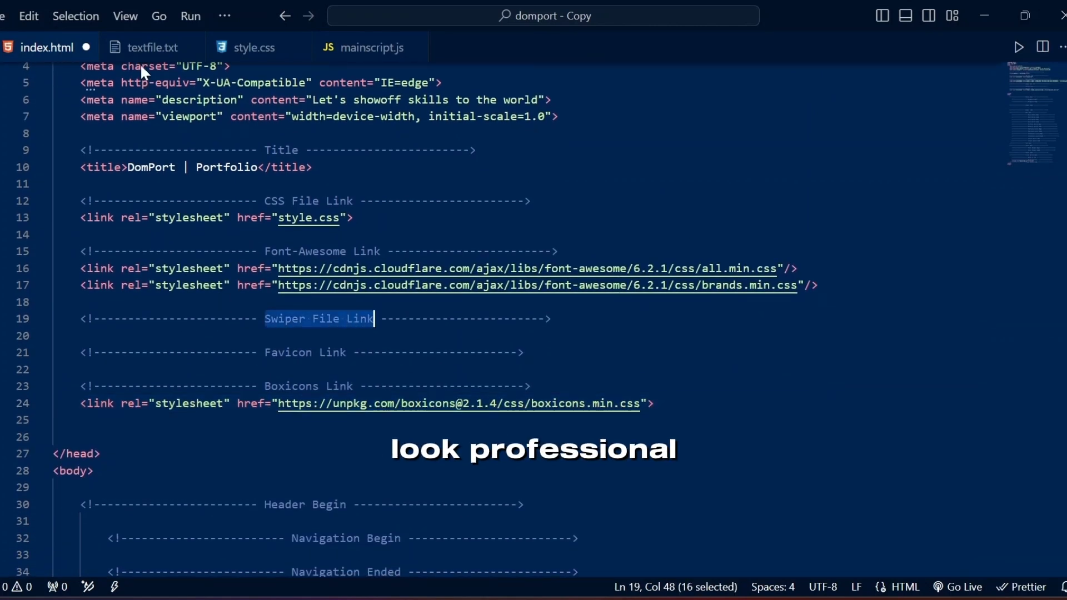
{"action": "left_click", "coordinate": [149, 47]}
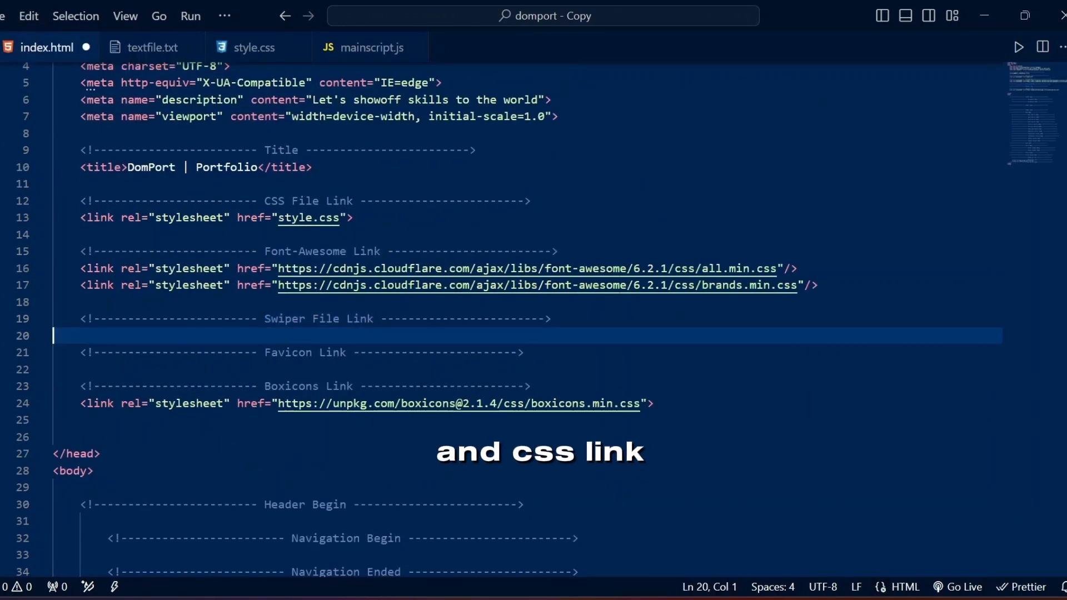
- Paste the Swiper and Boxicons links from textfile.txt under their comments
{"action": "left_click", "coordinate": [148, 47]}
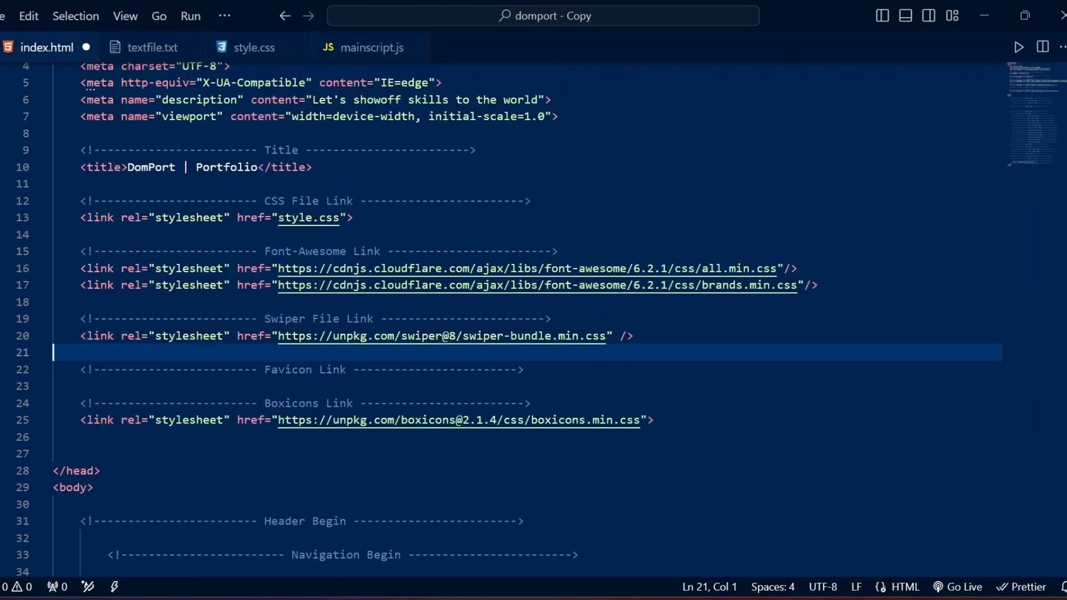
{"action": "scroll", "scroll_direction": "down", "scroll_amount": 3}
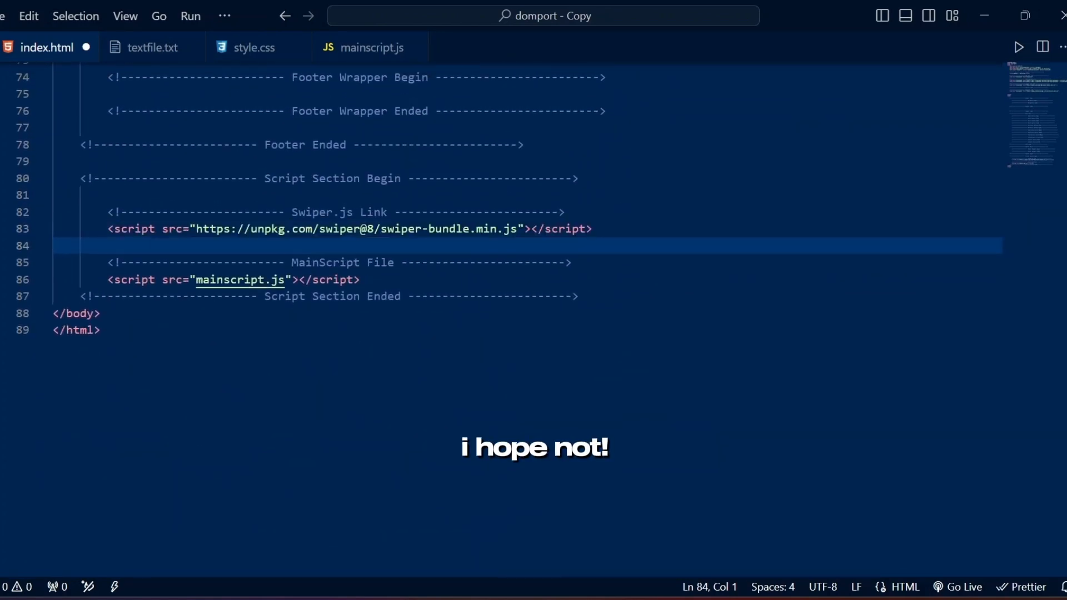
{"action": "mouse_move", "coordinate": [142, 48]}
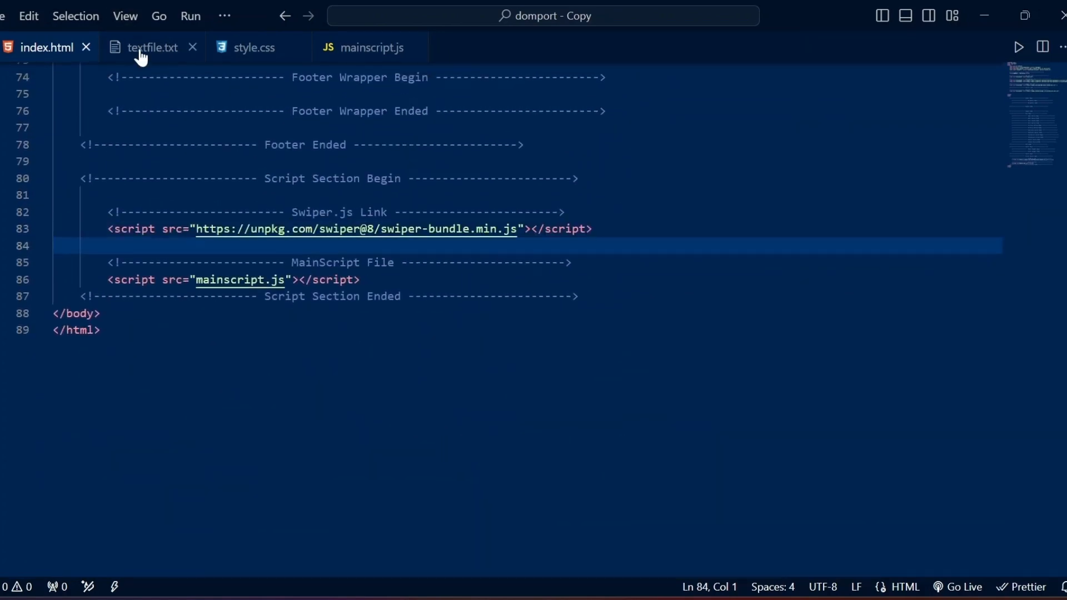
{"action": "left_click", "coordinate": [151, 46]}
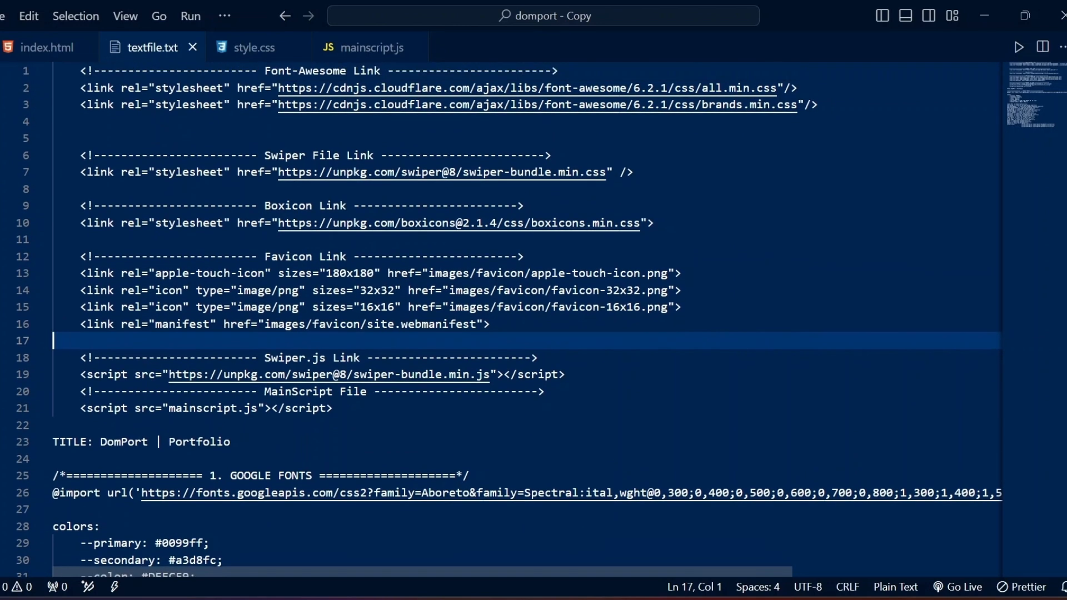
{"action": "left_click", "coordinate": [46, 48]}
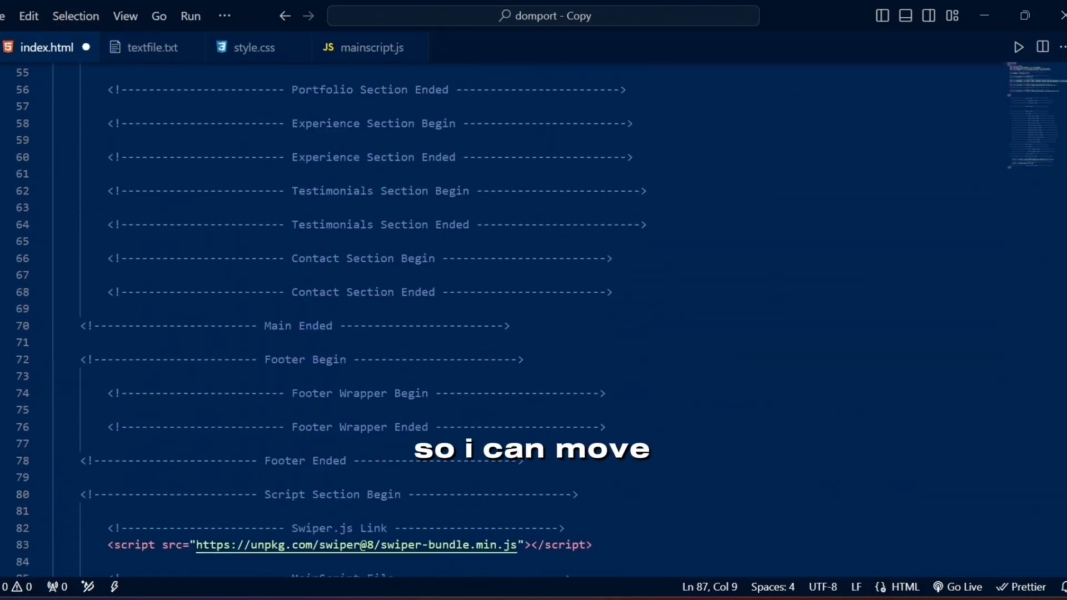
{"action": "scroll", "scroll_direction": "up", "scroll_amount": 3}
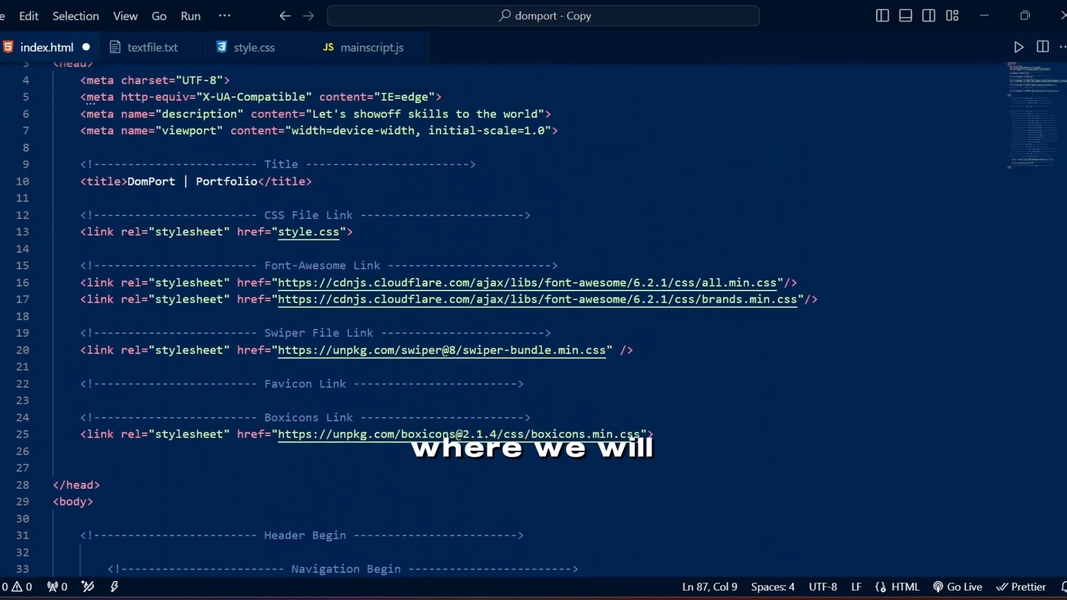
{"action": "scroll", "scroll_direction": "up", "scroll_amount": 3}
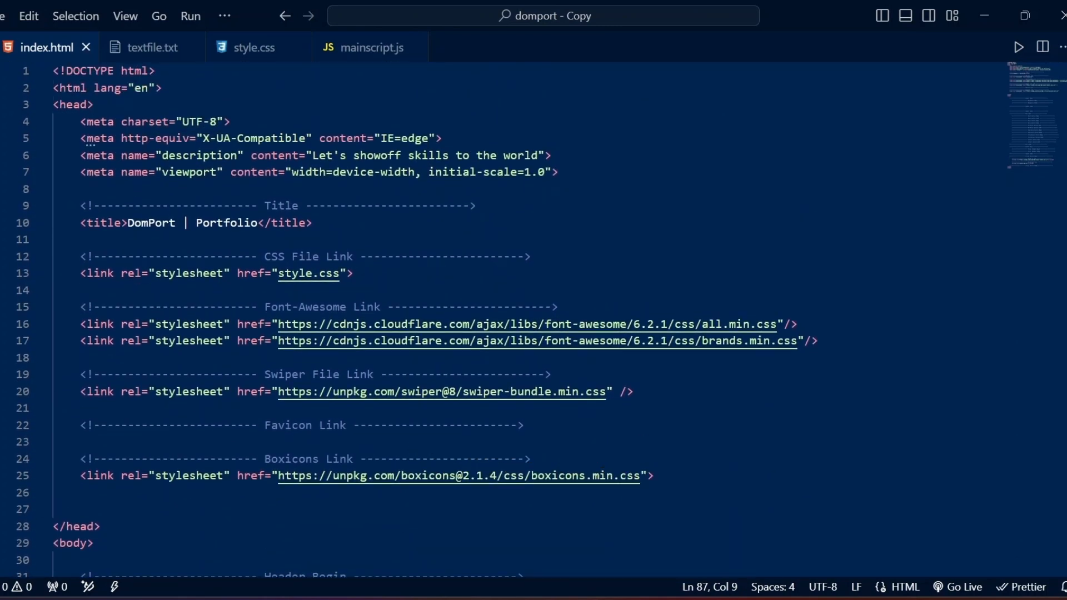
{"action": "left_click", "coordinate": [161, 48]}
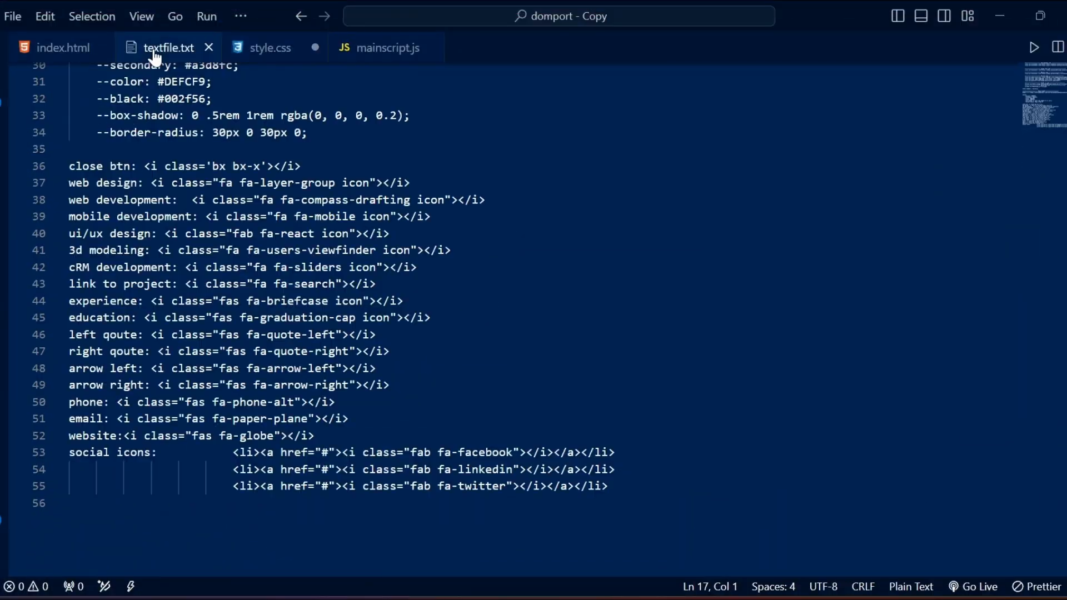
- Define the :root colour variables in style.css
{"action": "left_click", "coordinate": [269, 48]}
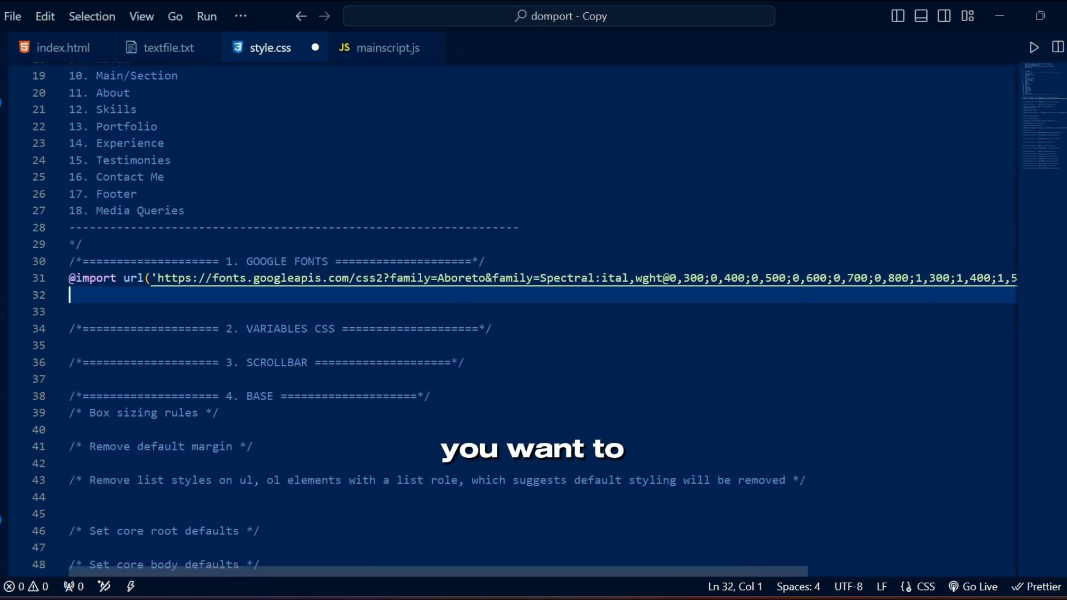
{"action": "type", "text": ":"}
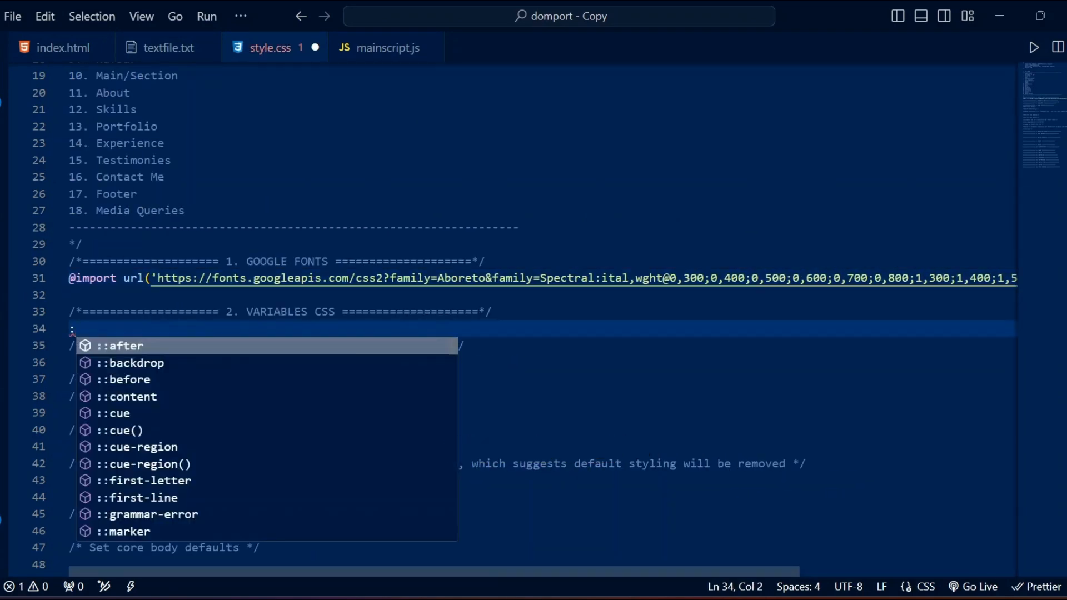
{"action": "left_click", "coordinate": [164, 47]}
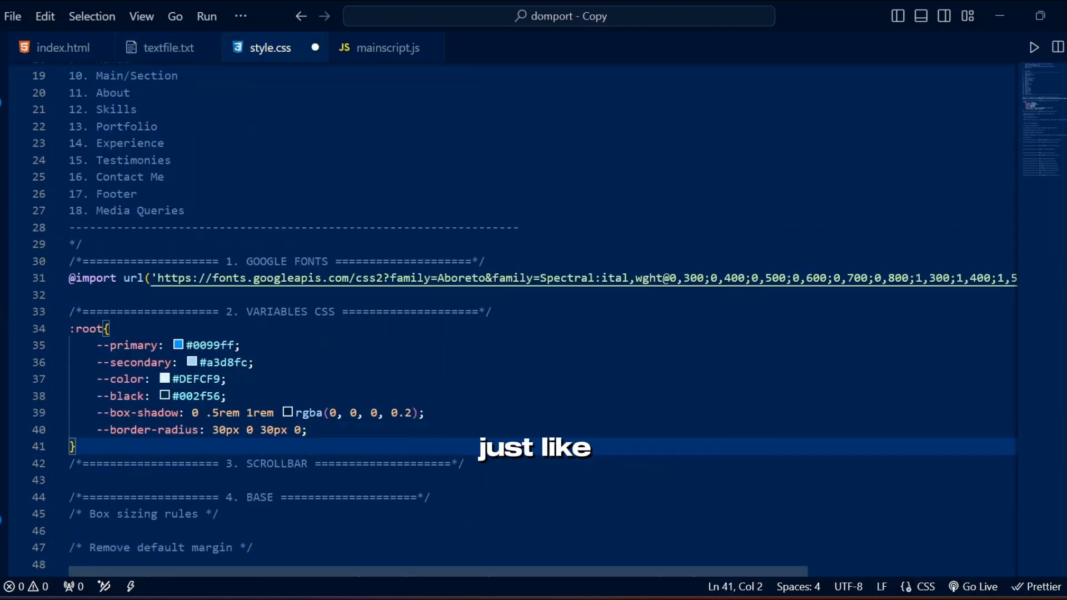
{"action": "scroll", "scroll_direction": "down", "scroll_amount": 3}
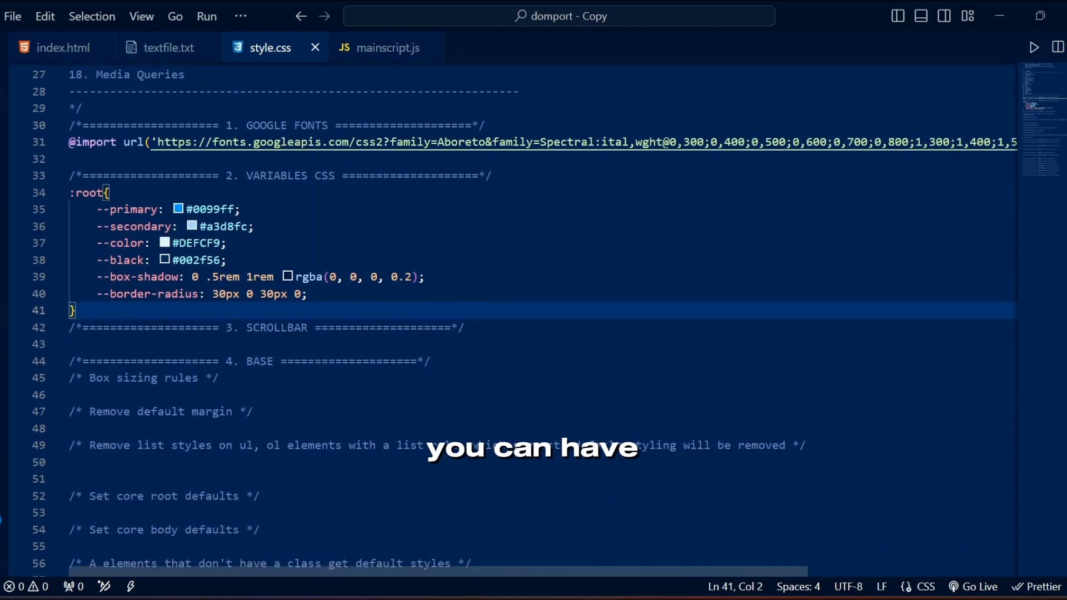
{"action": "type", "text": "::-webkit-scrollbar"}
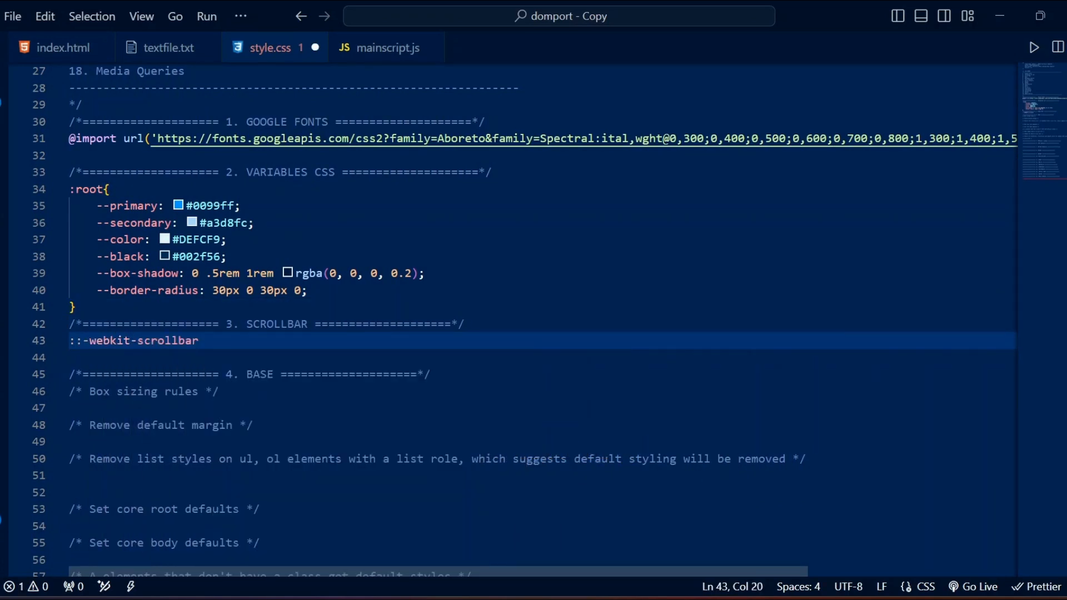
{"action": "type", "text": "{"}
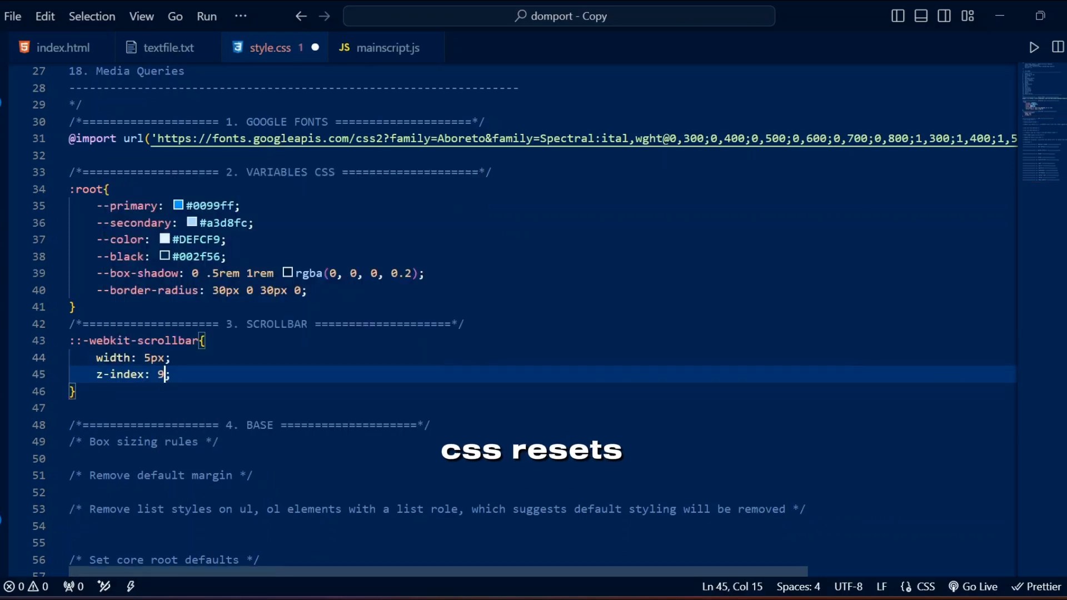
- Style the webkit scrollbar thumb with var(--primary) and start the * reset rule
{"action": "type", "text": "::-webkit-scrollbar-track{"}
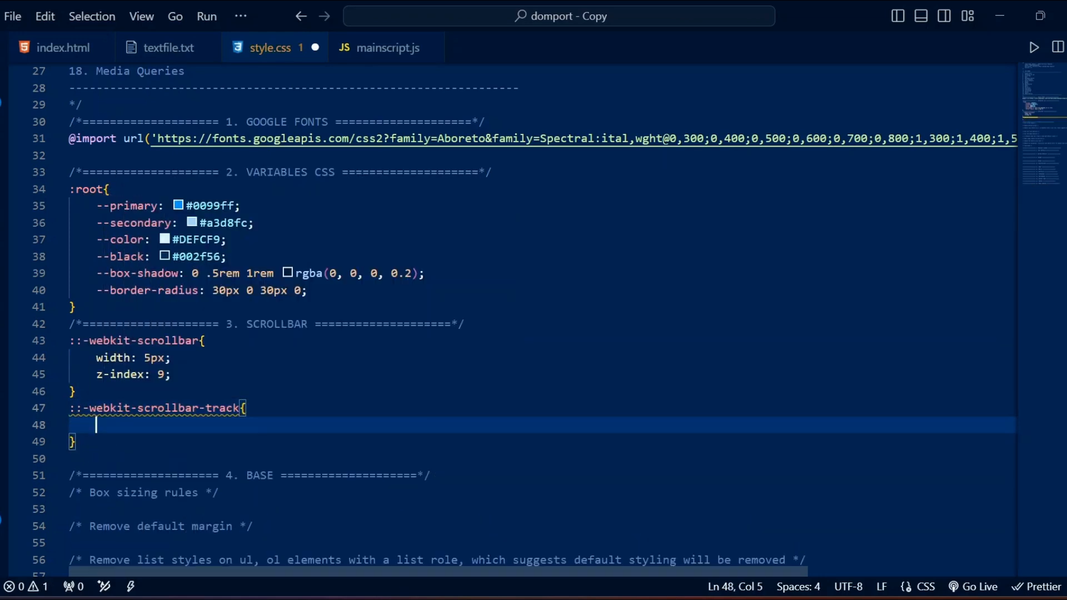
{"action": "type", "text": "background-color: var(--black);"}
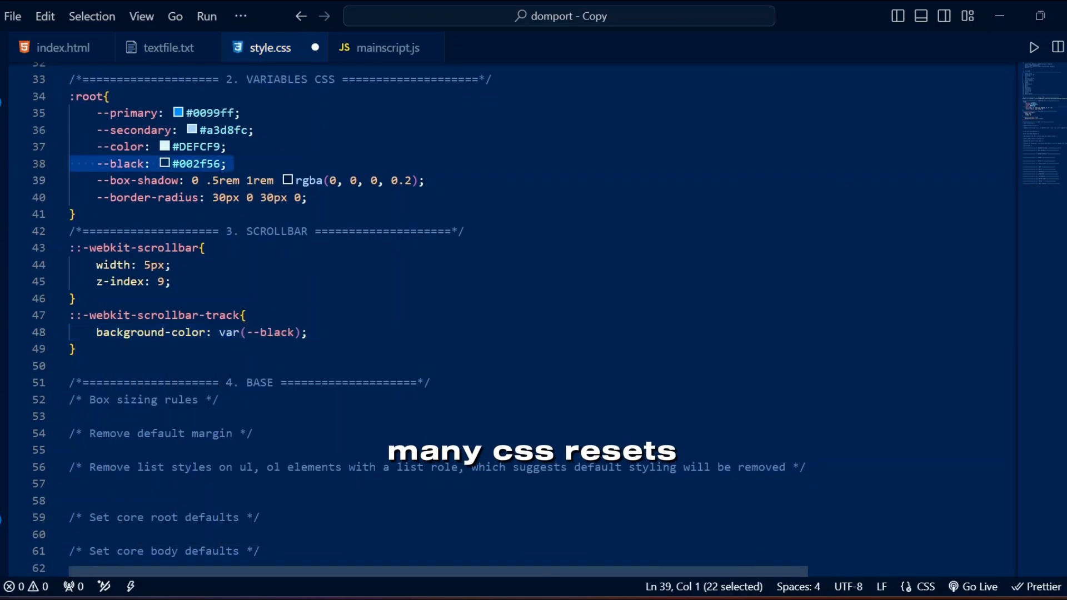
{"action": "type", "text": "::--webk--s"}
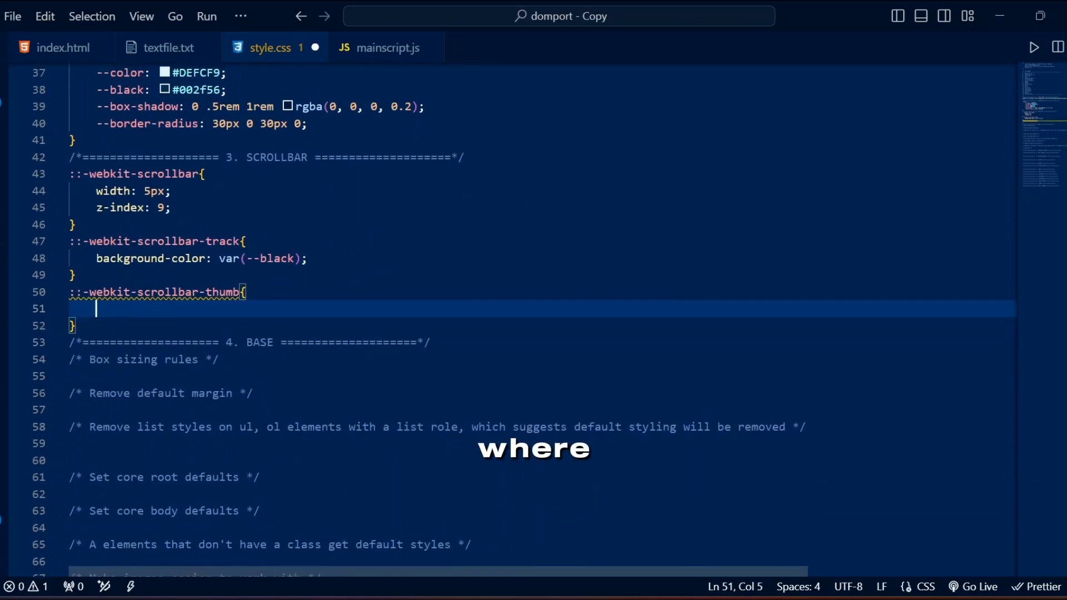
{"action": "type", "text": "background-color: var(--primary);"}
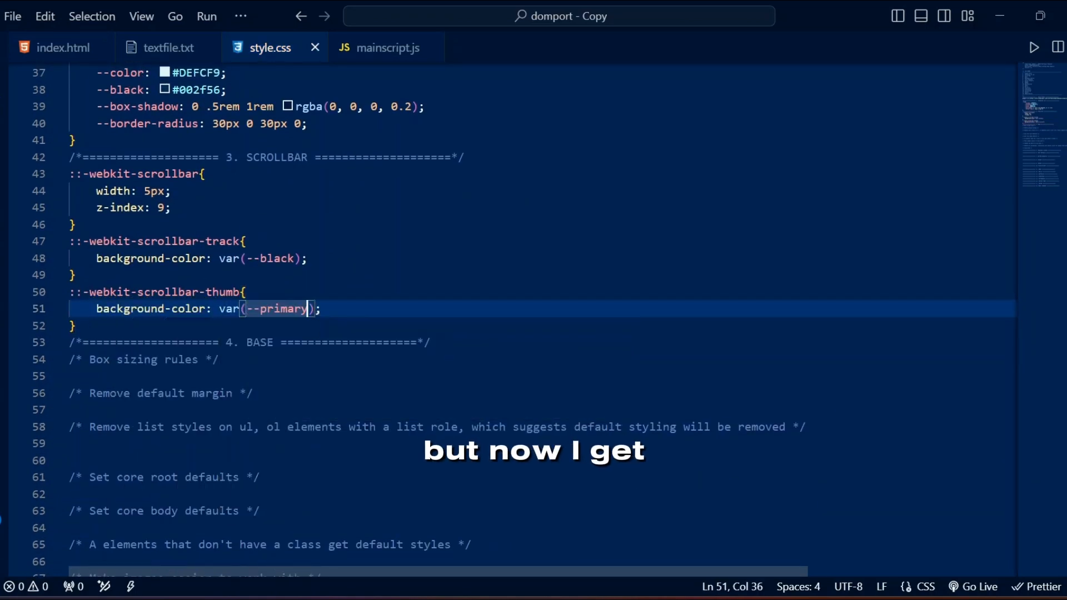
{"action": "scroll", "scroll_direction": "down", "scroll_amount": 3}
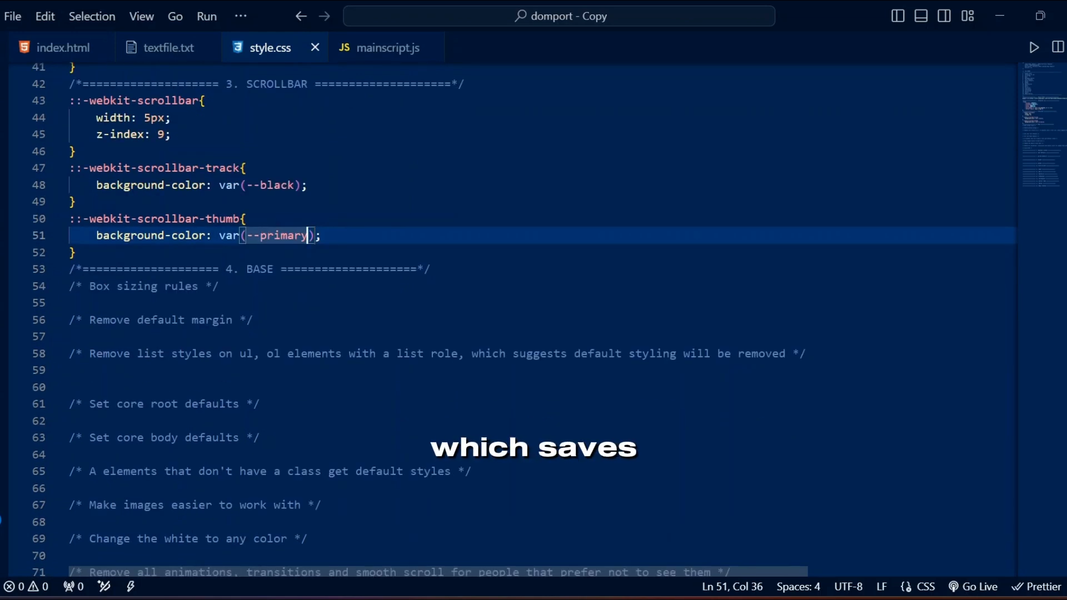
{"action": "type", "text": "*{}"}
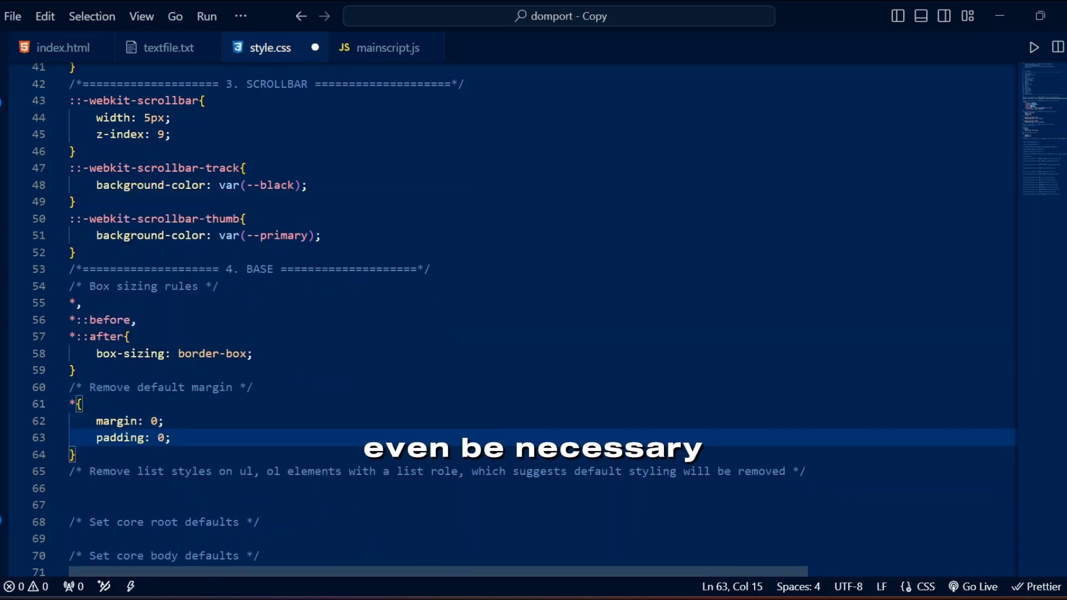
- Remove list styles from ul and ol elements with role="list" by setting list-style to none
{"action": "type", "text": "font: inherit;"}
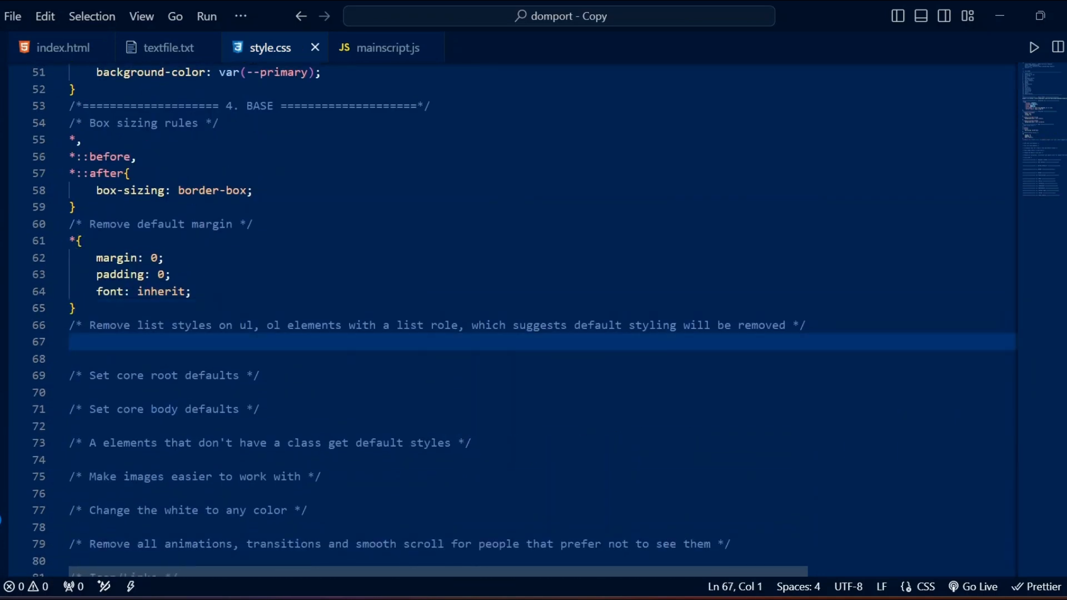
{"action": "type", "text": "ul[role]"}
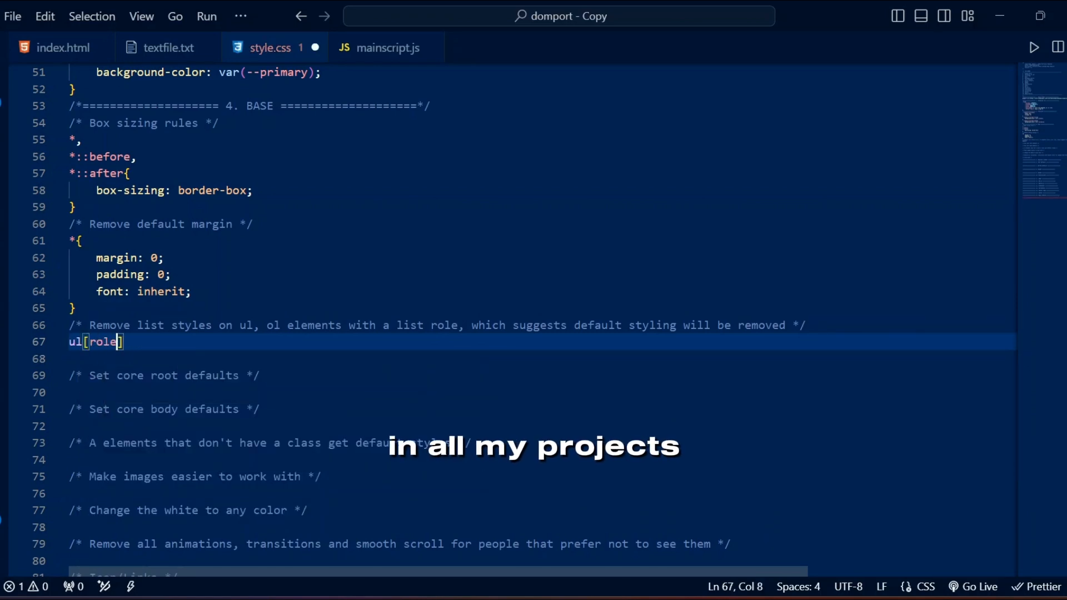
{"action": "type", "text": "=\"list\""}
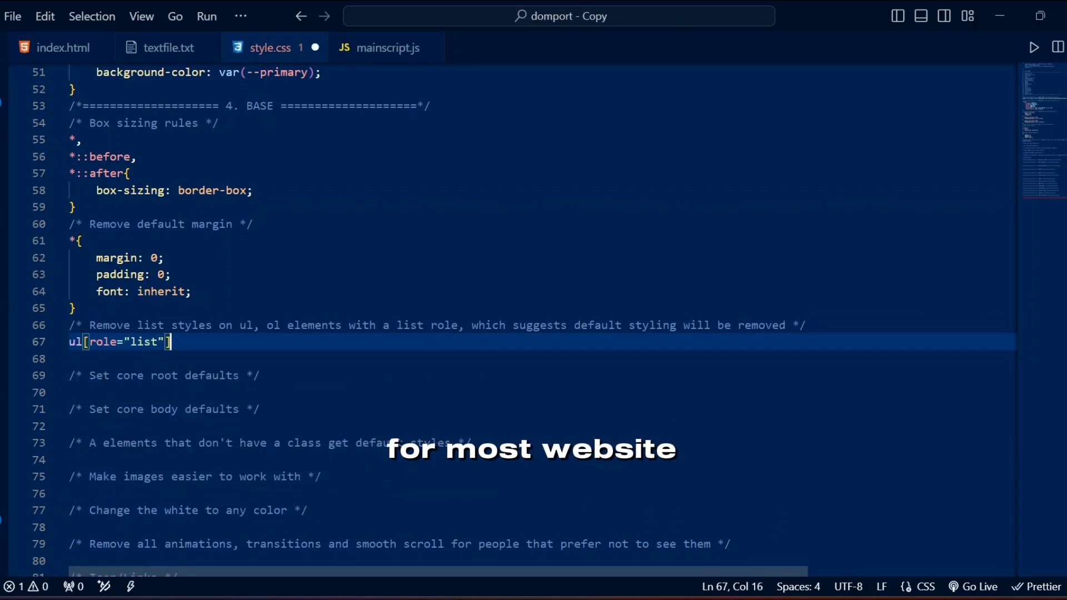
{"action": "type", "text": ","}
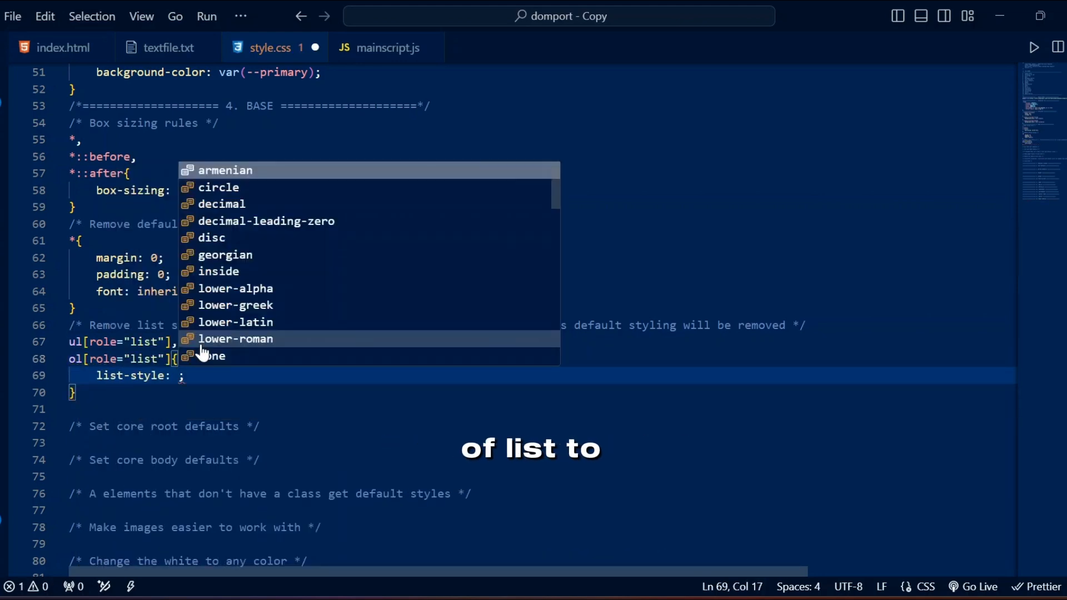
{"action": "left_click", "coordinate": [211, 355]}
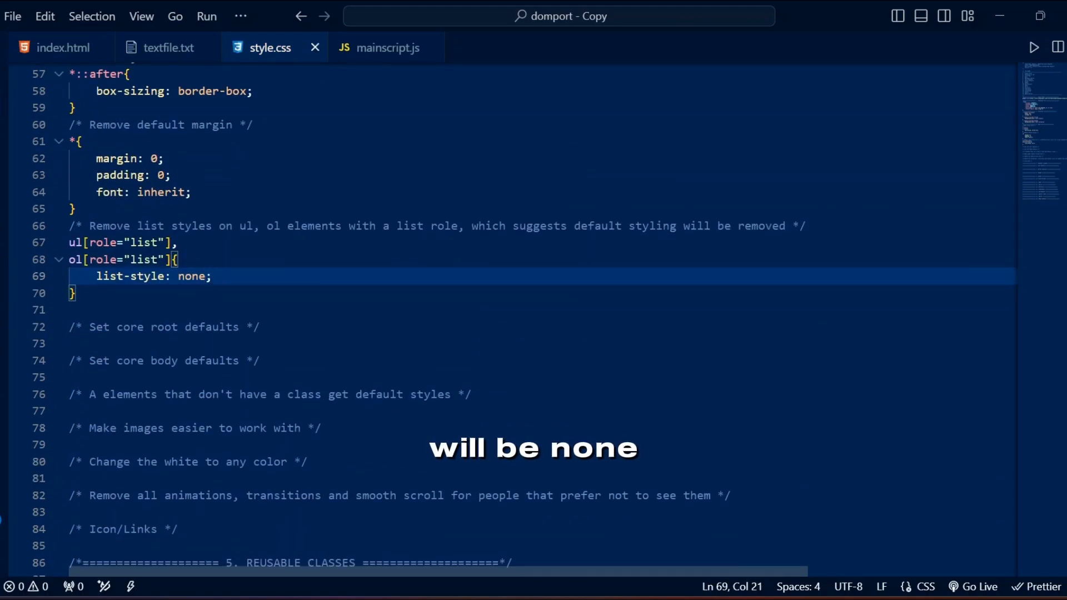
- Add smooth scrolling on html:focus-within, full html/body height, and body text and background-colour defaults
{"action": "type", "text": "html:focus-within{"}
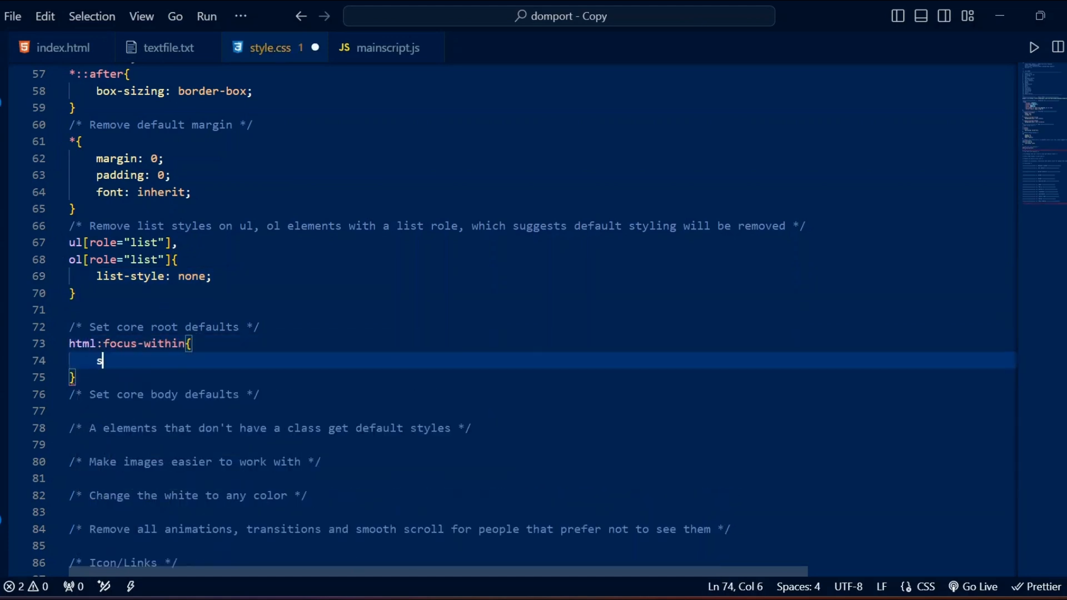
{"action": "type", "text": "croll-behavior: smooth;"}
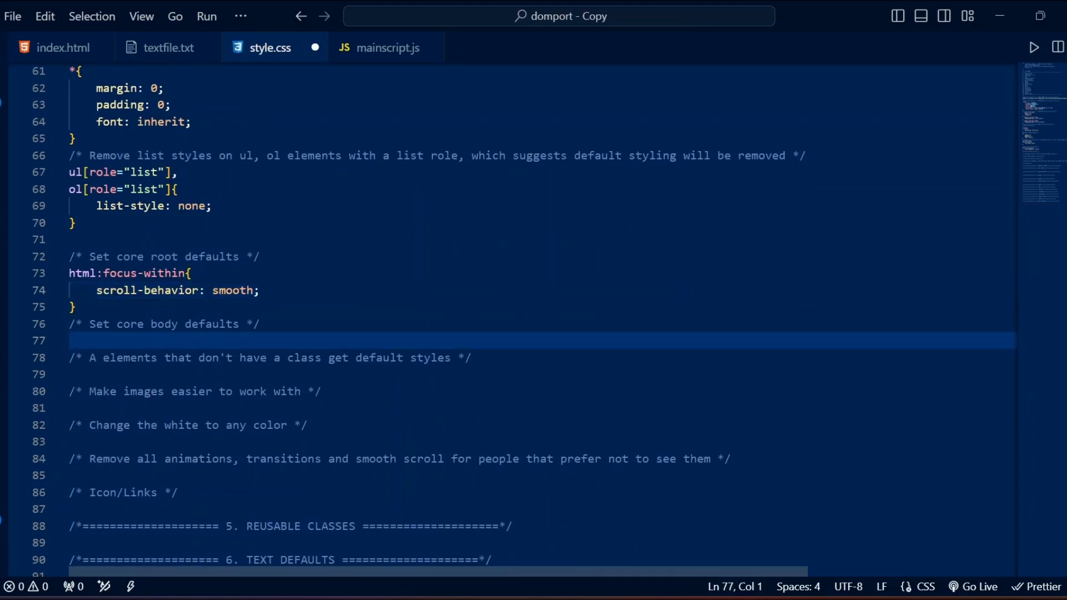
{"action": "type", "text": "html, body{"}
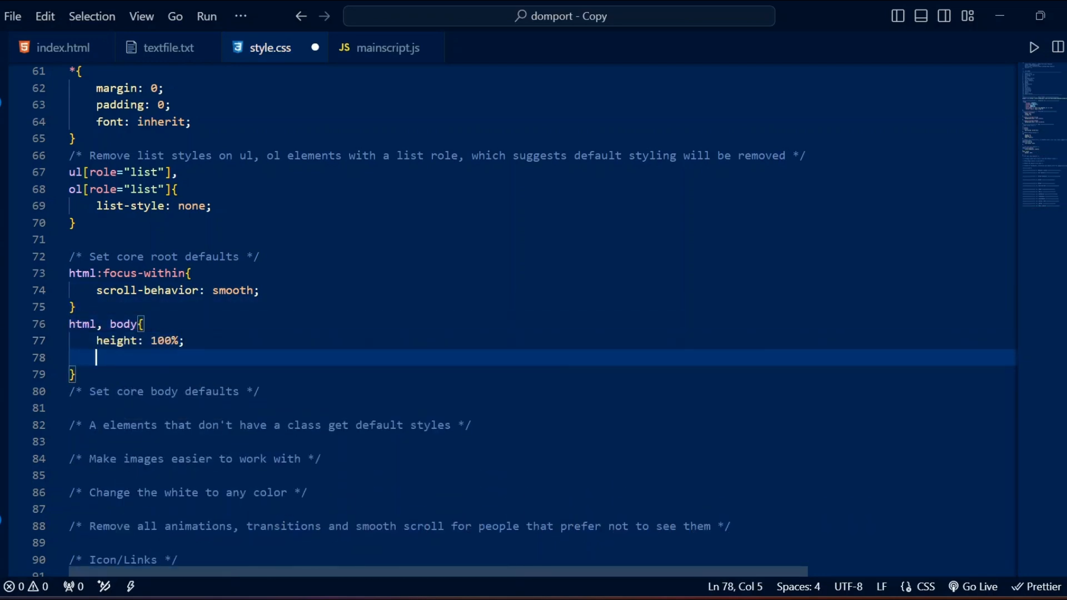
{"action": "type", "text": "scroll-behavior: smooth;"}
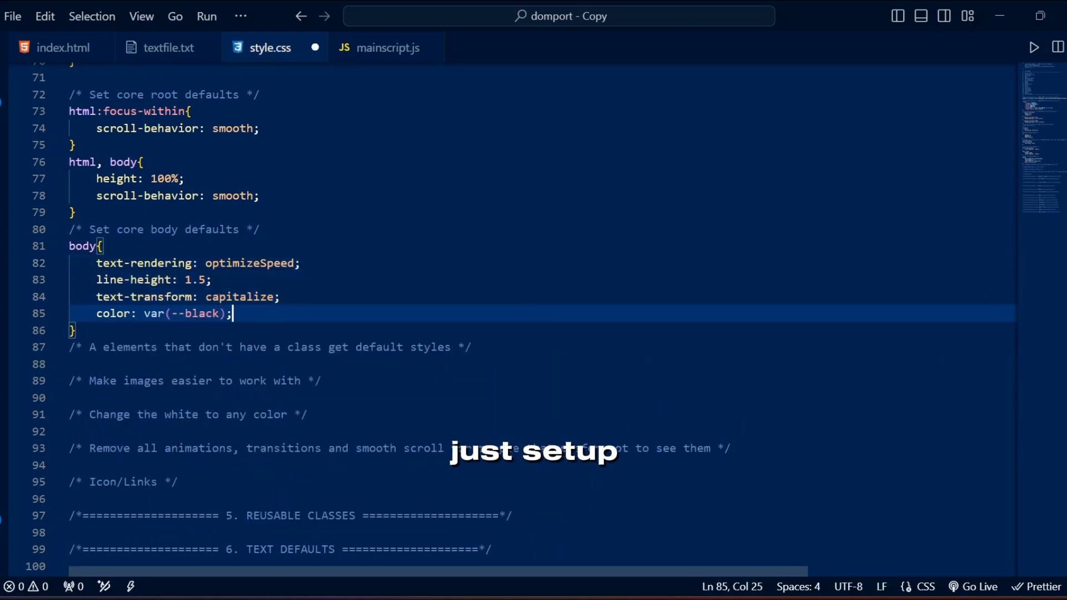
{"action": "type", "text": "background-color: var(--secondary);"}
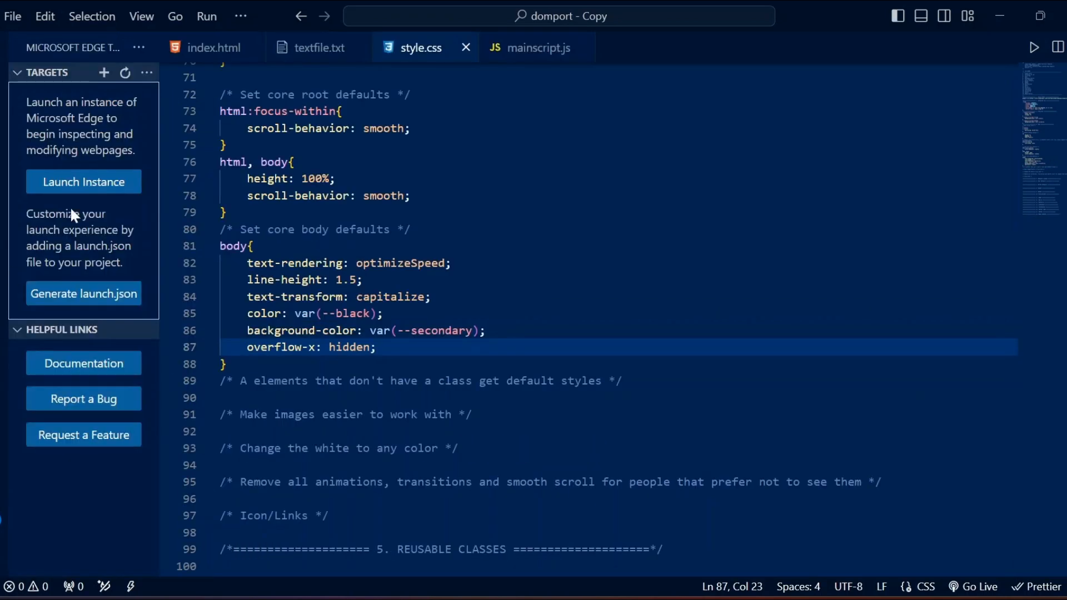
- Launch the Edge browser preview beside the code and add the a:not([class]) link rule
{"action": "left_click", "coordinate": [83, 181]}
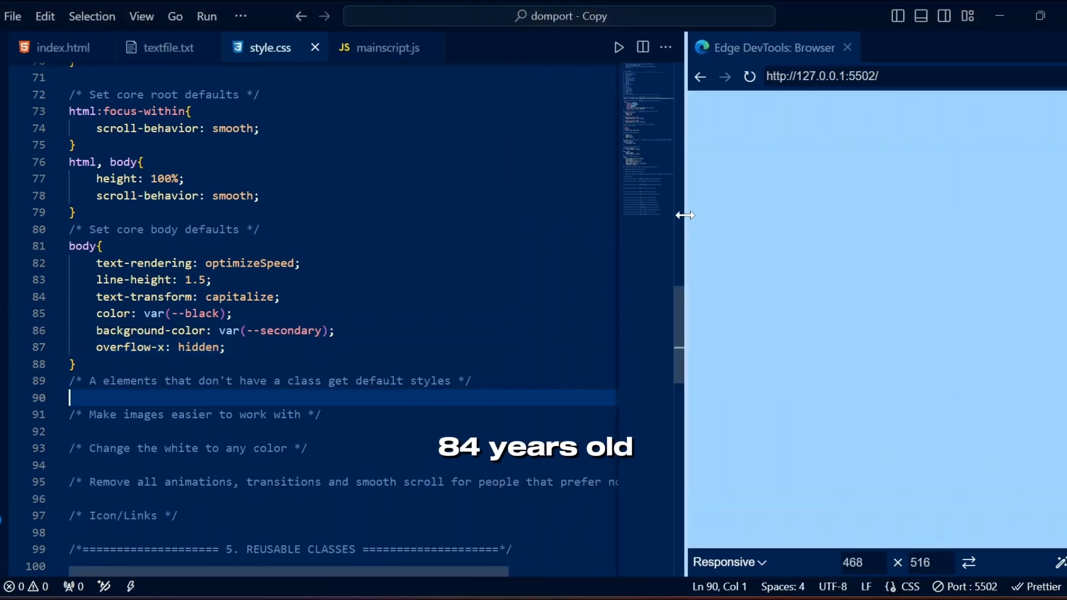
{"action": "type", "text": "a:not([class"}
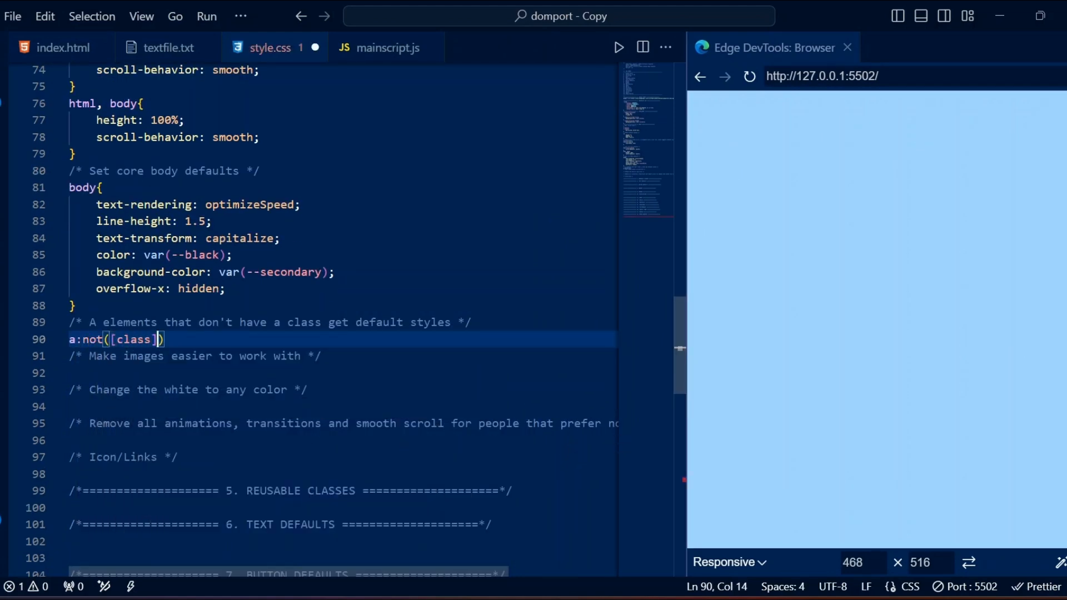
{"action": "type", "text": "text-decoration-skip-ink: auto;"}
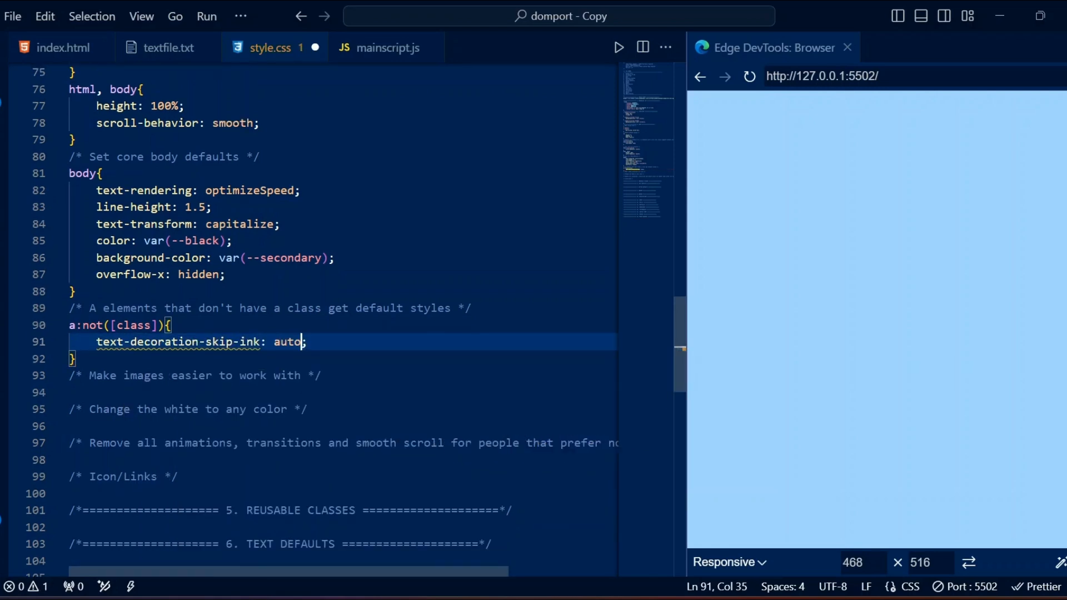
- Make img, picture and svg responsive with max-width 100% and display block
{"action": "type", "text": "img{"}
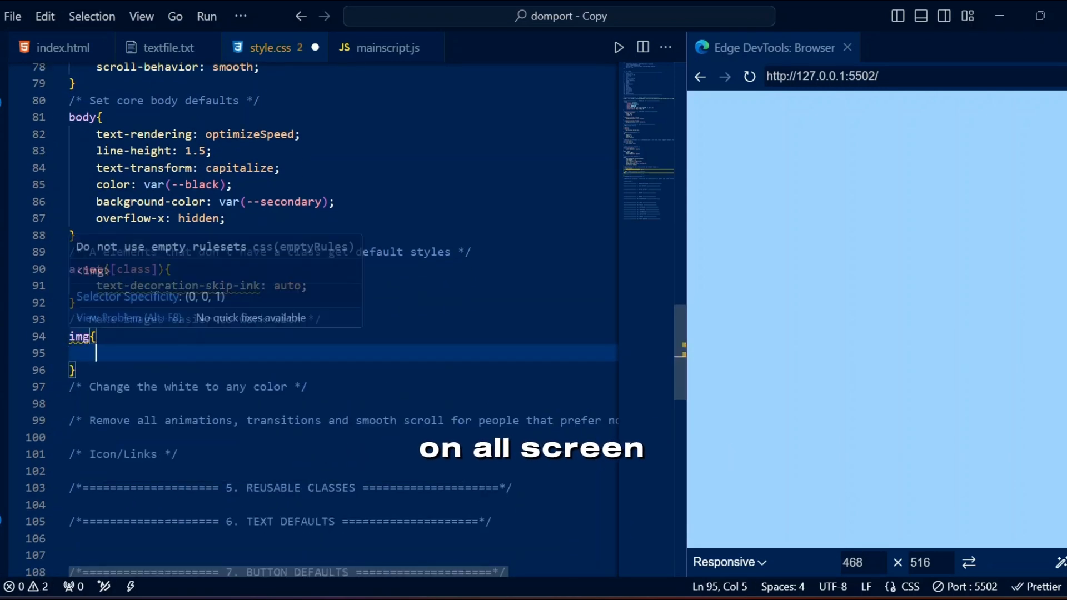
{"action": "type", "text": "picture"}
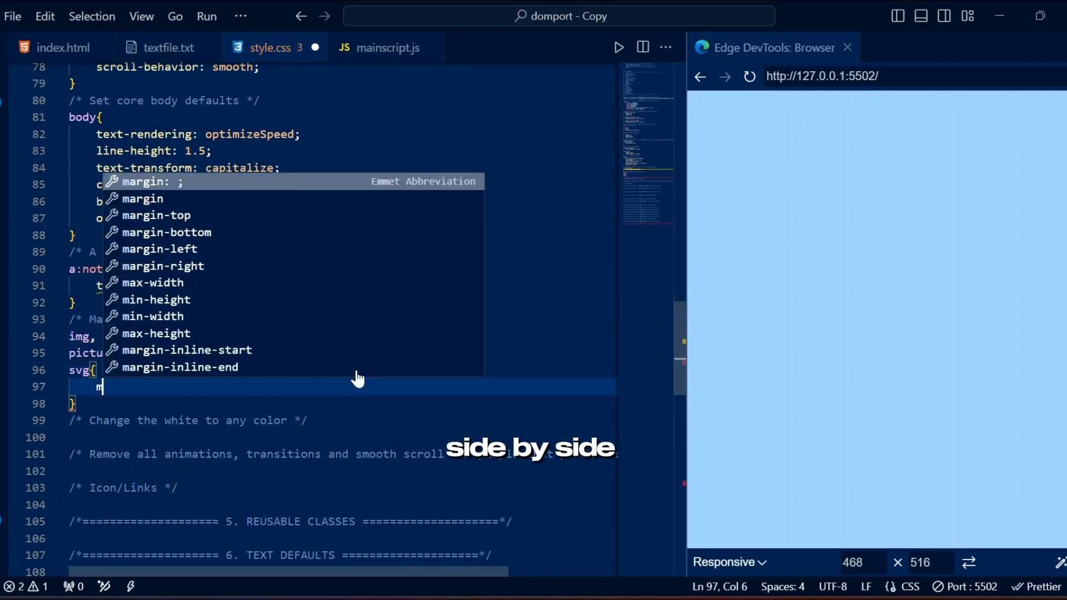
{"action": "type", "text": "max-width: 100%;"}
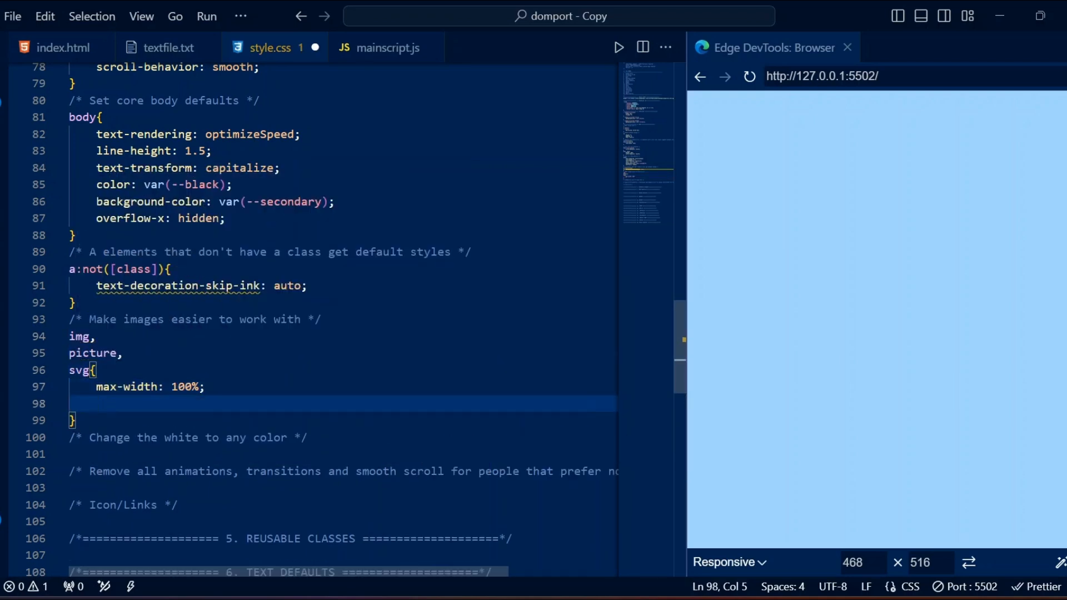
{"action": "type", "text": "display: block;"}
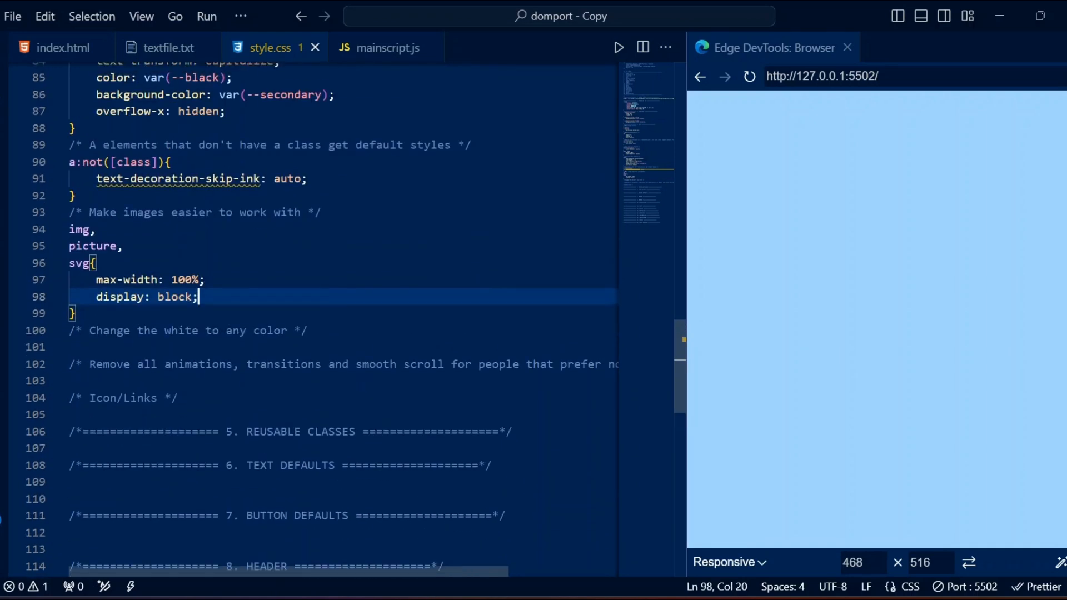
- Delay background-color changes on autofilled inputs with a 5000s ease-in-out transition, including vendor-prefixed hover and active states
{"action": "type", "text": "input"}
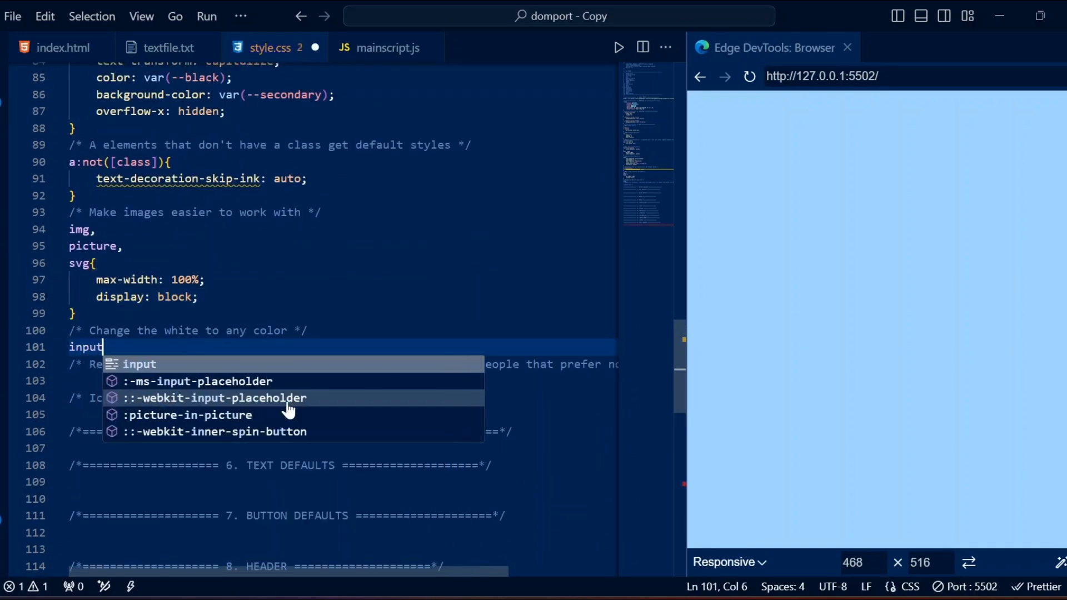
{"action": "type", "text": ":-w"}
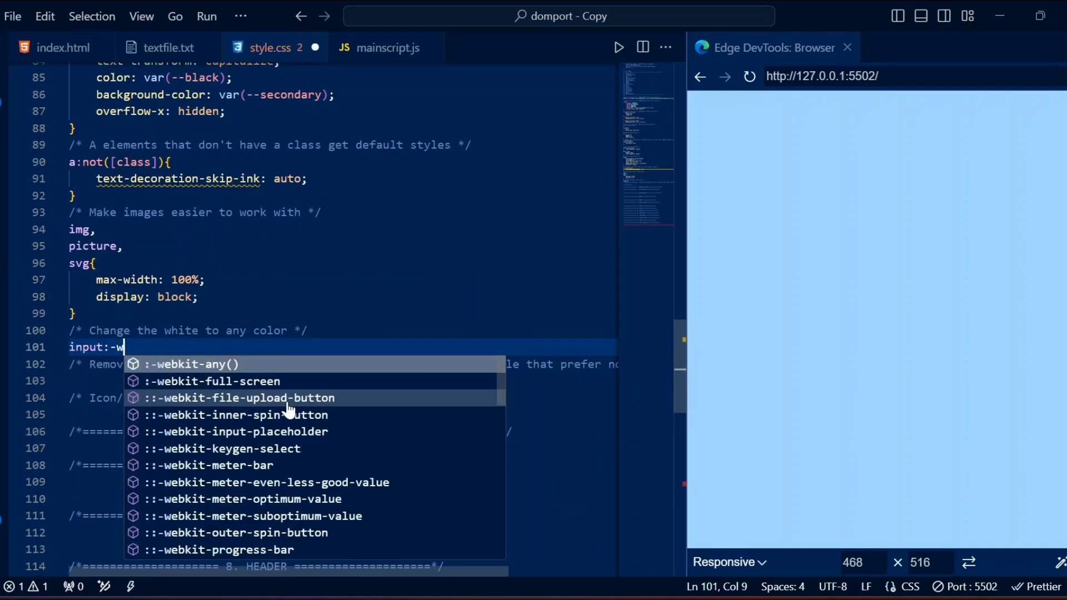
{"action": "type", "text": "-aut"}
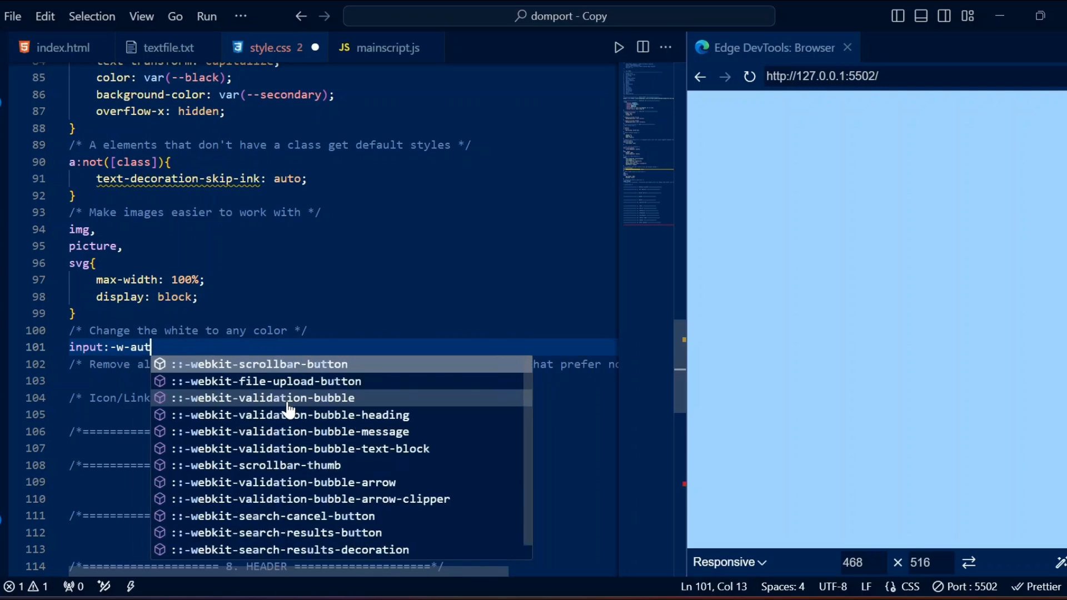
{"action": "type", "text": "webkit"}
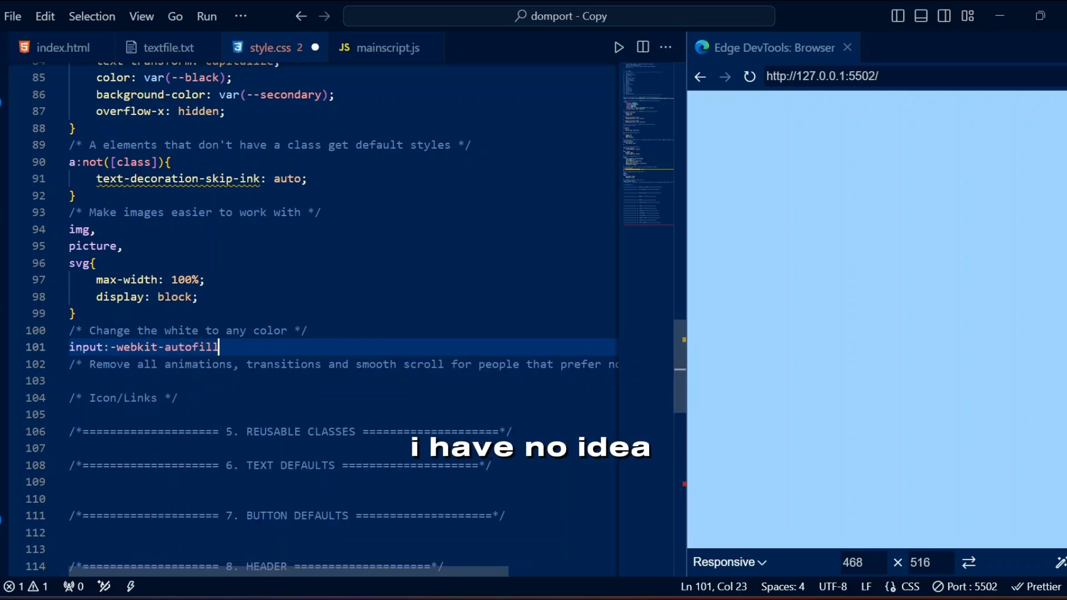
{"action": "type", "text": ","}
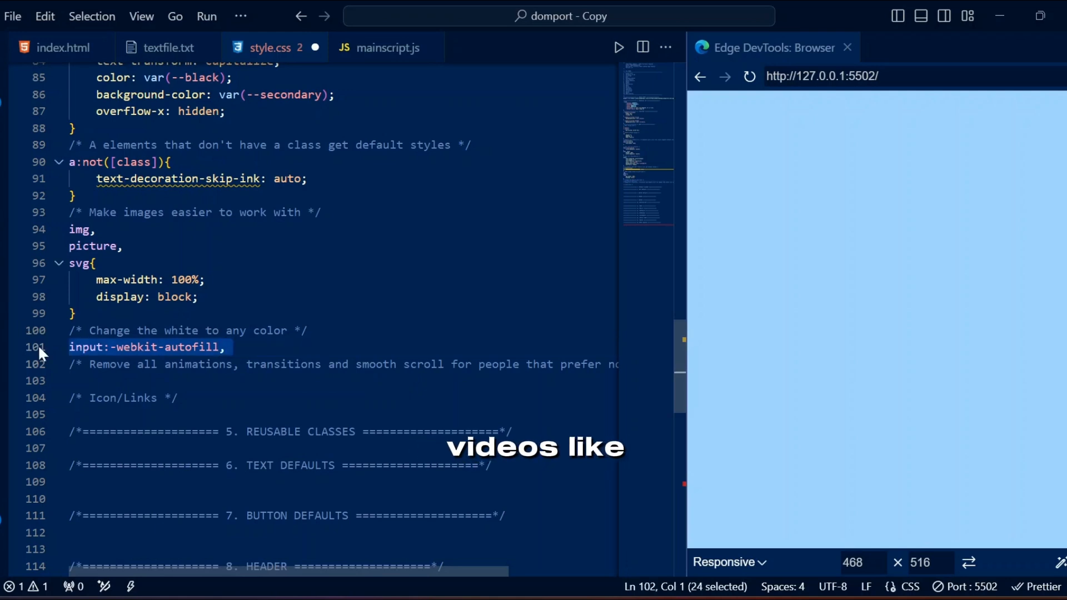
{"action": "type", "text": "input:-webkit-autofill:hover,"}
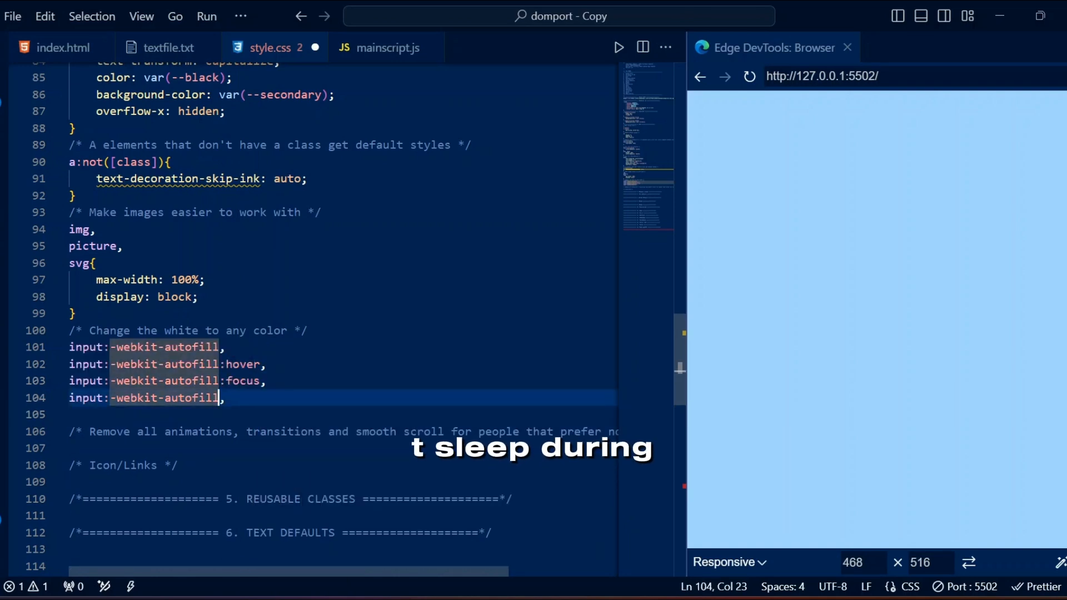
{"action": "type", "text": ":active{"}
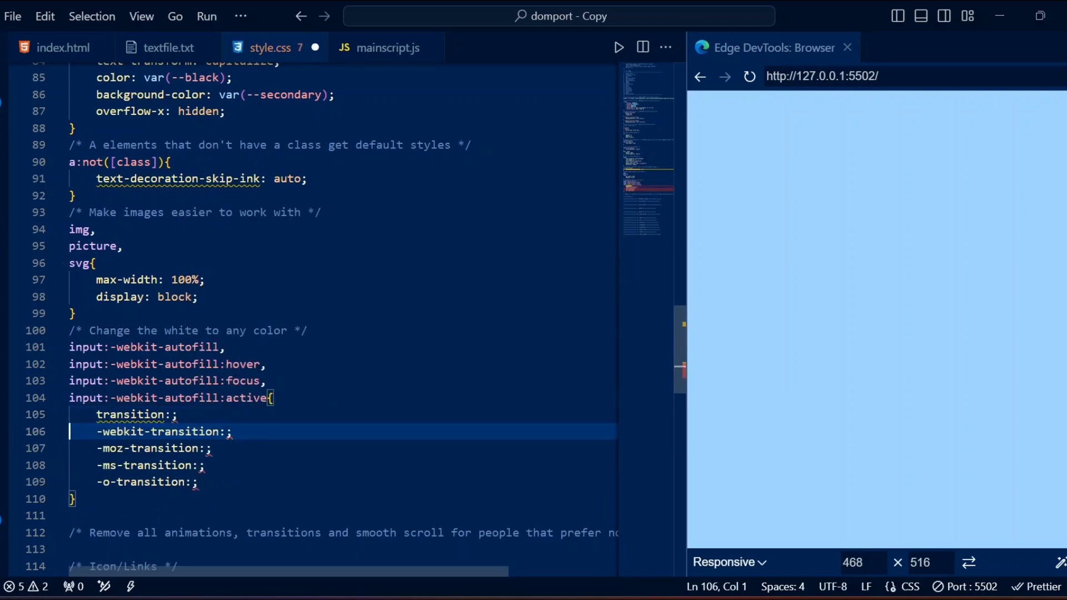
{"action": "type", "text": "background-color 5000ms"}
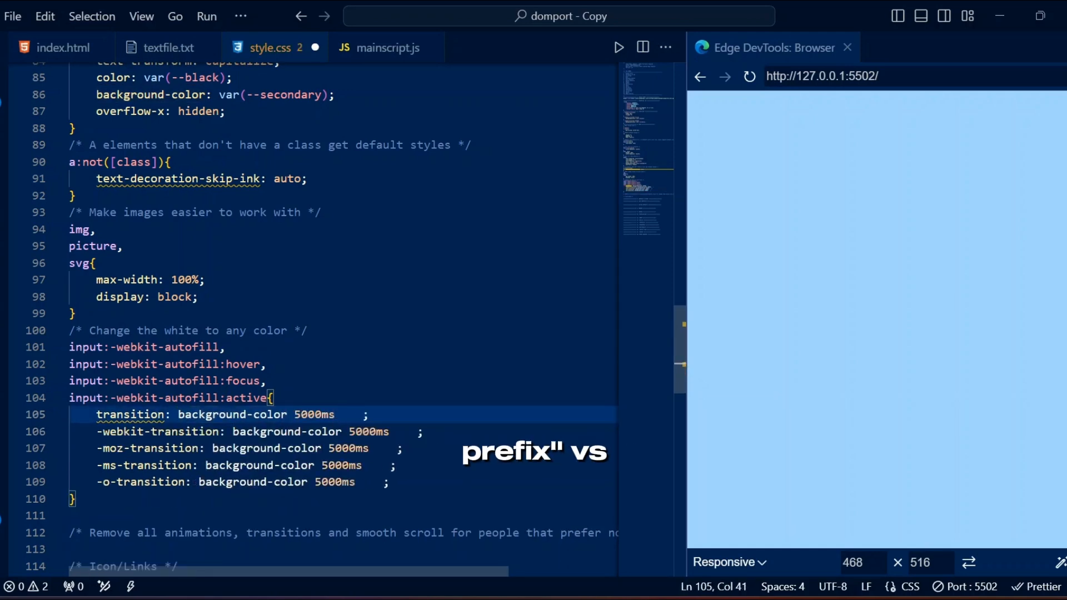
{"action": "type", "text": "ease-in-out"}
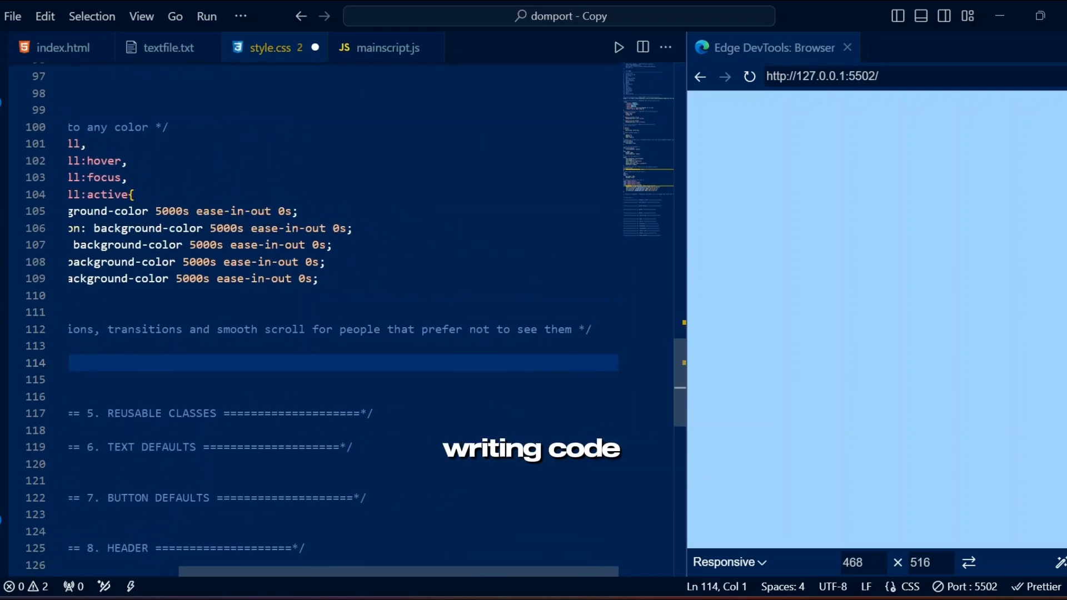
- Add a prefers-reduced-motion query with .01ms animation and transition durations, one iteration, and auto scroll-behavior
{"action": "type", "text": "@media("}
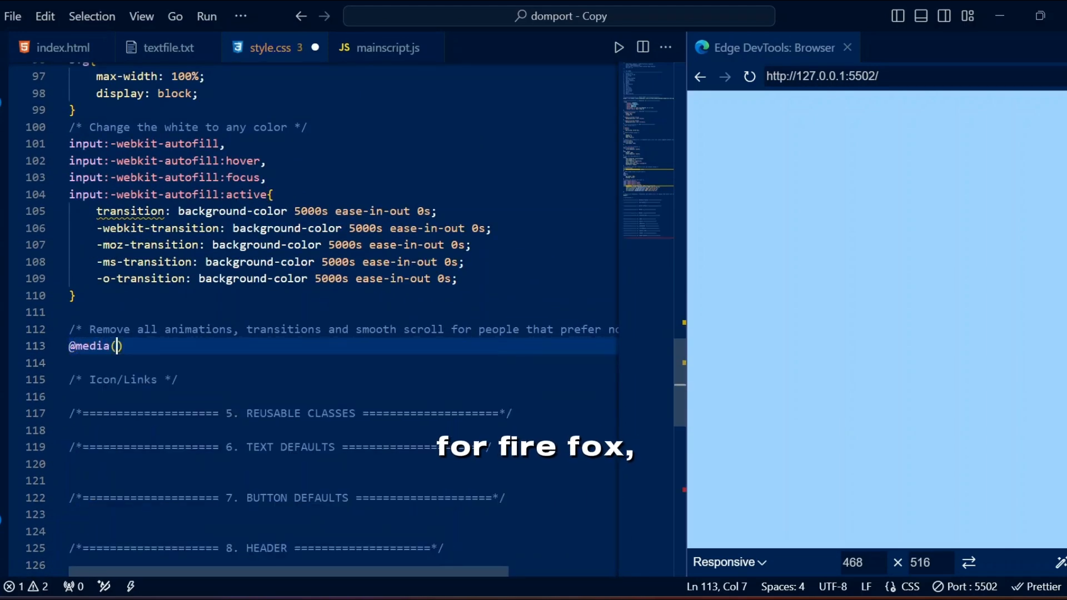
{"action": "type", "text": "prefers-reduced-motion: reduc"}
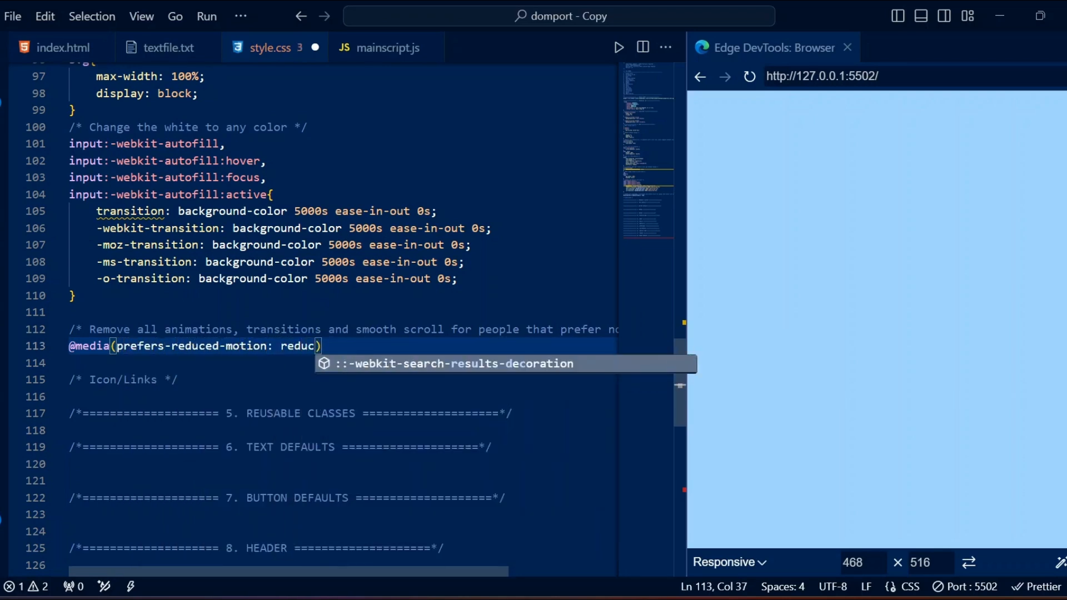
{"action": "type", "text": "{"}
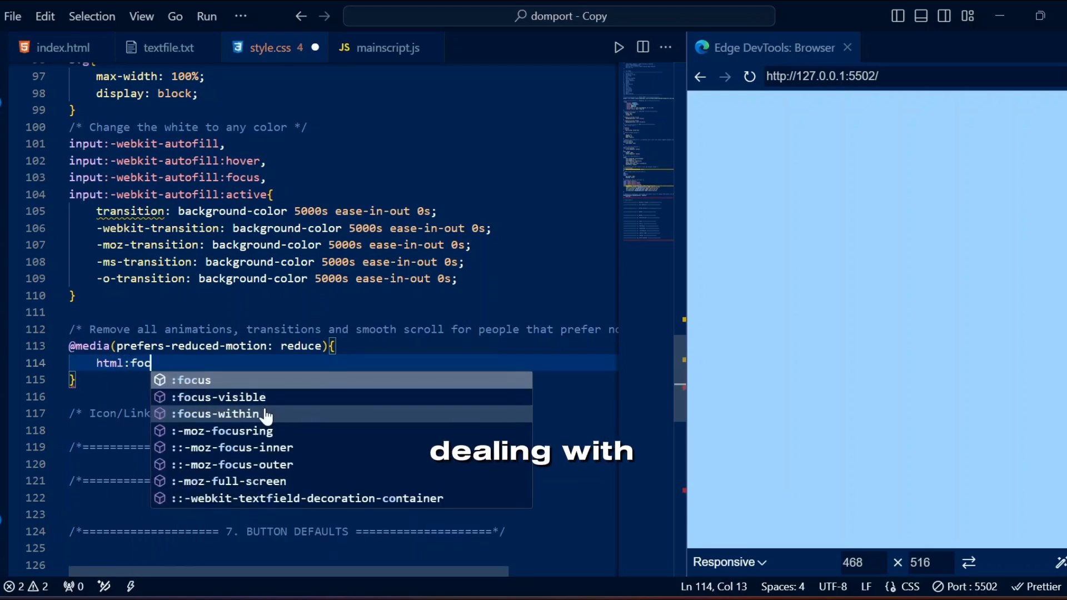
{"action": "type", "text": "scroll-behavior: auto;"}
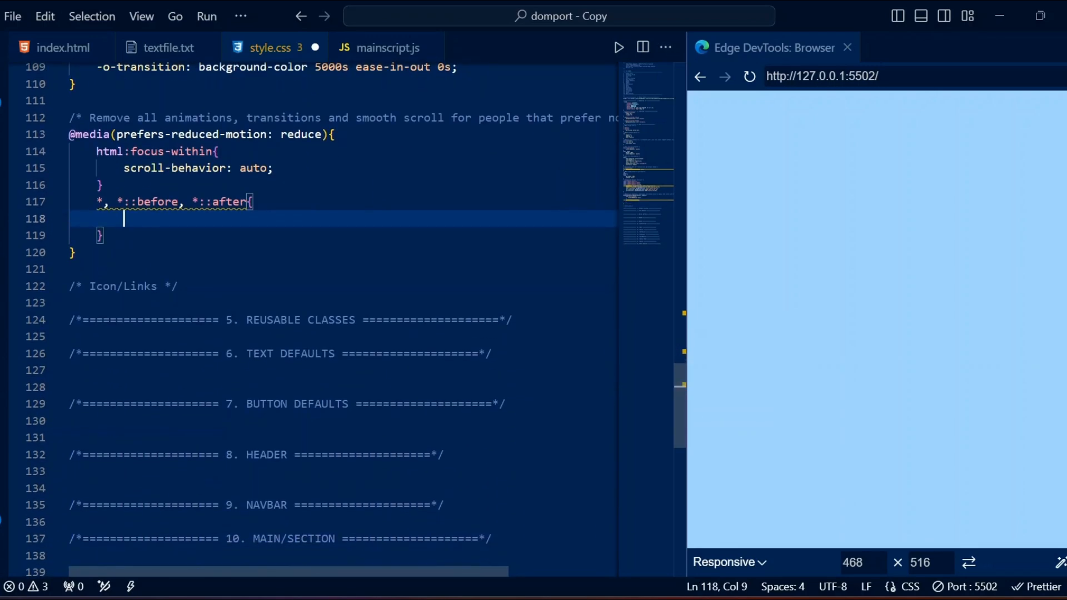
{"action": "type", "text": "animation-duration: .01;"}
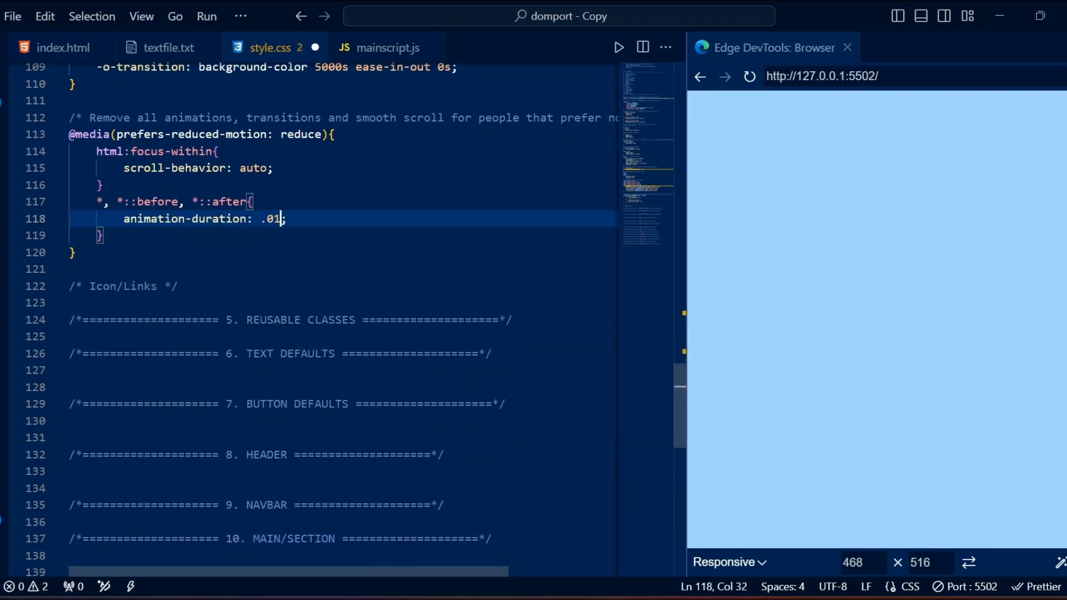
{"action": "type", "text": "ms !important;"}
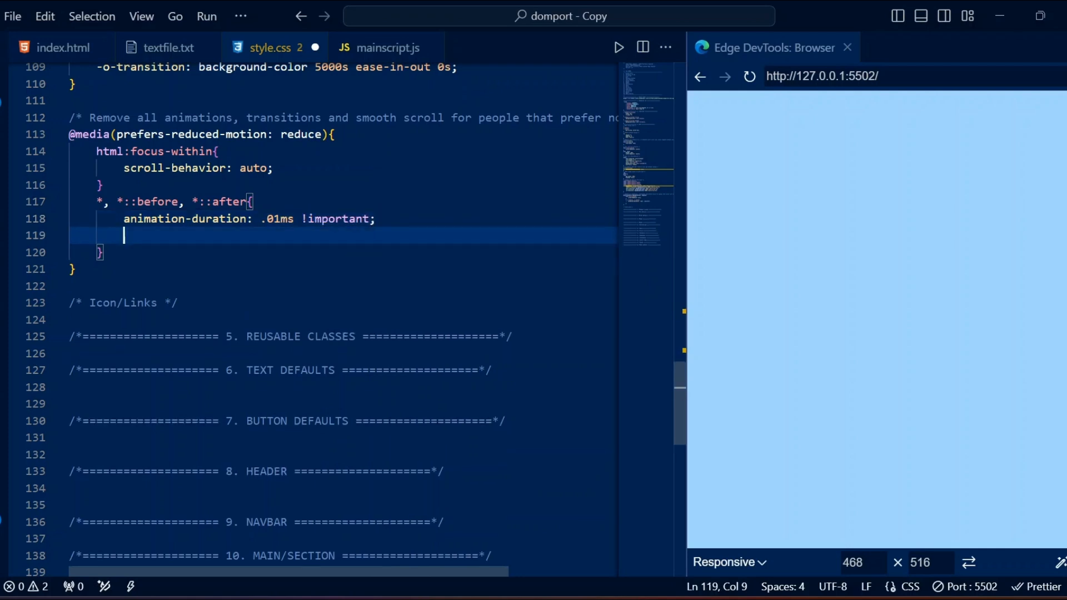
{"action": "type", "text": "animation-iteration-count: 1;"}
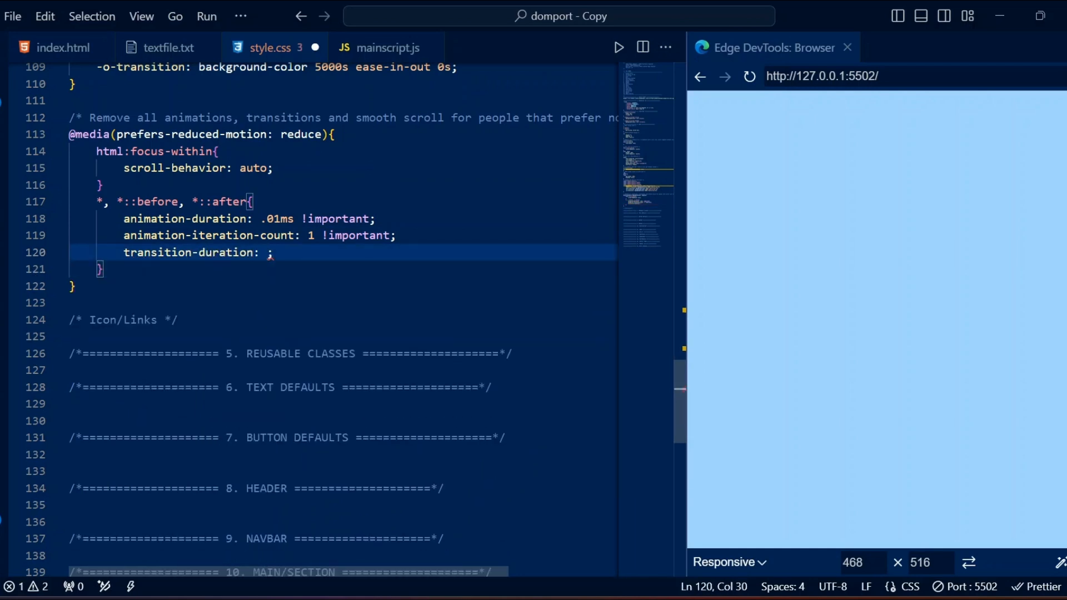
{"action": "type", "text": ".01ms !important"}
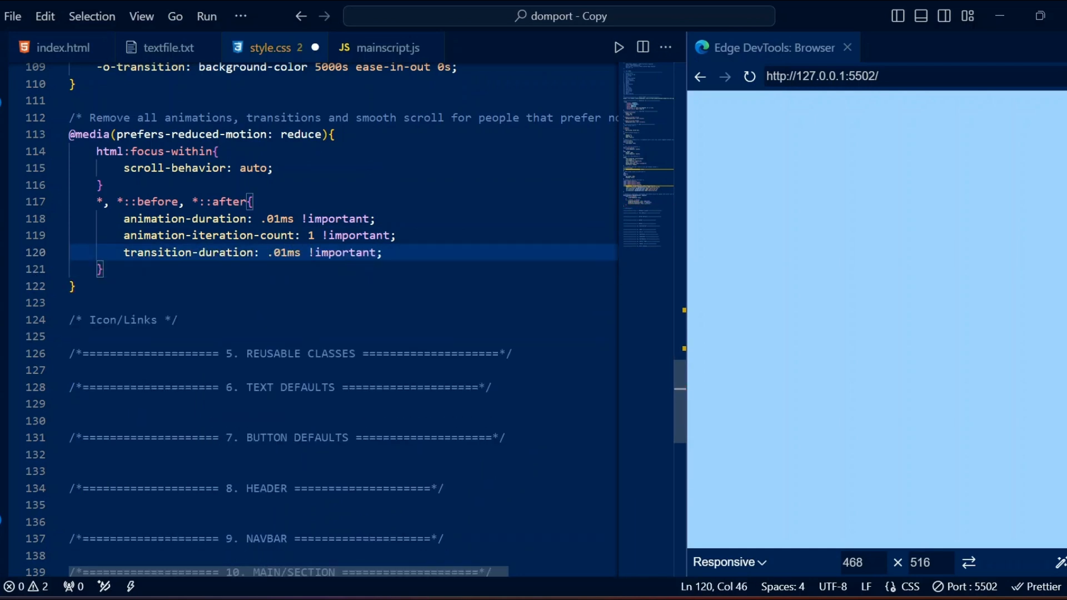
{"action": "type", "text": "scroll-behavior: auto;"}
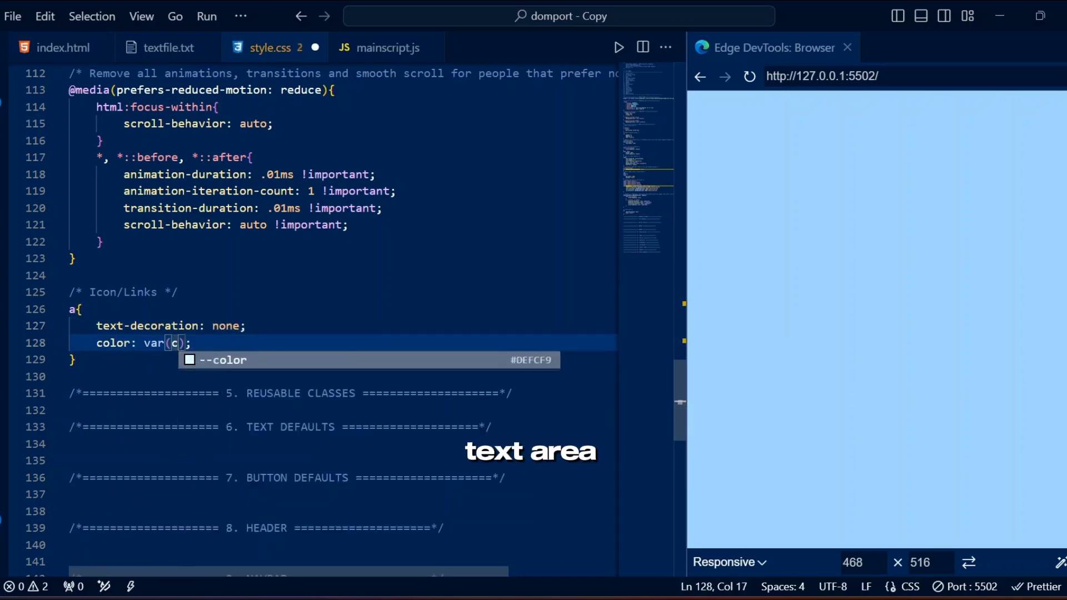
- Make input, button, select and textarea inherit fonts
{"action": "type", "text": "inputm"}
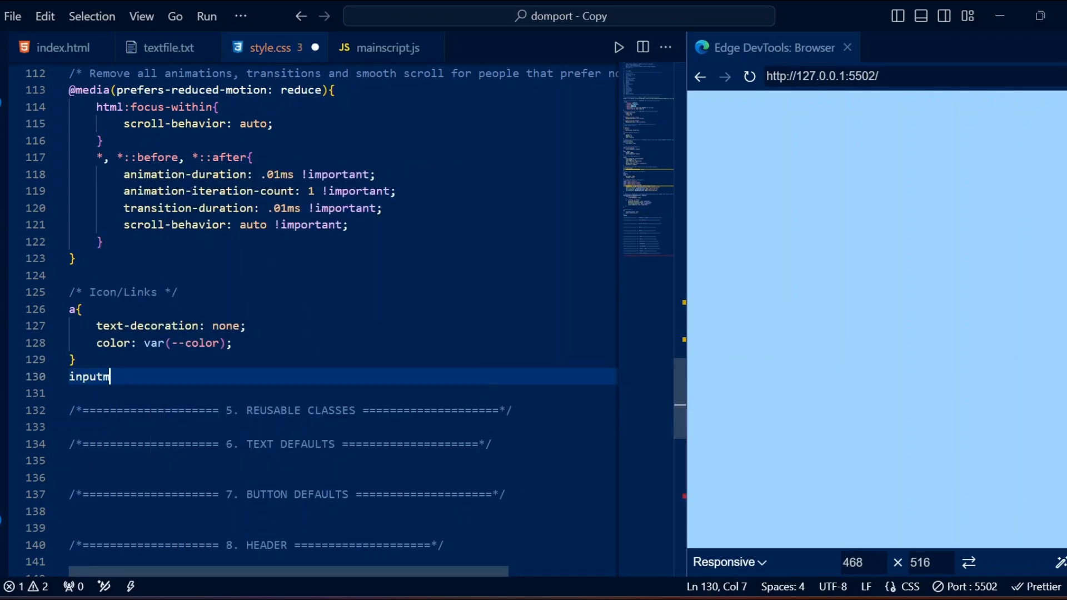
{"action": "type", "text": ",button,select,textarea{"}
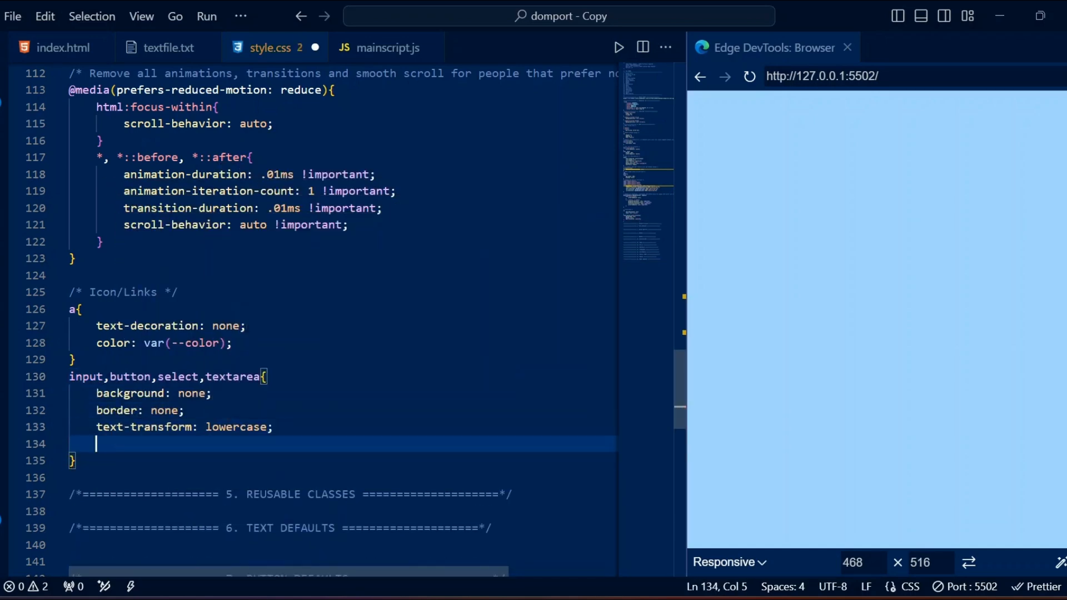
{"action": "type", "text": "font: inherit;"}
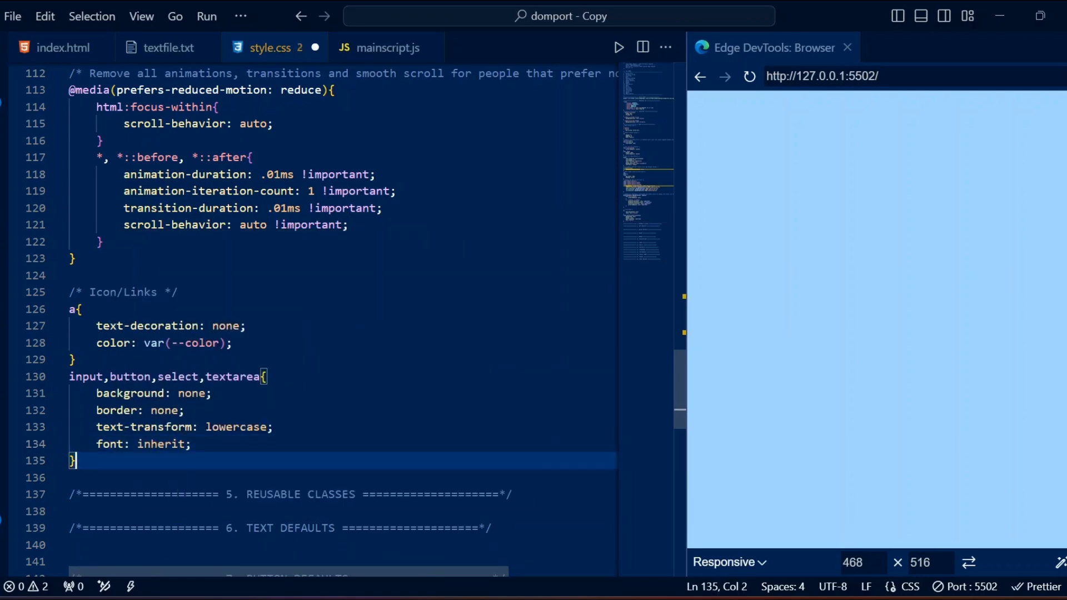
- Make a, img, data, button and .bx block-level, and define a 40px centred .icon
{"action": "type", "text": "a,img,data,"}
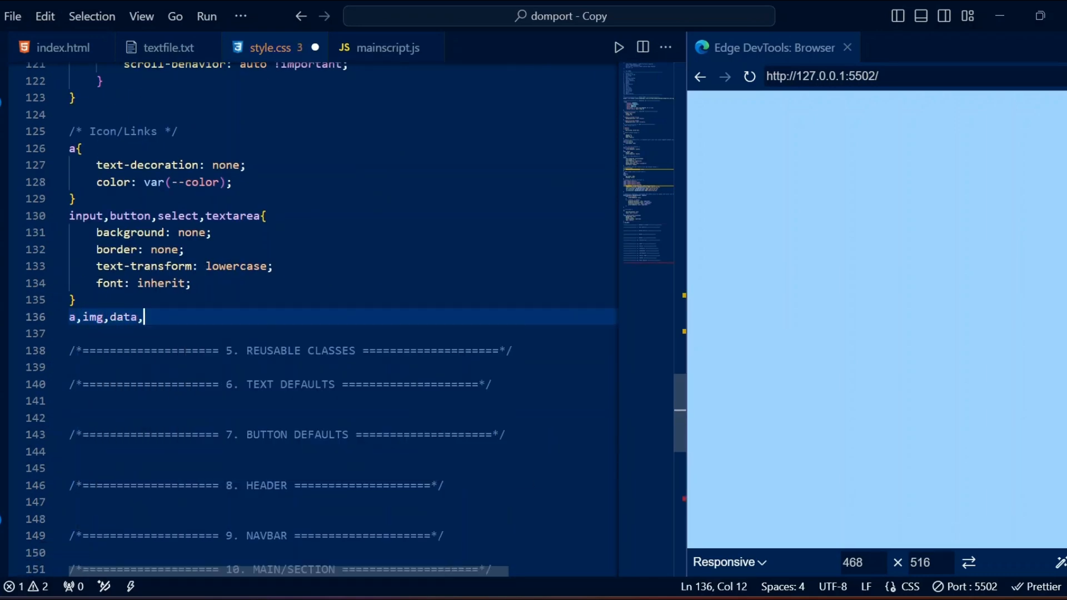
{"action": "type", "text": "button, .bx{"}
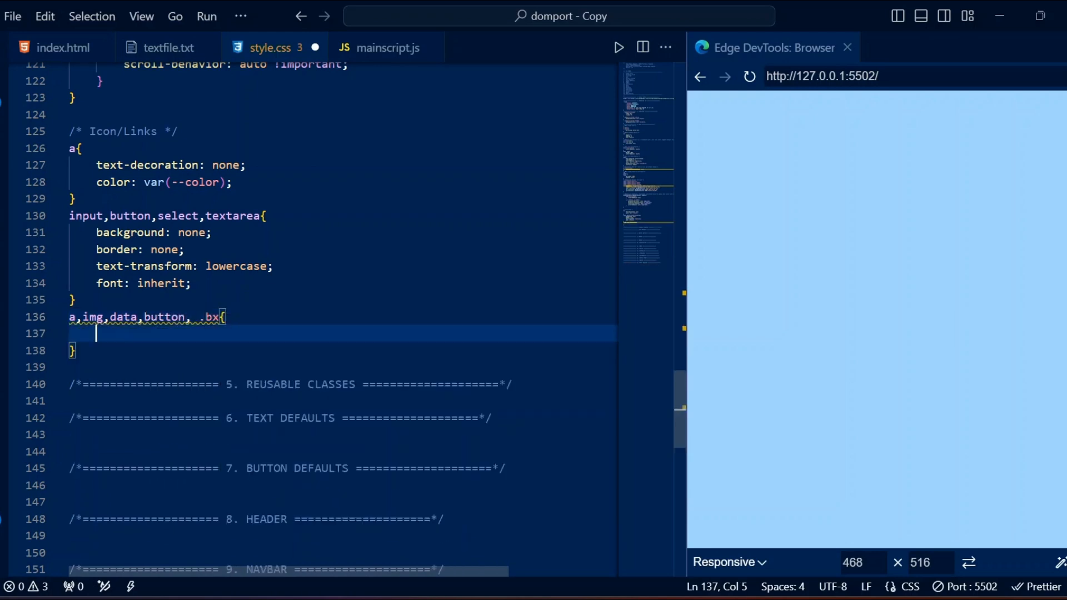
{"action": "type", "text": "display: block;"}
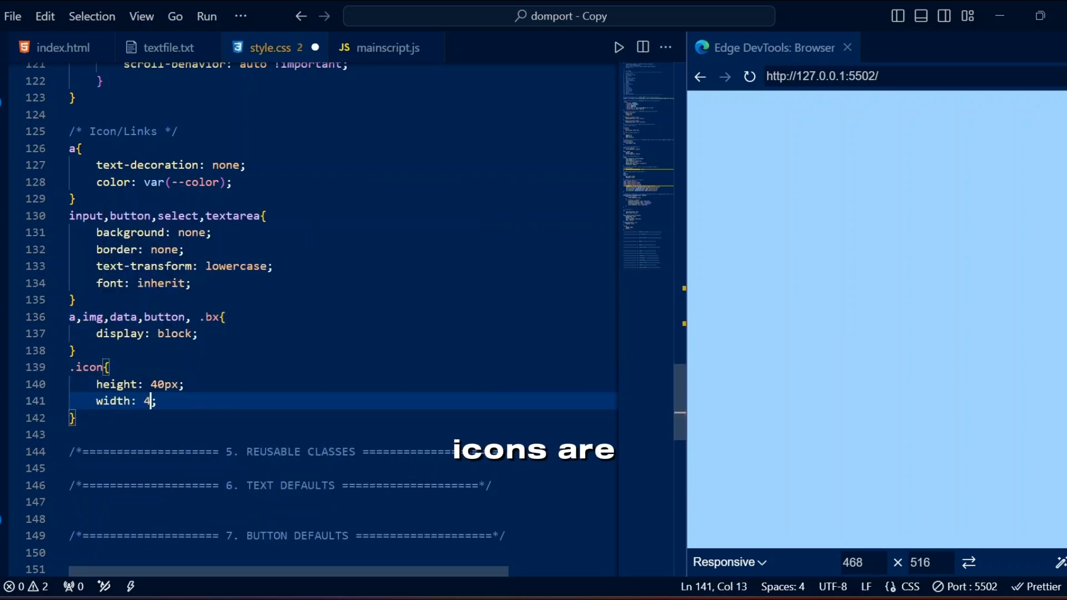
{"action": "type", "text": "0px;"}
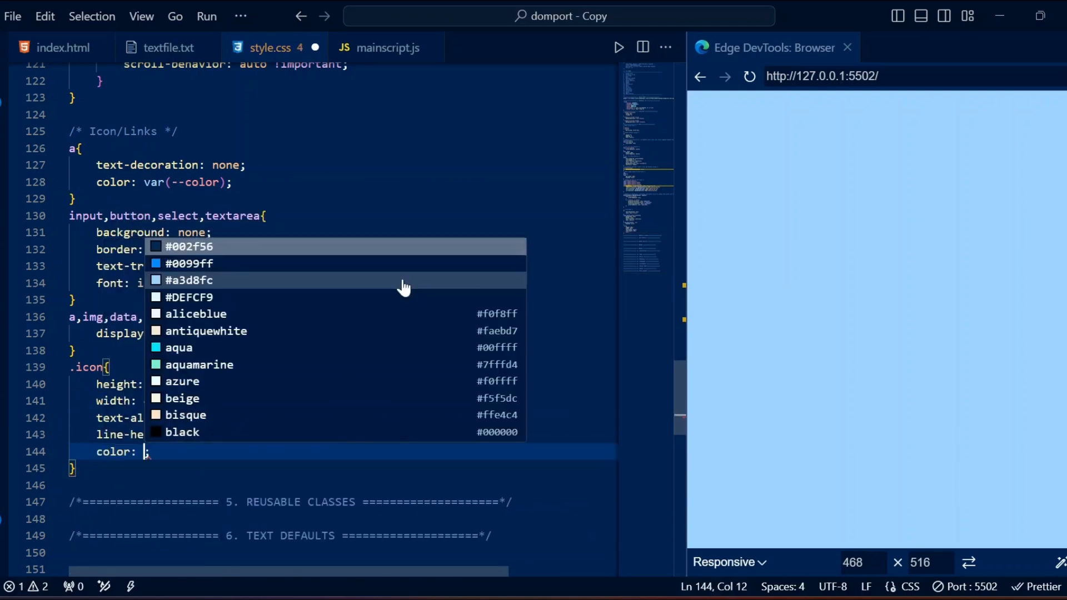
{"action": "type", "text": "font-size: 1.5rem;"}
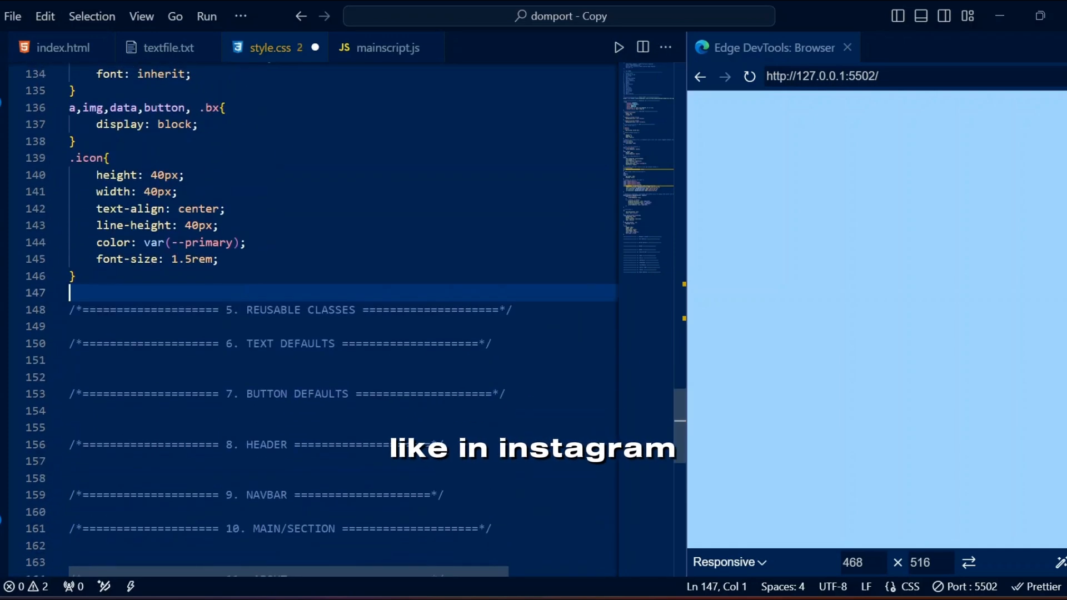
- Create a .container class with a min() width based on padding and auto inline margins
{"action": "type", "text": ".container{"}
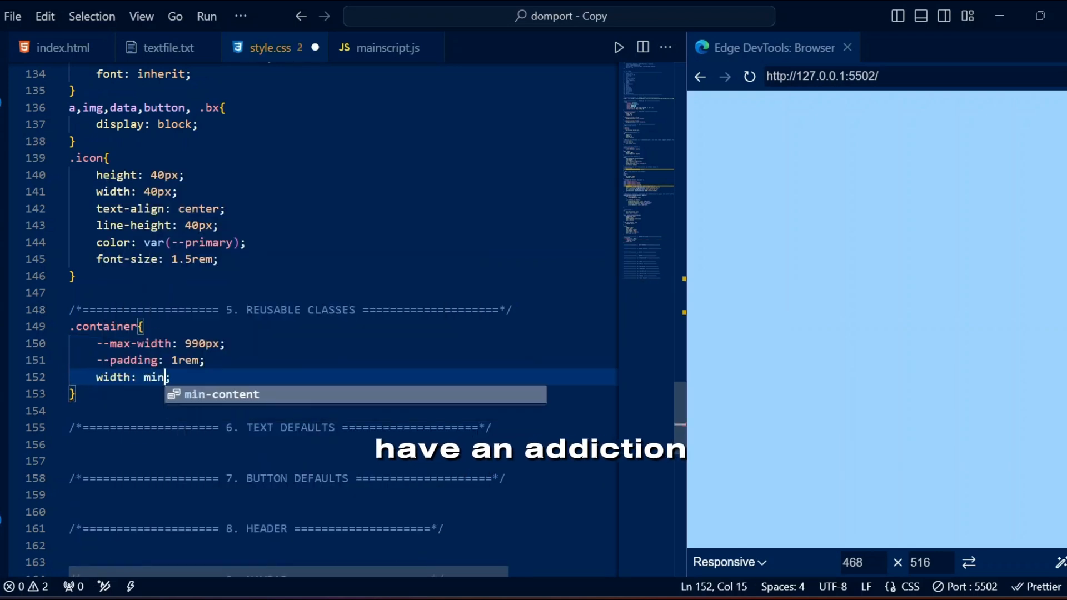
{"action": "type", "text": "(var(-m"}
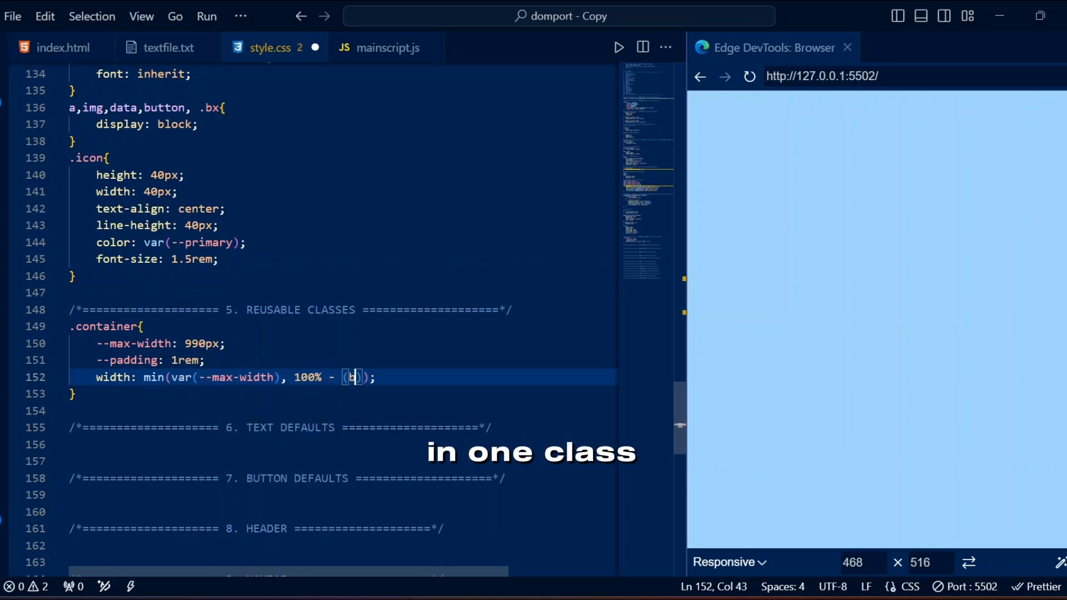
{"action": "type", "text": "var(--padding"}
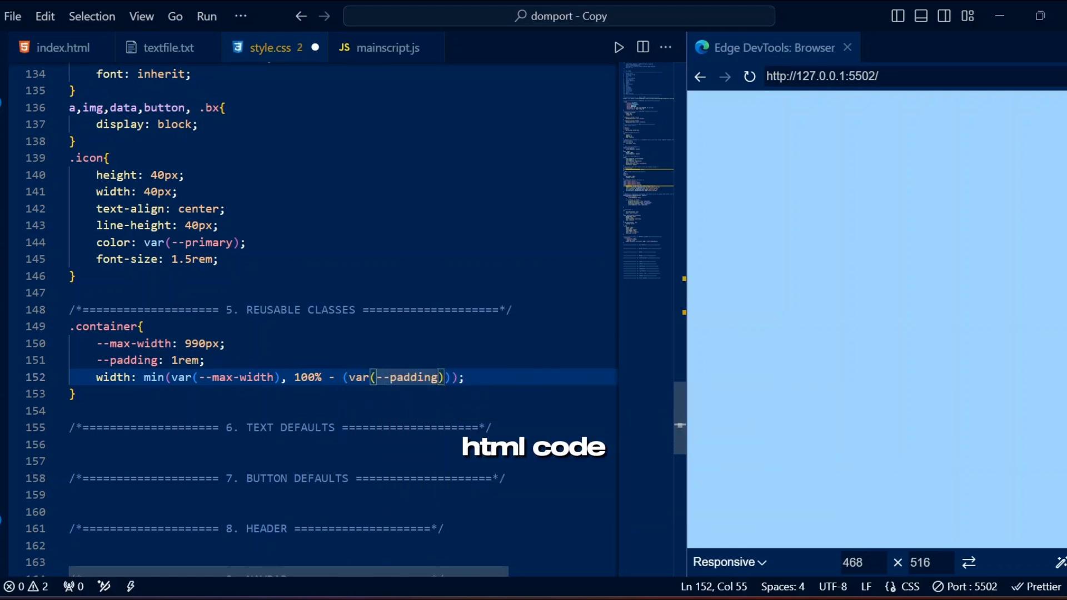
{"action": "type", "text": "* 2"}
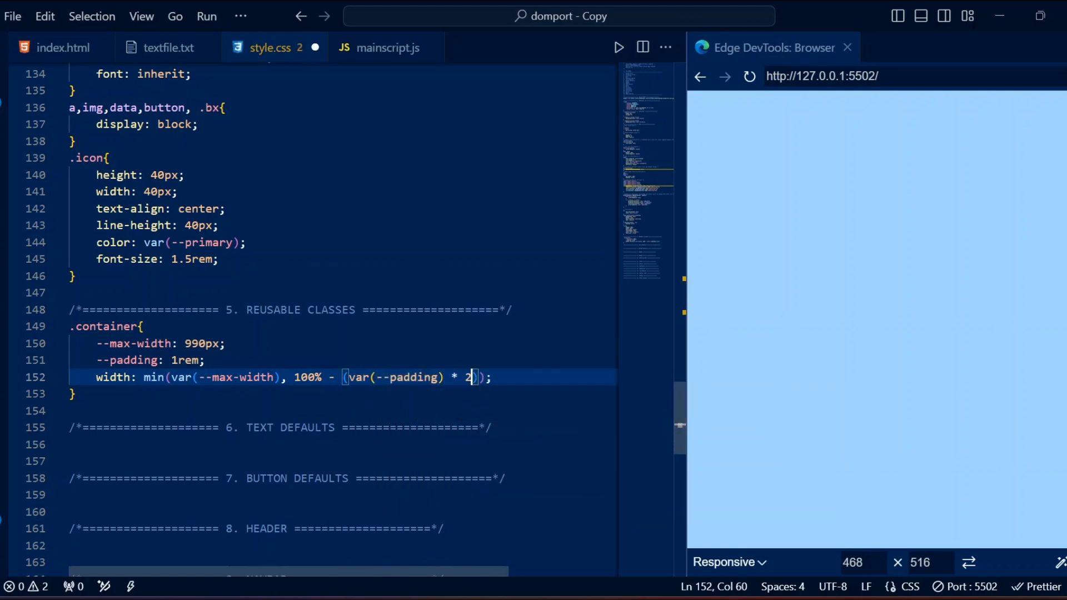
{"action": "type", "text": "marg-i"}
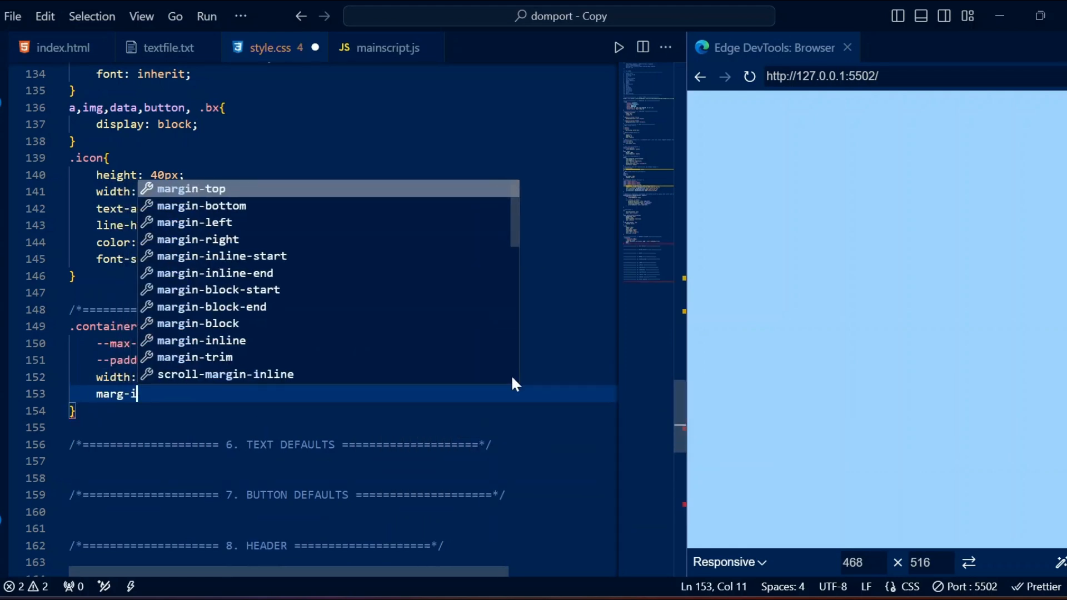
{"action": "type", "text": "margin-inline: aut"}
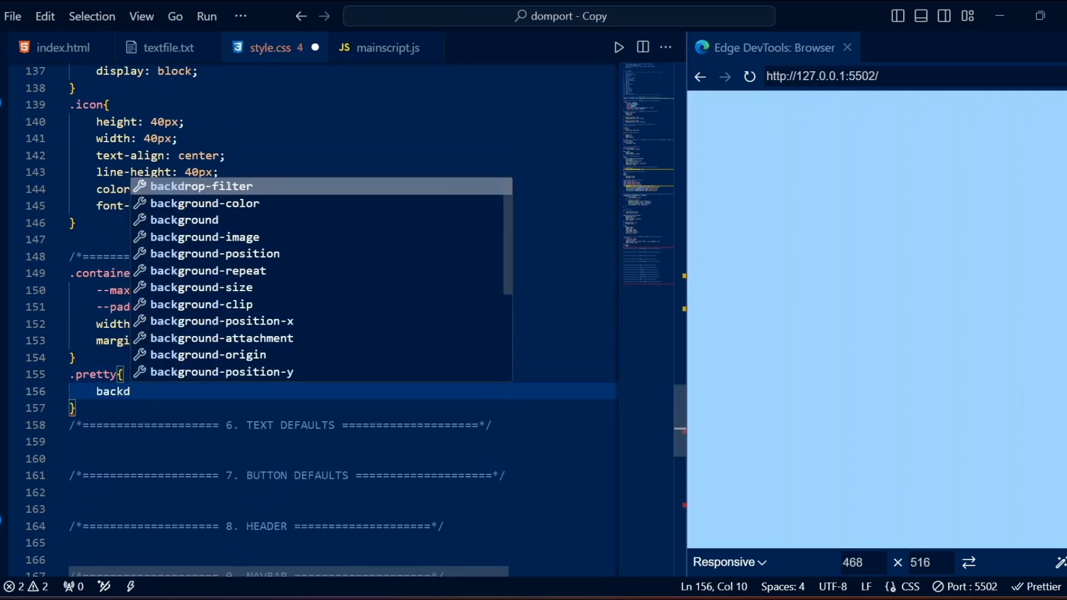
- Build a frosted-glass .pretty class with 16px blur, translucent background and 2px rgba border
{"action": "type", "text": "-webkit-"}
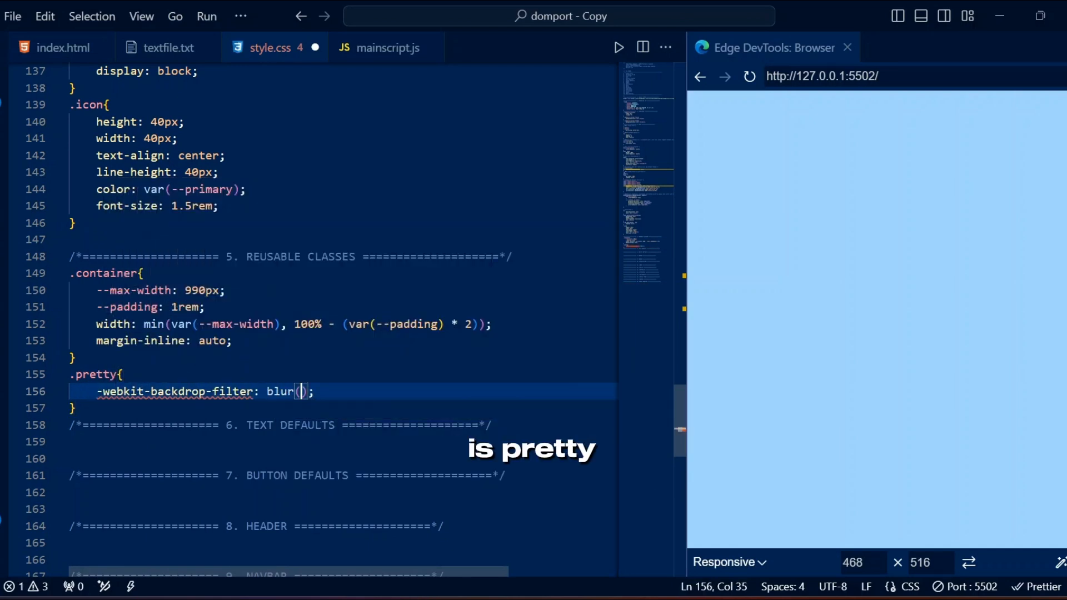
{"action": "type", "text": "16px) saturate(100%"}
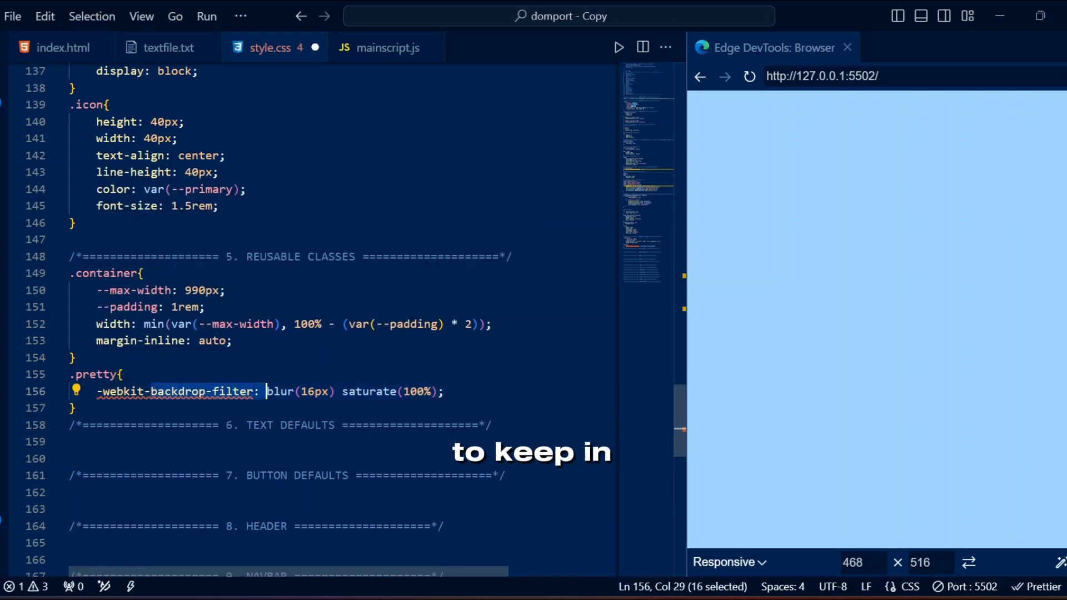
{"action": "type", "text": "backdrop-filter: blur(16px) saturate(100%);"}
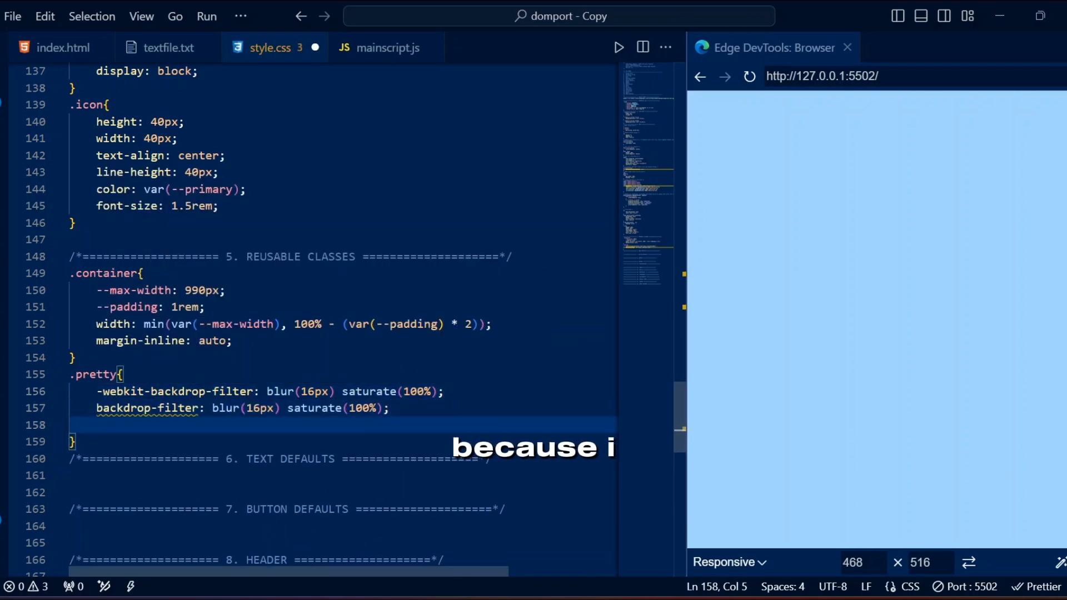
{"action": "type", "text": "background-color: rgba(24,43,76,.75);"}
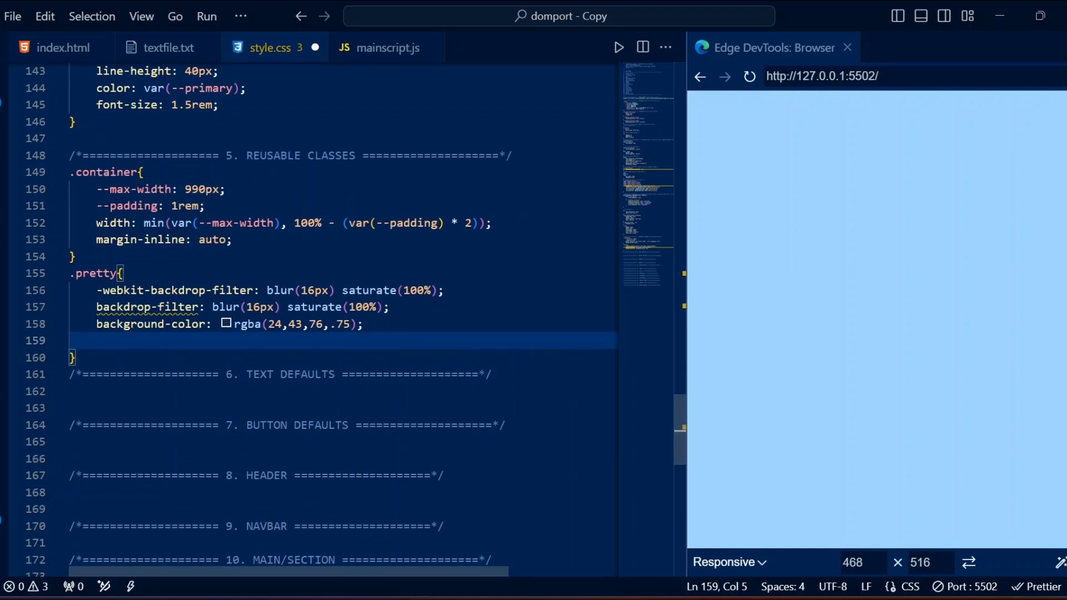
{"action": "type", "text": "border: 2px;"}
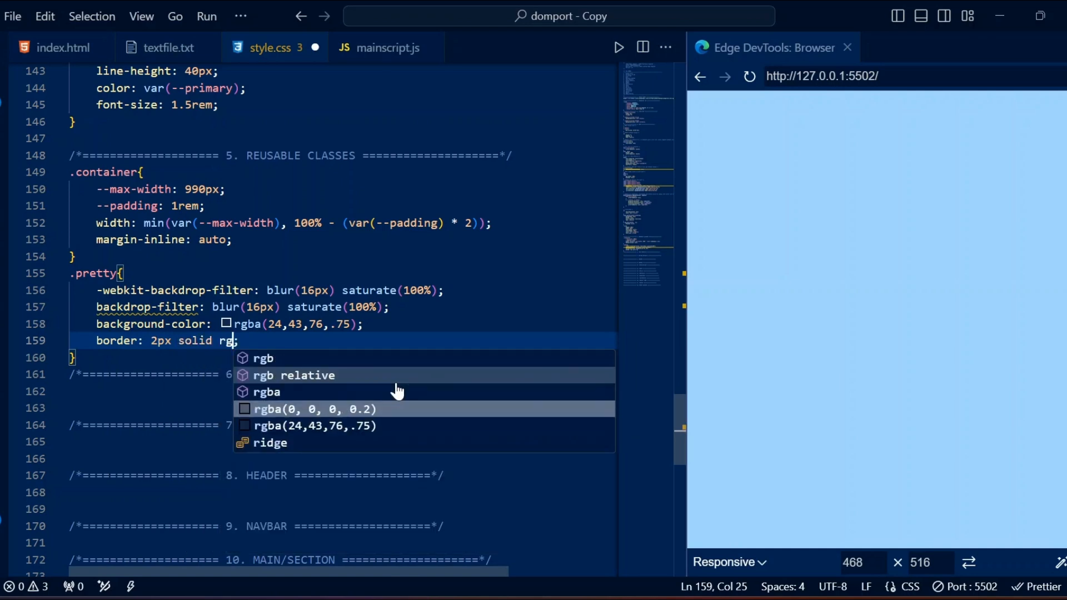
{"action": "left_click", "coordinate": [267, 391]}
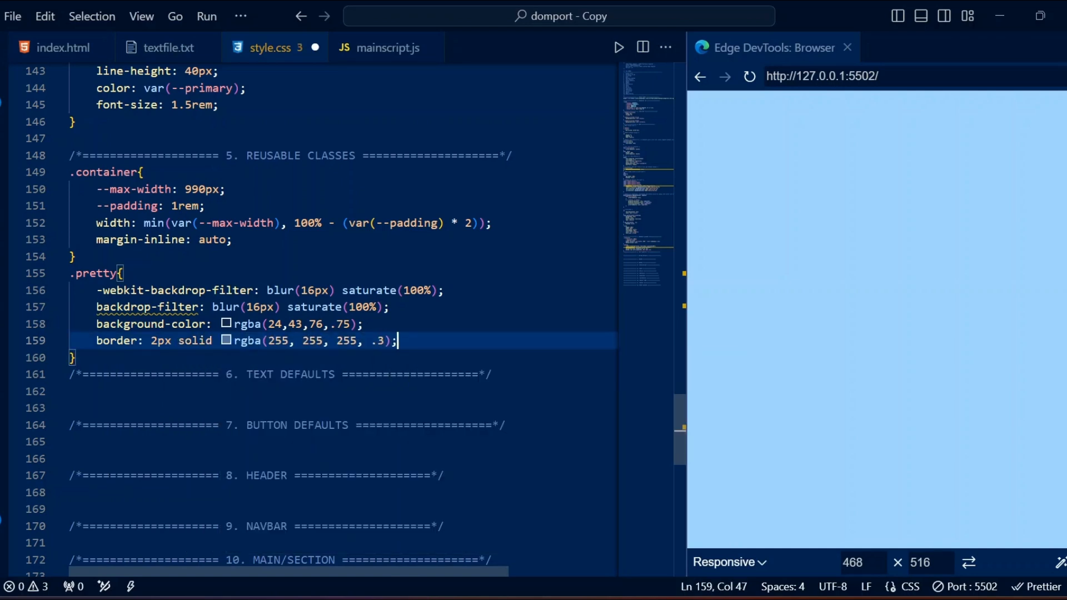
{"action": "scroll", "scroll_direction": "up", "scroll_amount": 3}
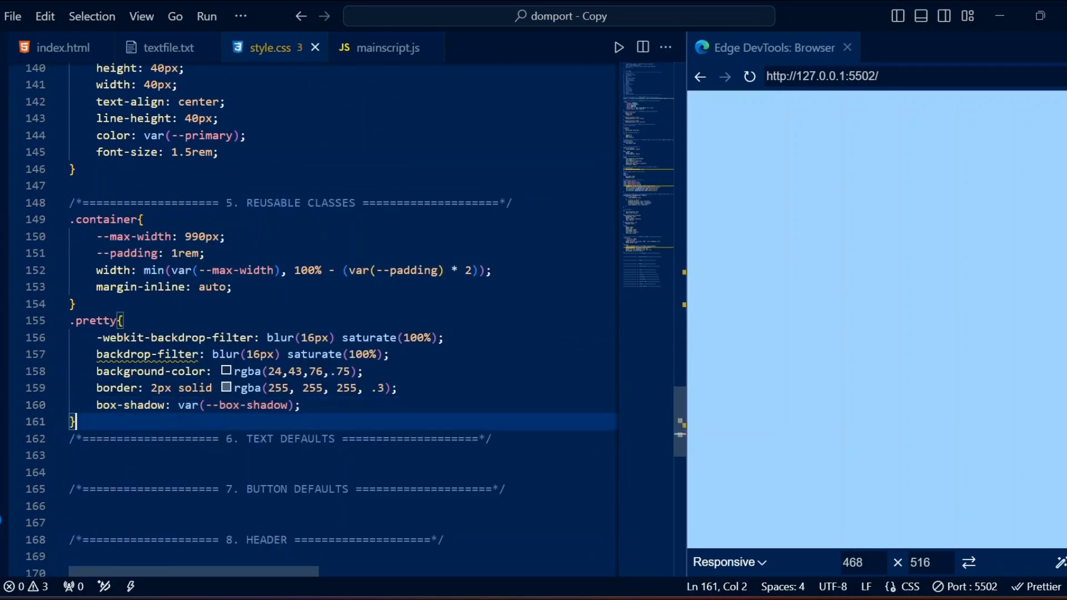
{"action": "type", "text": ".shp{"}
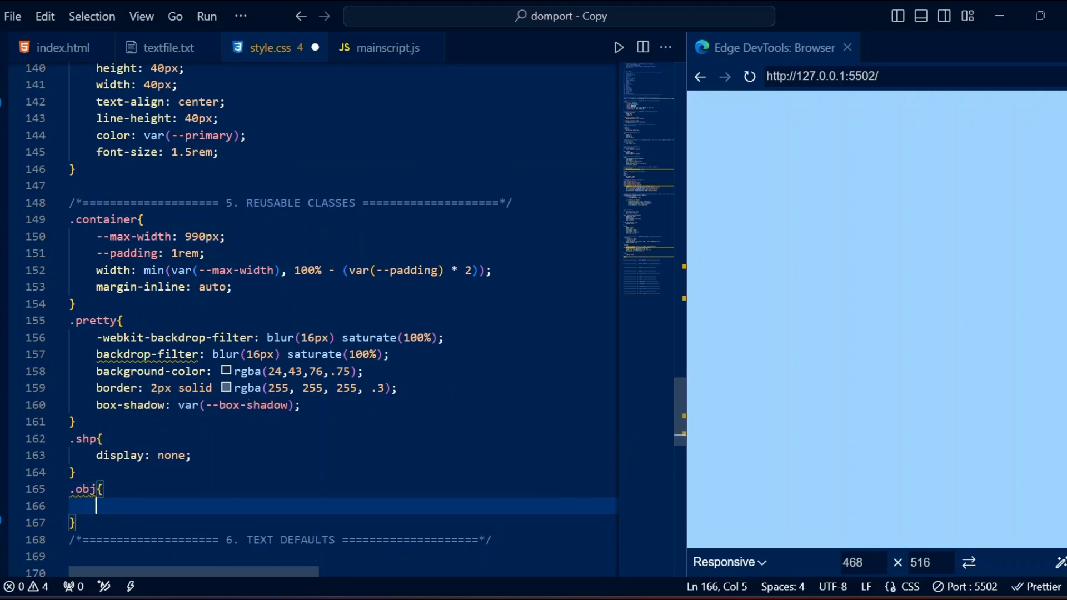
- Give .obj half opacity and create .shape1 at top 35rem with 2rem size and padding, opacity 0
{"action": "type", "text": "opacity: .5;"}
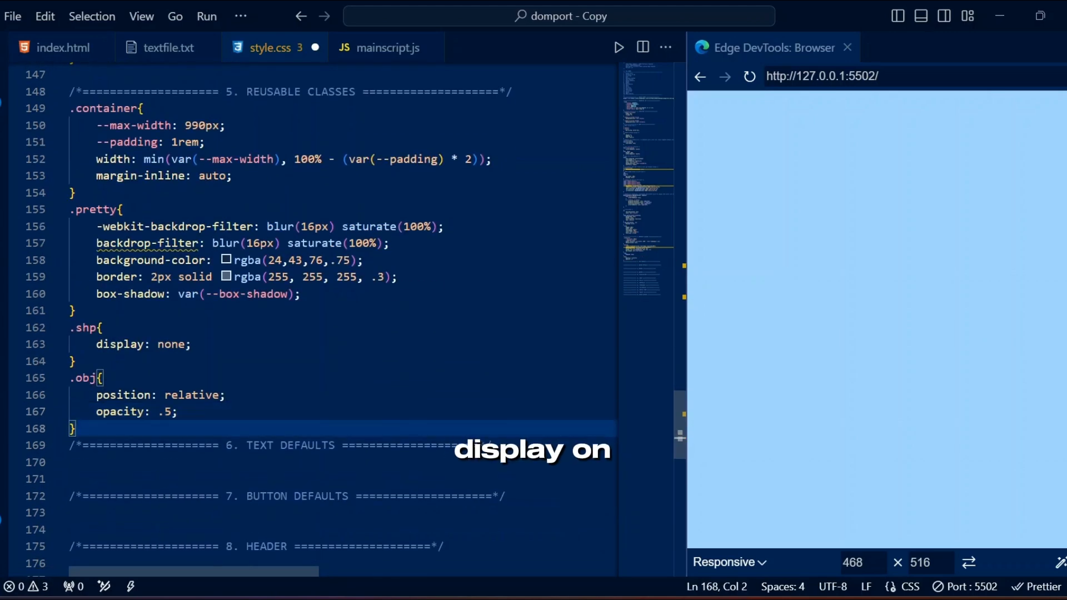
{"action": "type", "text": ".shape1"}
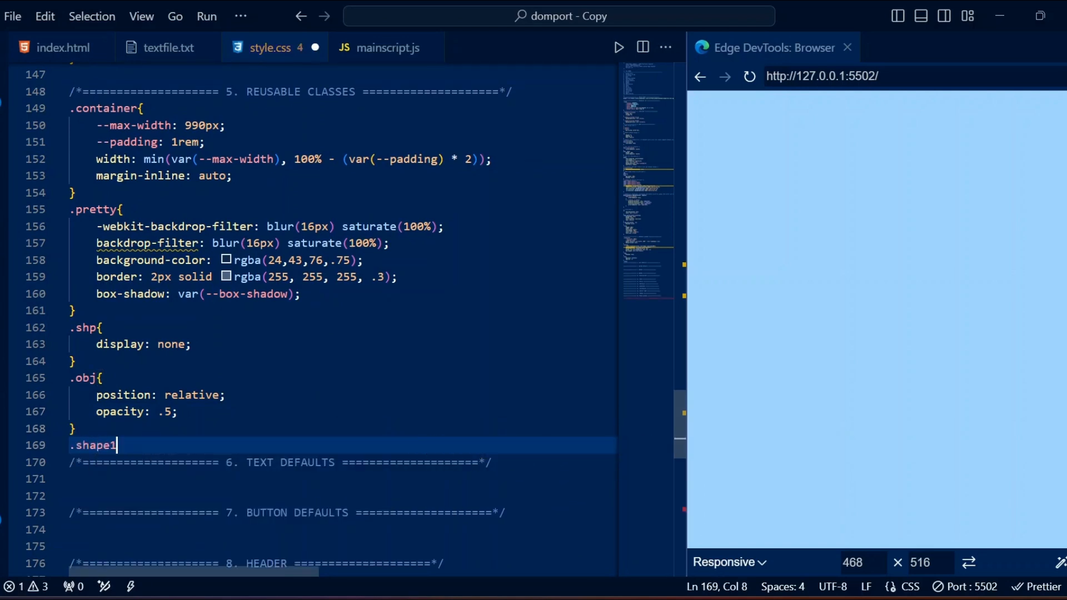
{"action": "type", "text": "{"}
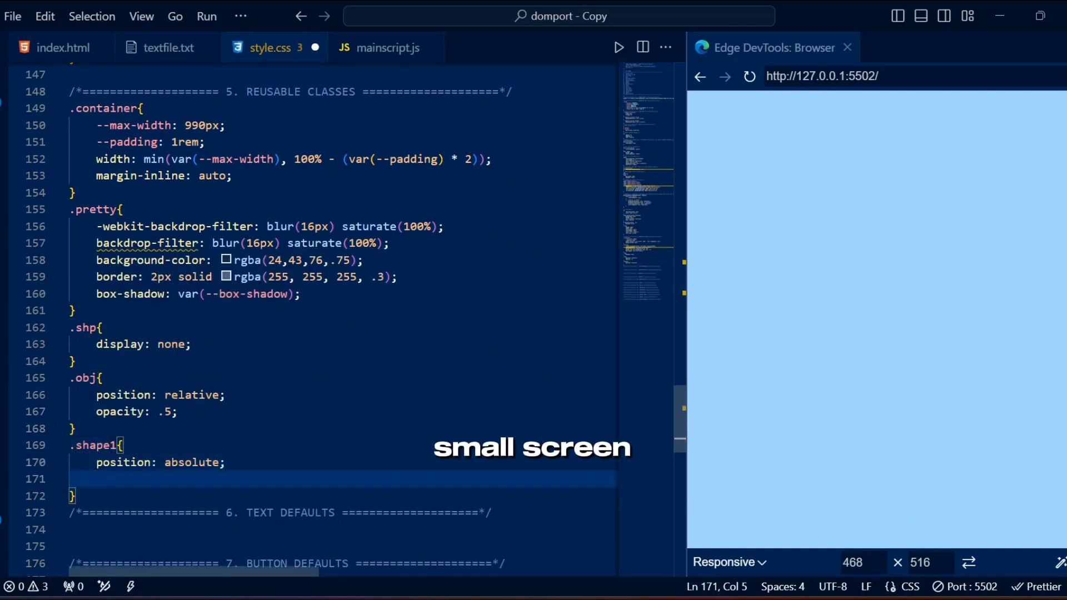
{"action": "type", "text": "top: 35rem;"}
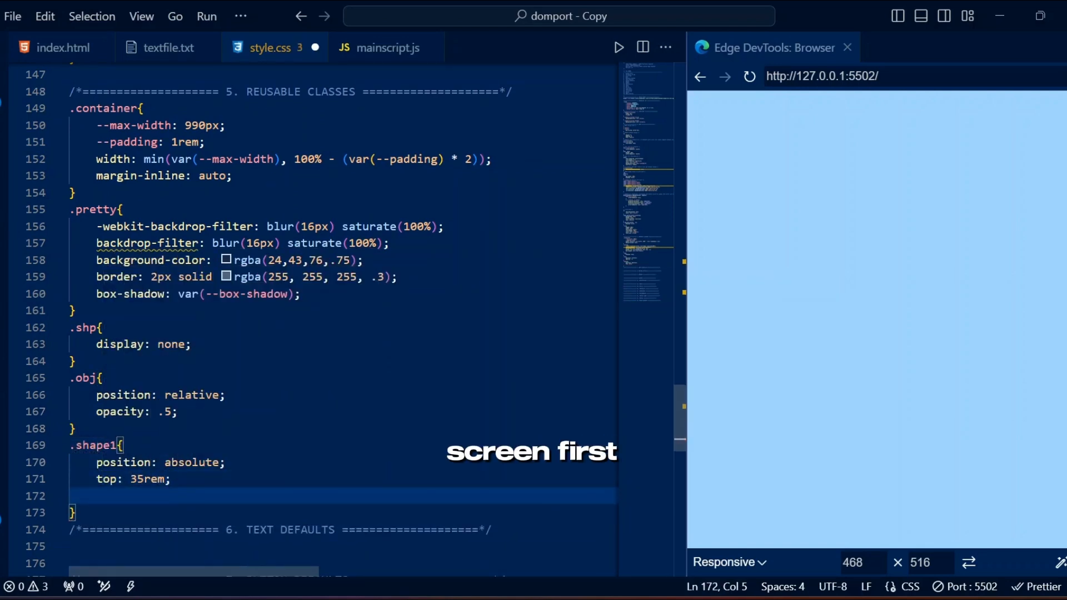
{"action": "type", "text": "left: 90;"}
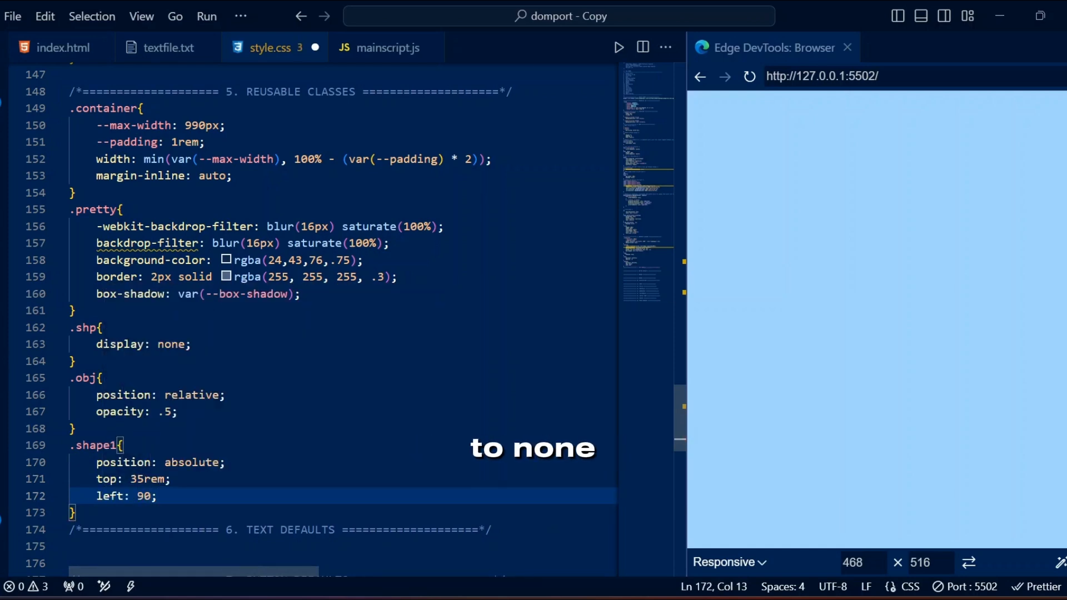
{"action": "type", "text": "height: 2rem;"}
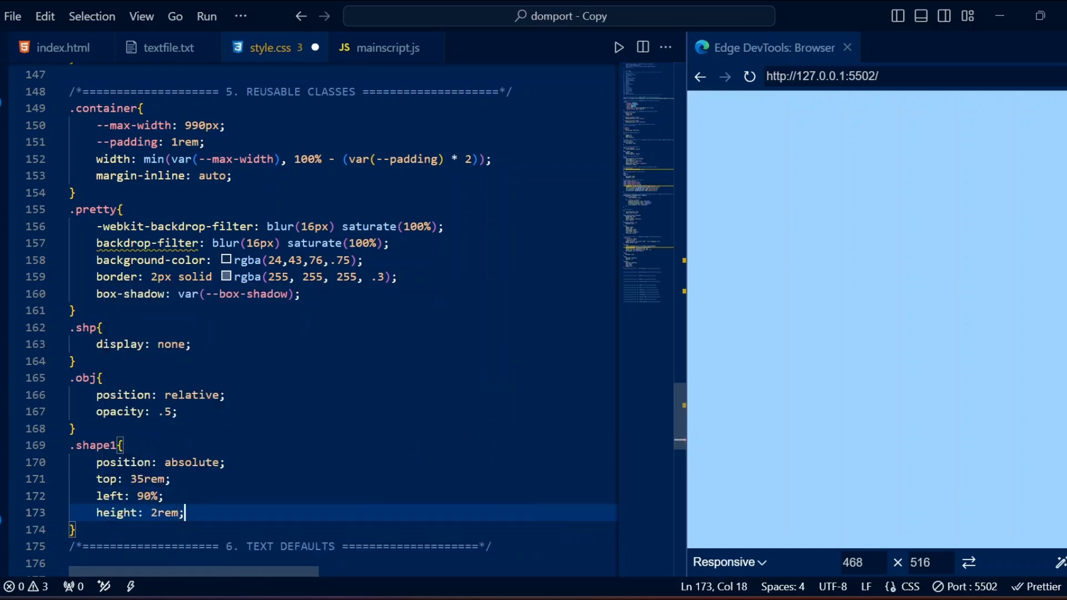
{"action": "type", "text": "opacity: 0;"}
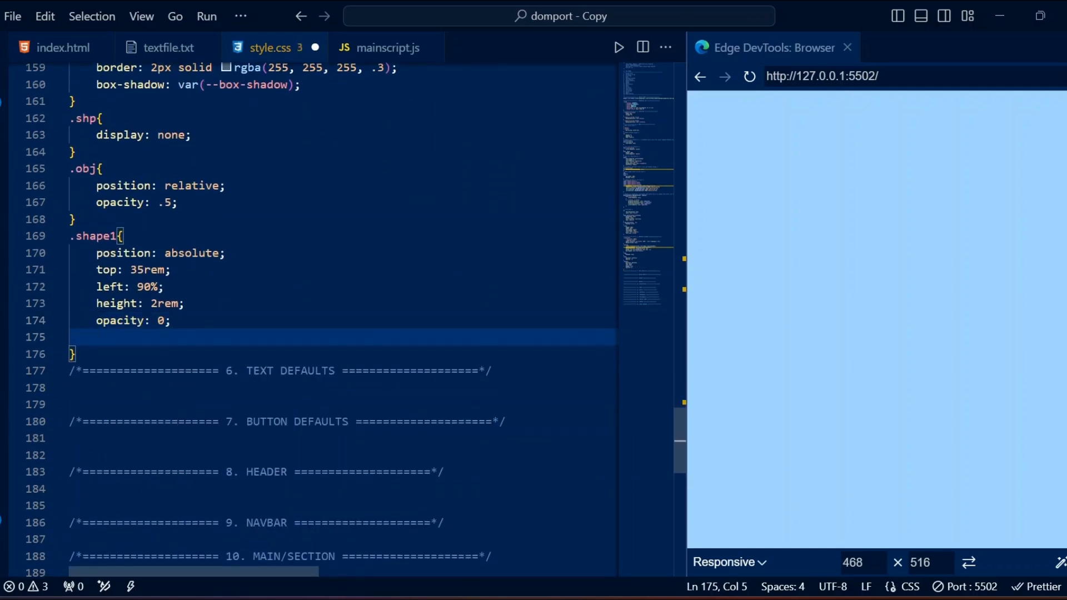
{"action": "type", "text": "width: 2rem;"}
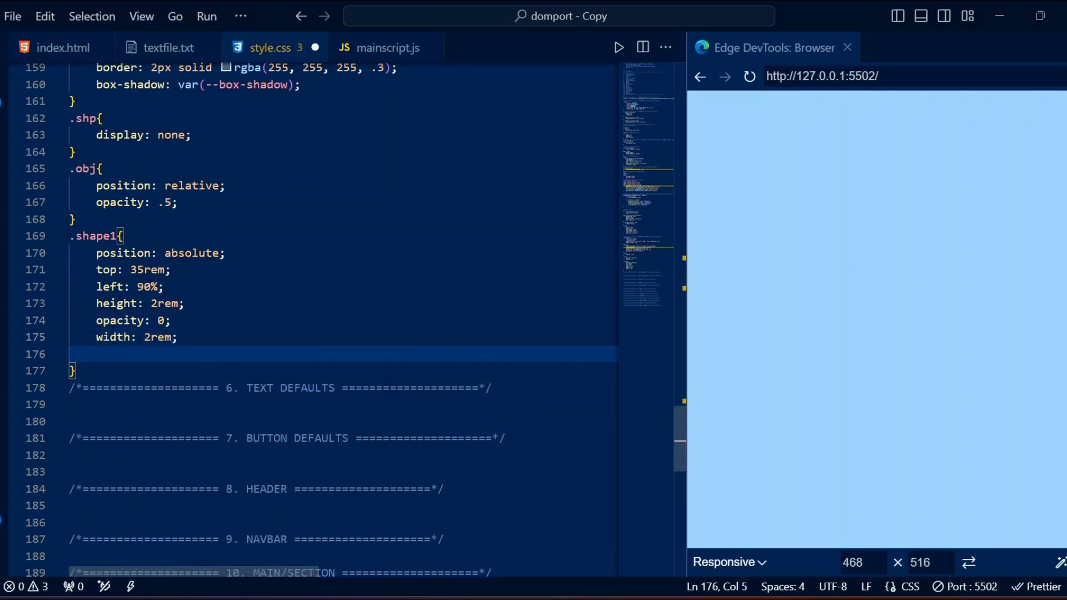
{"action": "type", "text": "padding: 2rem;"}
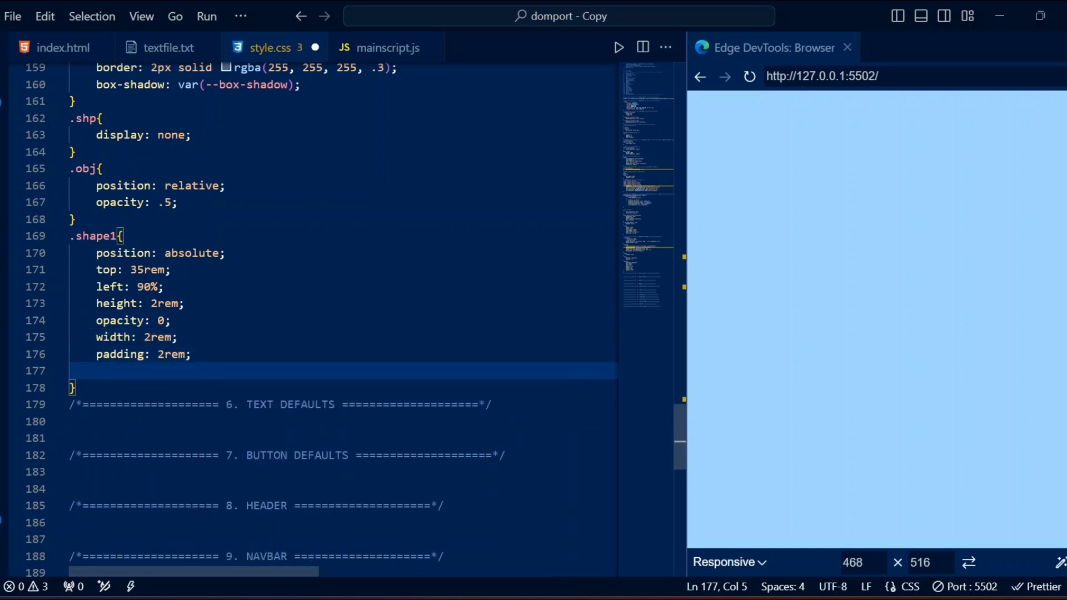
- Give .shape1 a multi-point polygon clip-path, wrapping the point list onto two lines
{"action": "type", "text": "clip-path: polygon(0%);"}
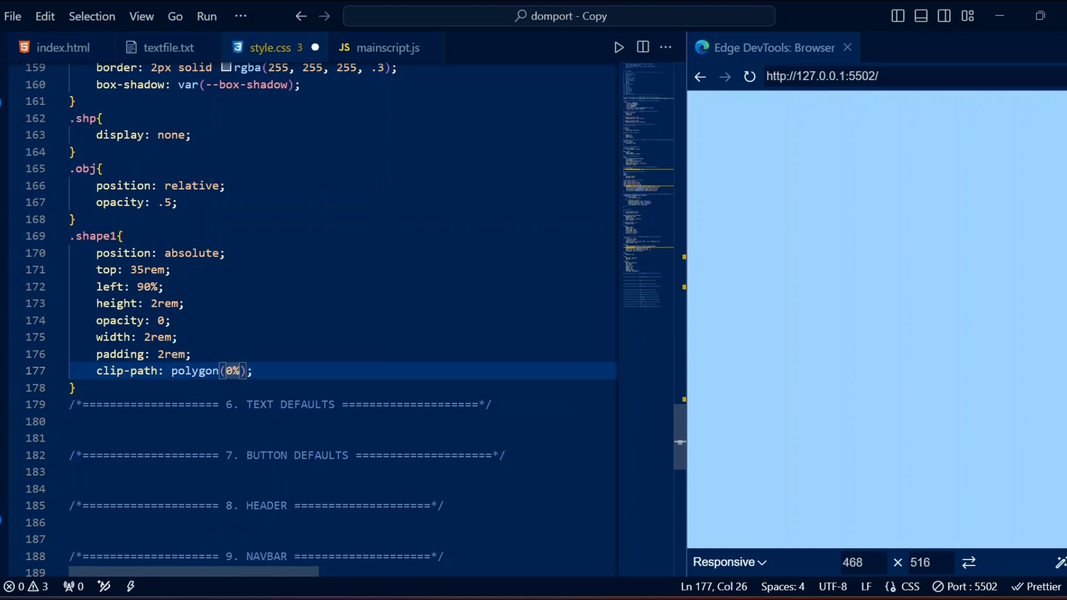
{"action": "type", "text": "0%,"}
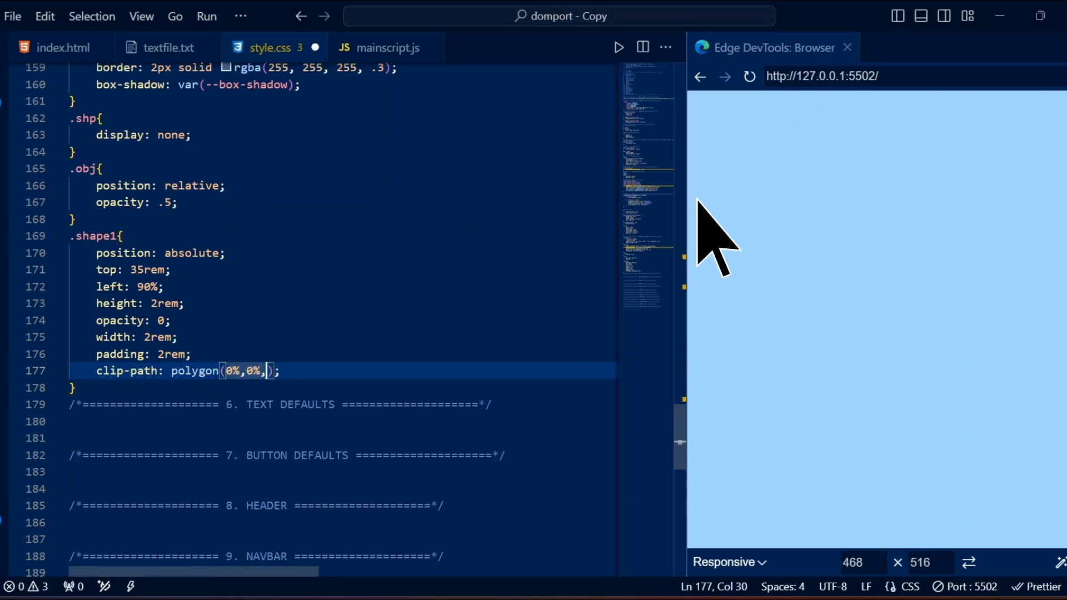
{"action": "type", "text": "0%,100%,"}
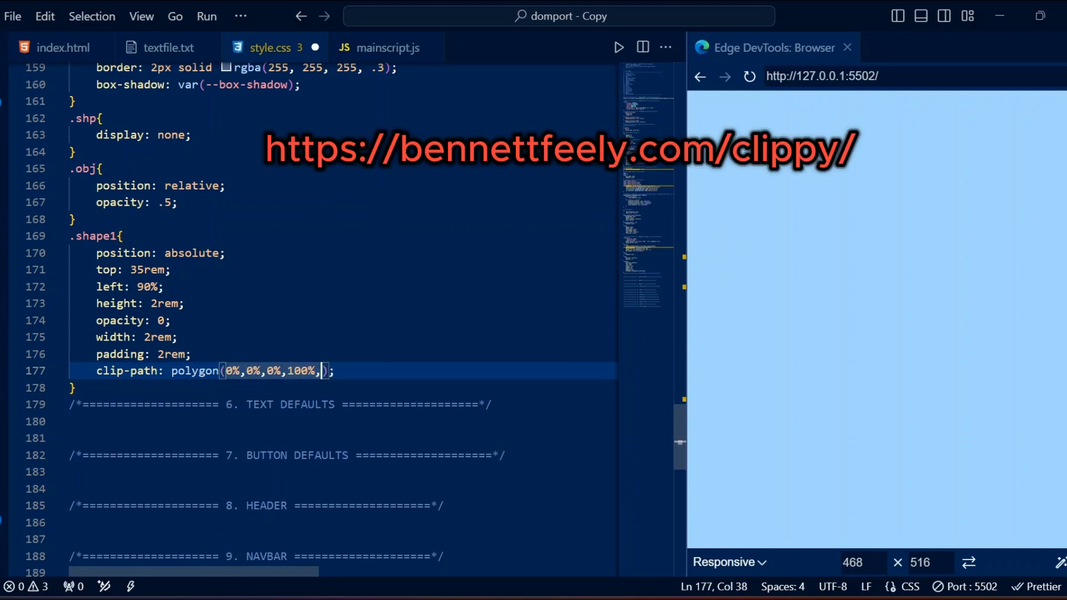
{"action": "type", "text": "25%,100%,2"}
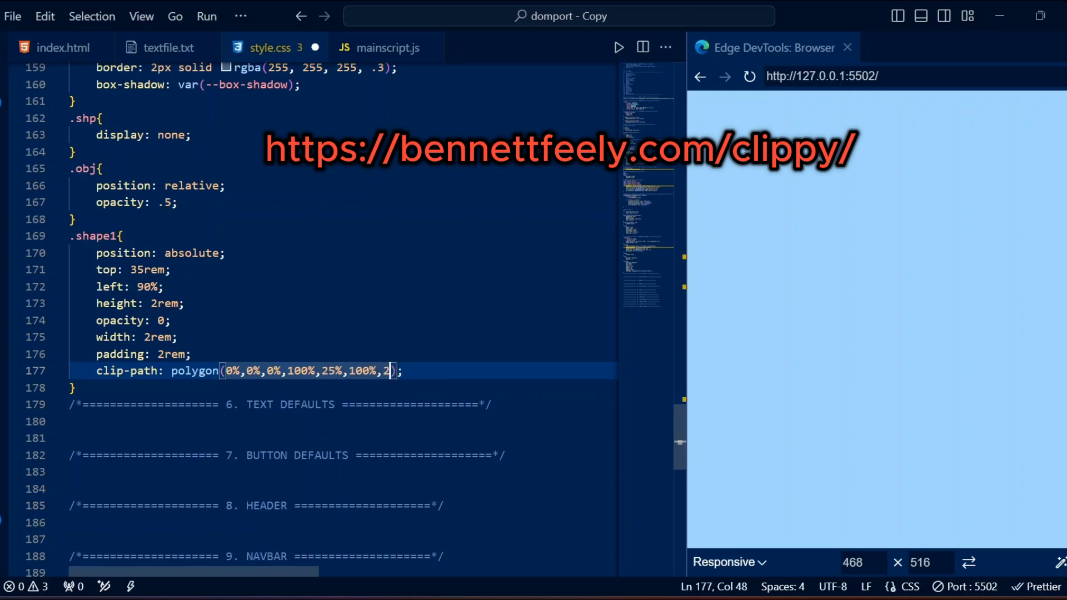
{"action": "type", "text": "5%,"}
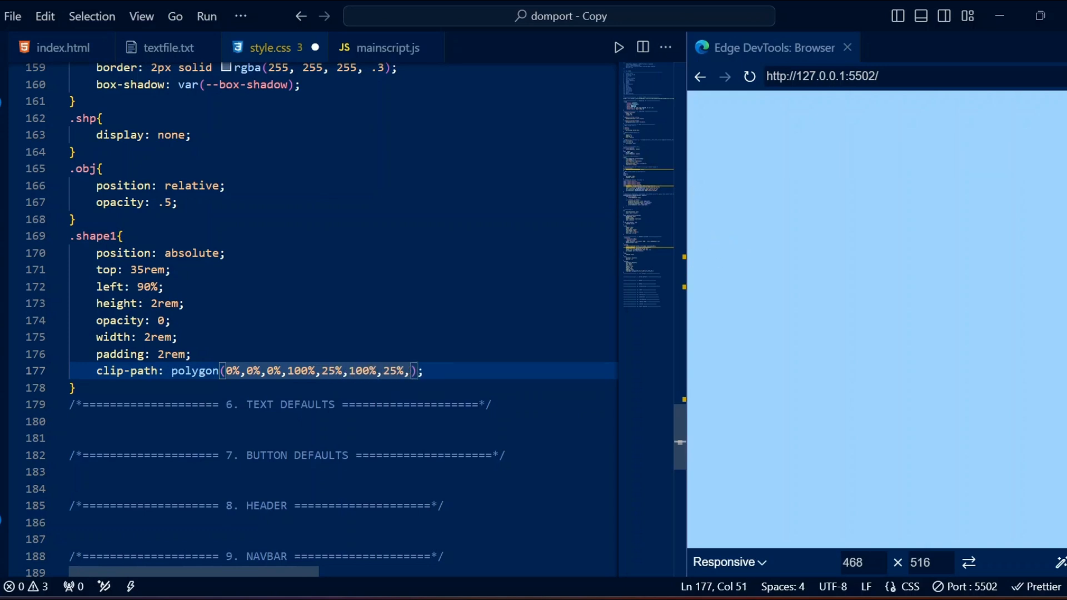
{"action": "type", "text": "25%, 75%,"}
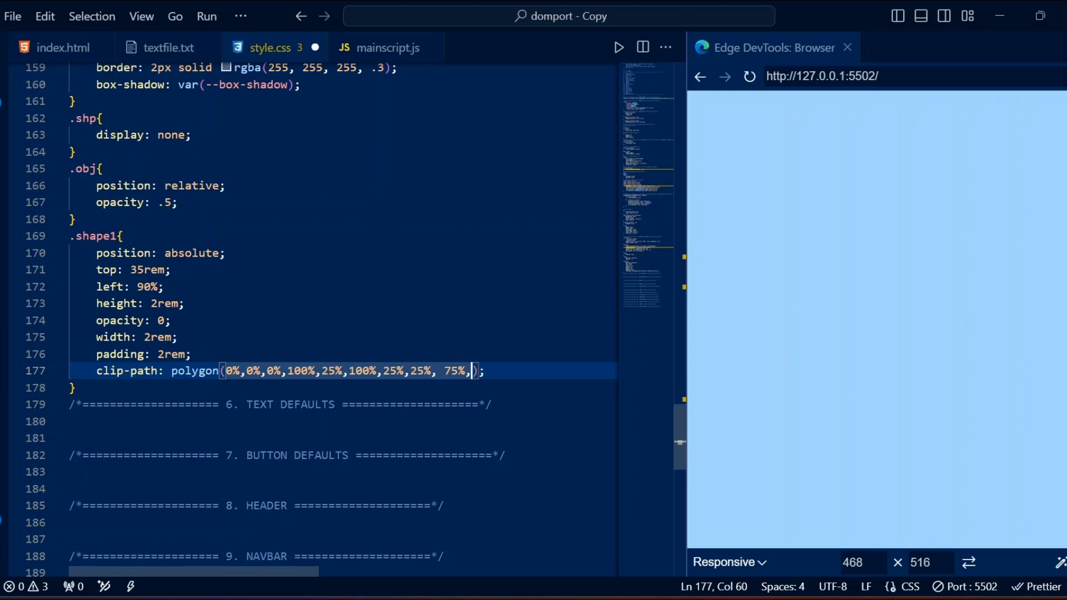
{"action": "type", "text": "25%,75%"}
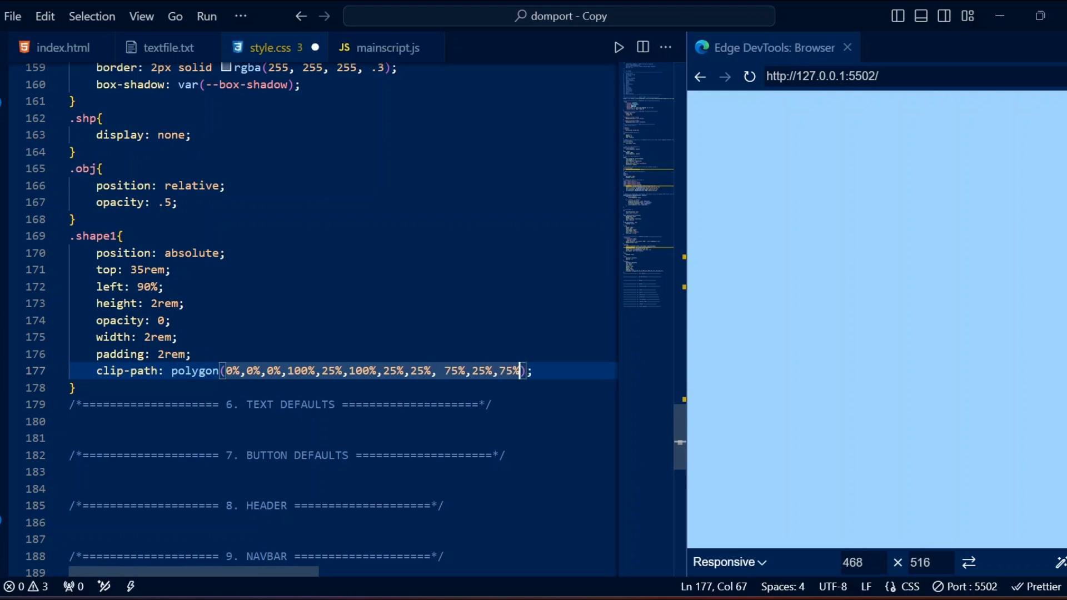
{"action": "type", "text": "75%,"}
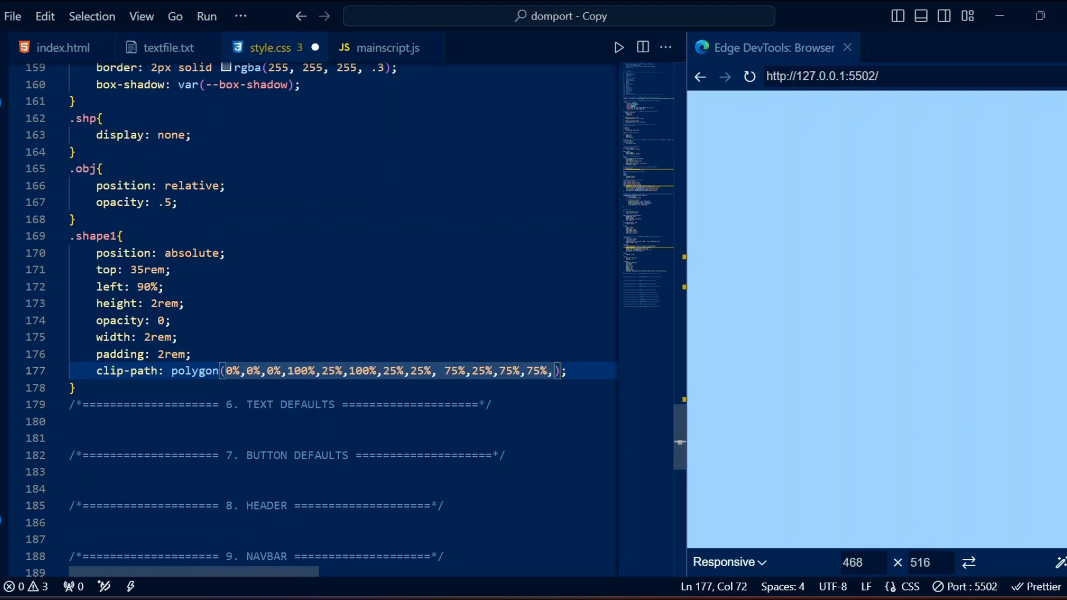
{"action": "type", "text": "25%, 75%"}
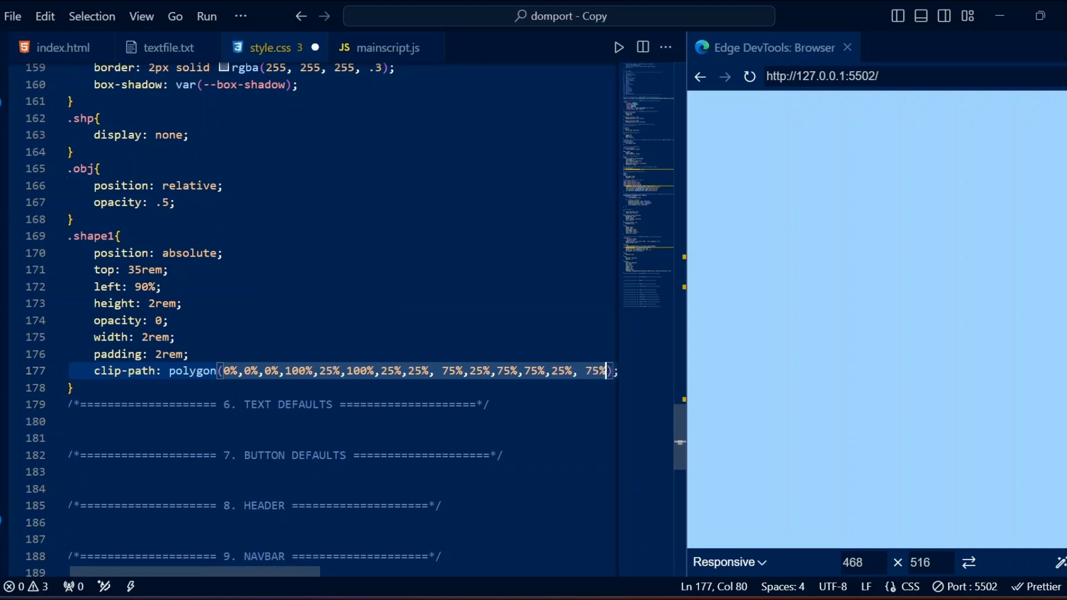
{"action": "key", "text": "Enter"}
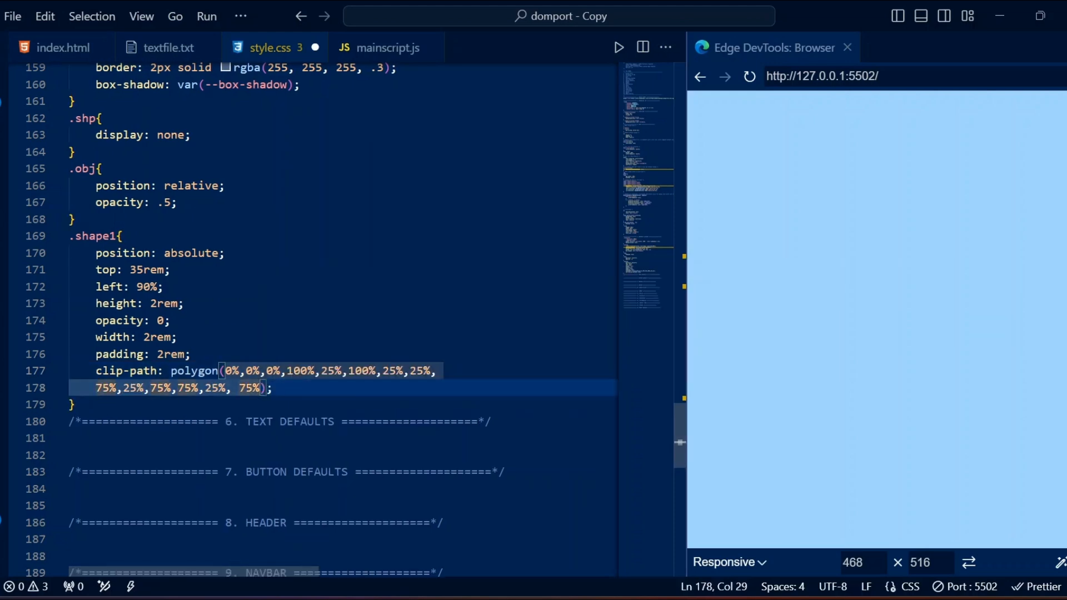
{"action": "type", "text": "25%, 100%, 100%, 100%, 10"}
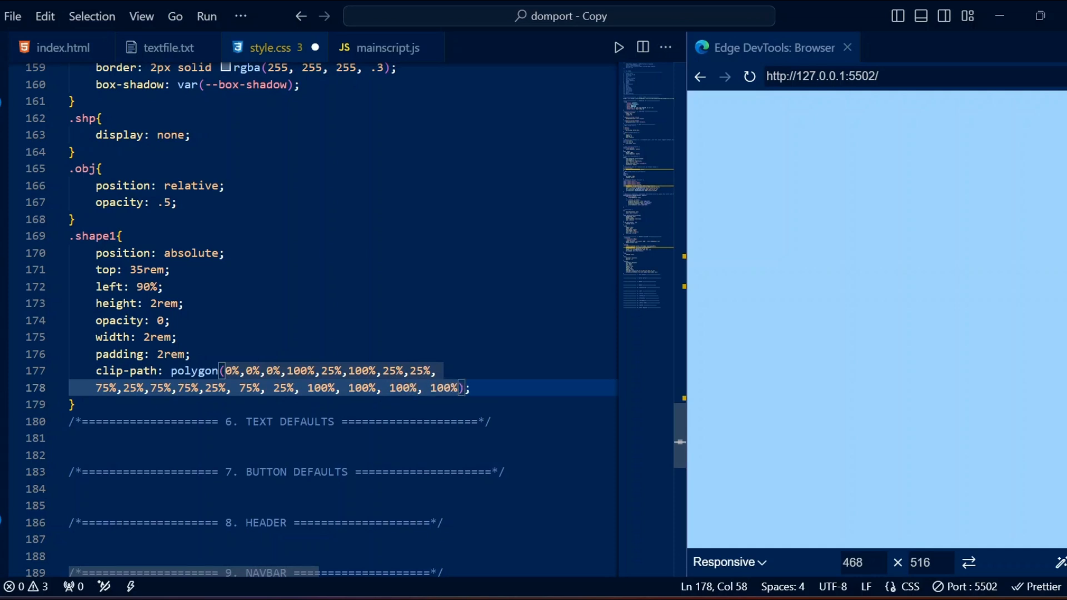
{"action": "type", "text": "0%"}
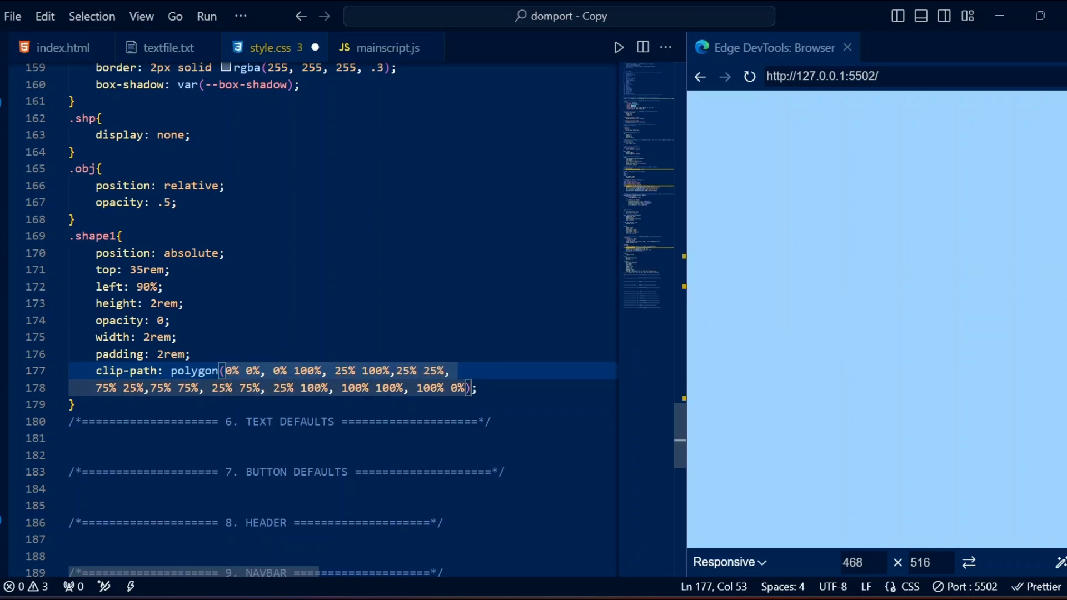
- Add background colour, box-shadow and 0.5 opacity to .shape1, then duplicate it as .shape
{"action": "type", "text": "background-color: var(--color);"}
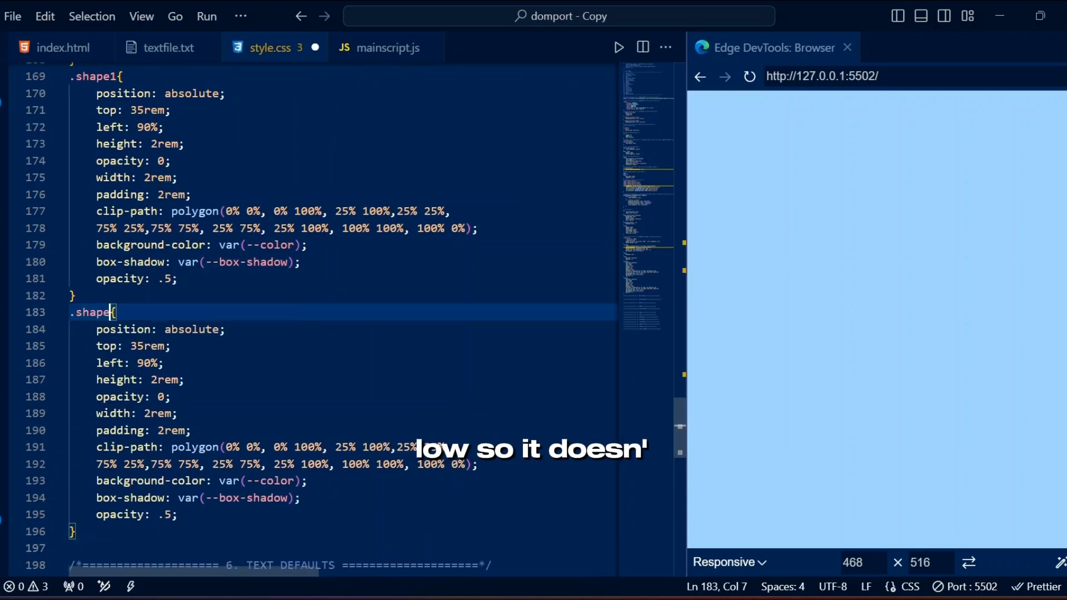
- Rename the copy to .shape2, change its position, and add z-index 1 and visibility
{"action": "type", "text": "2"}
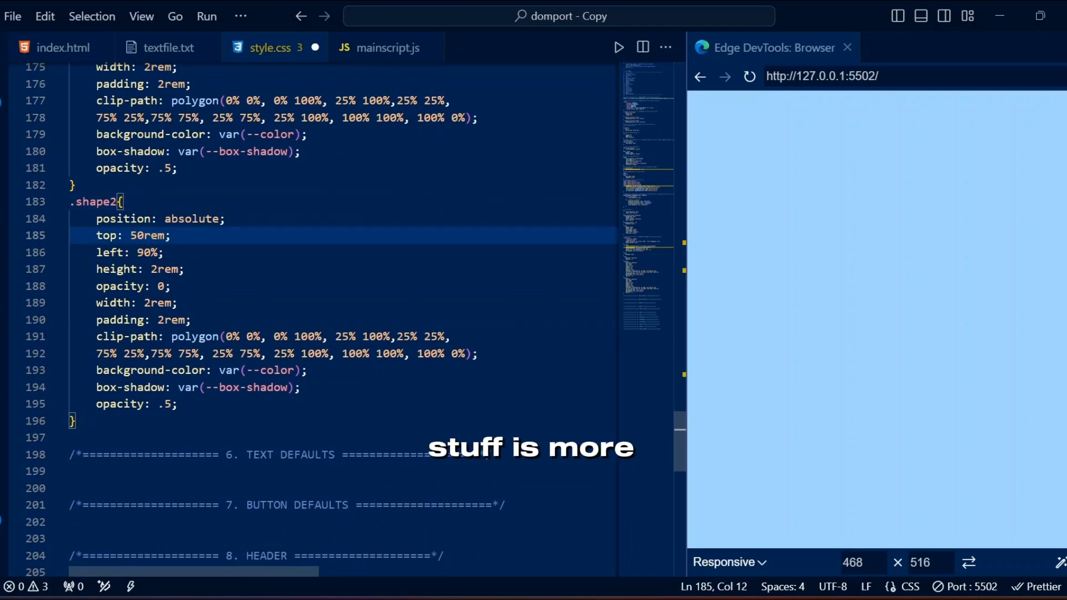
{"action": "type", "text": "2"}
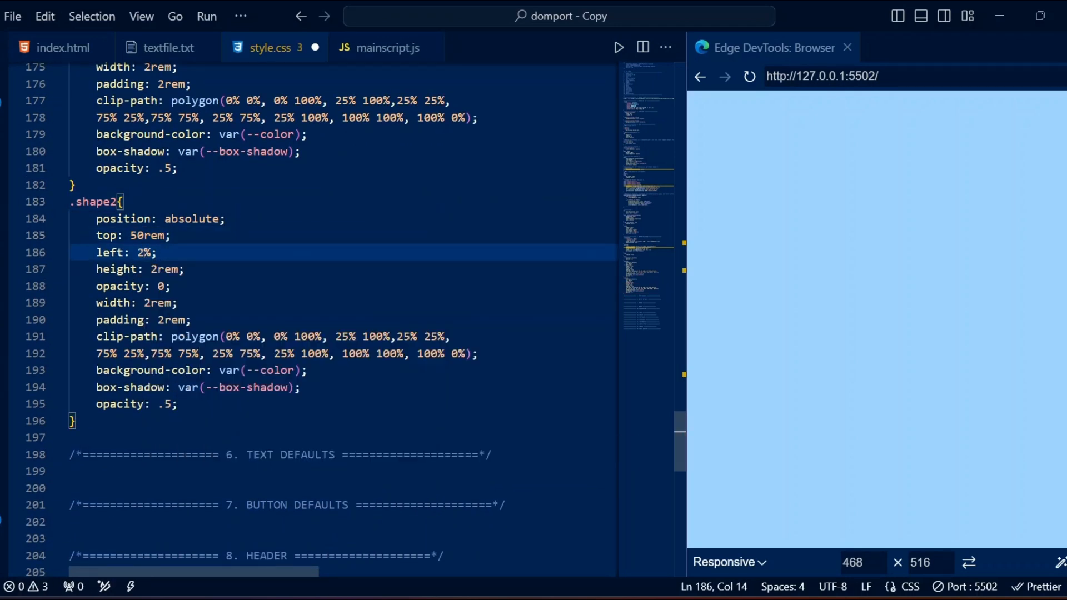
{"action": "left_click", "coordinate": [149, 320]}
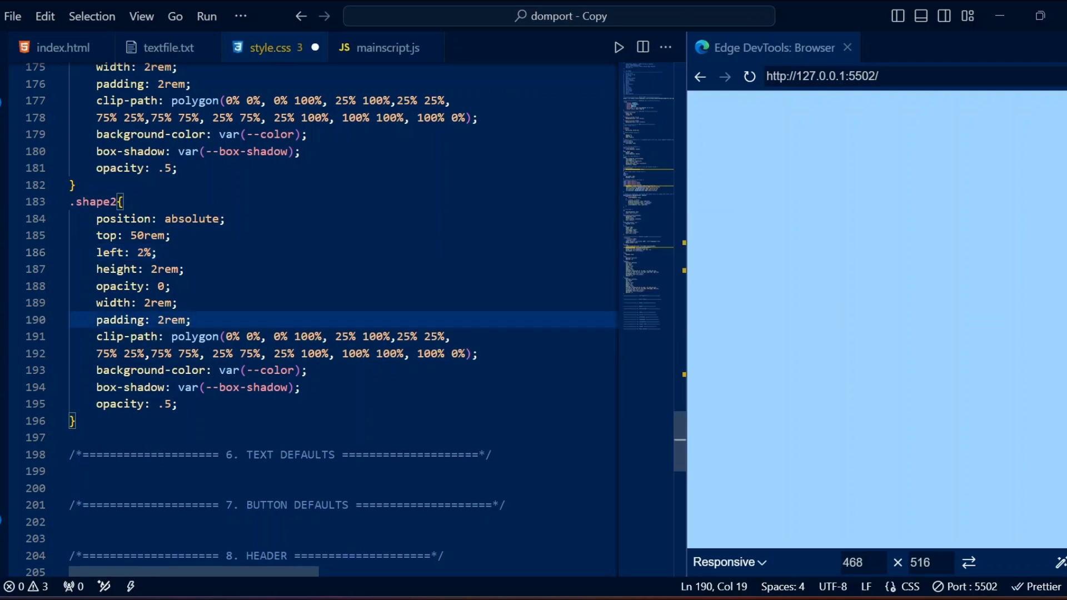
{"action": "type", "text": "z-index: 1;"}
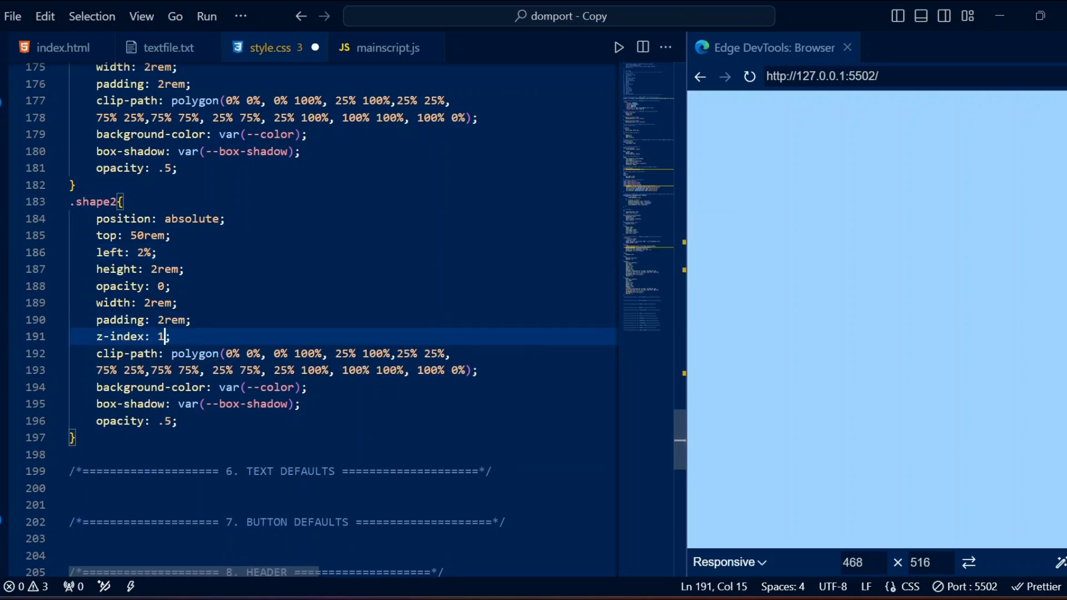
{"action": "key", "text": "Enter"}
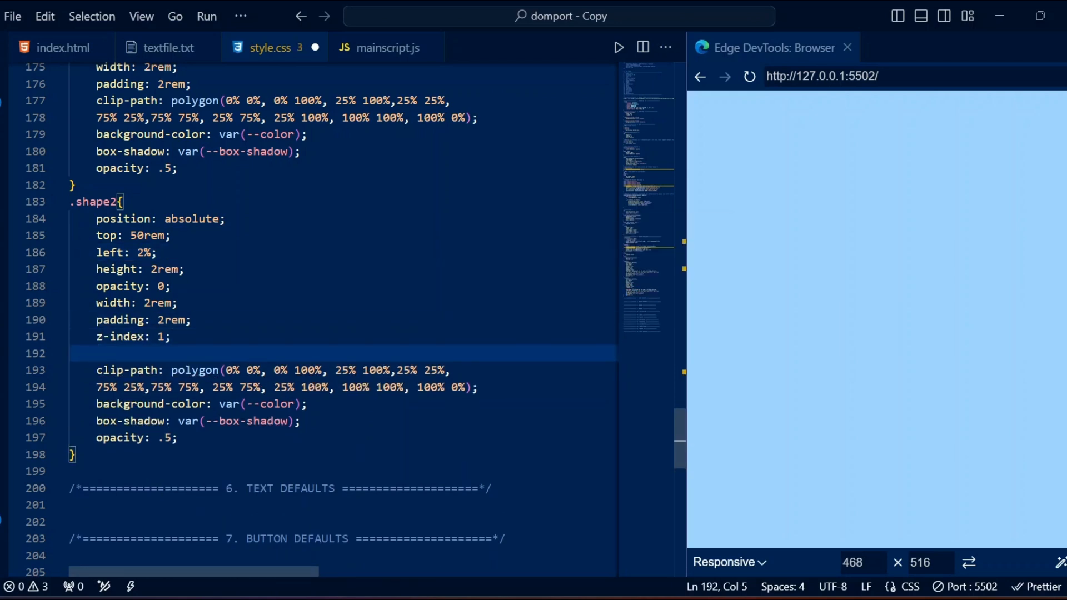
{"action": "type", "text": "visibility: visible;"}
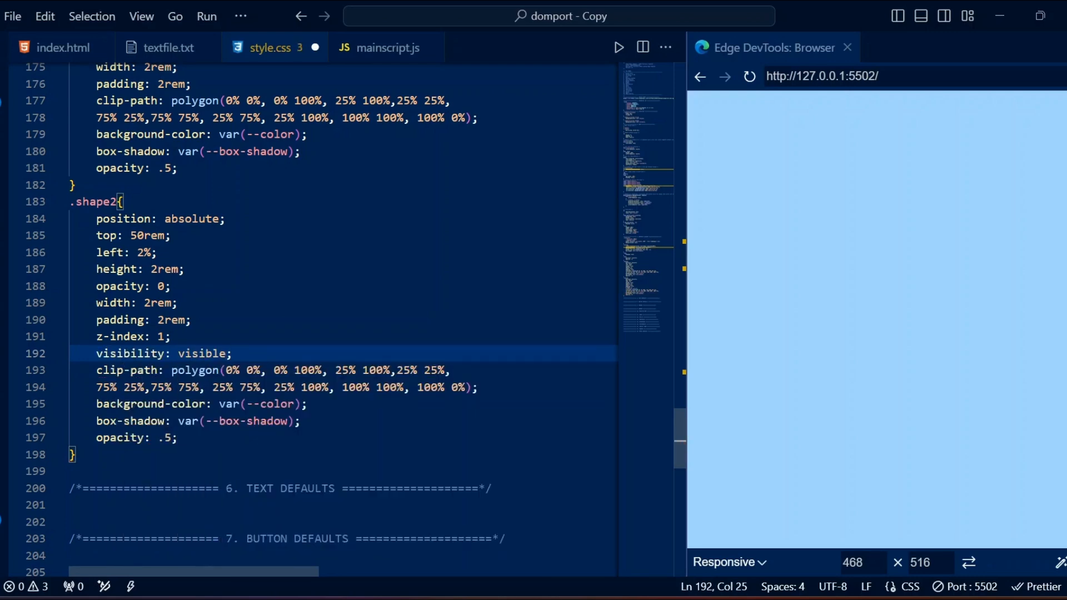
- Reposition the .shape3 and .shape4 copies with new values 78% and -3%
{"action": "scroll", "scroll_direction": "down", "scroll_amount": 3}
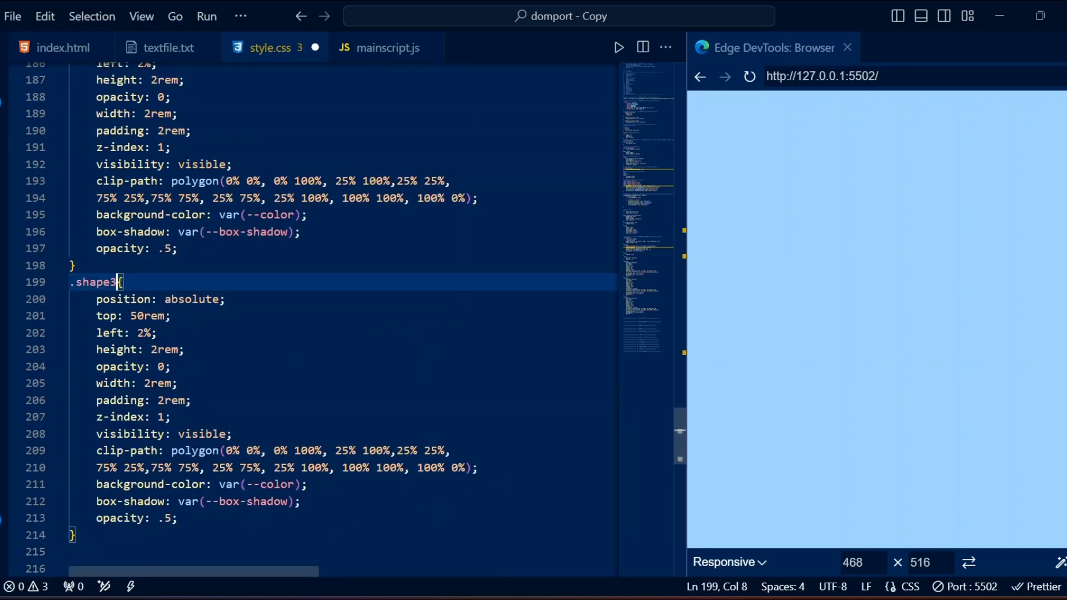
{"action": "type", "text": "78%"}
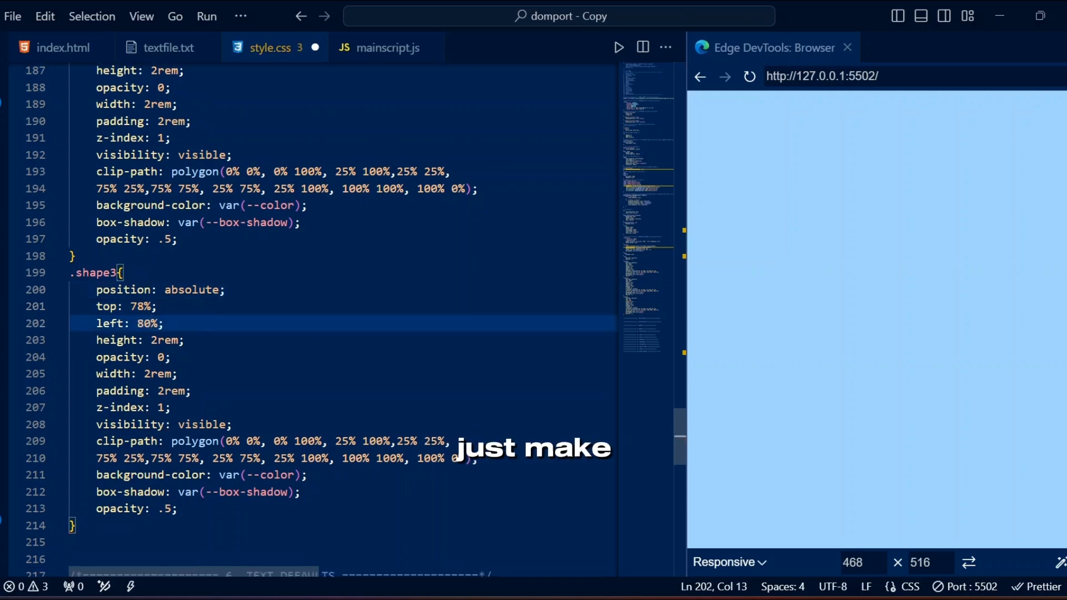
{"action": "scroll", "scroll_direction": "down", "scroll_amount": 3}
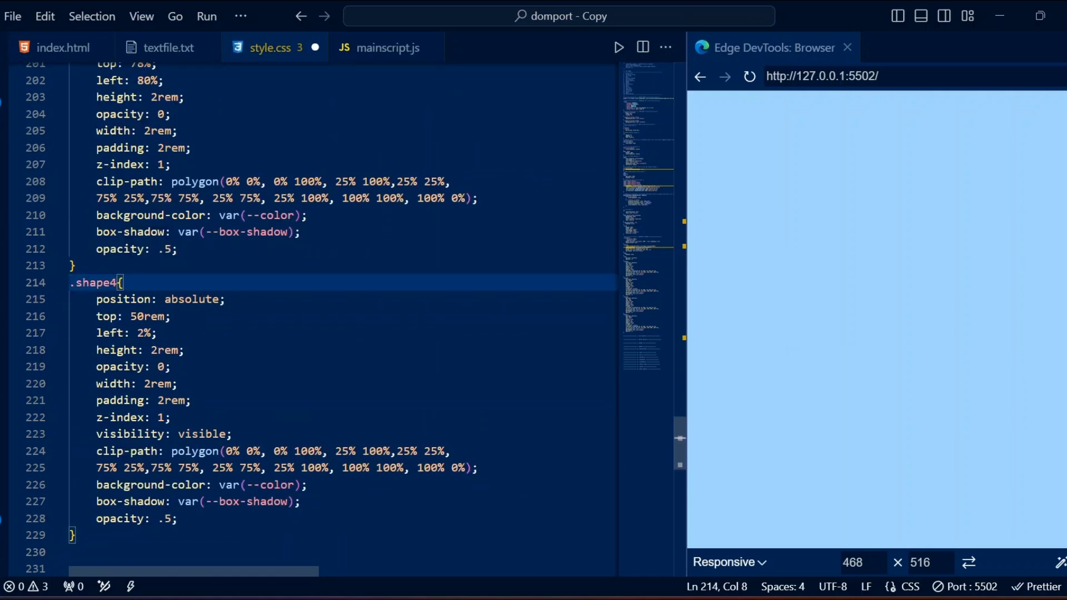
{"action": "type", "text": "-3%"}
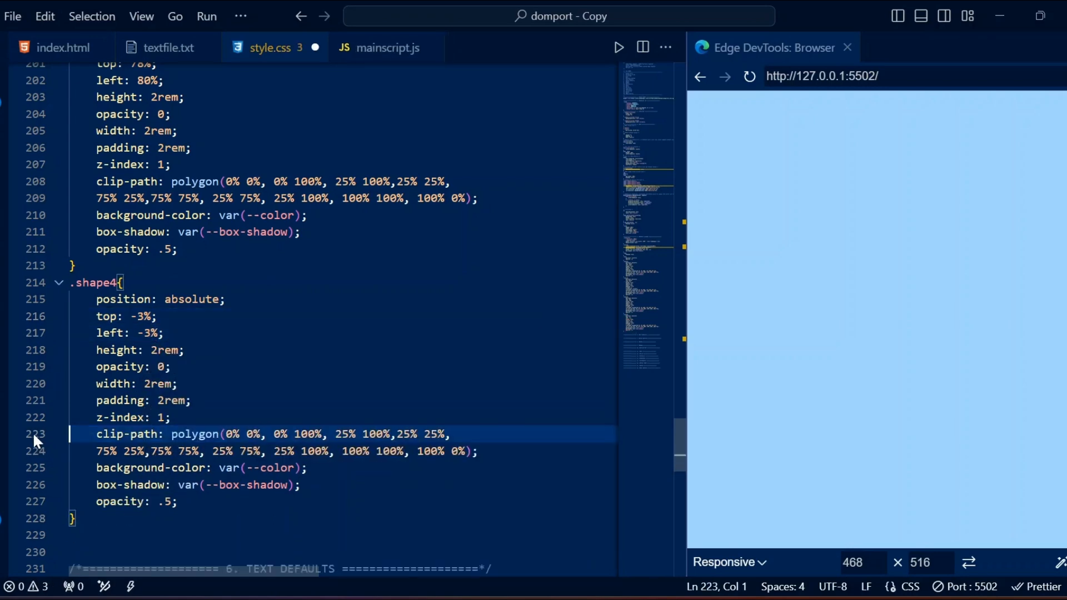
{"action": "scroll", "scroll_direction": "down", "scroll_amount": 3}
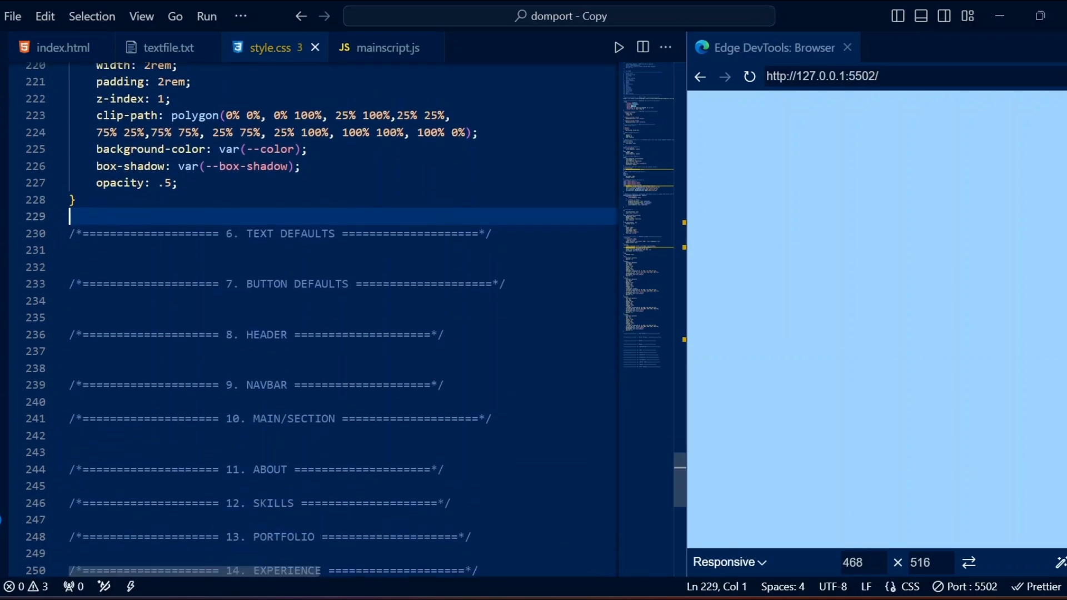
{"action": "type", "text": ".header_text{"}
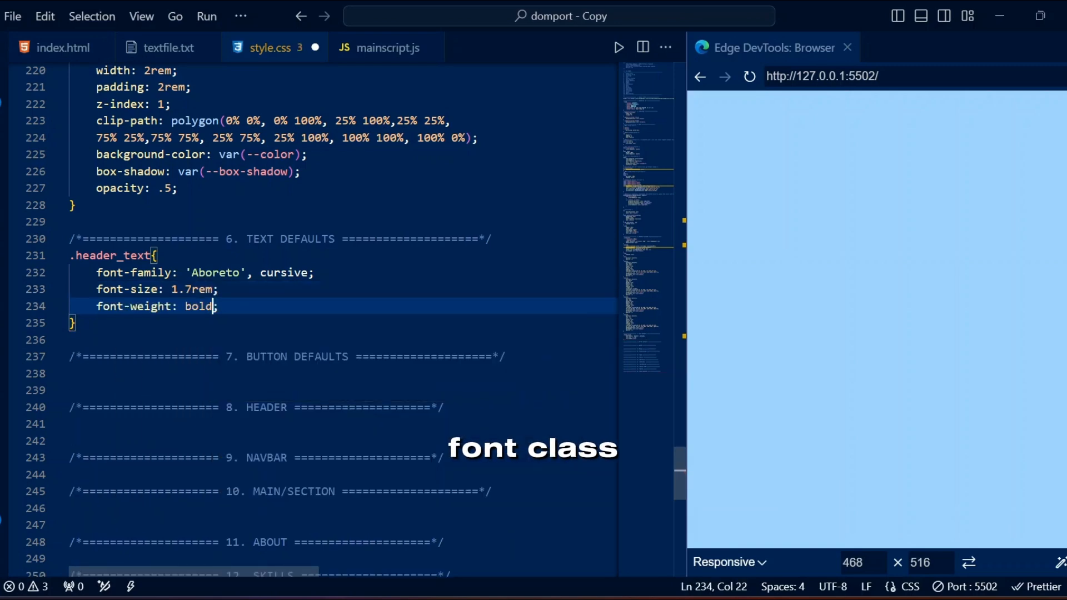
- Colour .header_text span with the secondary variable and give .section_name font-weight 700
{"action": "type", "text": ".header_text spa"}
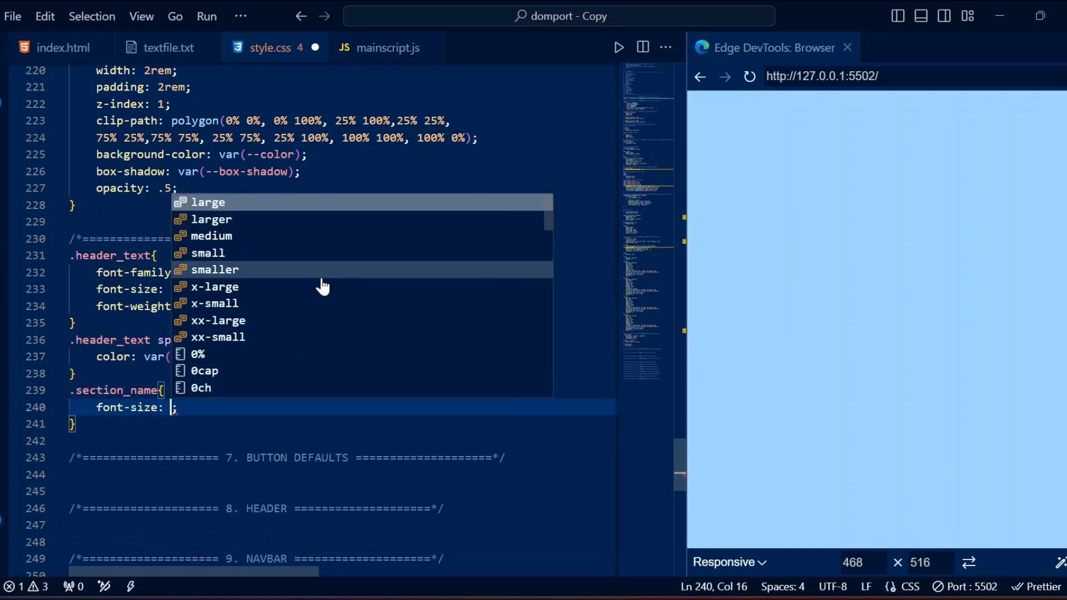
{"action": "type", "text": "font-family: 'Spectral', serif;"}
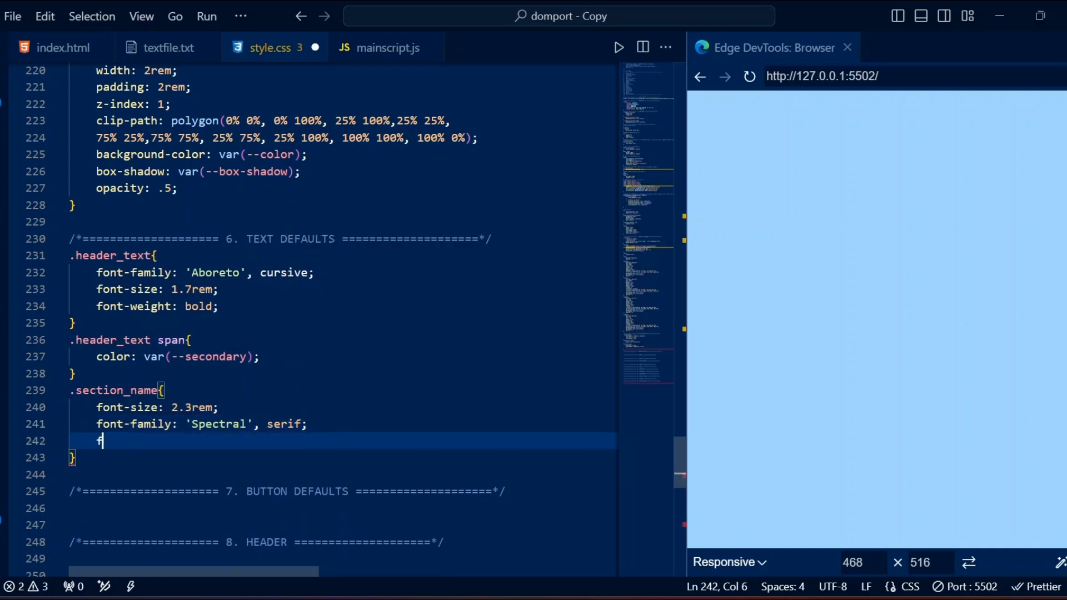
{"action": "scroll", "scroll_direction": "up", "scroll_amount": 3}
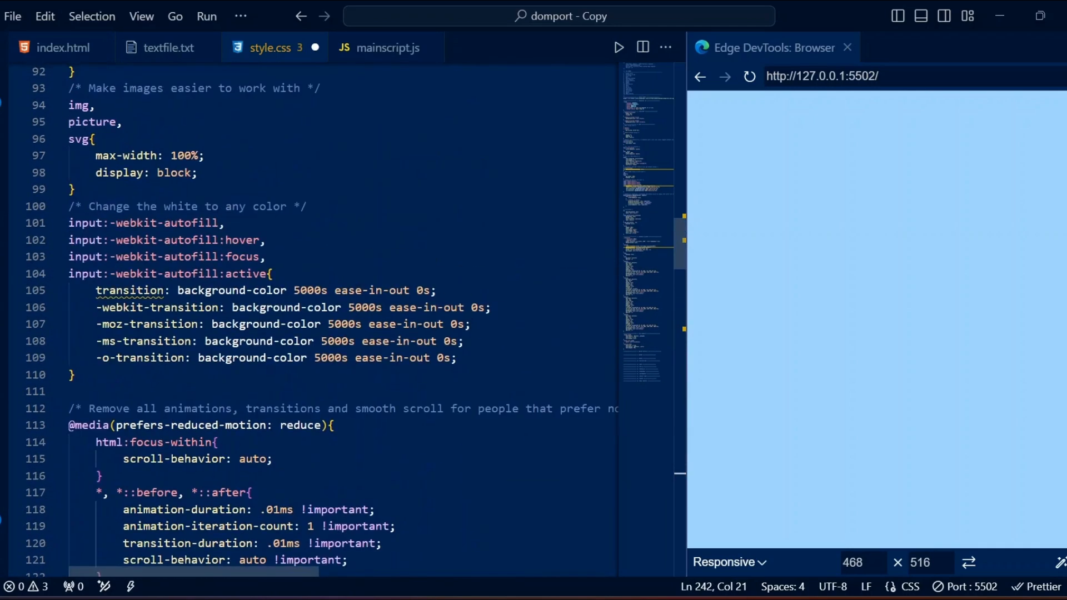
{"action": "scroll", "scroll_direction": "up", "scroll_amount": 3}
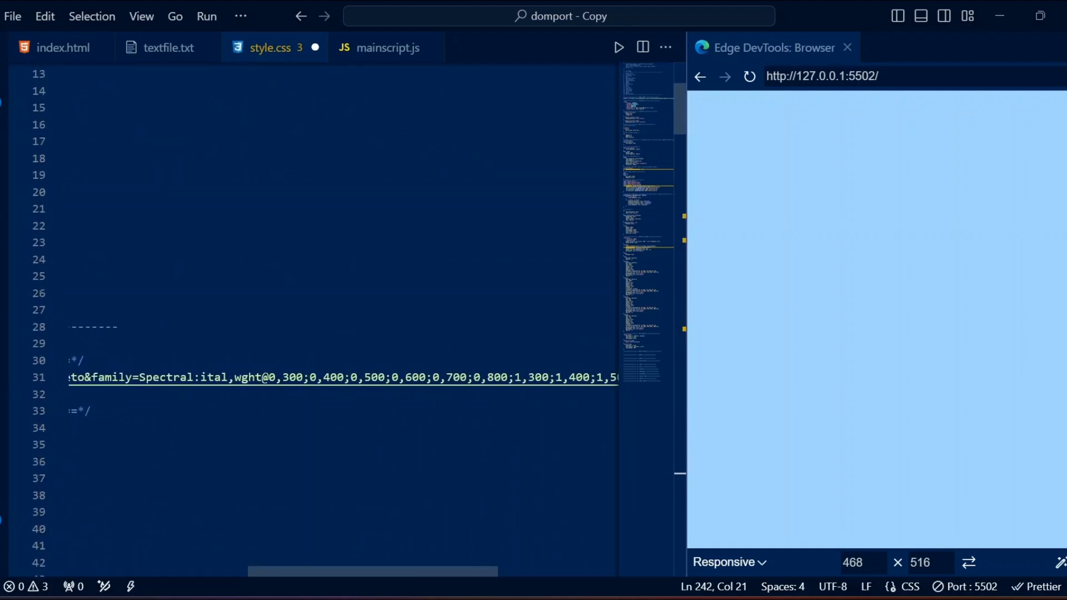
{"action": "scroll", "scroll_direction": "down", "scroll_amount": 3}
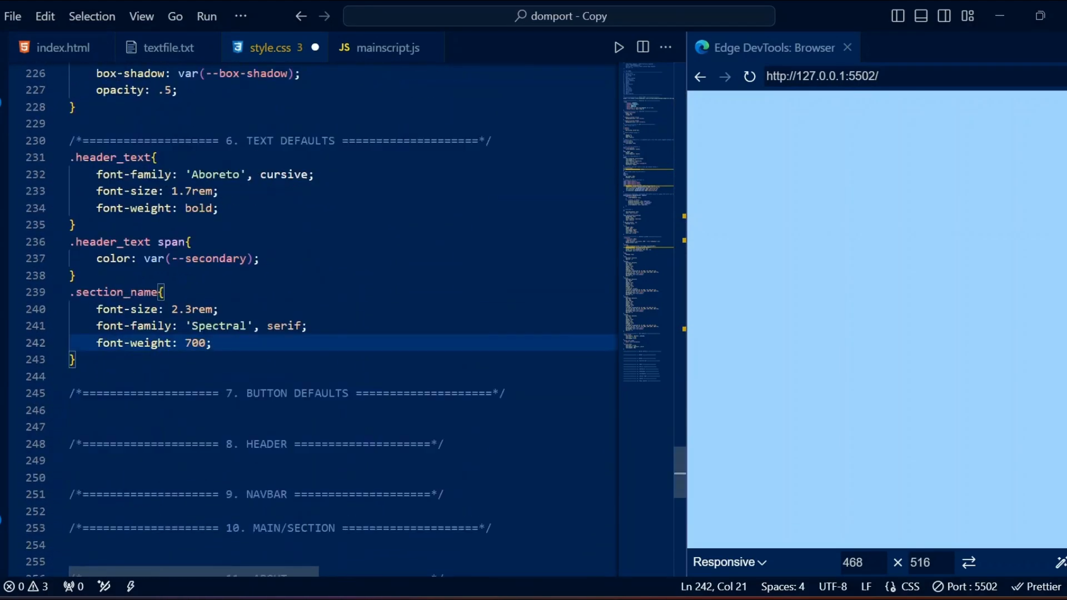
- Give .section_name fit-content width, 0 1rem padding, centred text and a 2px solid black bottom border
{"action": "type", "text": "width: fit-content;"}
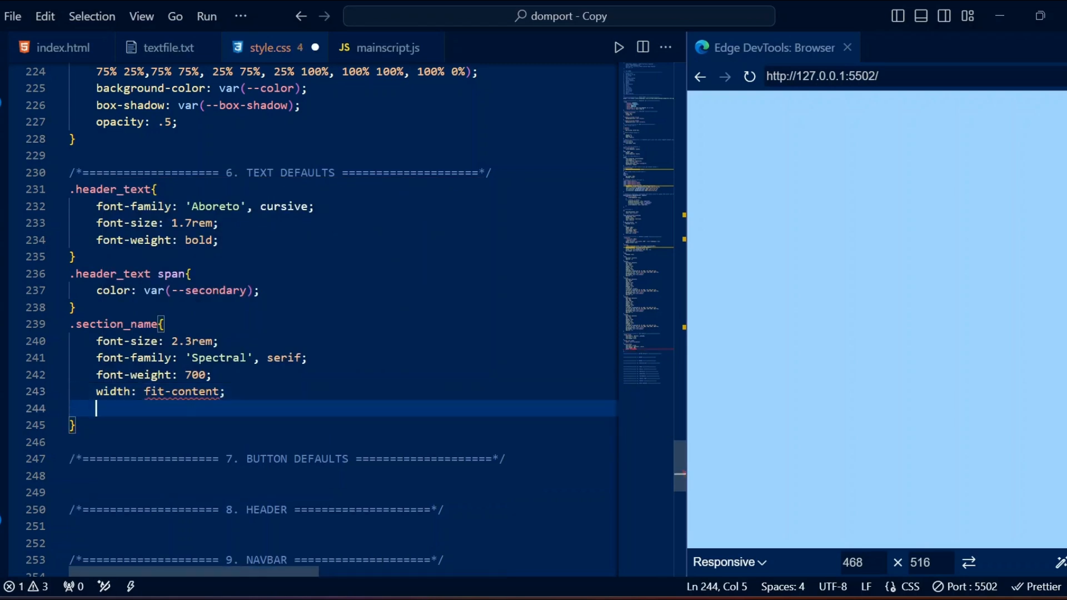
{"action": "mouse_move", "coordinate": [181, 391]}
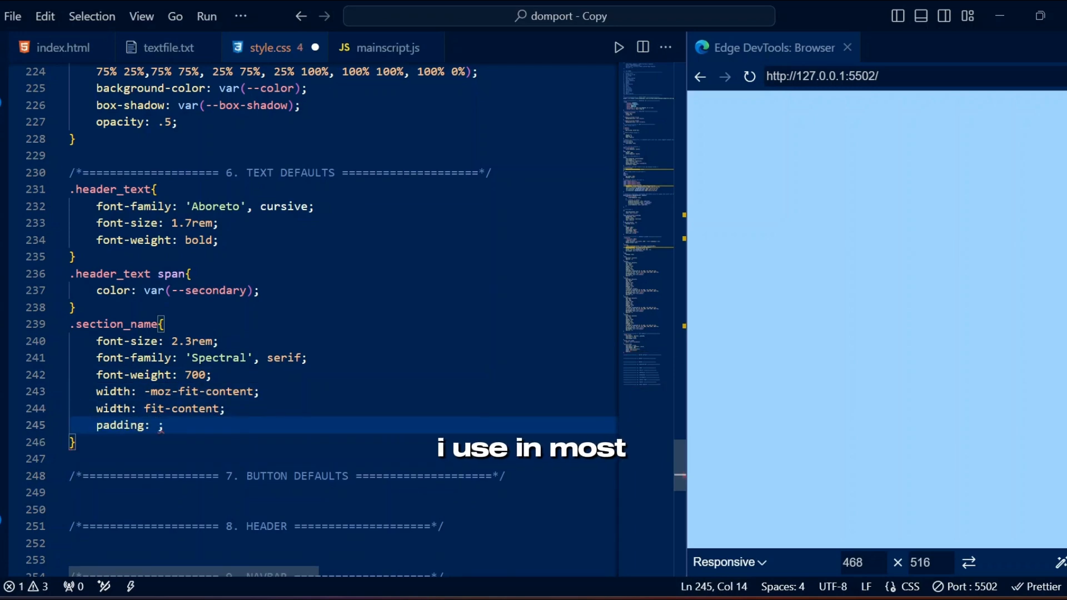
{"action": "type", "text": "0 1rem"}
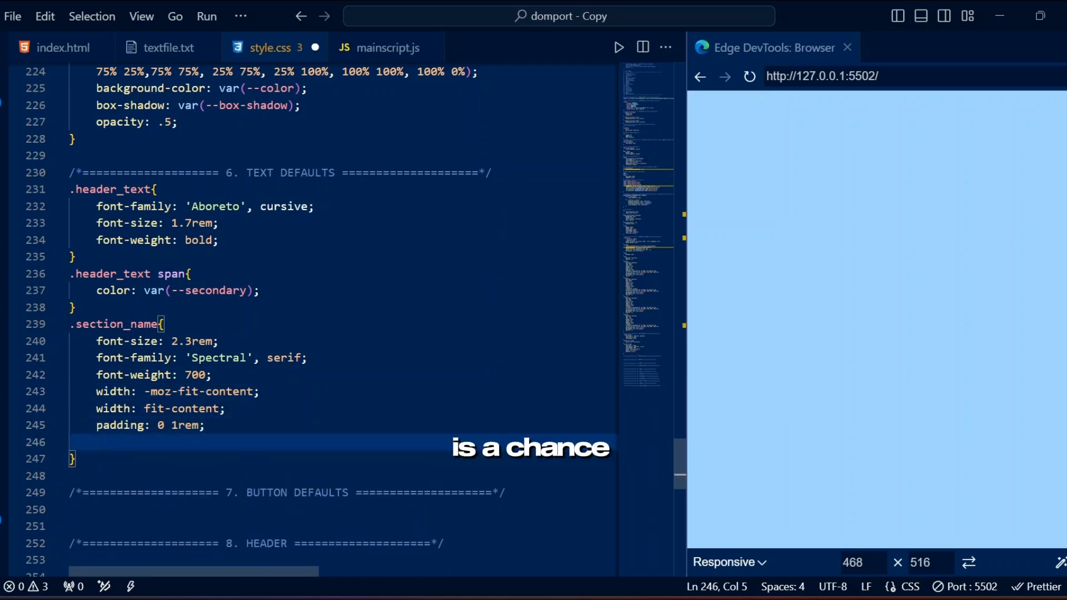
{"action": "type", "text": "text-align: center;"}
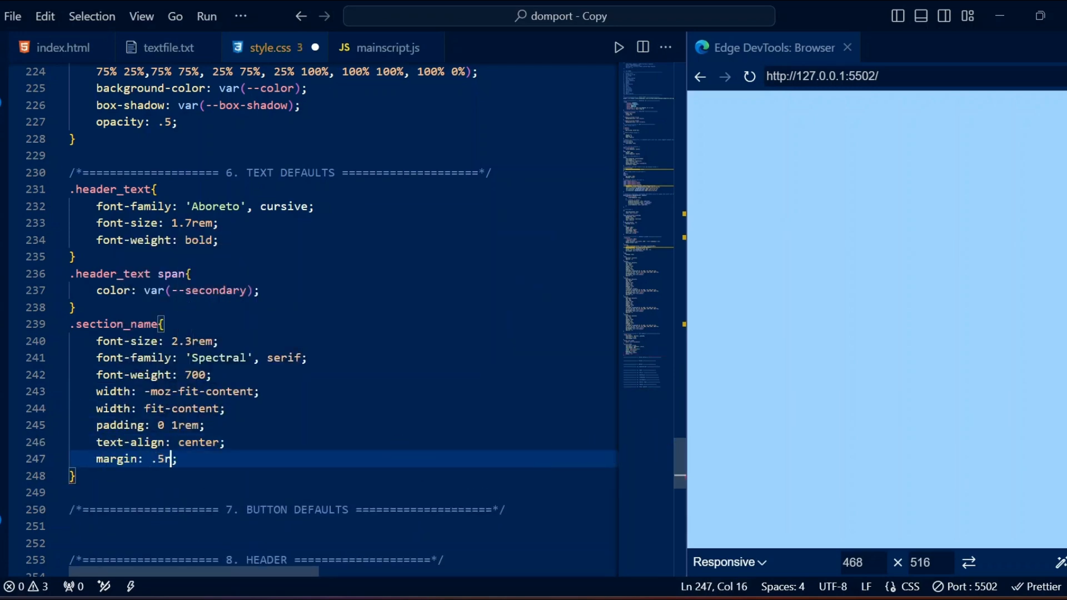
{"action": "type", "text": "padding-top: 1rem;"}
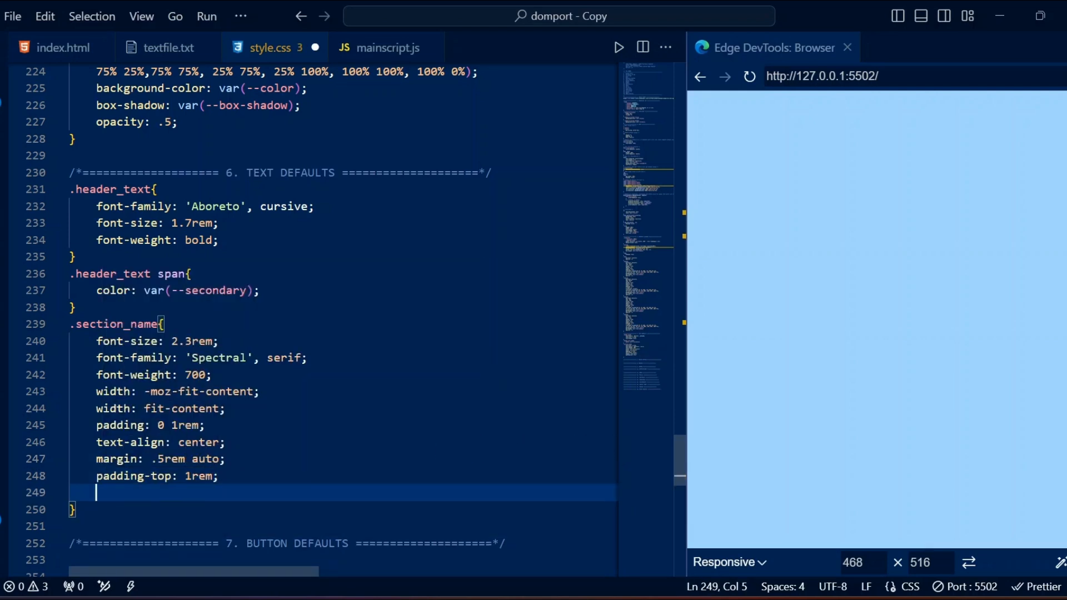
{"action": "type", "text": "border-bottom: 2;"}
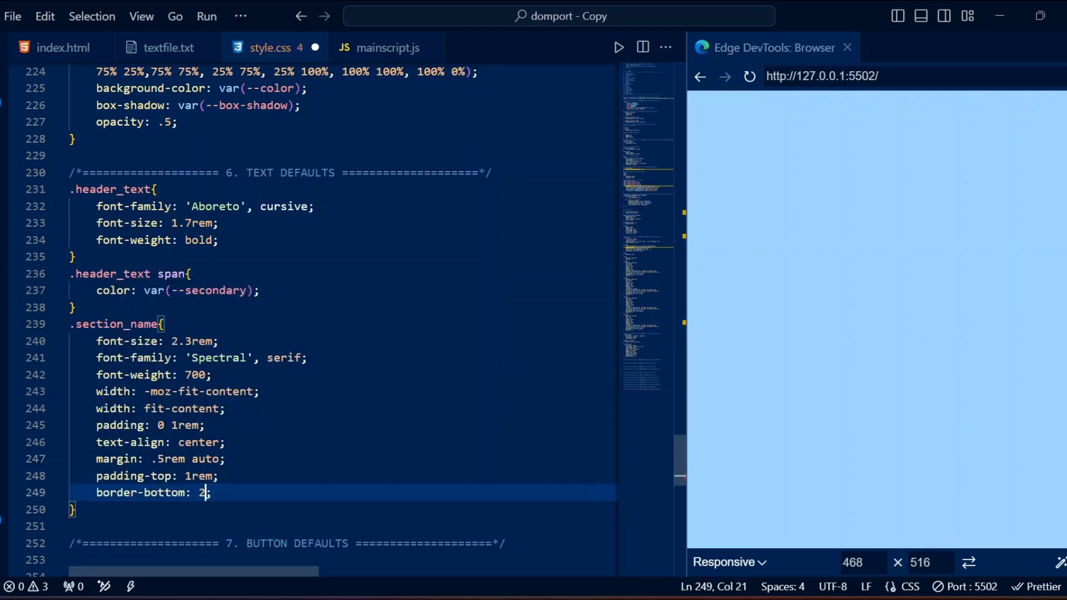
{"action": "type", "text": "px solid"}
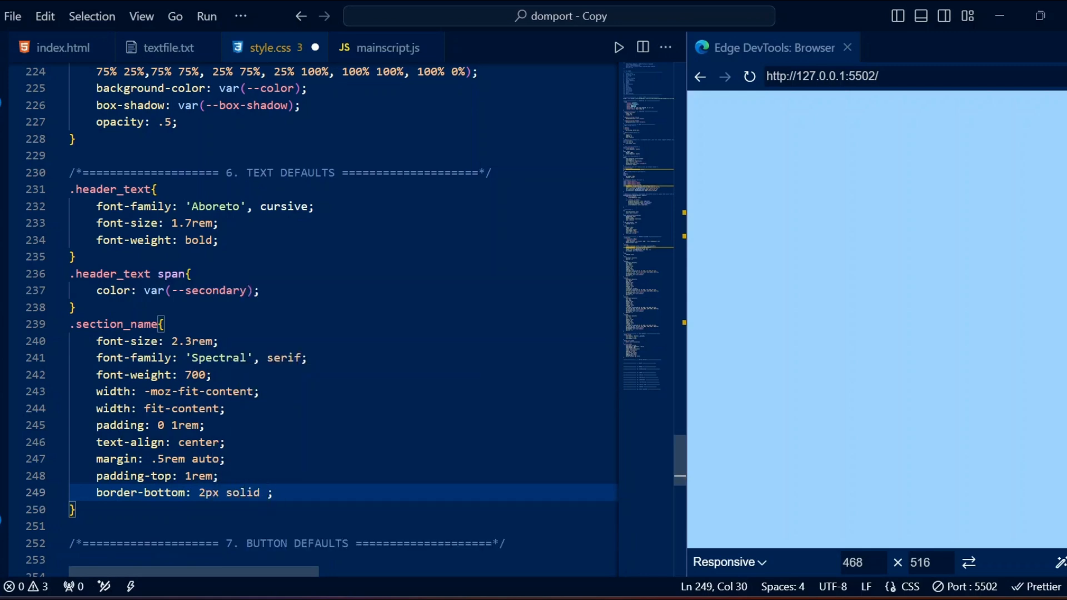
{"action": "type", "text": "var(--black)"}
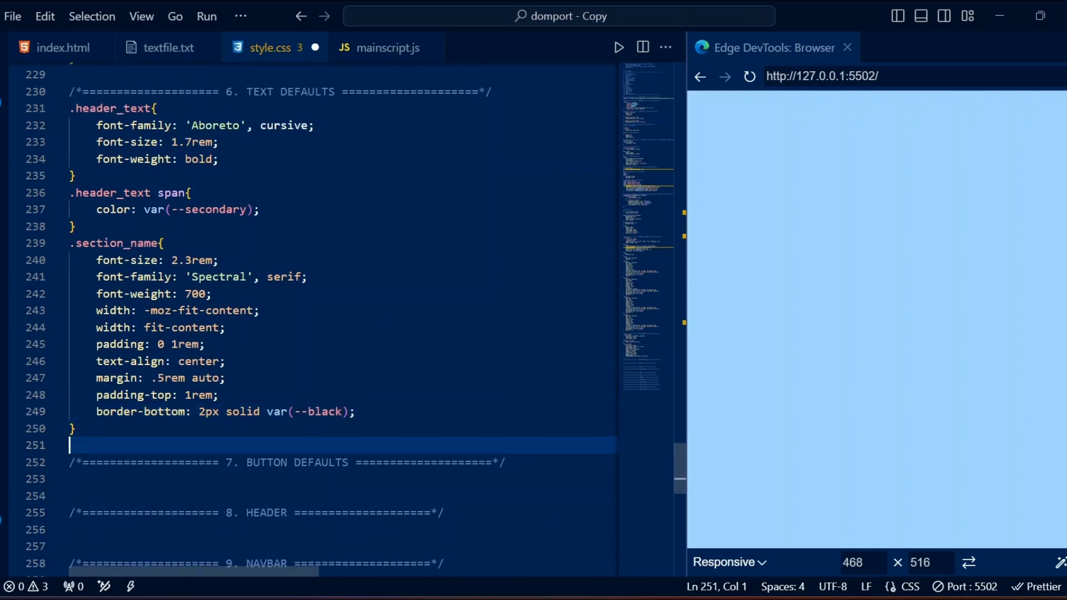
- Add .section_name span, .sub_heading, .sub_title and .text font rules
{"action": "type", "text": ".section_name span{"}
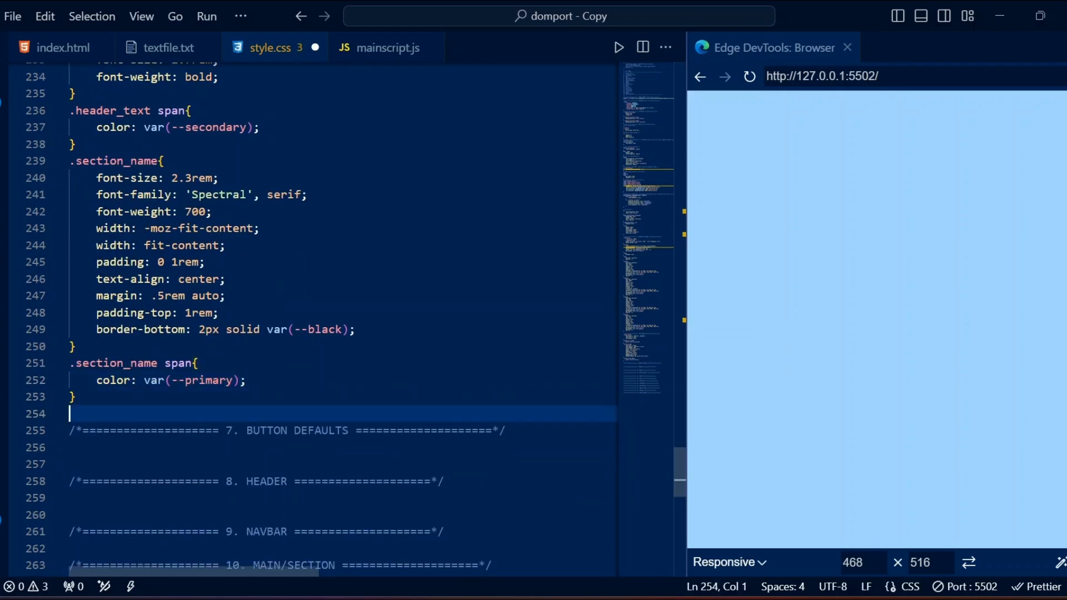
{"action": "type", "text": ".sub_heading{"}
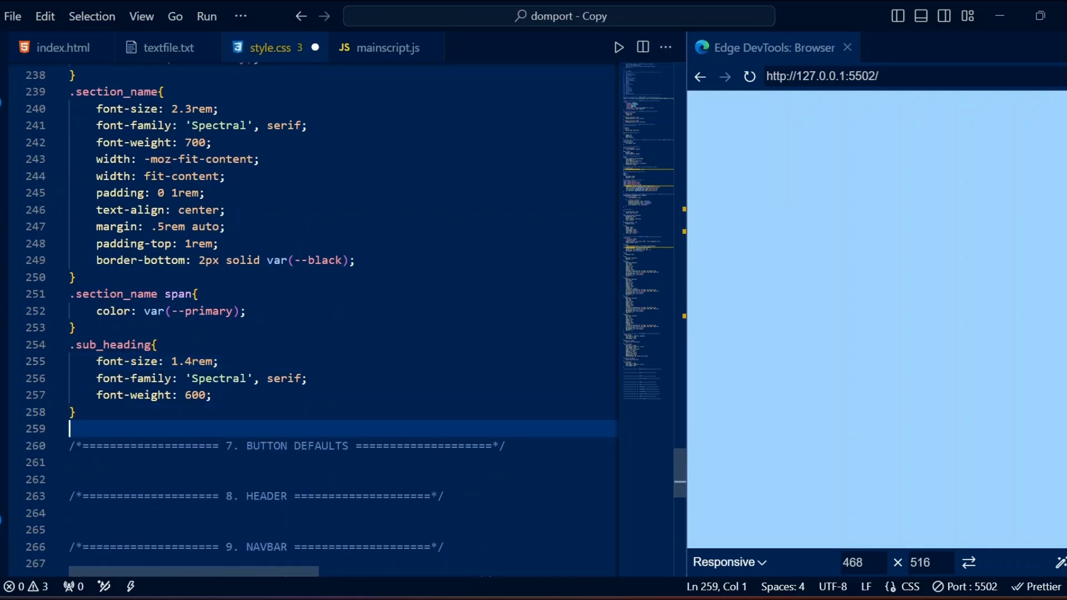
{"action": "type", "text": ".sub_title{"}
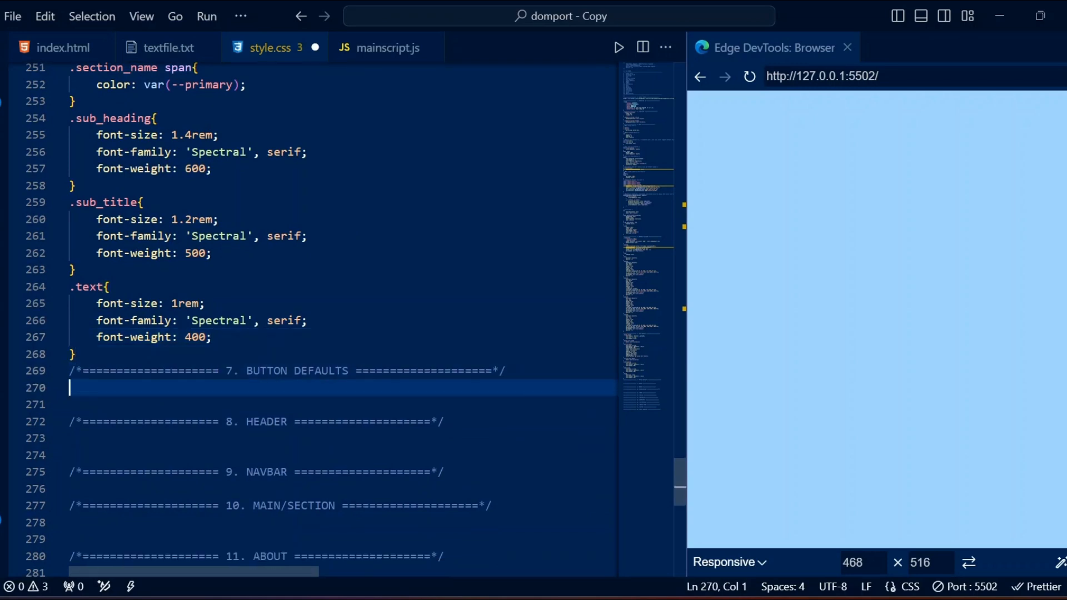
{"action": "type", "text": ".btn{"}
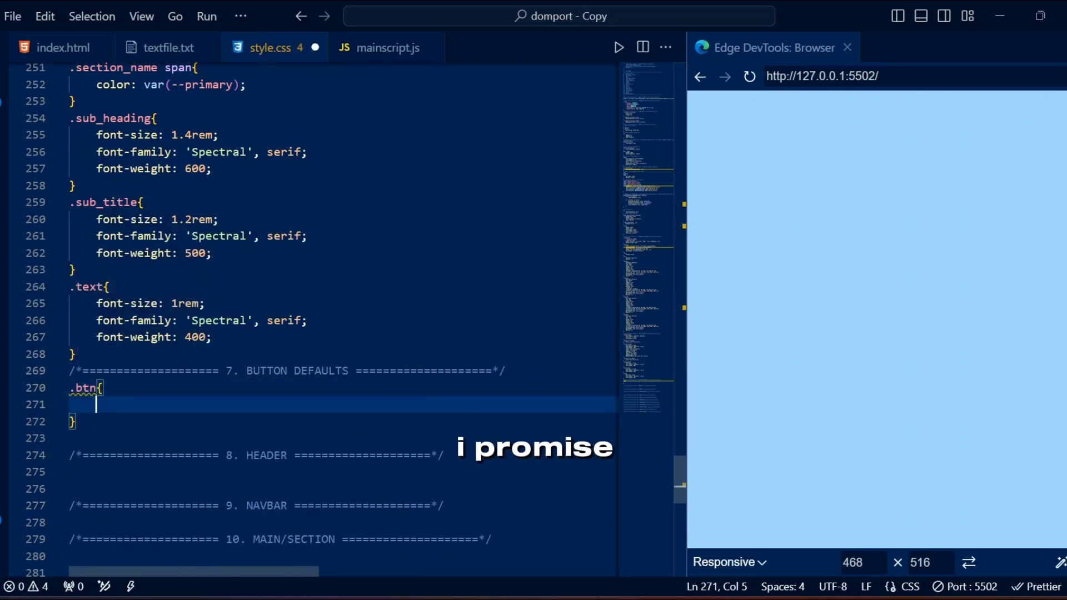
- Write the .btn rule with padding, text-decoration: none, black color and pointer cursor
{"action": "type", "text": "padding: 15px;"}
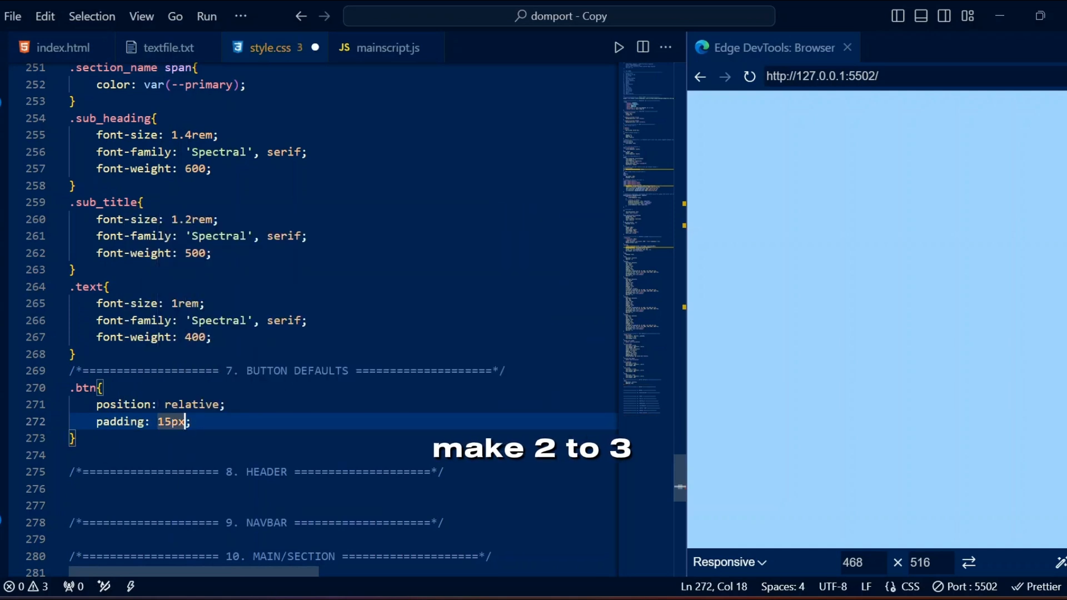
{"action": "type", "text": "text-transform: uppercase;"}
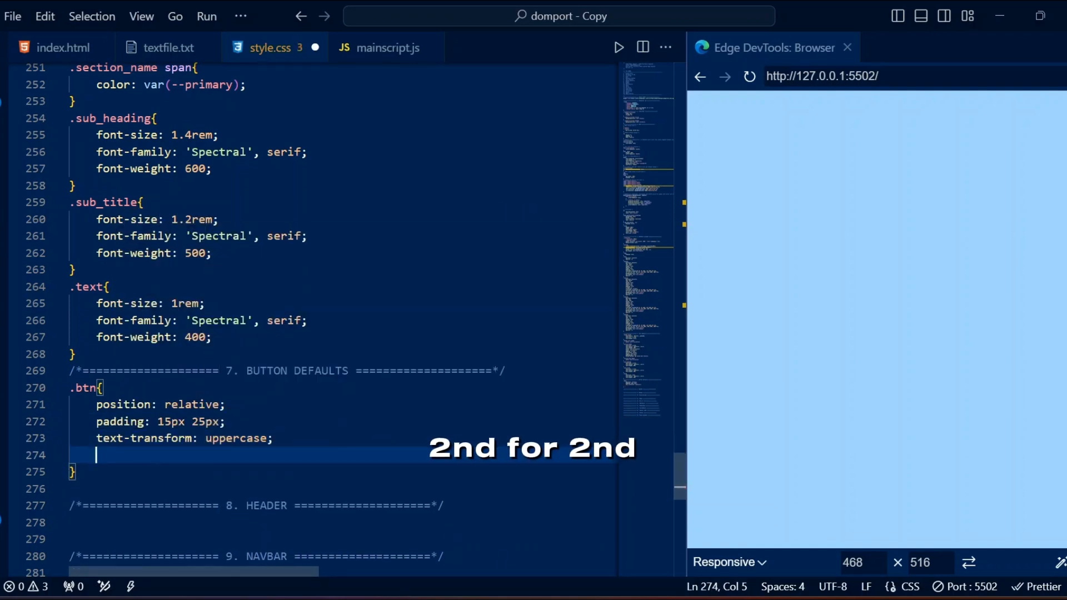
{"action": "type", "text": "text-decoration: none;"}
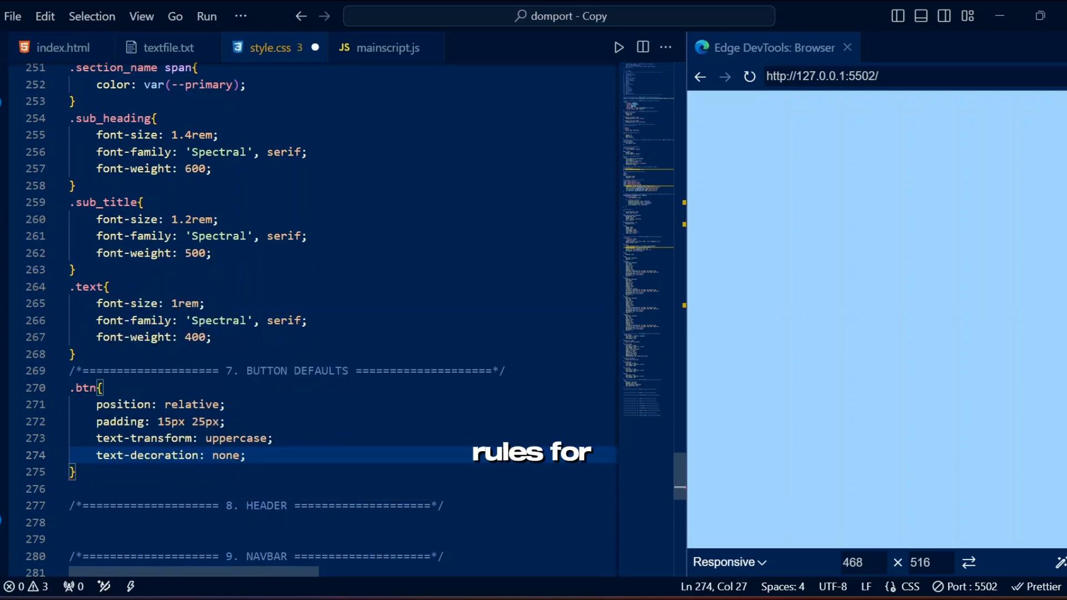
{"action": "type", "text": "colo"}
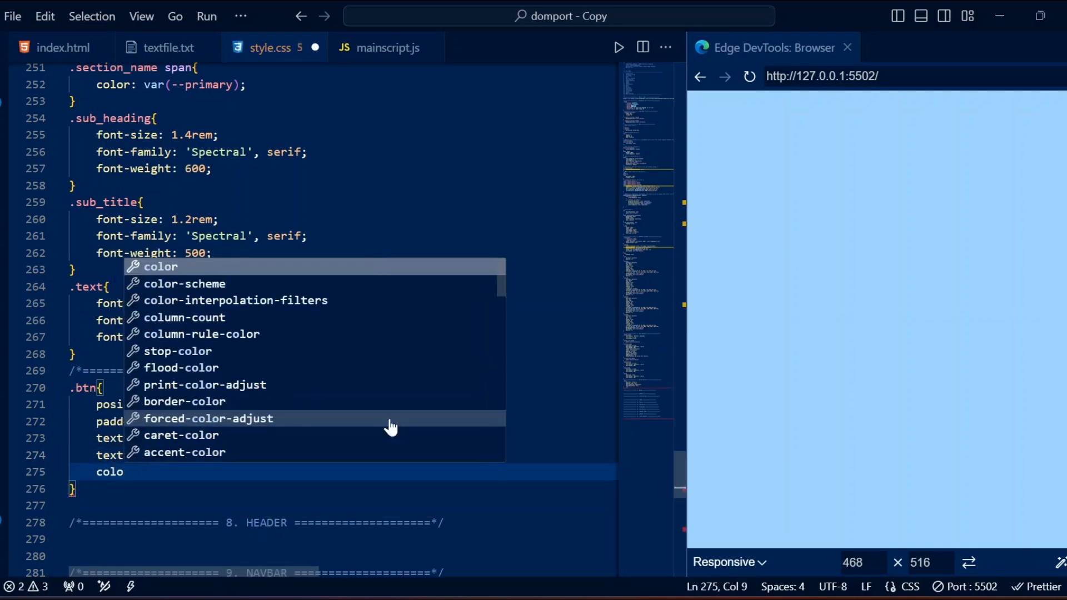
{"action": "type", "text": "cursor: pointer;"}
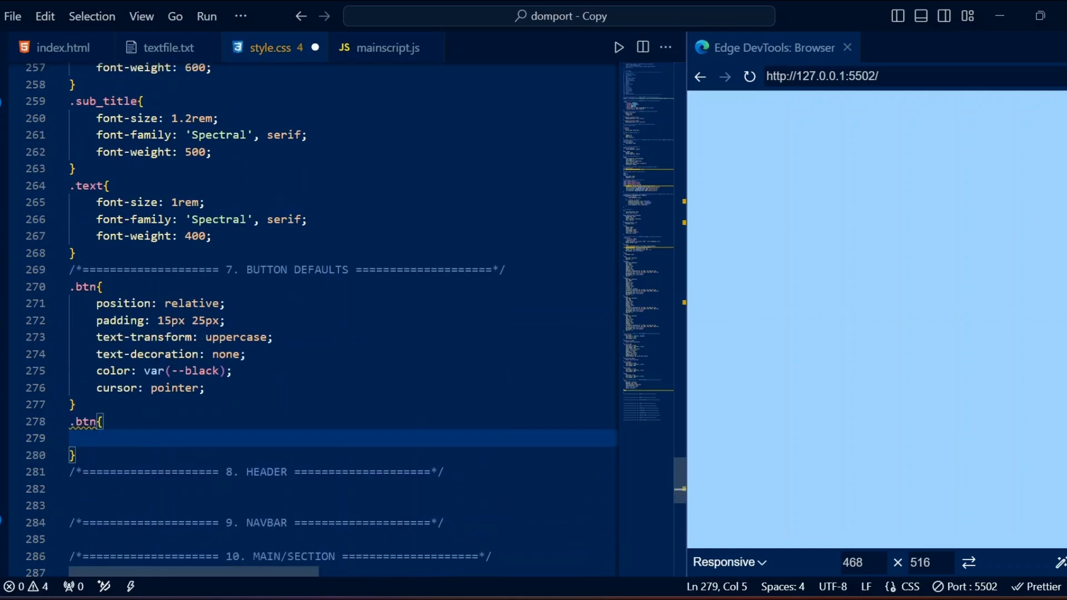
- Add a .btn::before rule with content, full-size primary background, z-index, transitions and transform
{"action": "type", "text": "::before"}
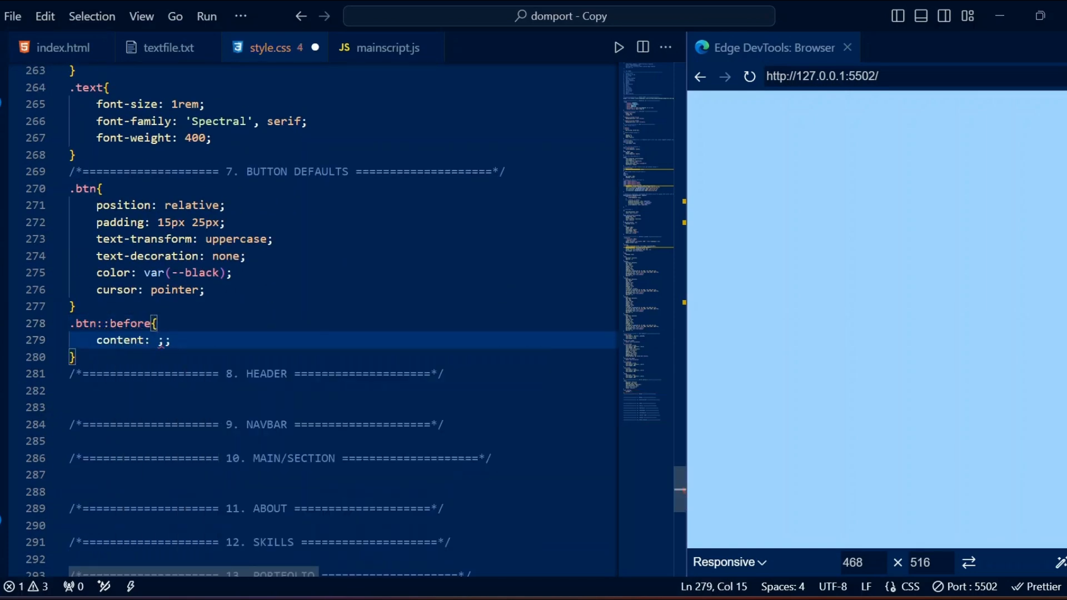
{"action": "type", "text": "top: 0;"}
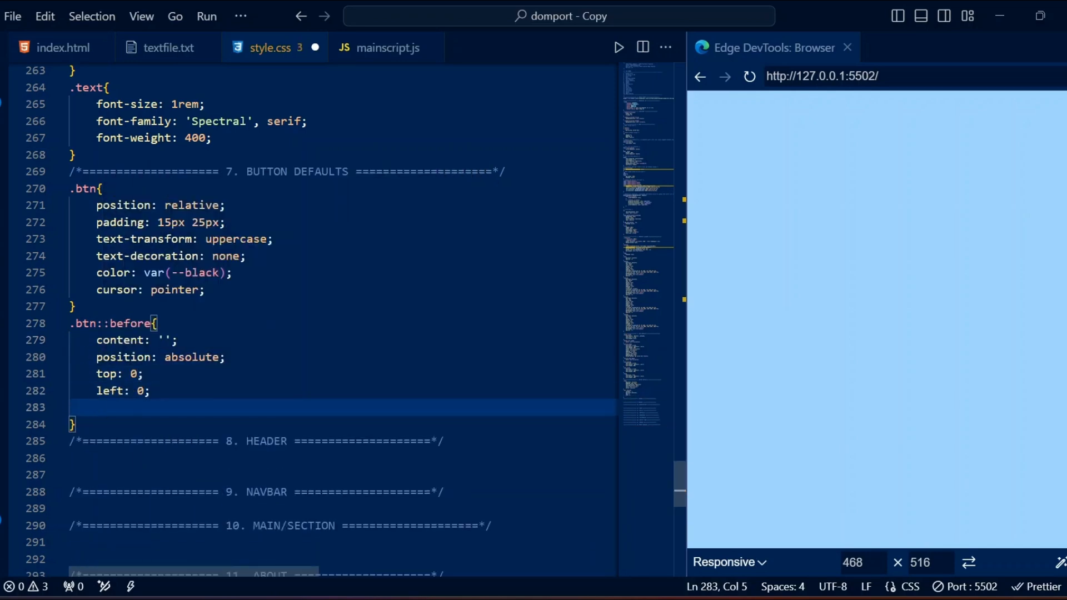
{"action": "type", "text": "background: var(--primary);"}
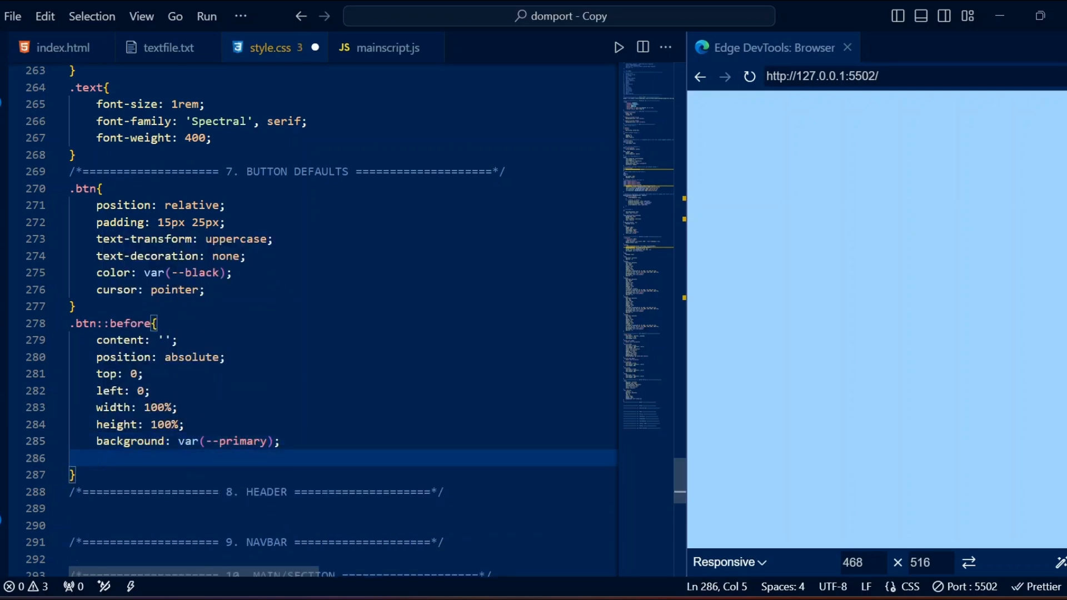
{"action": "type", "text": "z-index: -1;"}
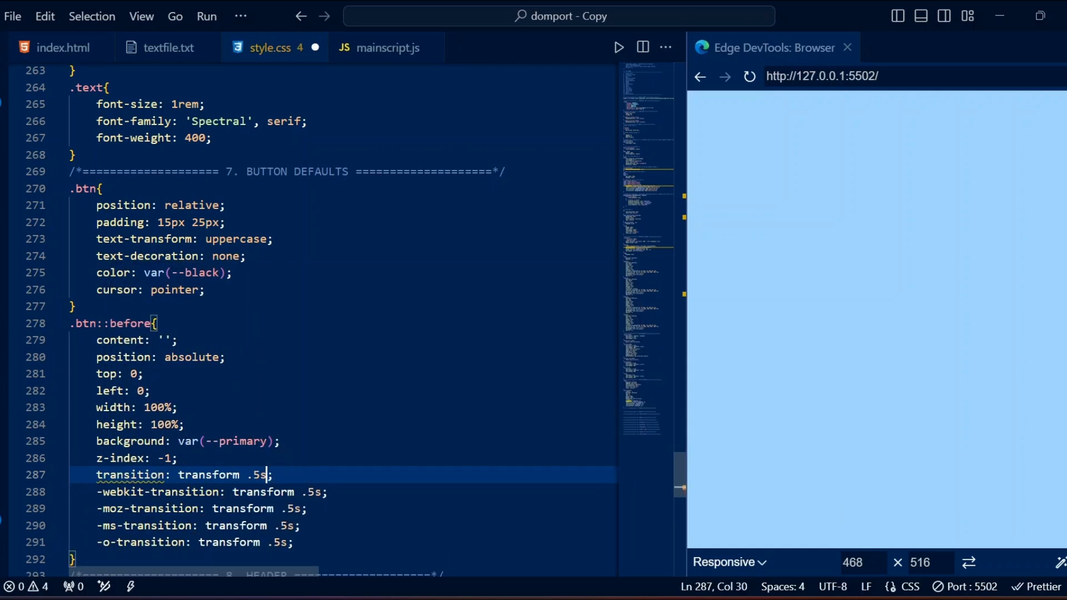
{"action": "type", "text": "transform: scale();"}
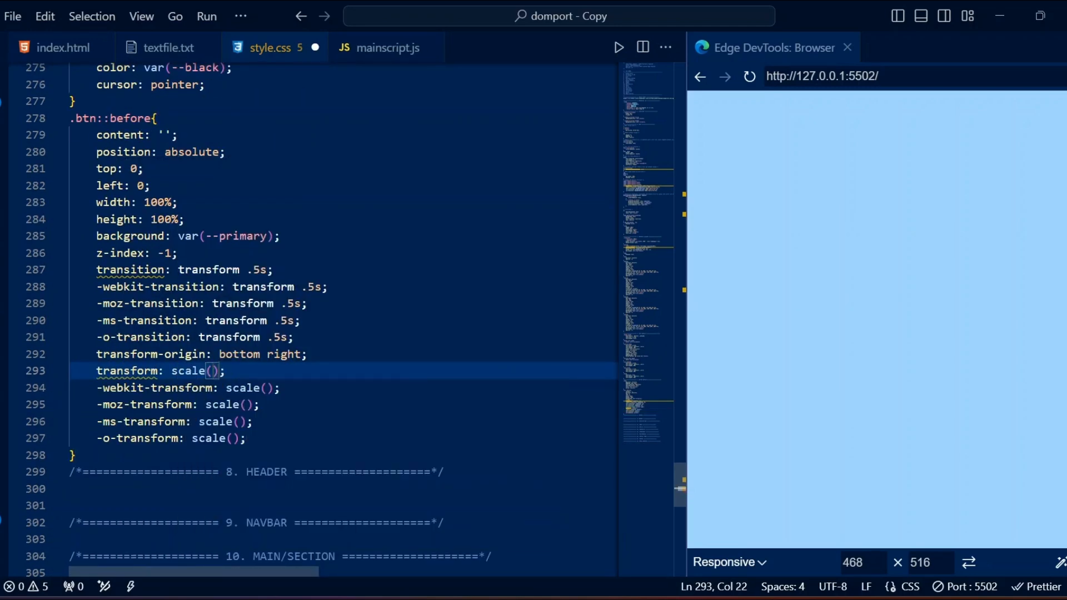
- Add a .btn:hover::before rule with transform-origin top left and a scaling transform
{"action": "type", "text": ".btn:"}
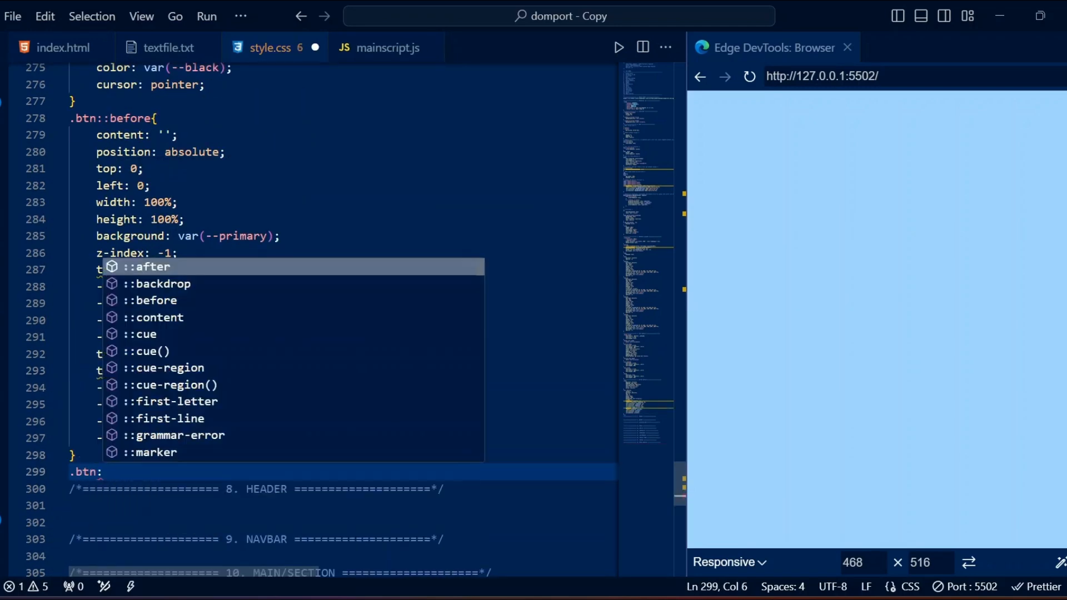
{"action": "type", "text": "hover::before{"}
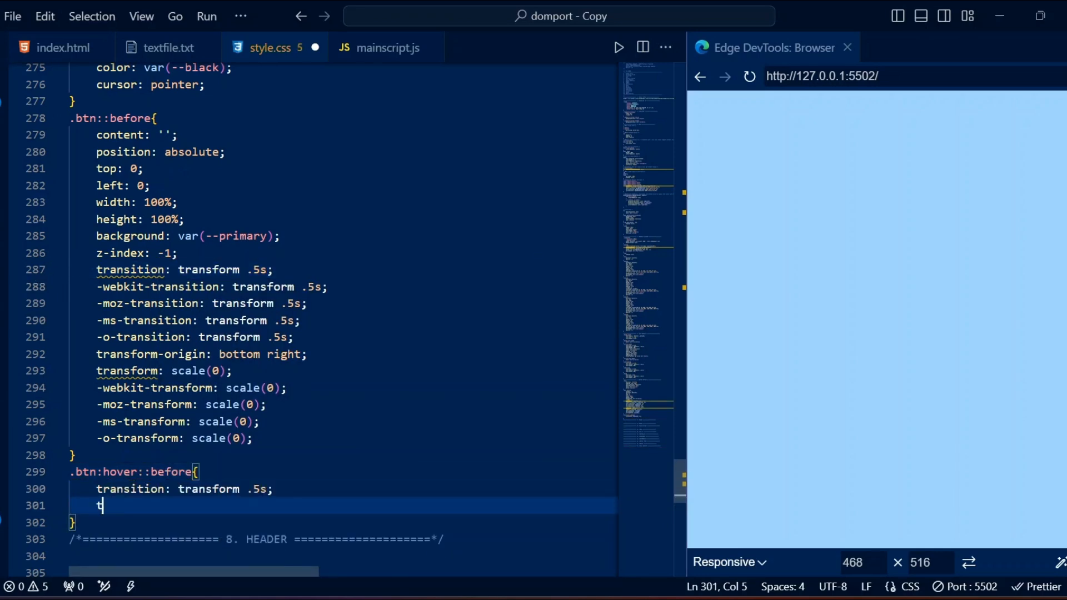
{"action": "type", "text": "ransform-origin: top left;"}
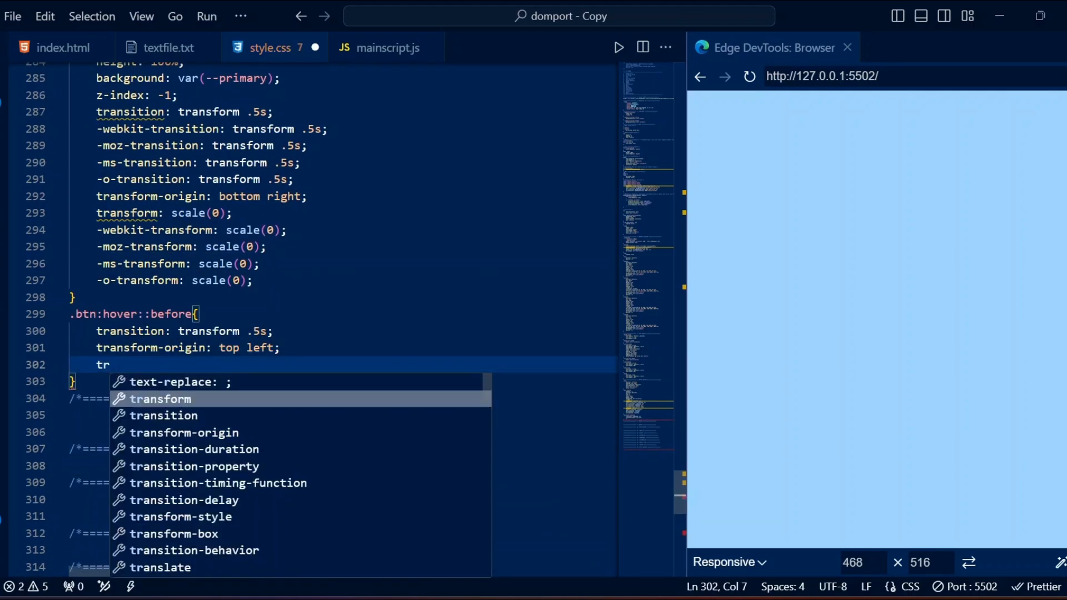
{"action": "left_click", "coordinate": [160, 399]}
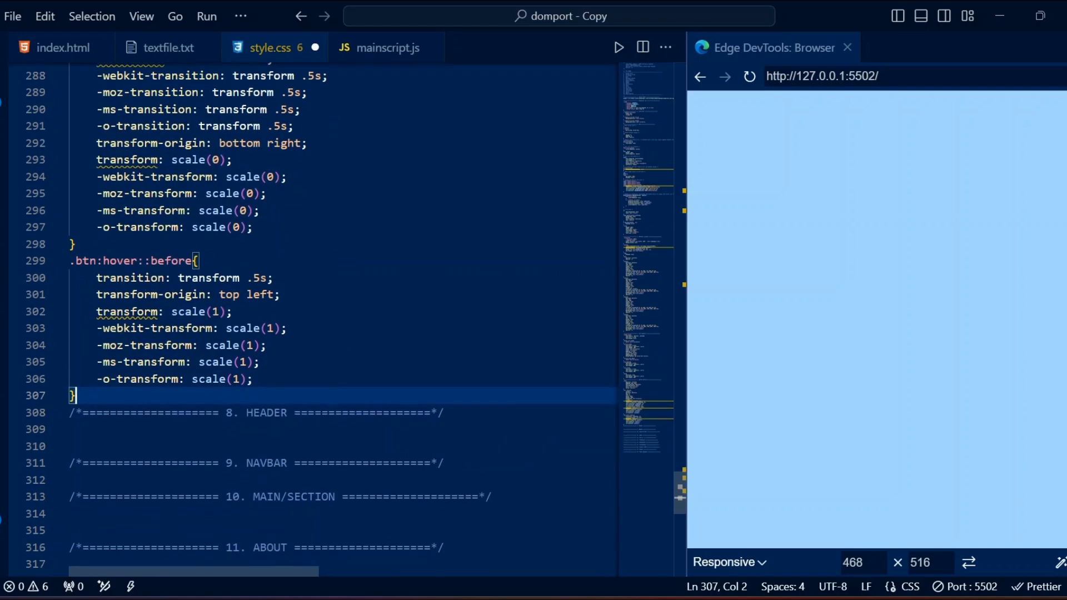
- Write the .btn::after rule with transparent background, border and box-sizing
{"action": "scroll", "scroll_direction": "down", "scroll_amount": 3}
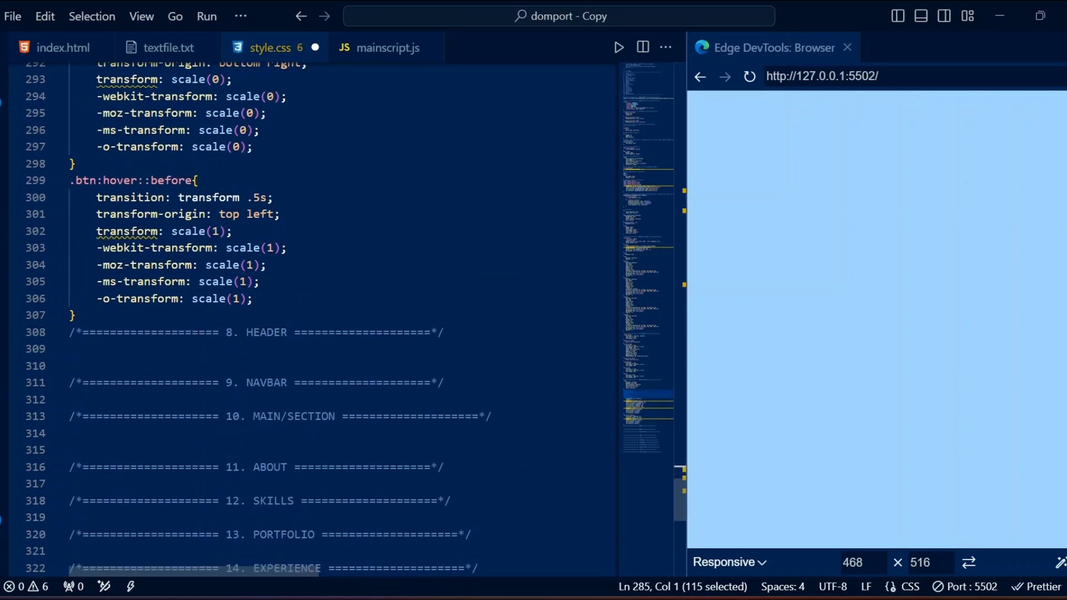
{"action": "type", "text": ".btn::after{"}
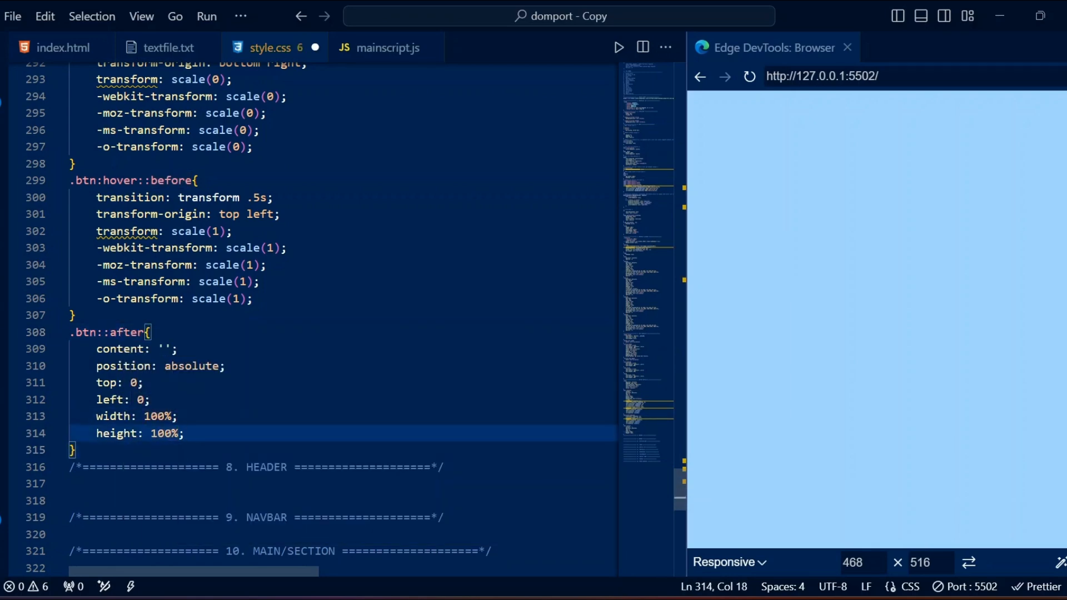
{"action": "type", "text": "background: transparent;"}
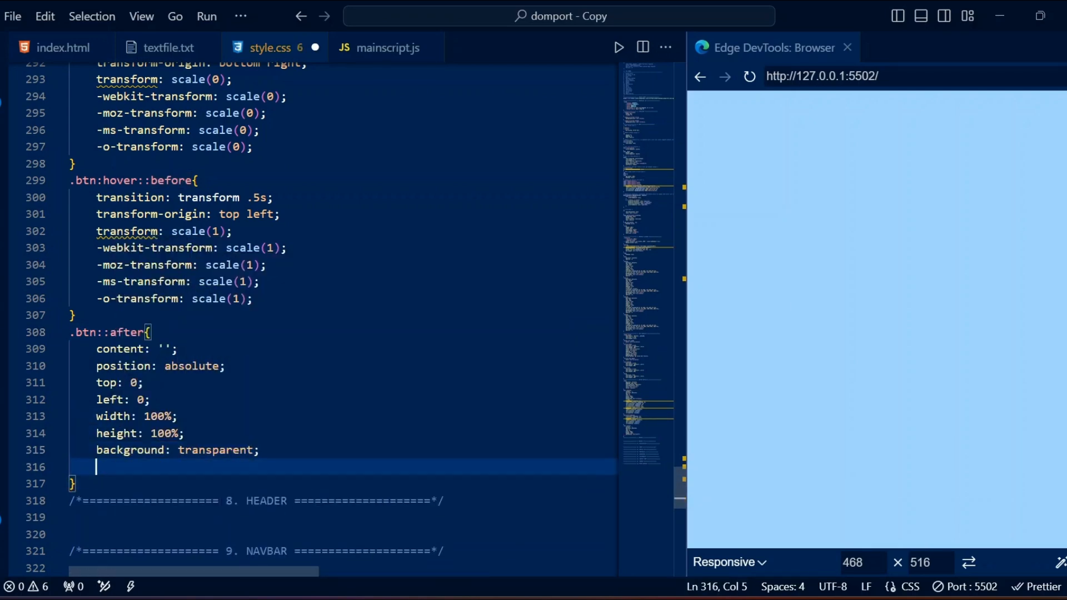
{"action": "type", "text": "border: 2px solid var(--primary);"}
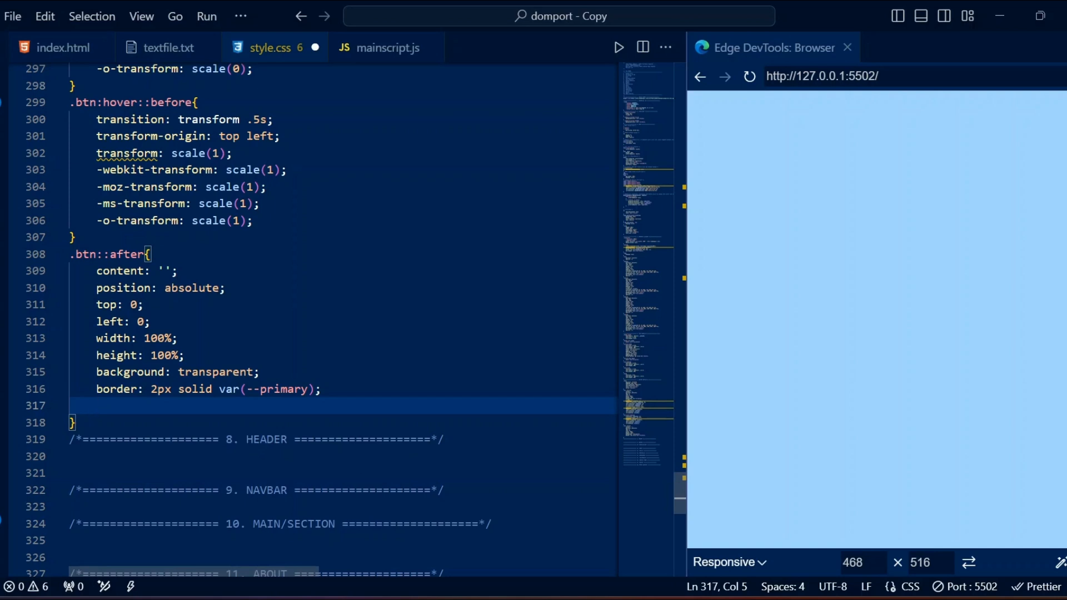
{"action": "type", "text": "box-sizing: border-box;"}
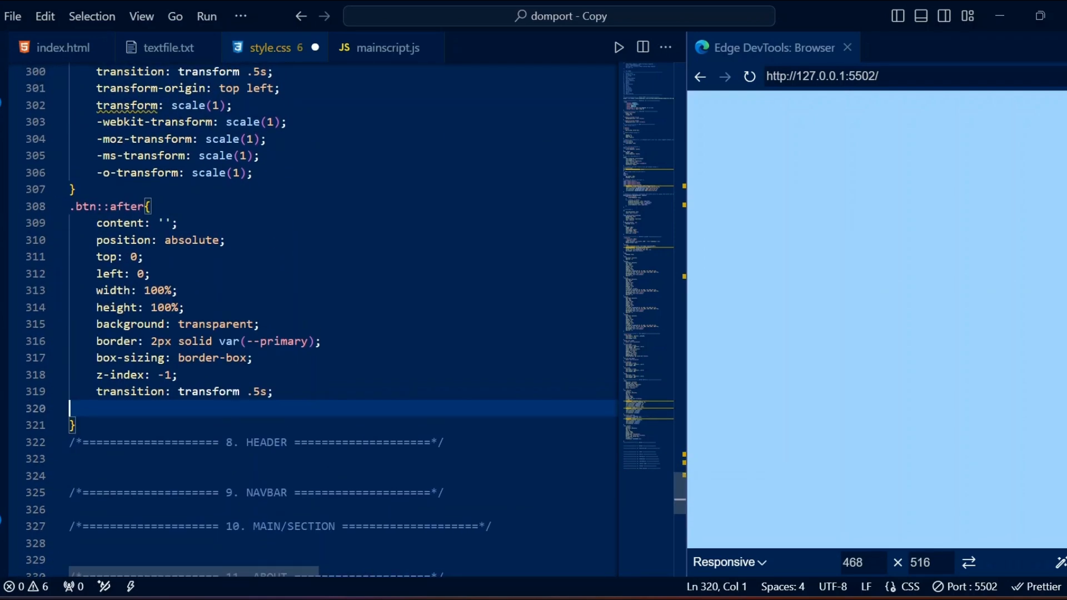
{"action": "scroll", "scroll_direction": "up", "scroll_amount": 3}
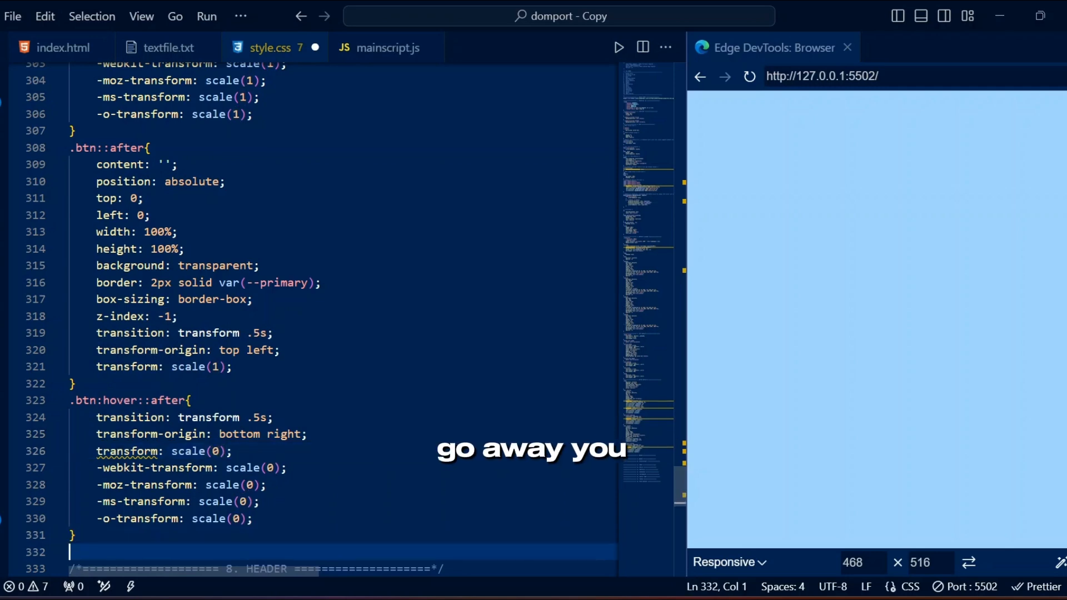
- Type a .secondary_btn rule with a 2px solid border, and a hover rule with color var(--color)
{"action": "type", "text": ".secondary_button"}
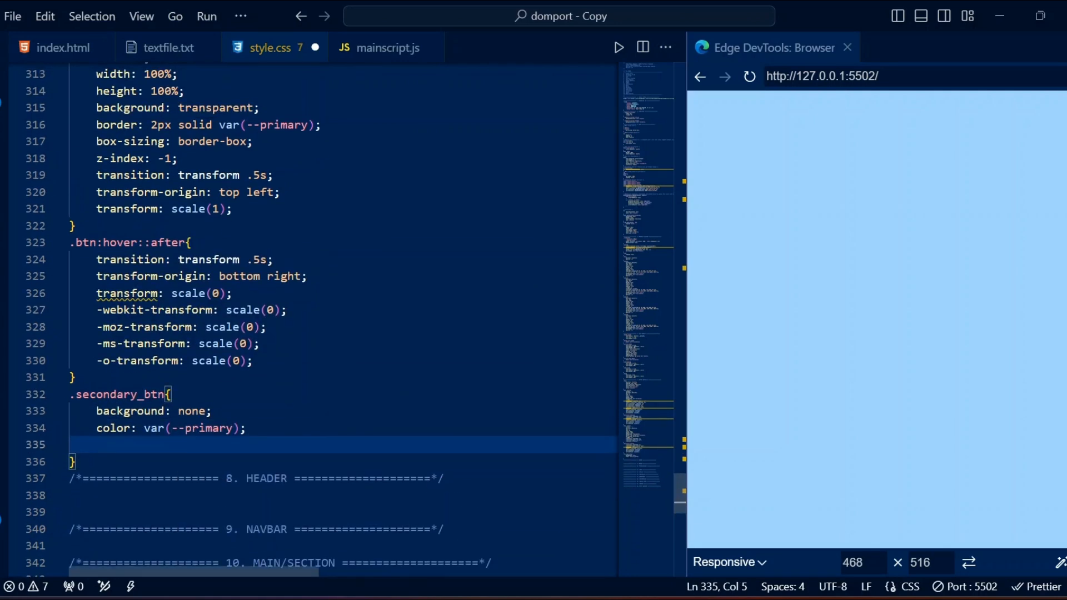
{"action": "type", "text": "border: 2px solid var(--d"}
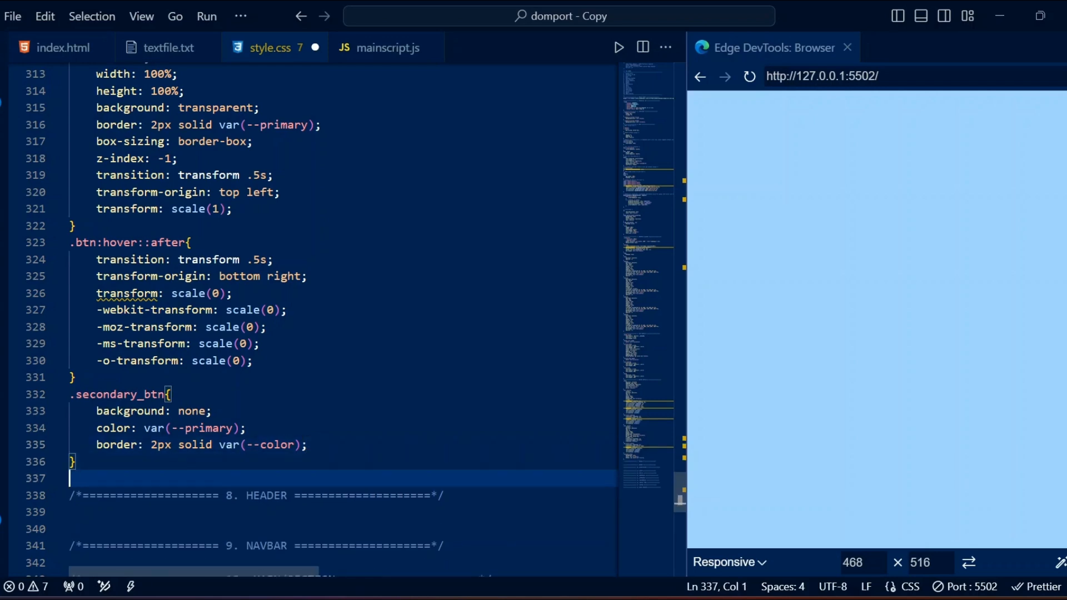
{"action": "type", "text": ".secondary_btn:hover{"}
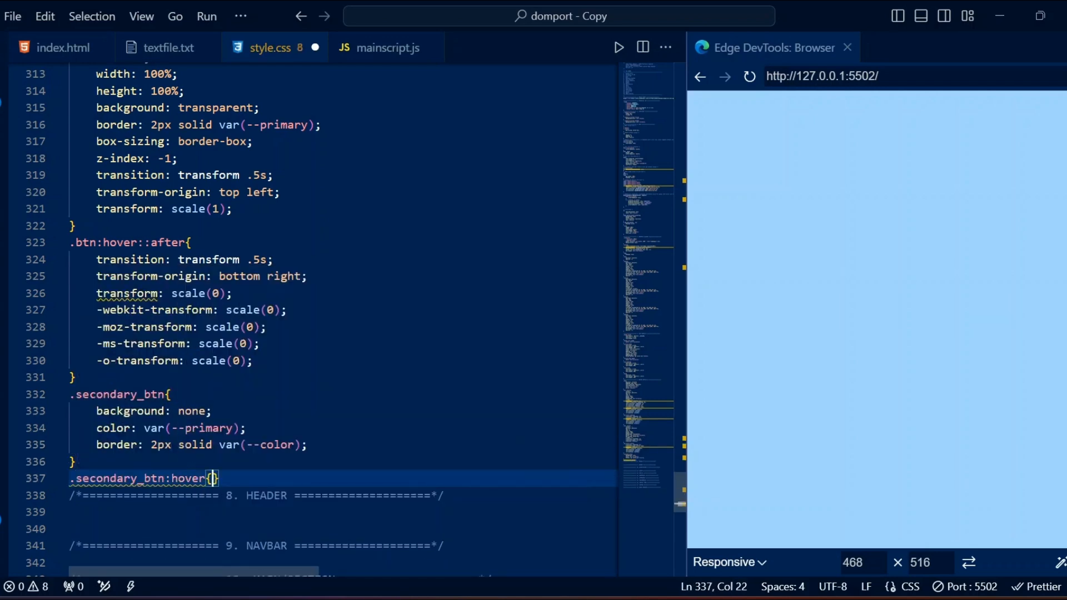
{"action": "key", "text": "Enter"}
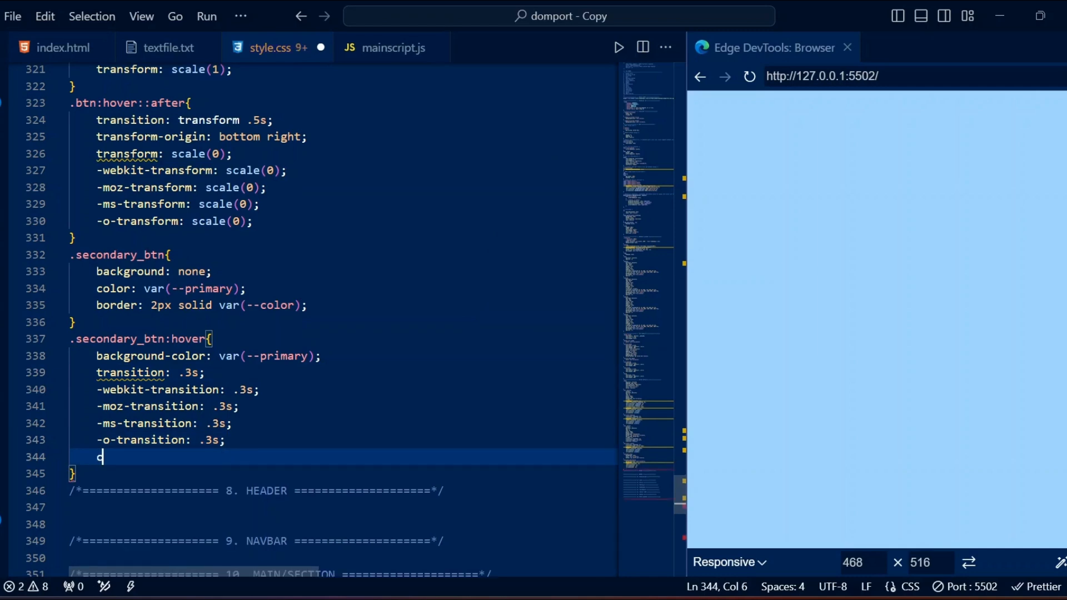
{"action": "type", "text": "olor: var(--color);"}
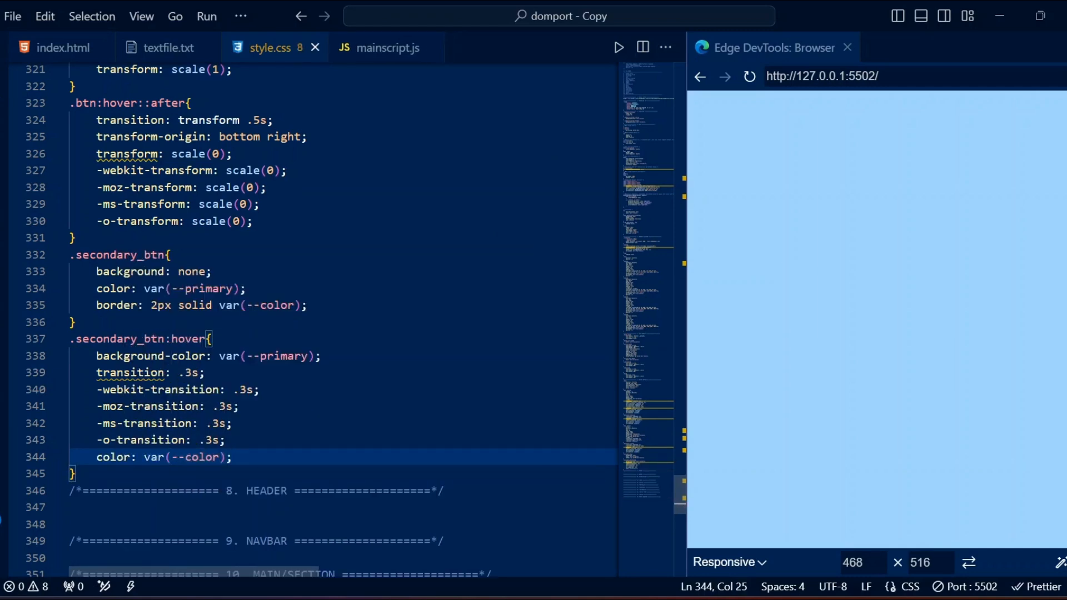
- Scroll back up through style.css toward the top of the file
{"action": "scroll", "scroll_direction": "up", "scroll_amount": 3}
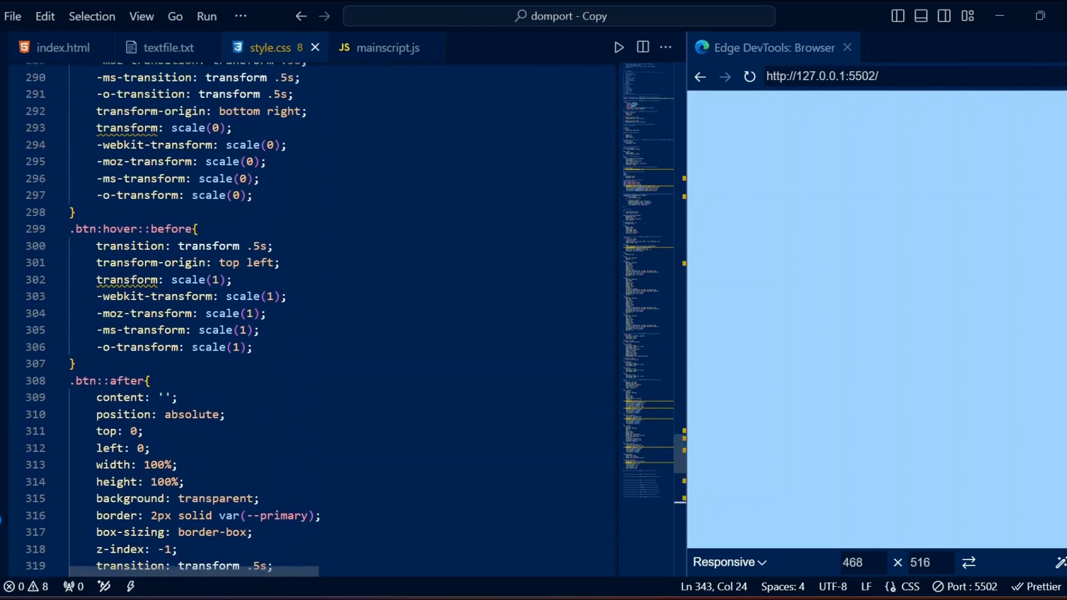
{"action": "scroll", "scroll_direction": "up", "scroll_amount": 3}
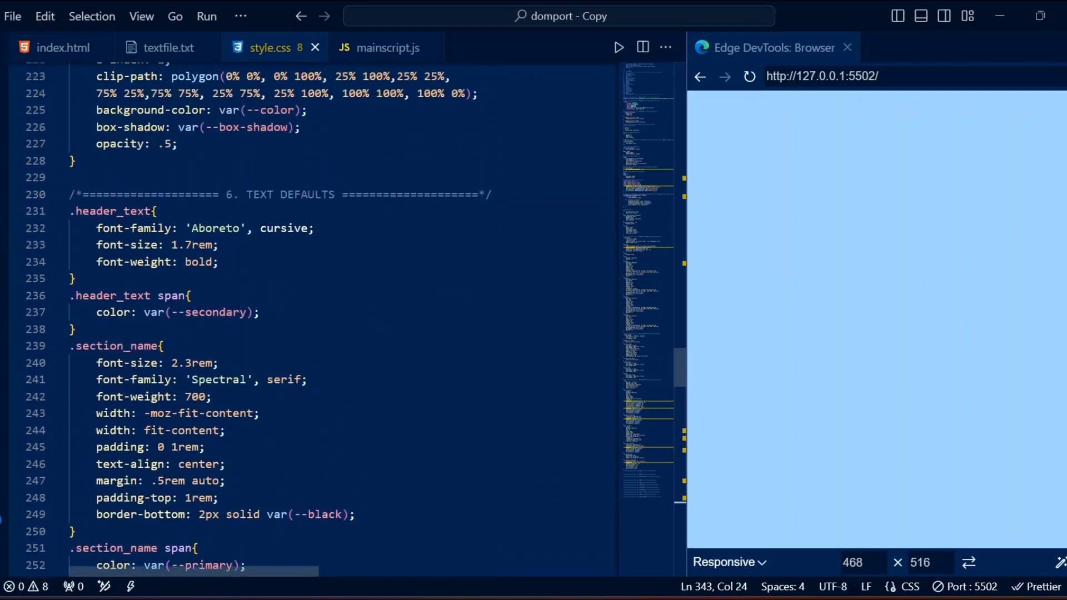
{"action": "scroll", "scroll_direction": "up", "scroll_amount": 3}
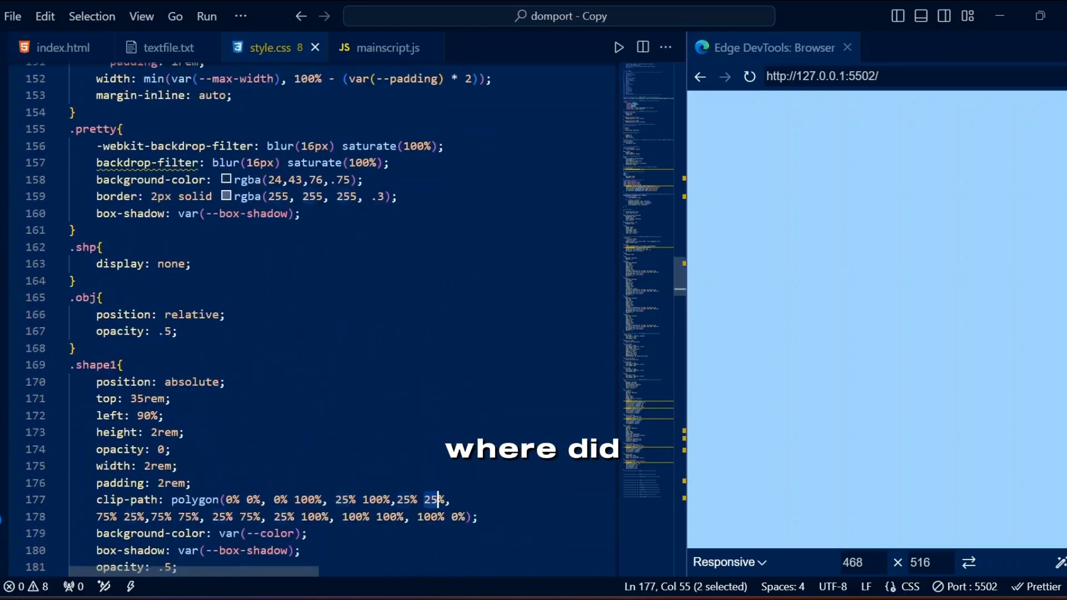
{"action": "scroll", "scroll_direction": "up", "scroll_amount": 3}
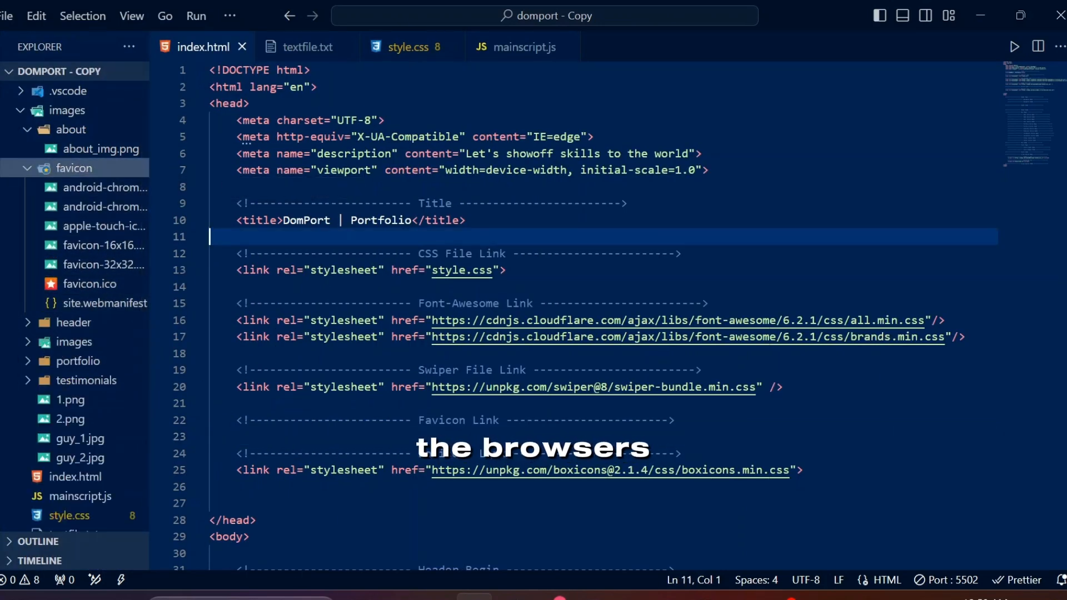
- Insert the favicon link tags under the Favicon Link comment and preview the 16x16 and 32x32 icons
{"action": "left_click", "coordinate": [305, 46]}
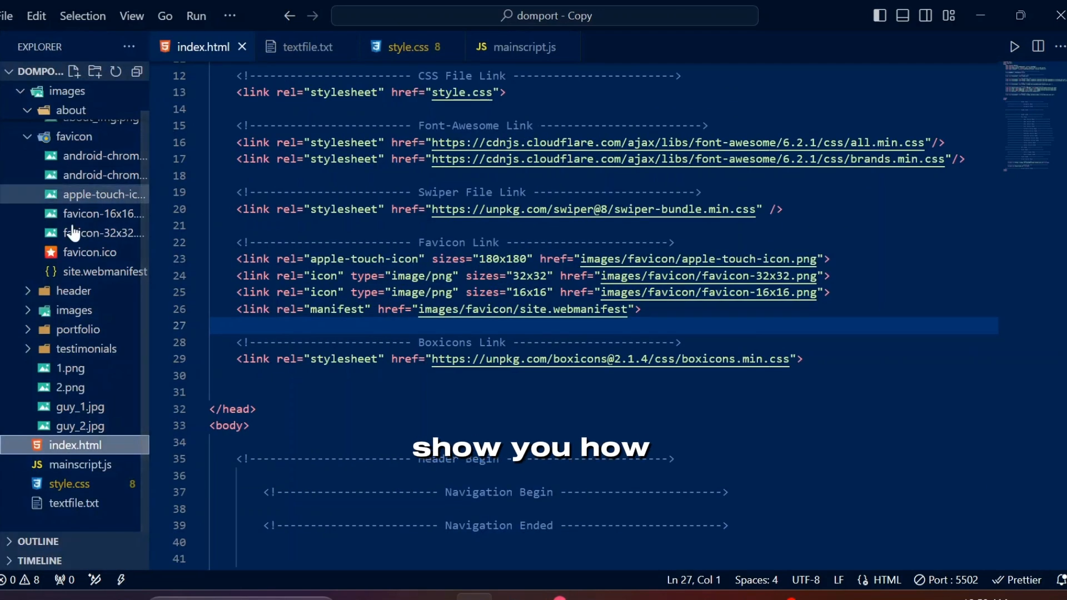
{"action": "left_click", "coordinate": [103, 213]}
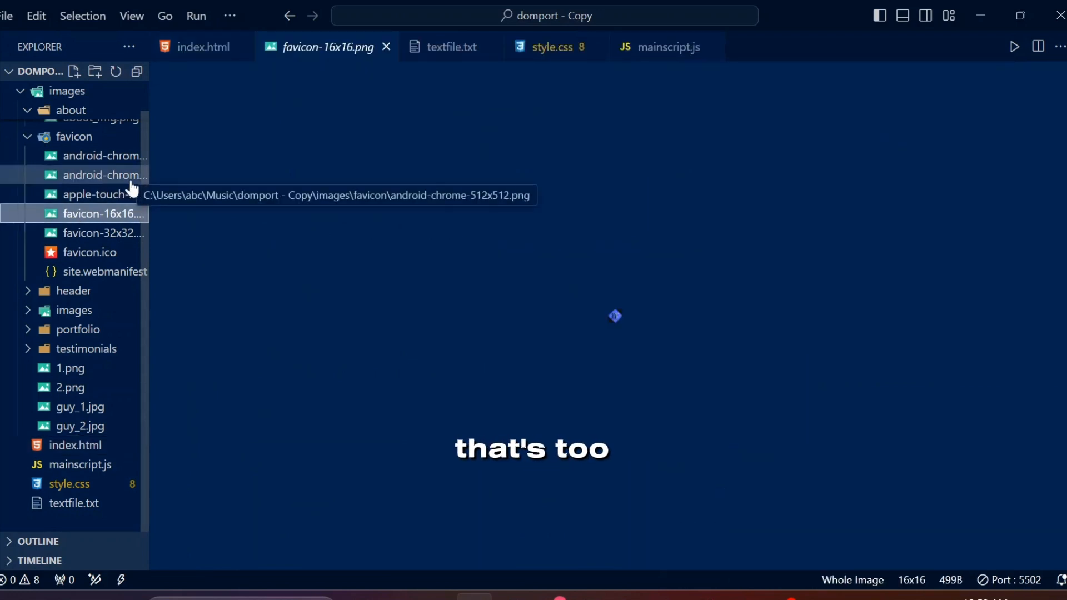
{"action": "left_click", "coordinate": [99, 233]}
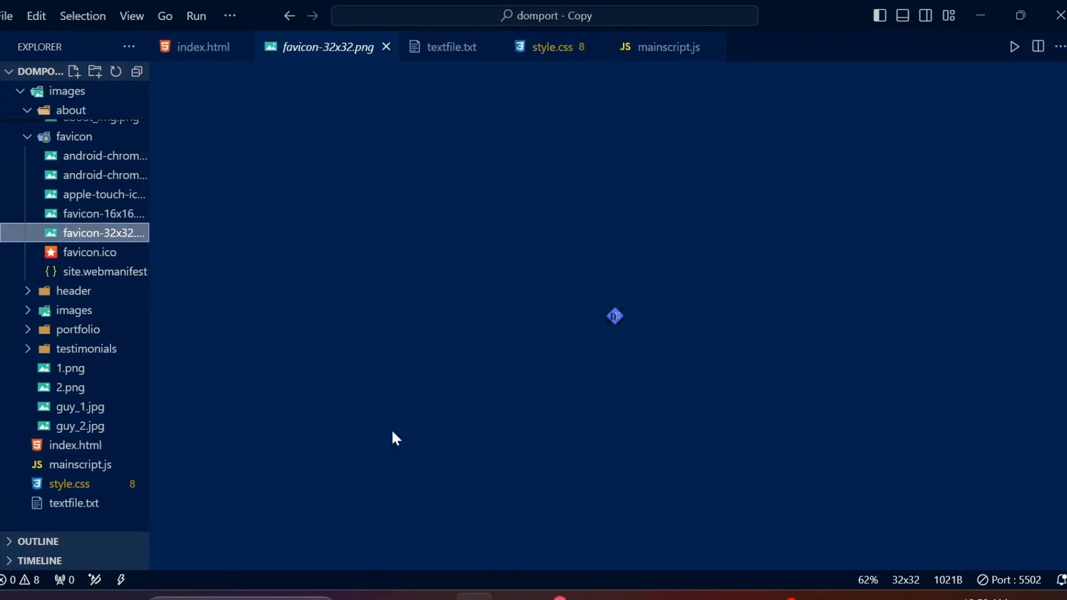
{"action": "left_click", "coordinate": [105, 194]}
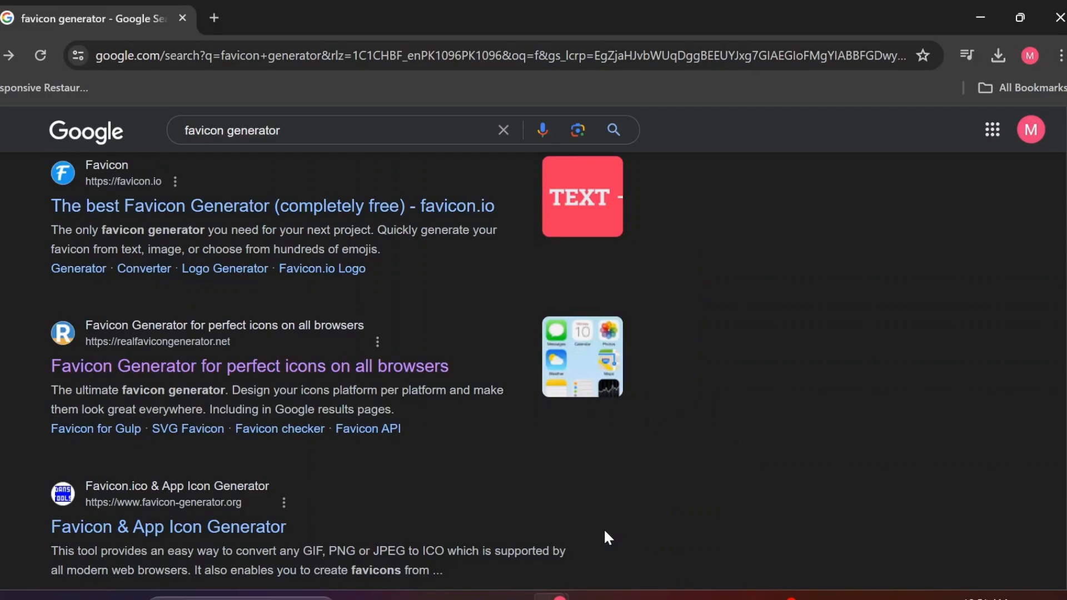
- On realfavicongenerator.net, run the random-image demo and generate the favicons and HTML code
{"action": "scroll", "scroll_direction": "up", "scroll_amount": 3}
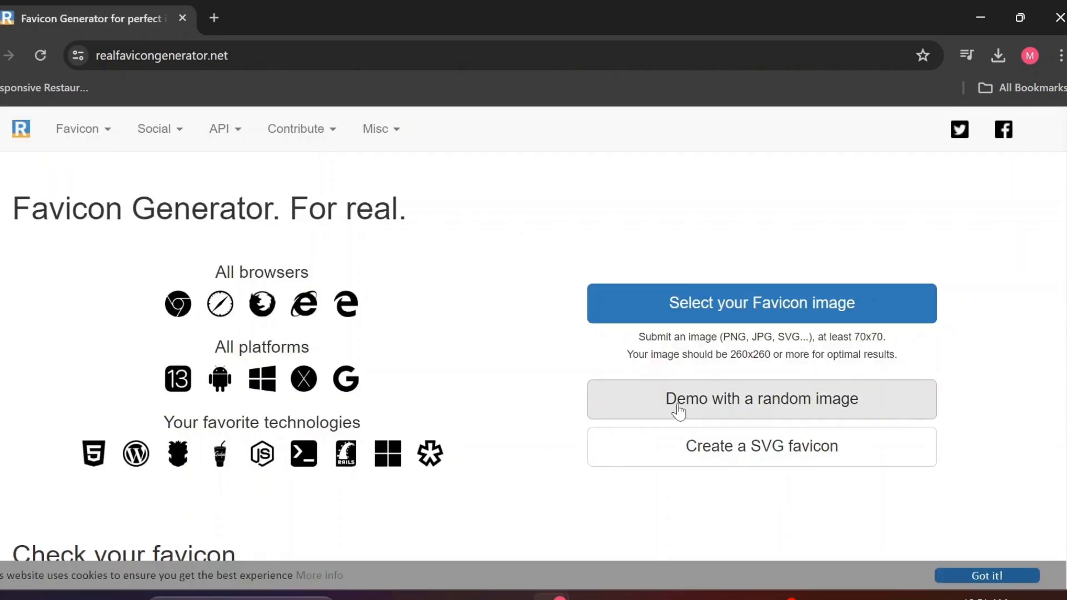
{"action": "left_click", "coordinate": [760, 399]}
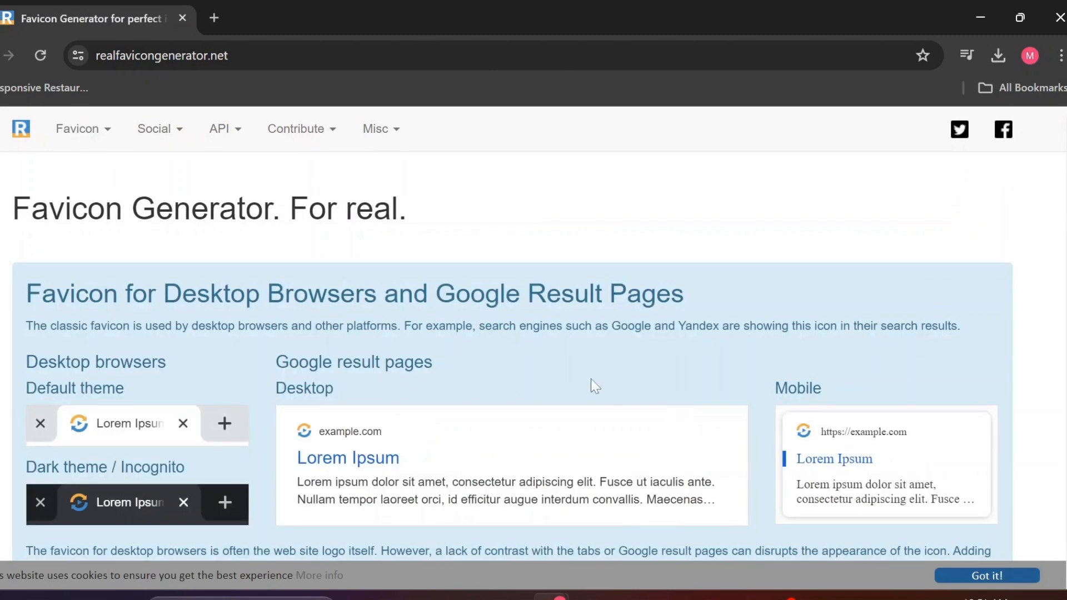
{"action": "scroll", "scroll_direction": "down", "scroll_amount": 3}
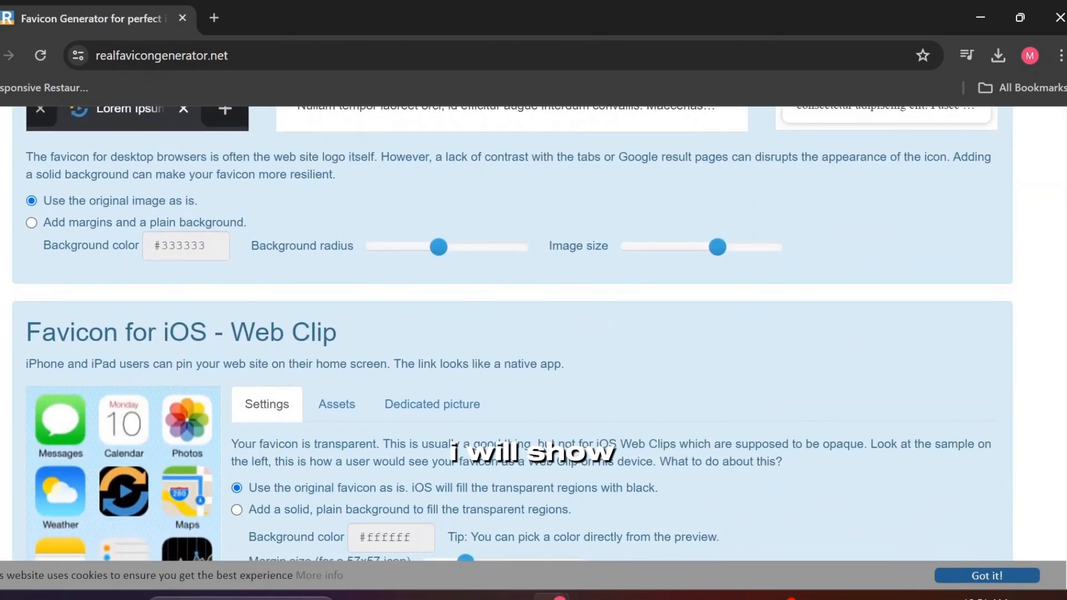
{"action": "scroll", "scroll_direction": "down", "scroll_amount": 3}
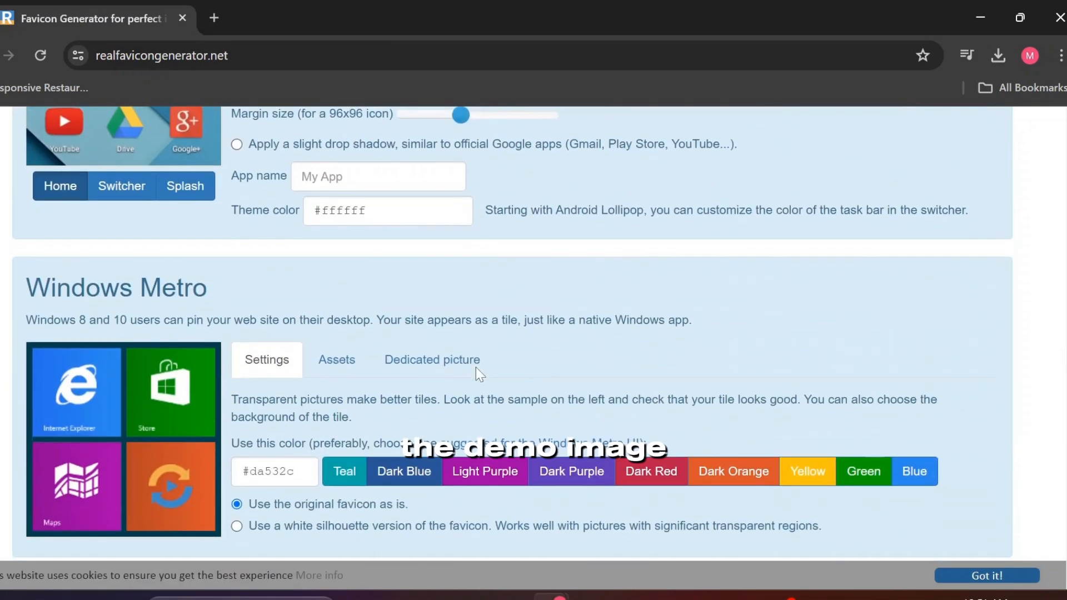
{"action": "scroll", "scroll_direction": "down", "scroll_amount": 3}
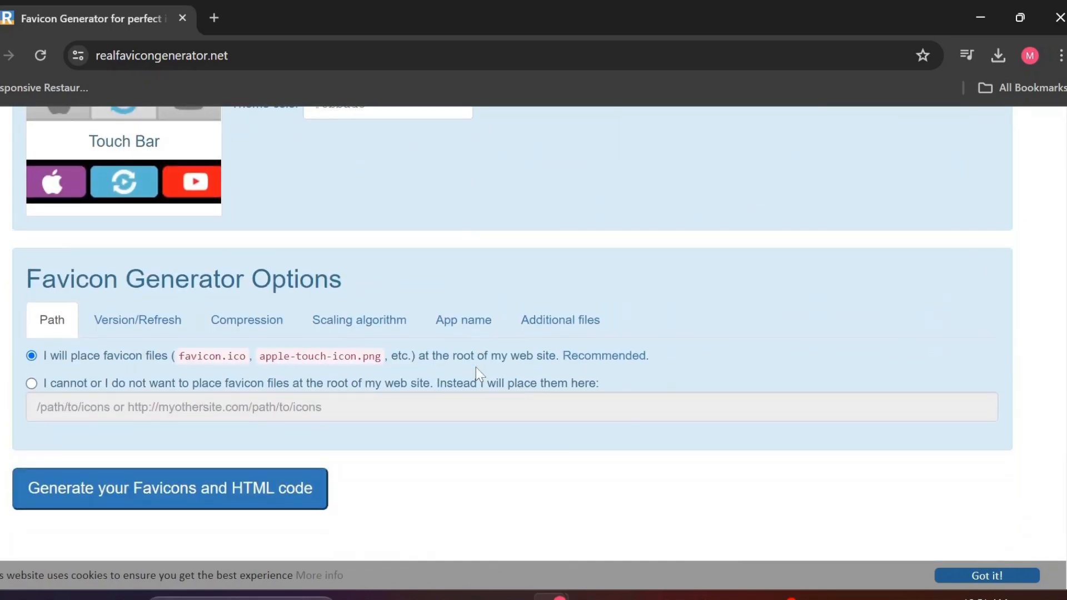
{"action": "left_click", "coordinate": [169, 487]}
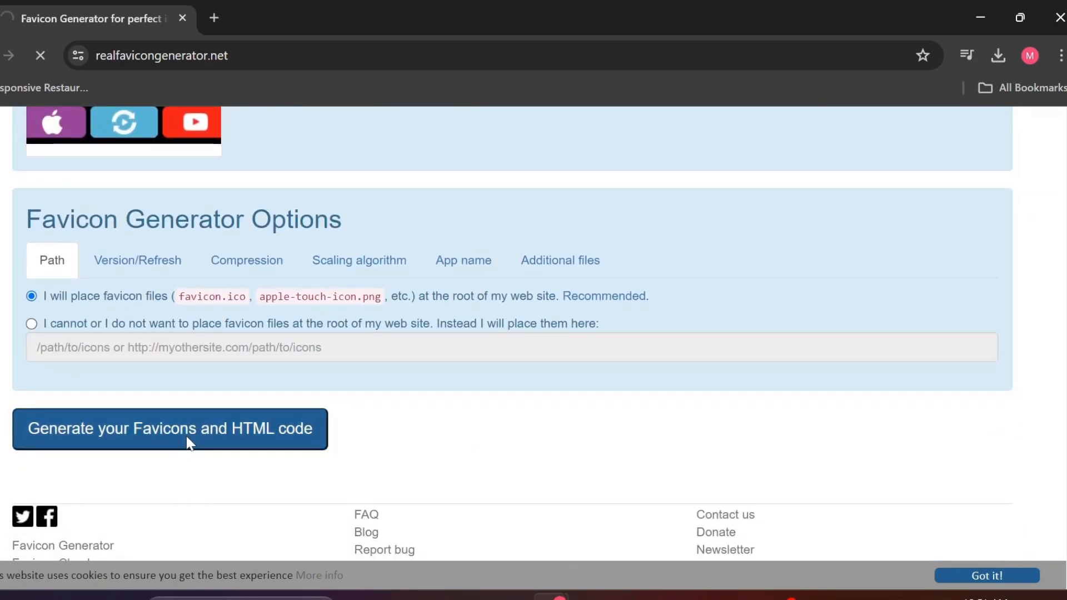
{"action": "left_click", "coordinate": [169, 429]}
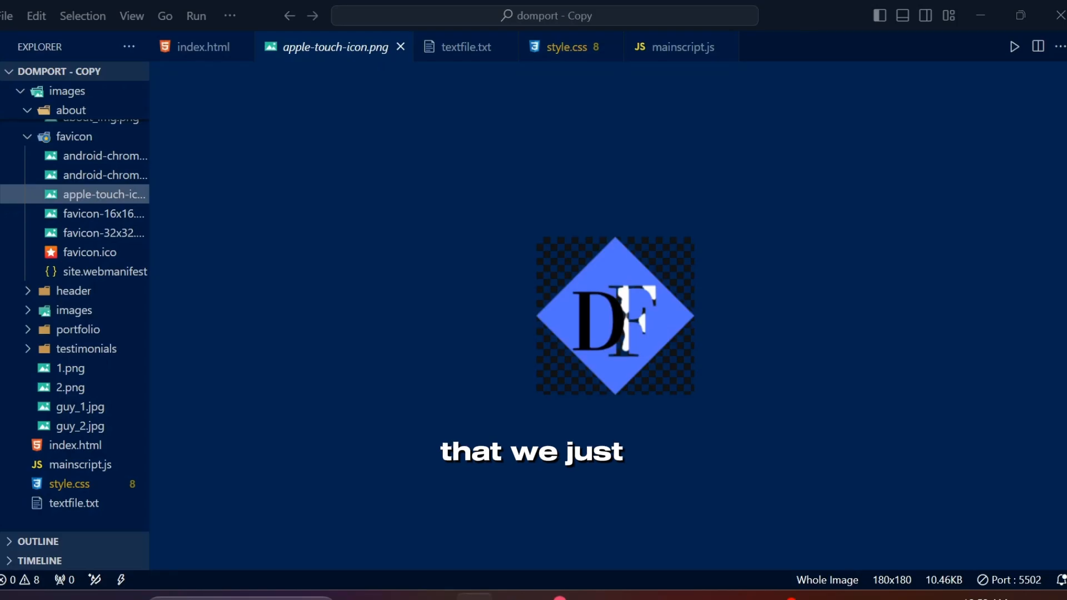
{"action": "left_click", "coordinate": [203, 47]}
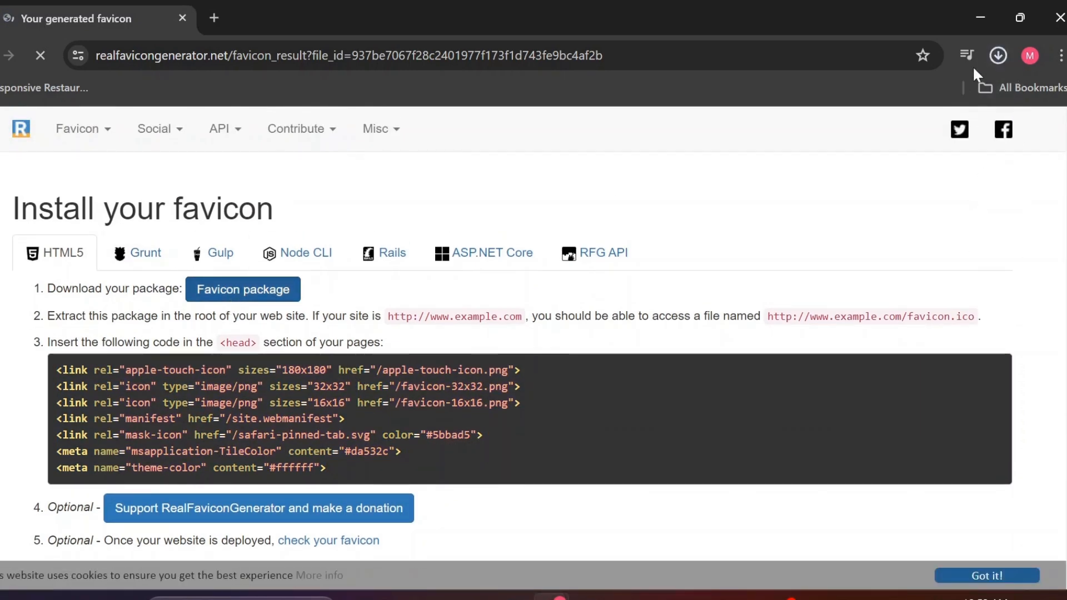
- Check the downloaded favicon_package zip, then start Go Live for index.html
{"action": "left_click", "coordinate": [998, 55]}
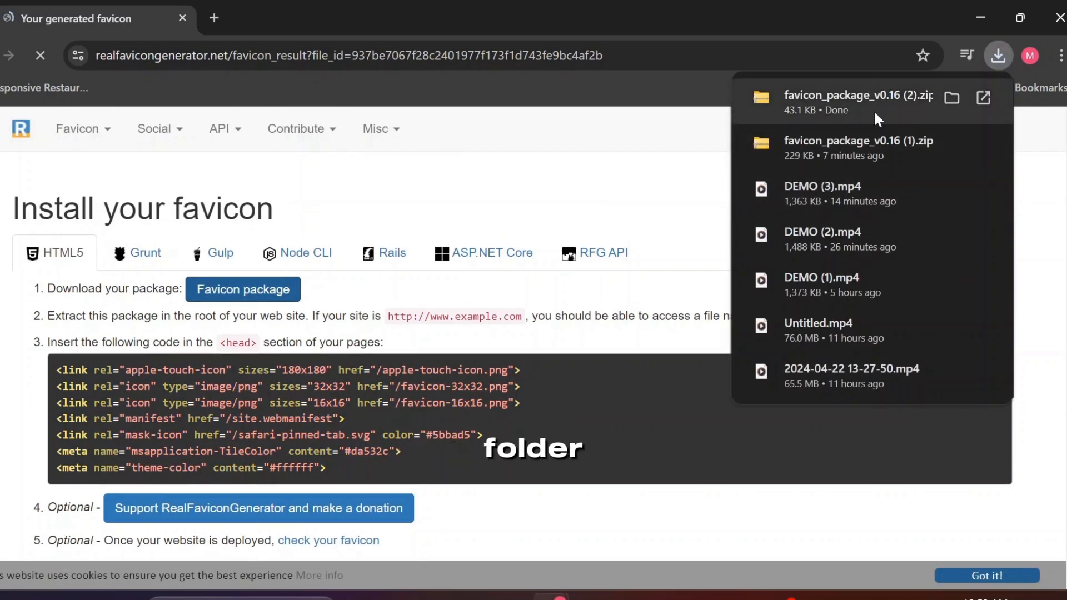
{"action": "mouse_move", "coordinate": [619, 416]}
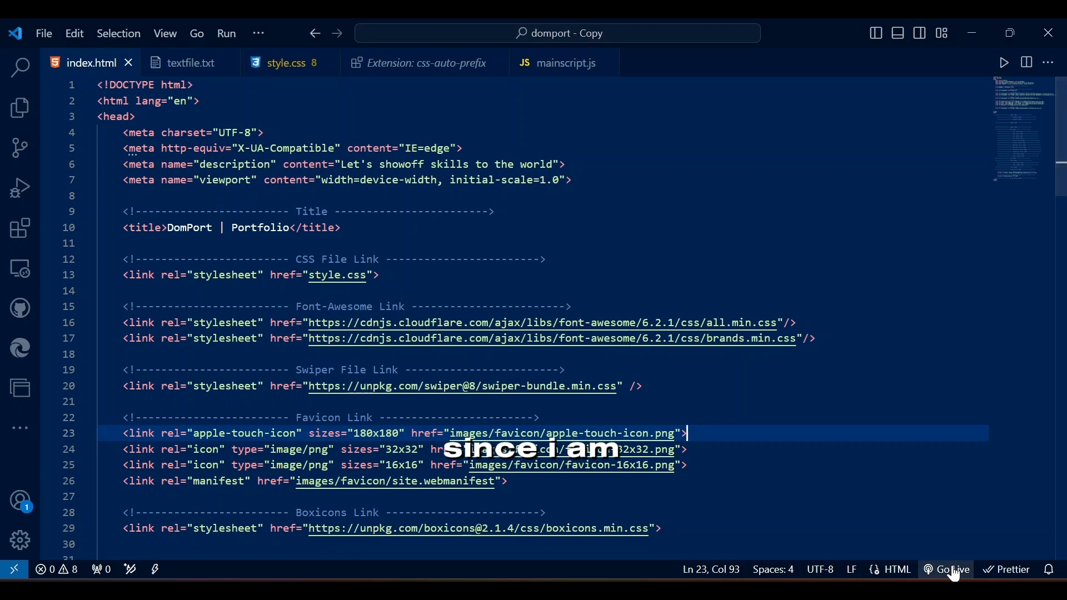
{"action": "left_click", "coordinate": [949, 569]}
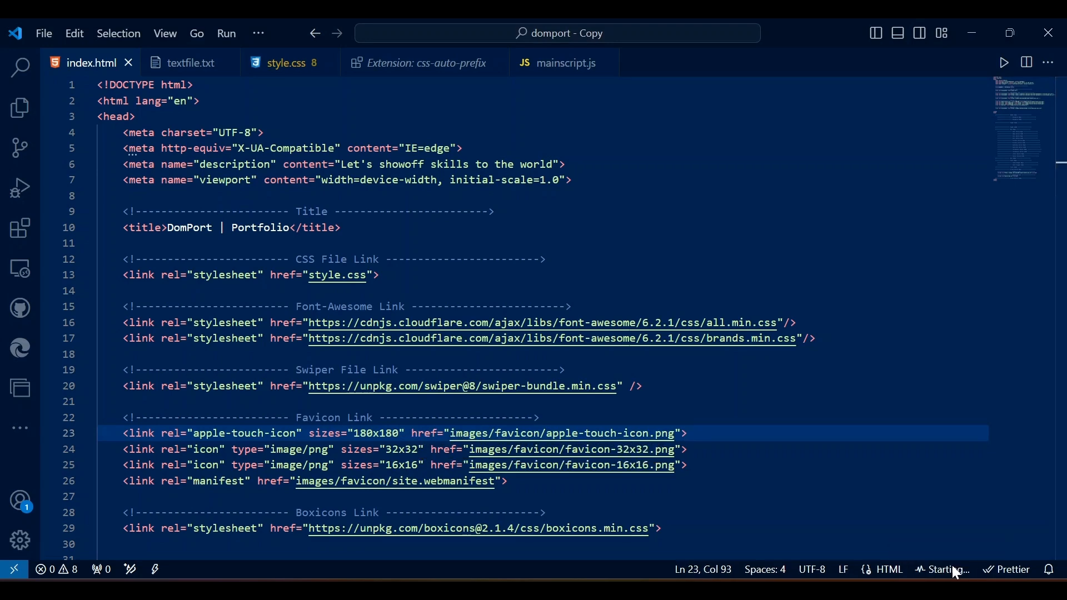